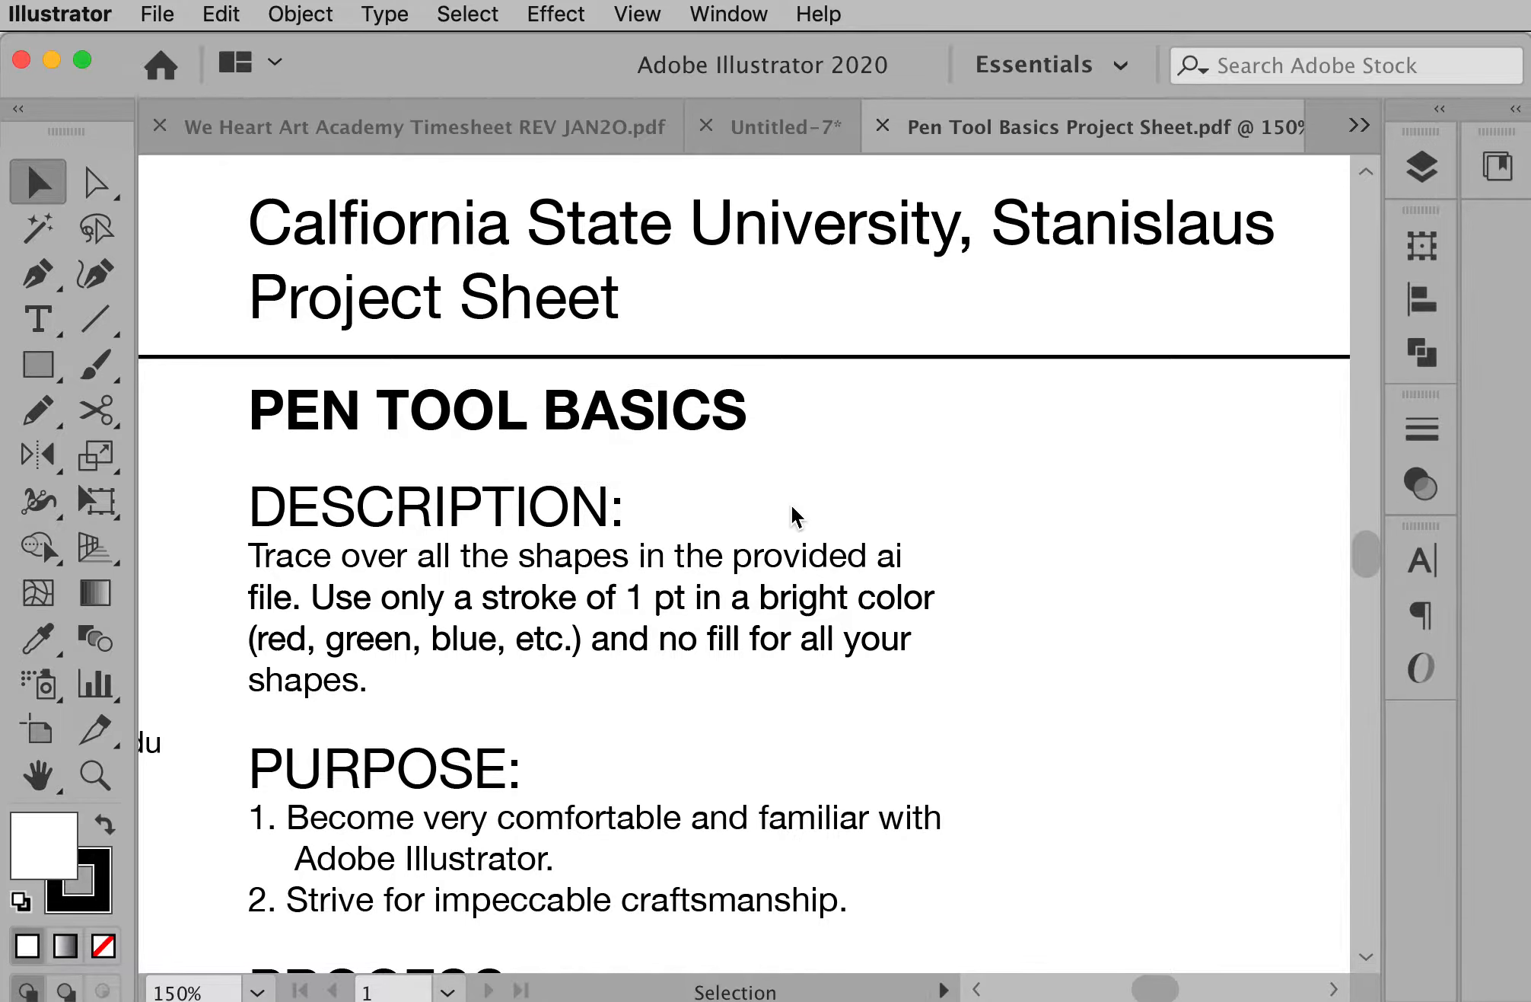
mouse_move(792, 526)
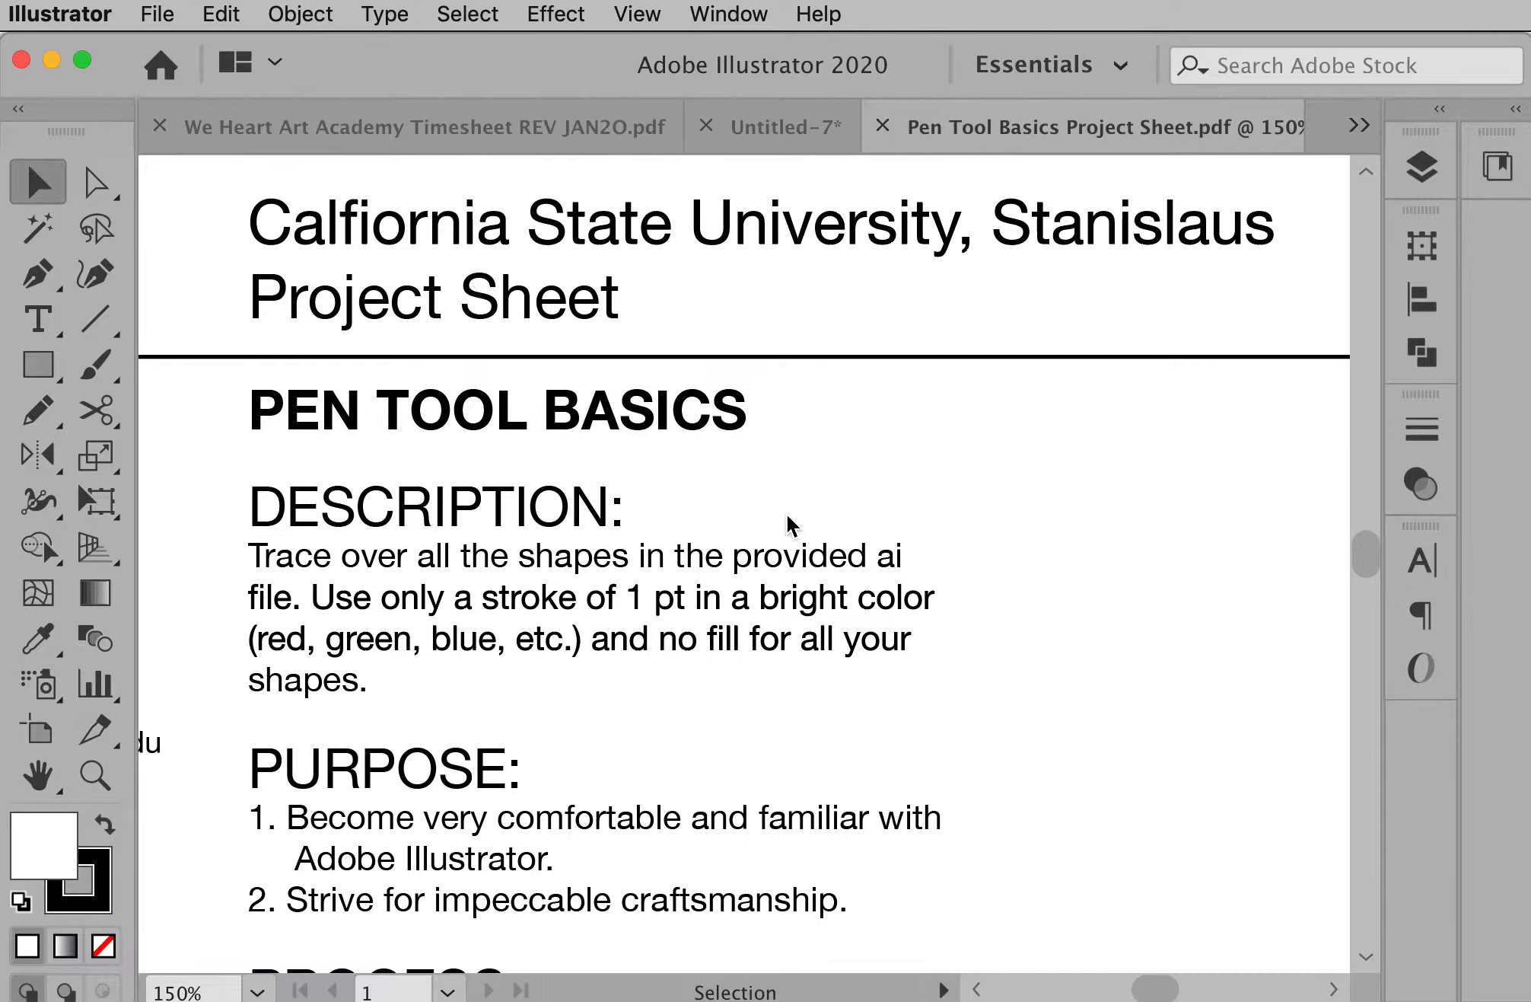
mouse_move(928, 544)
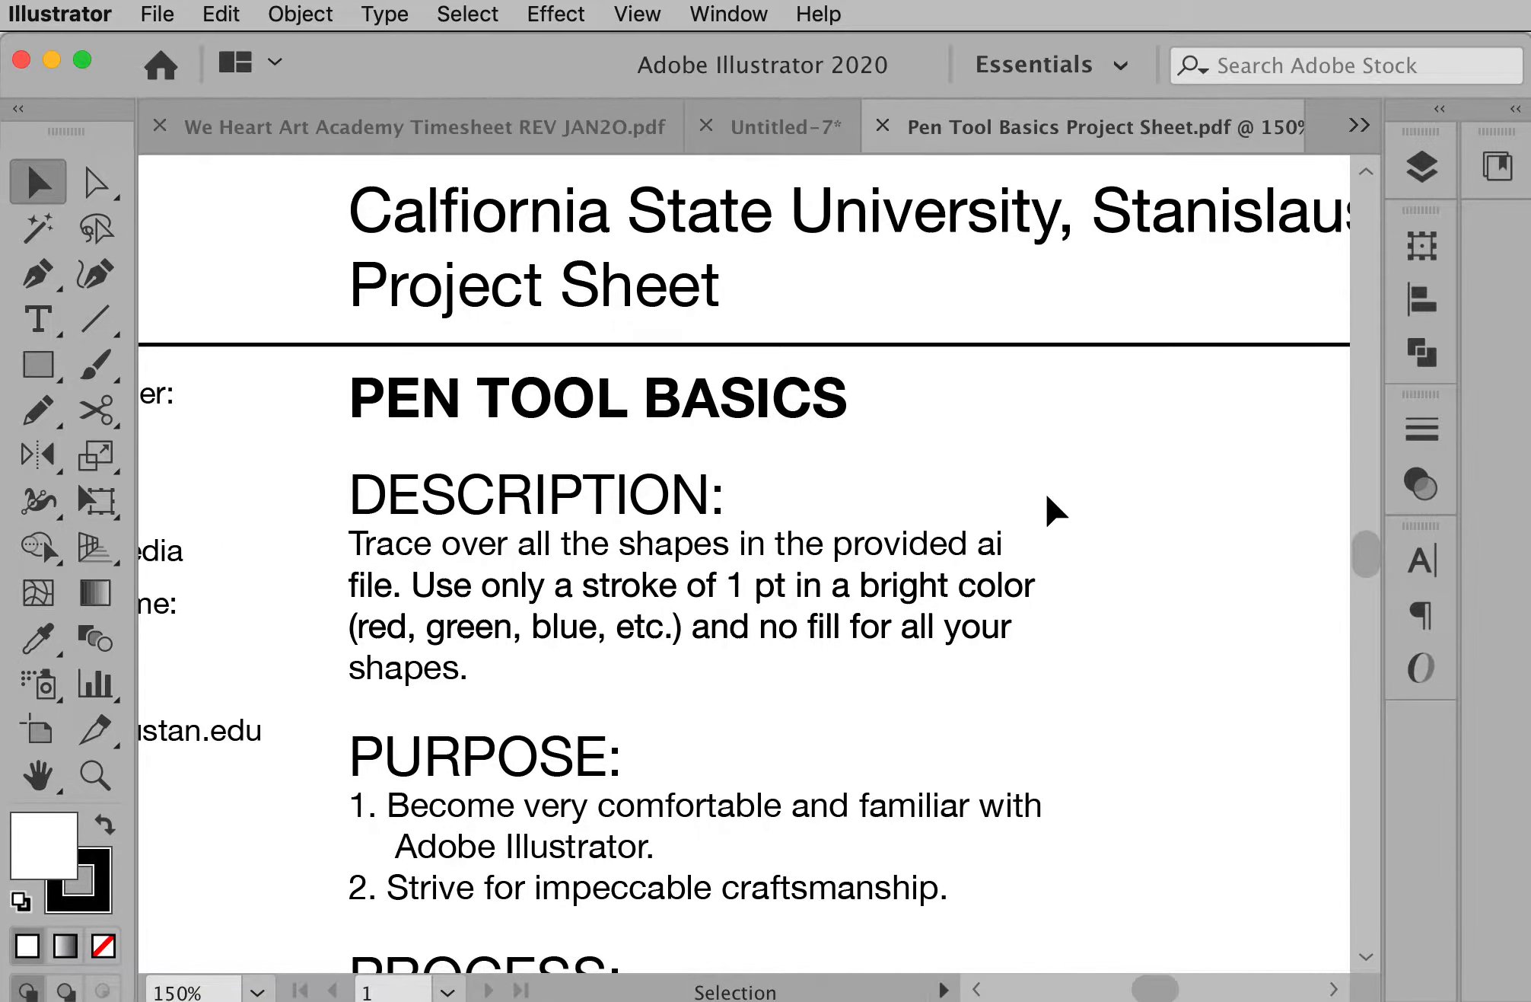
Switch to the Pen Tool Basics.ai document from the tab overflow list and adjust the view zoom.
scroll(down, 3)
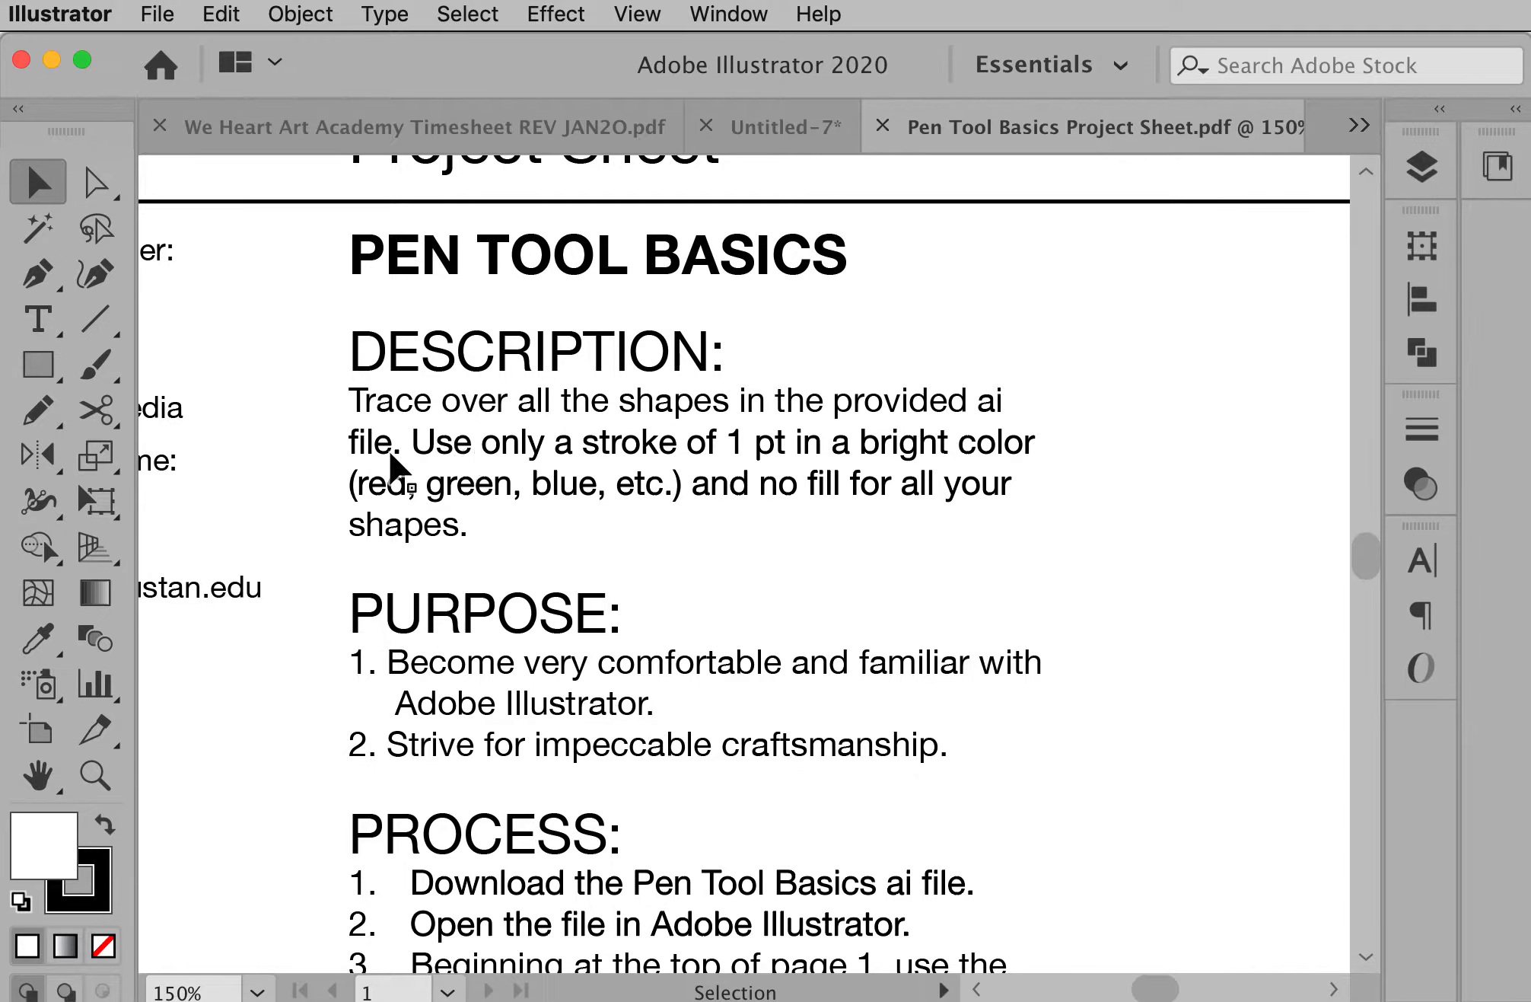
mouse_move(1006, 430)
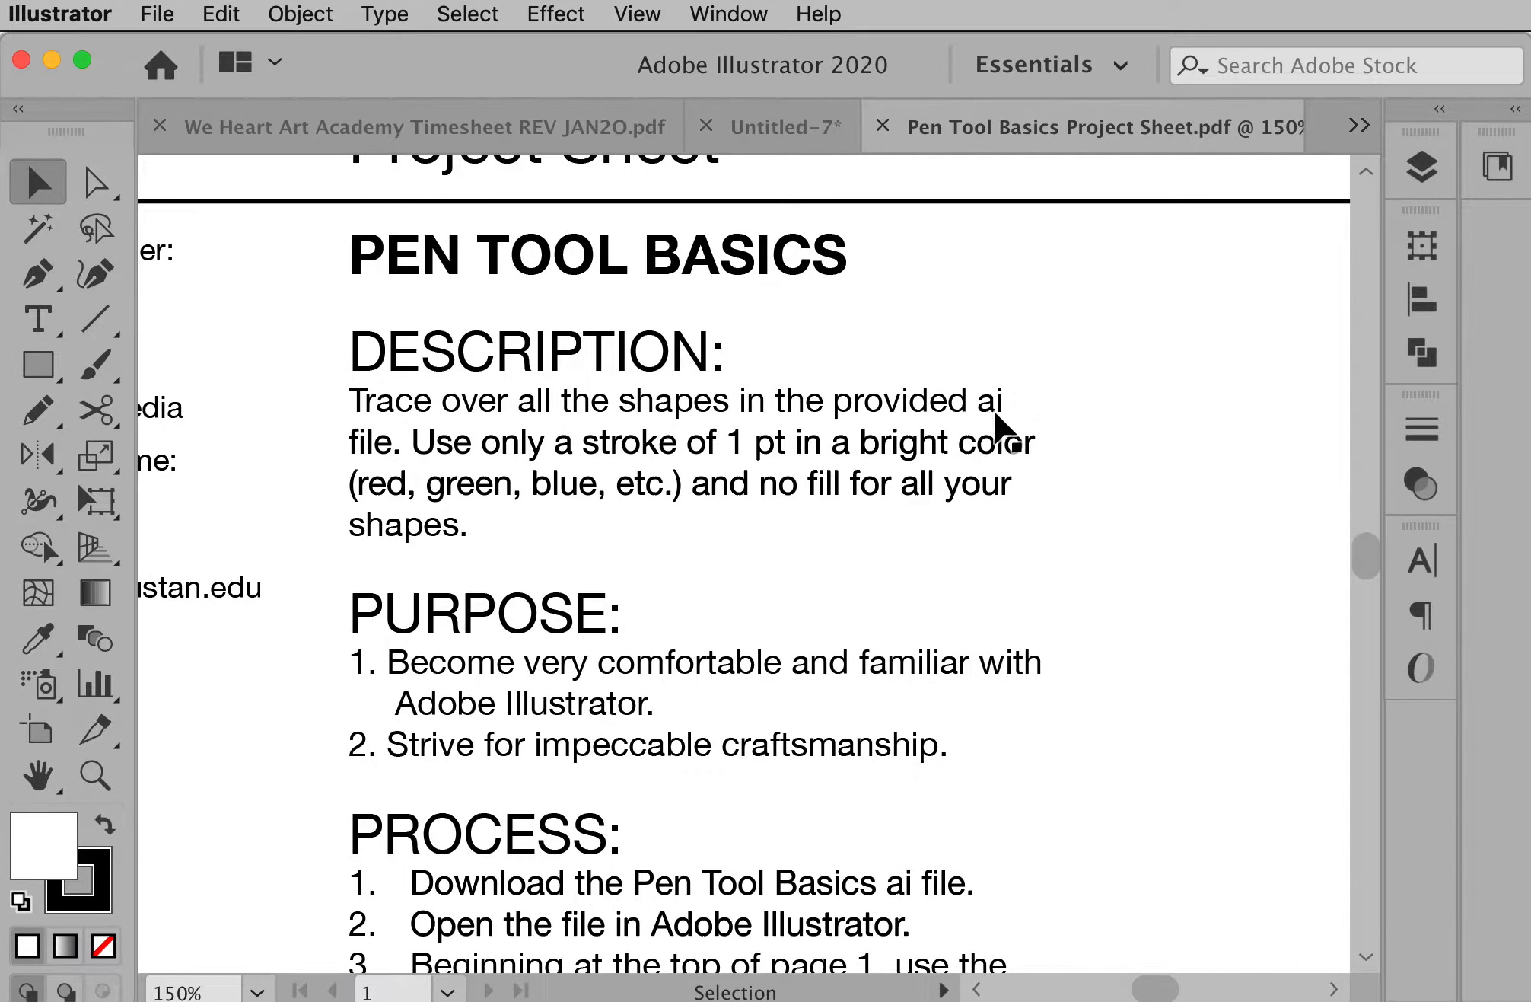
mouse_move(571, 483)
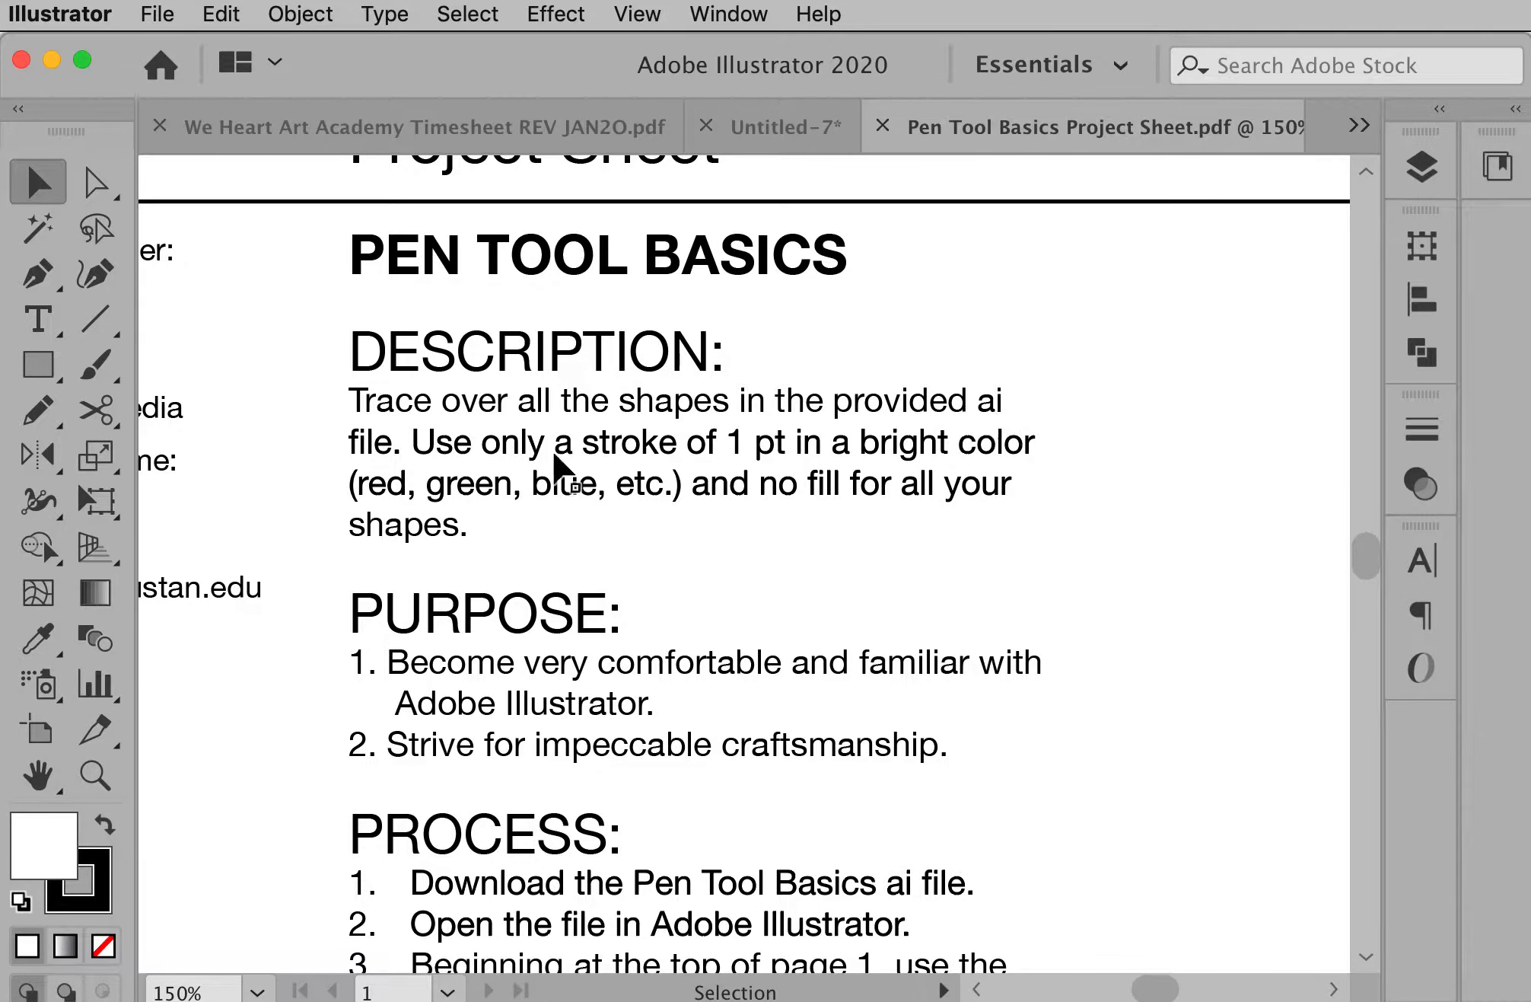
mouse_move(440, 472)
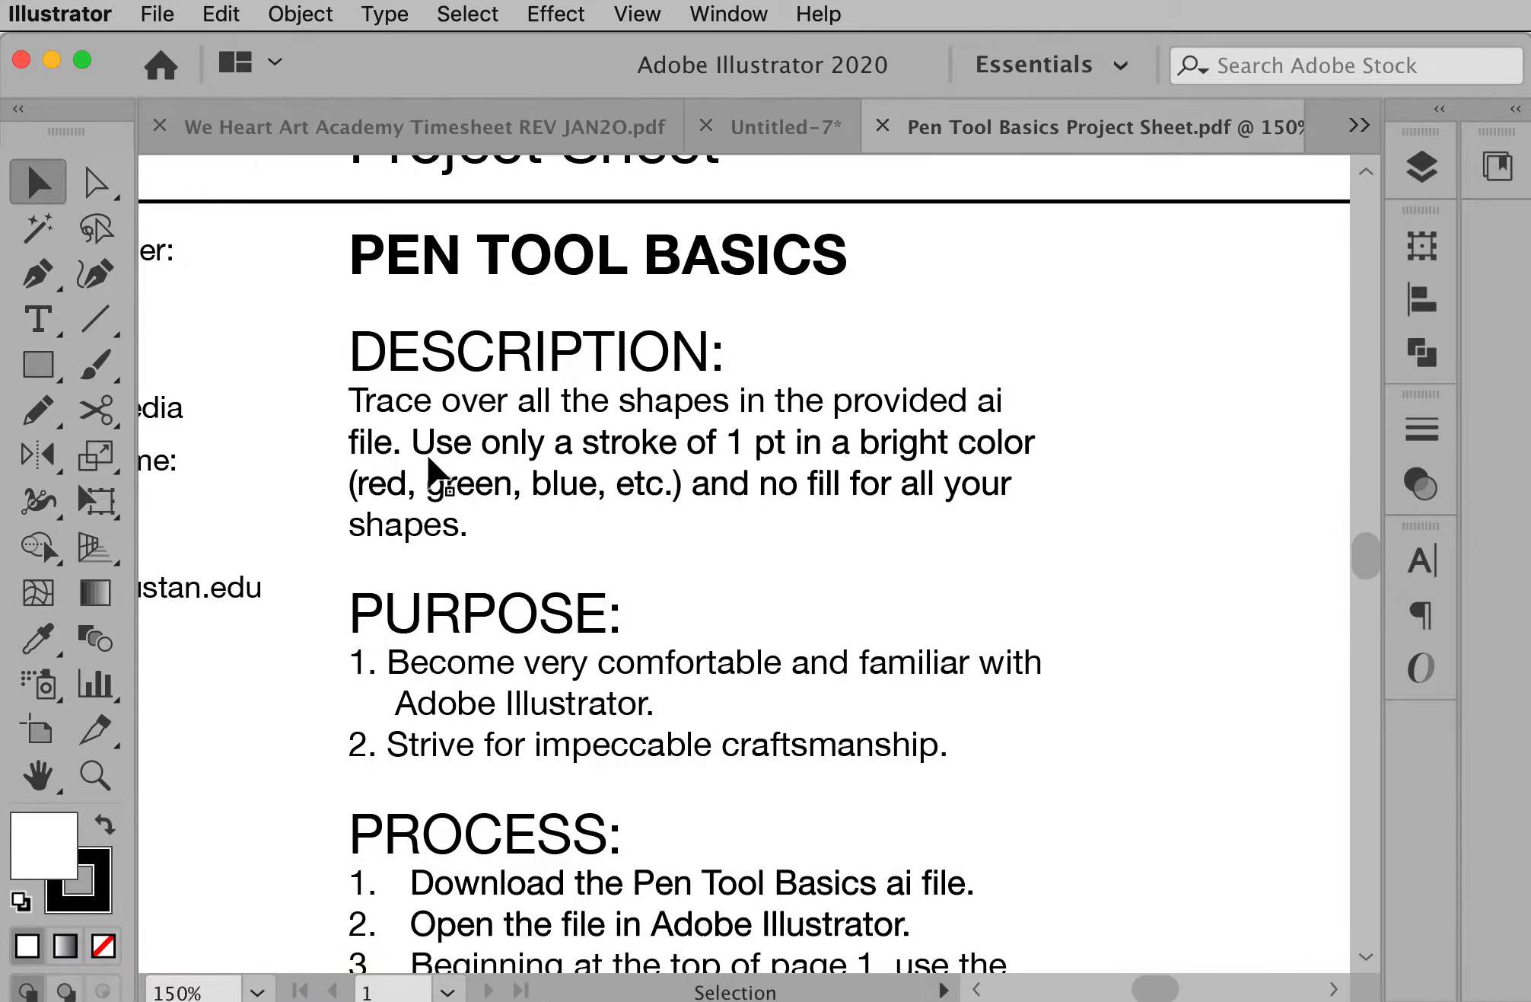
mouse_move(758, 461)
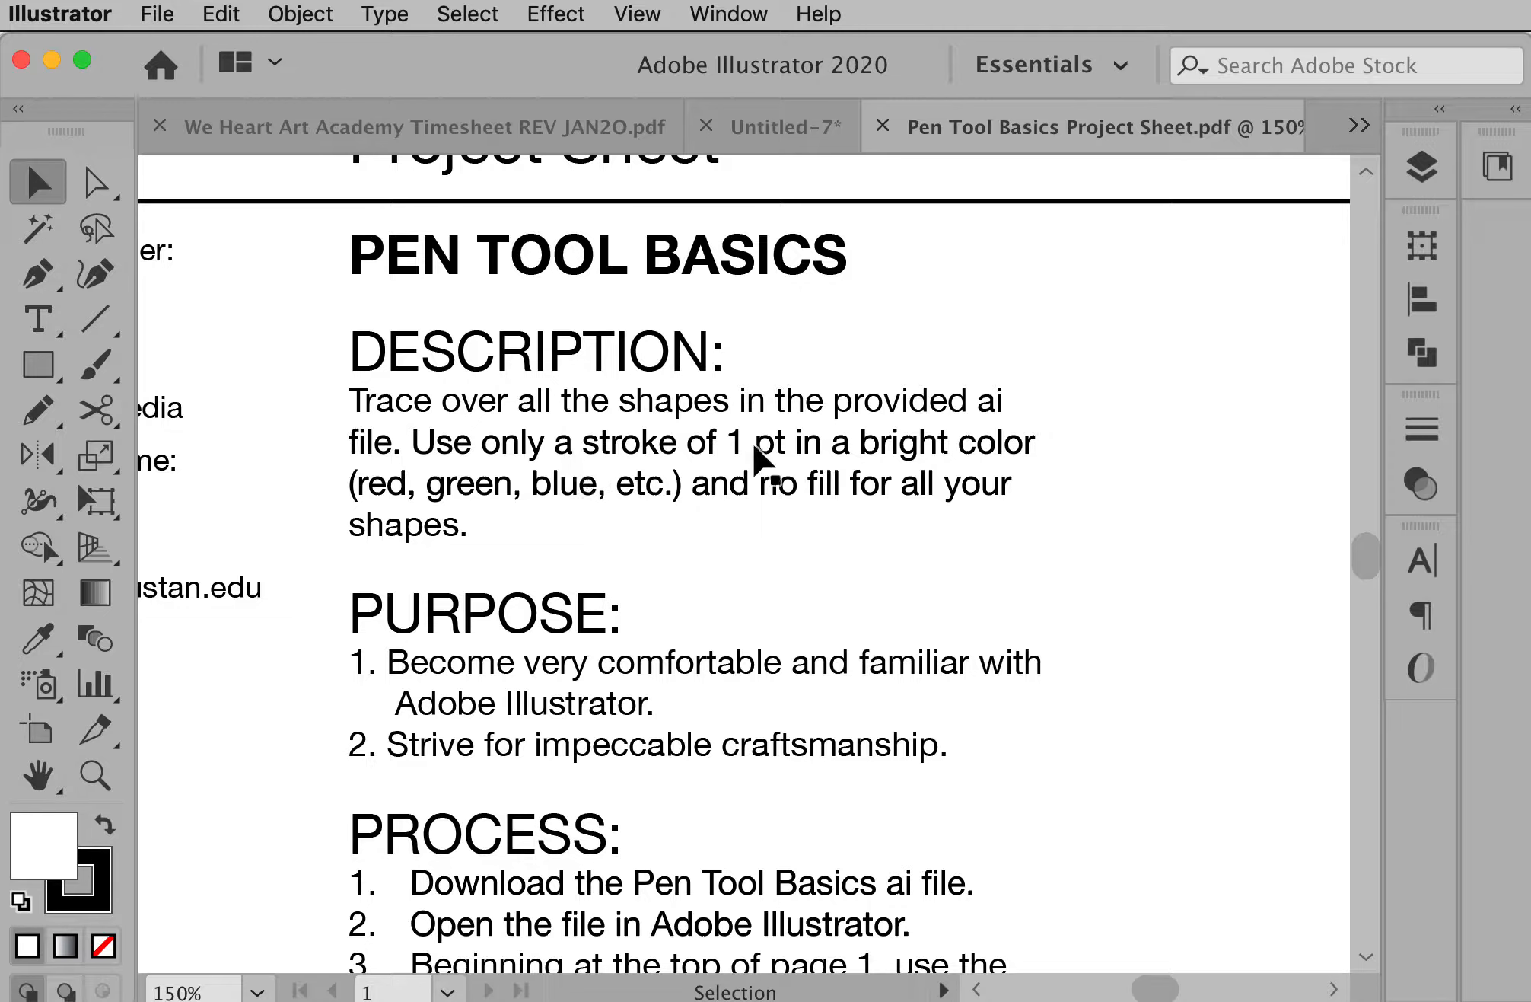
mouse_move(987, 478)
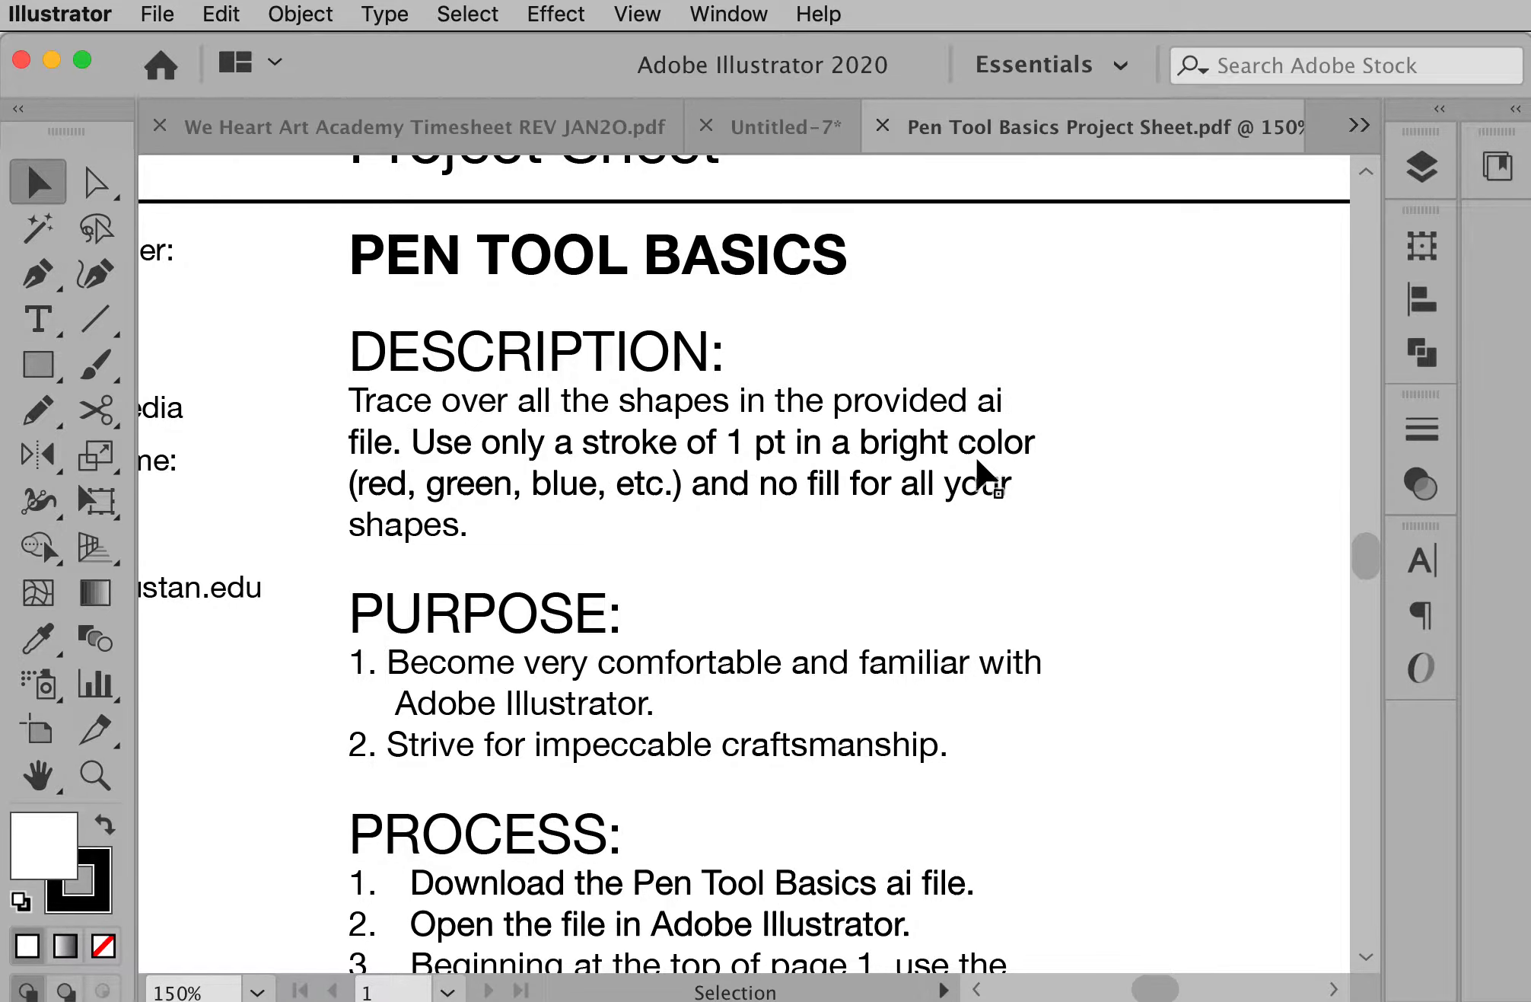
mouse_move(850, 468)
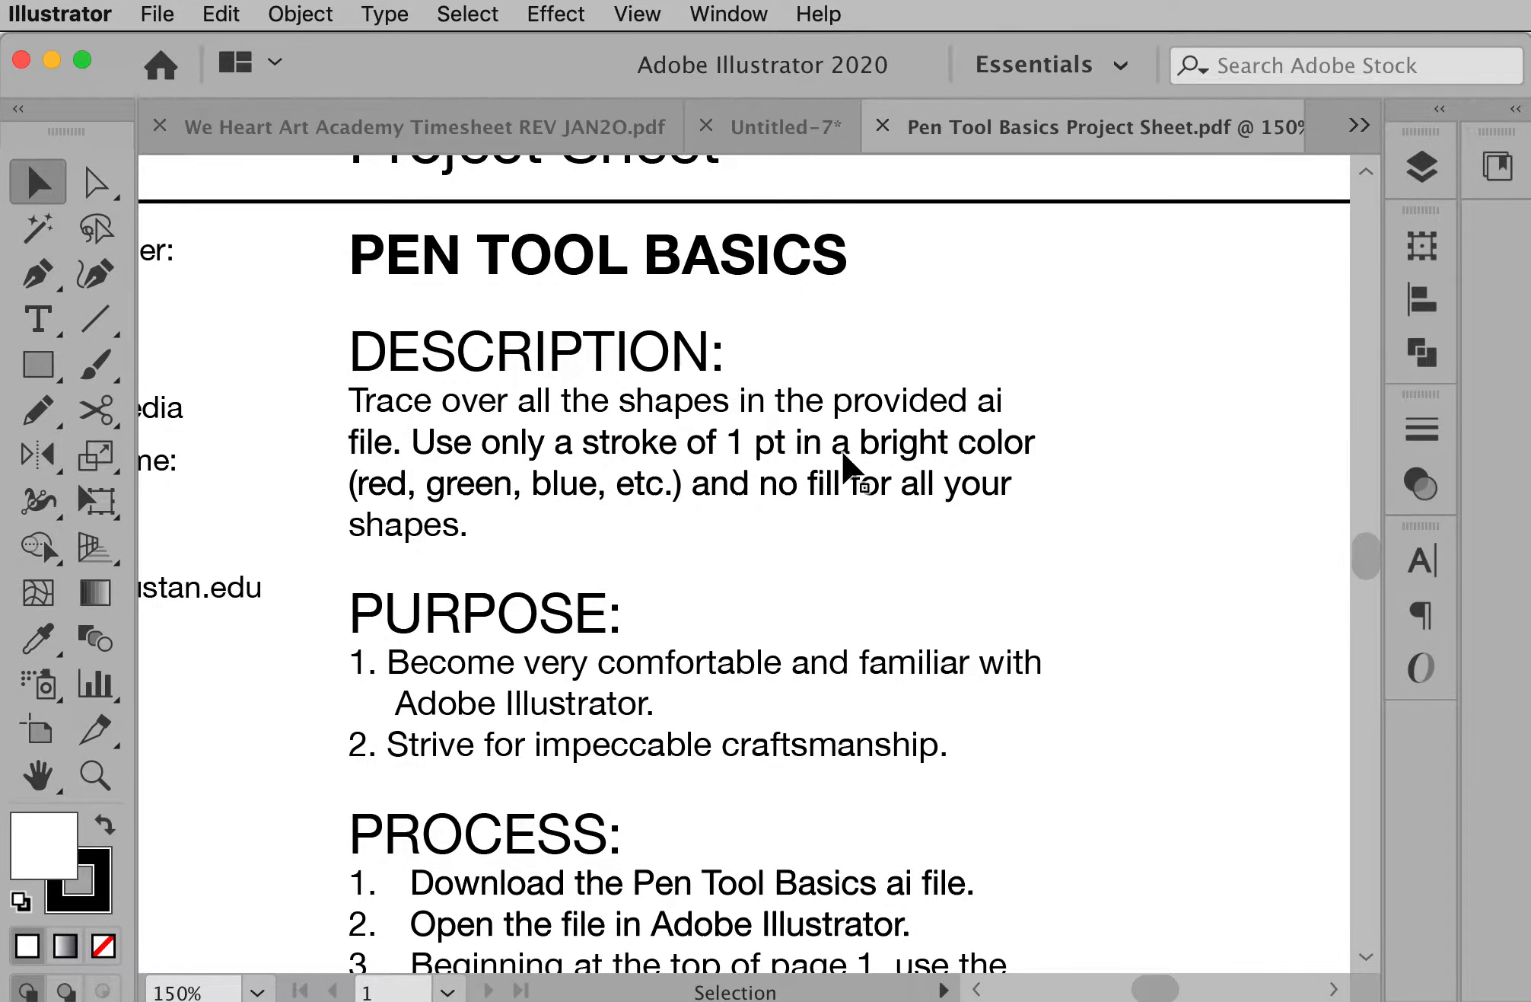
mouse_move(1099, 616)
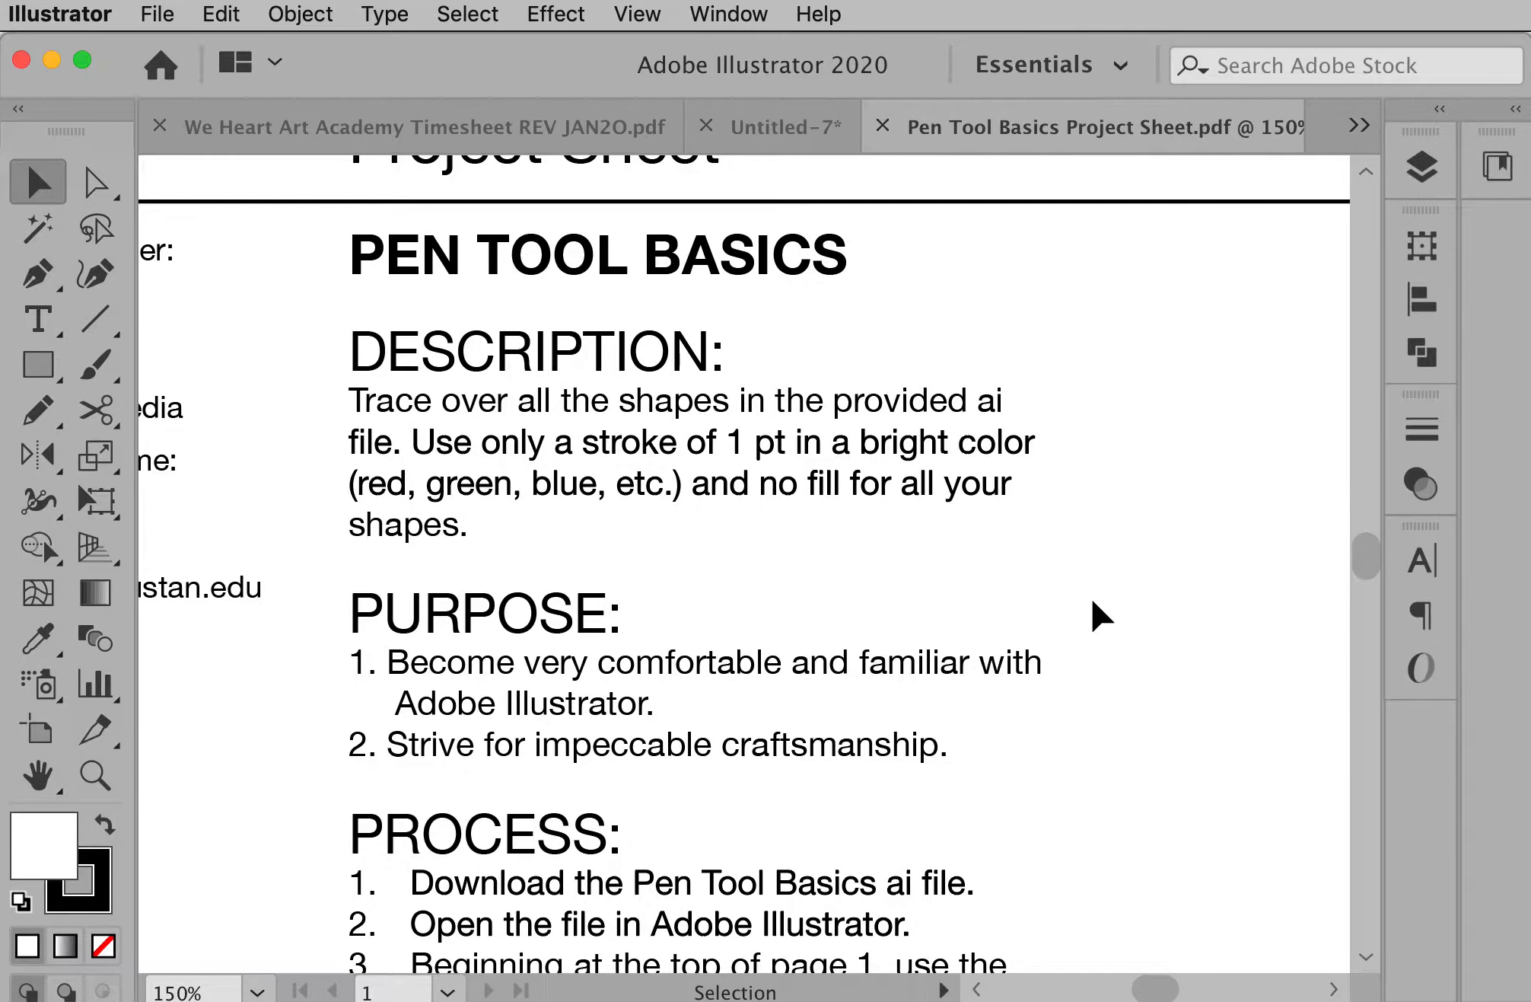
scroll(down, 3)
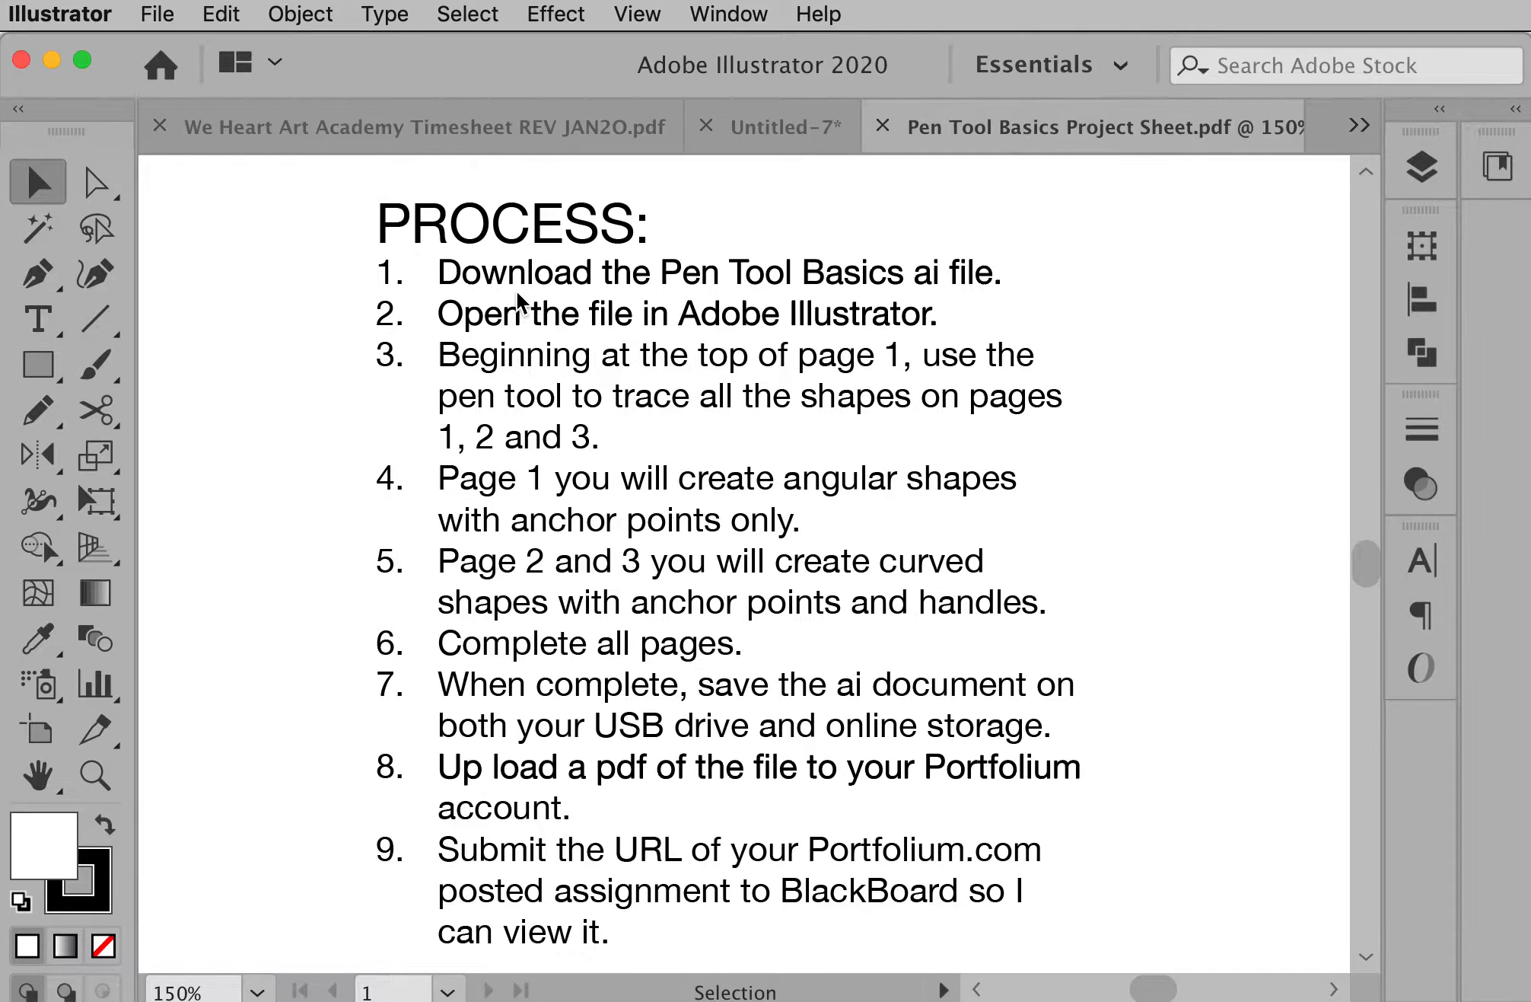
mouse_move(953, 301)
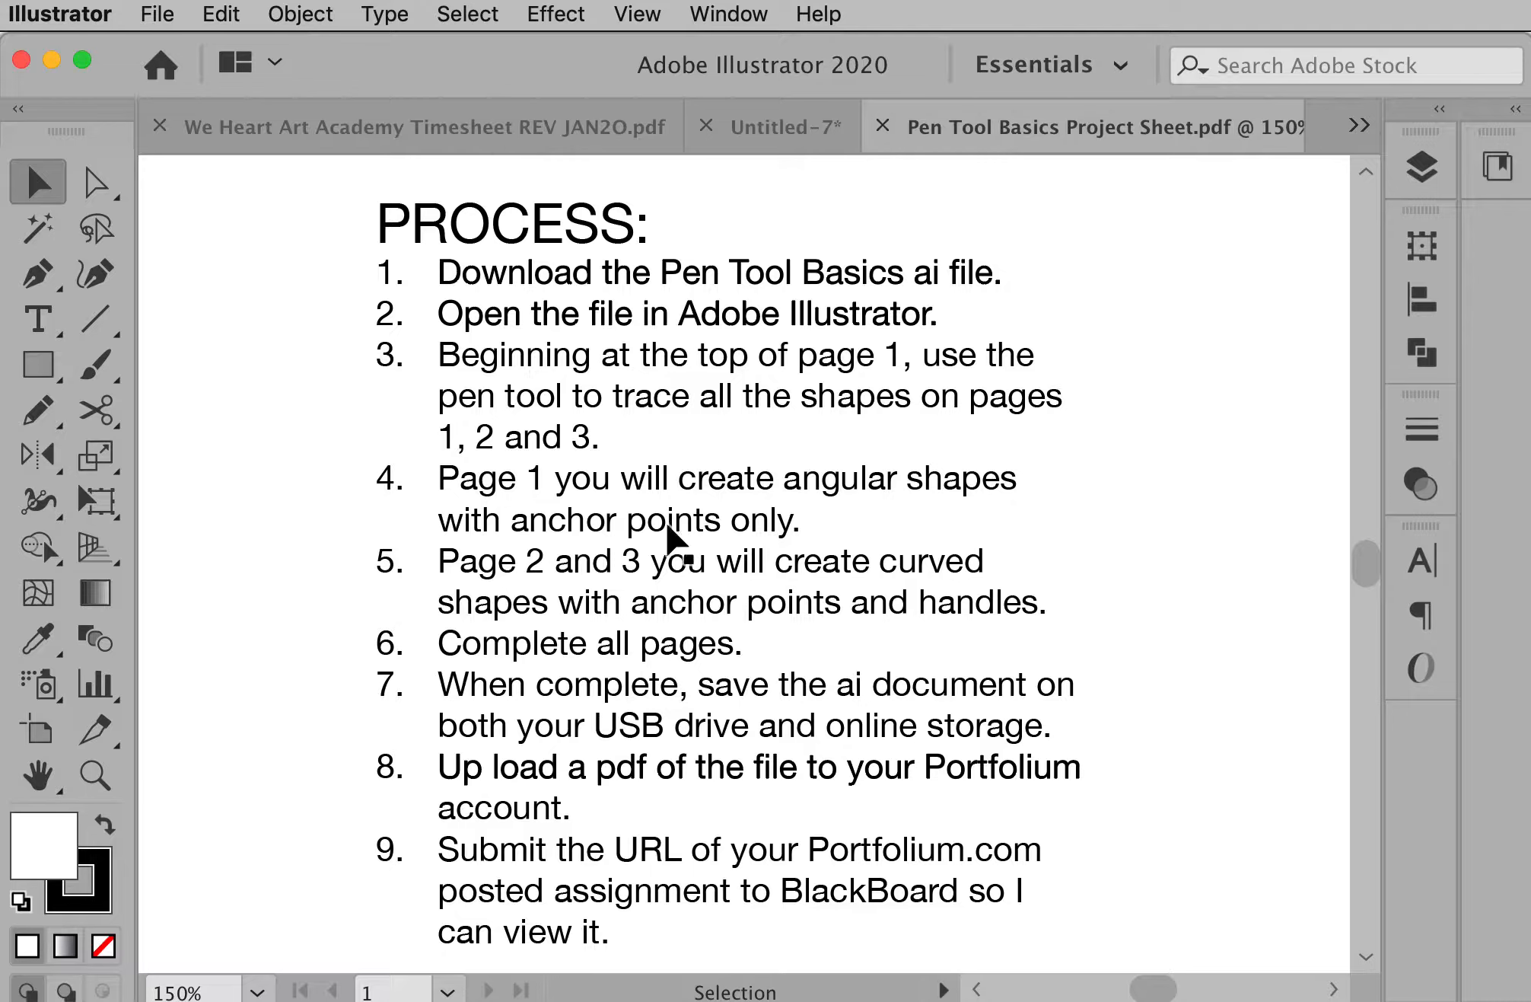
mouse_move(853, 586)
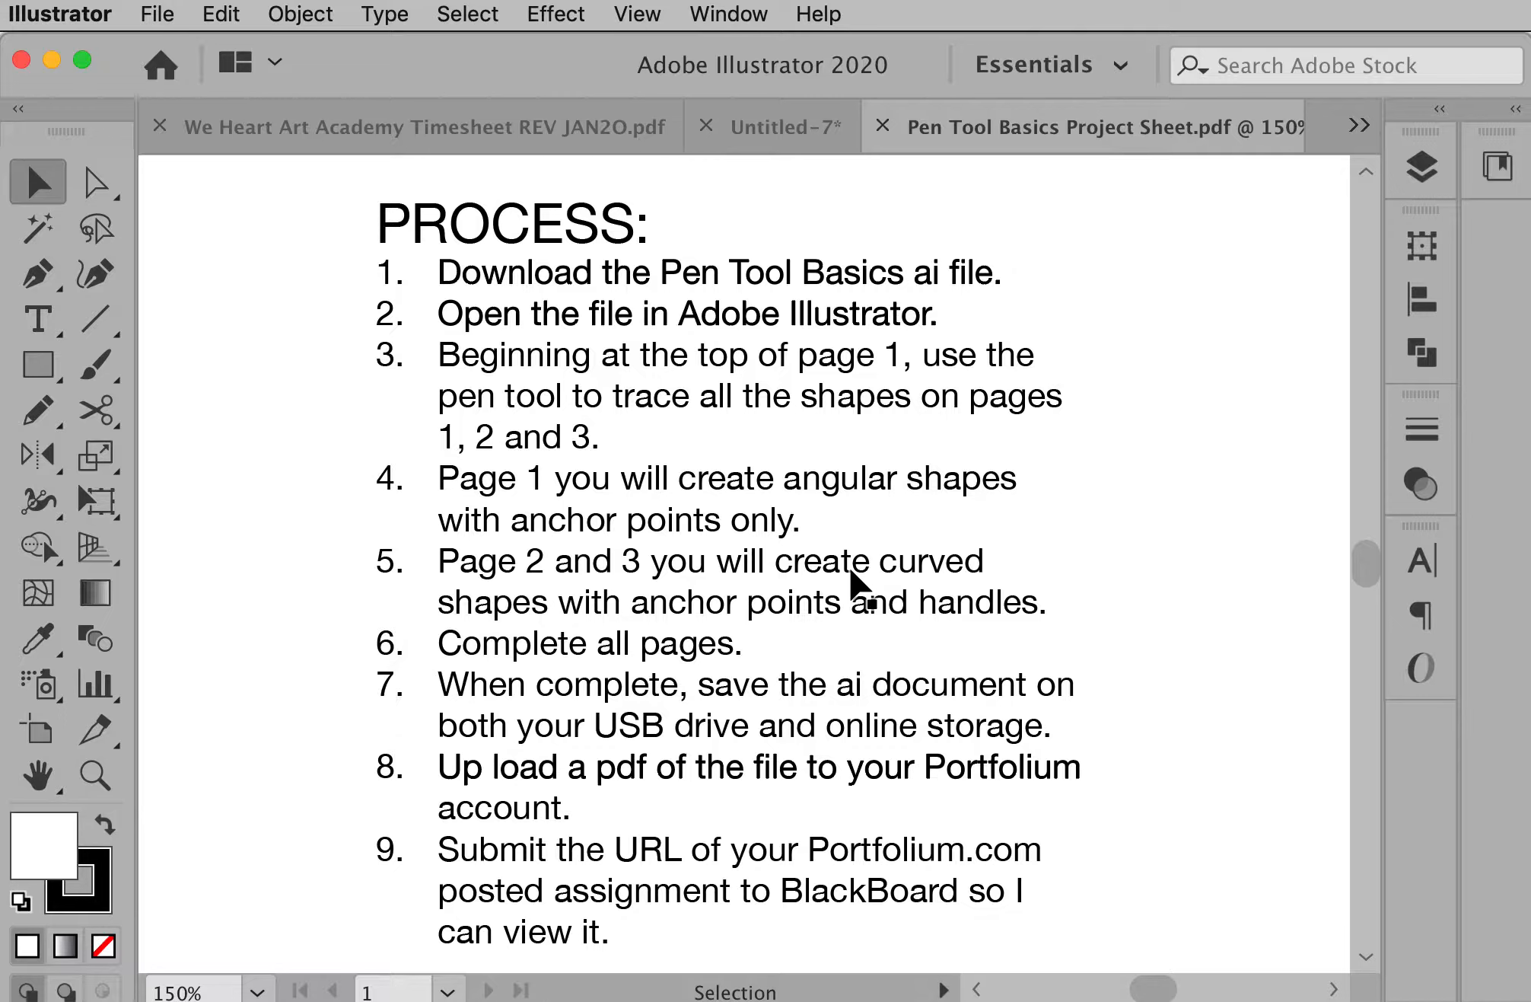
mouse_move(950, 652)
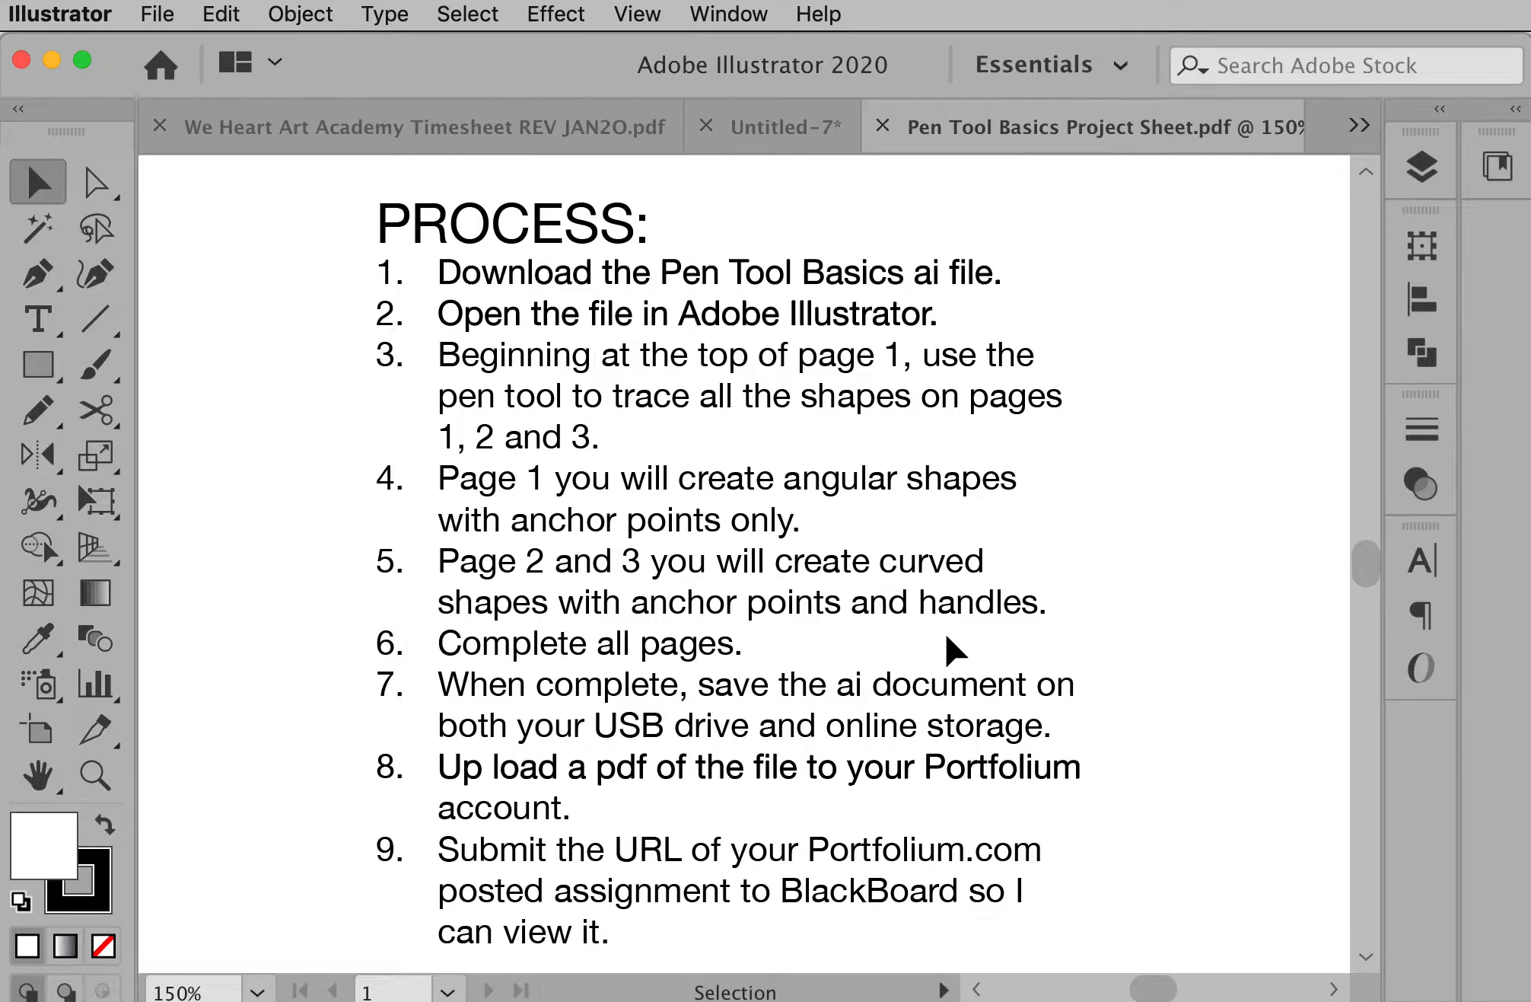
mouse_move(1113, 656)
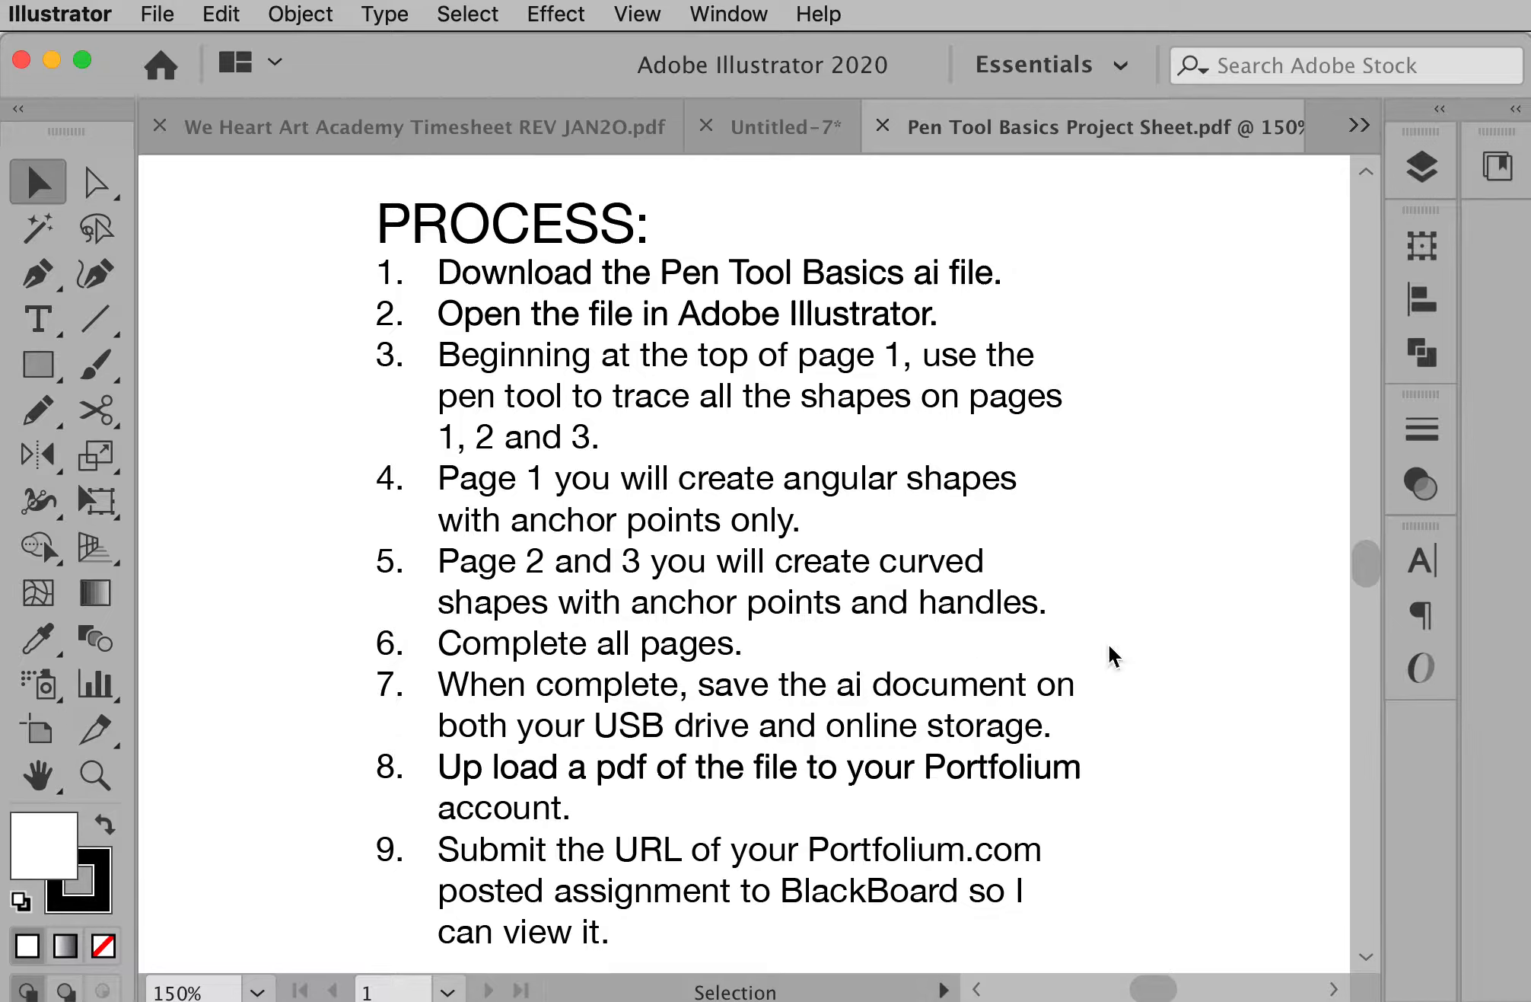
scroll(down, 3)
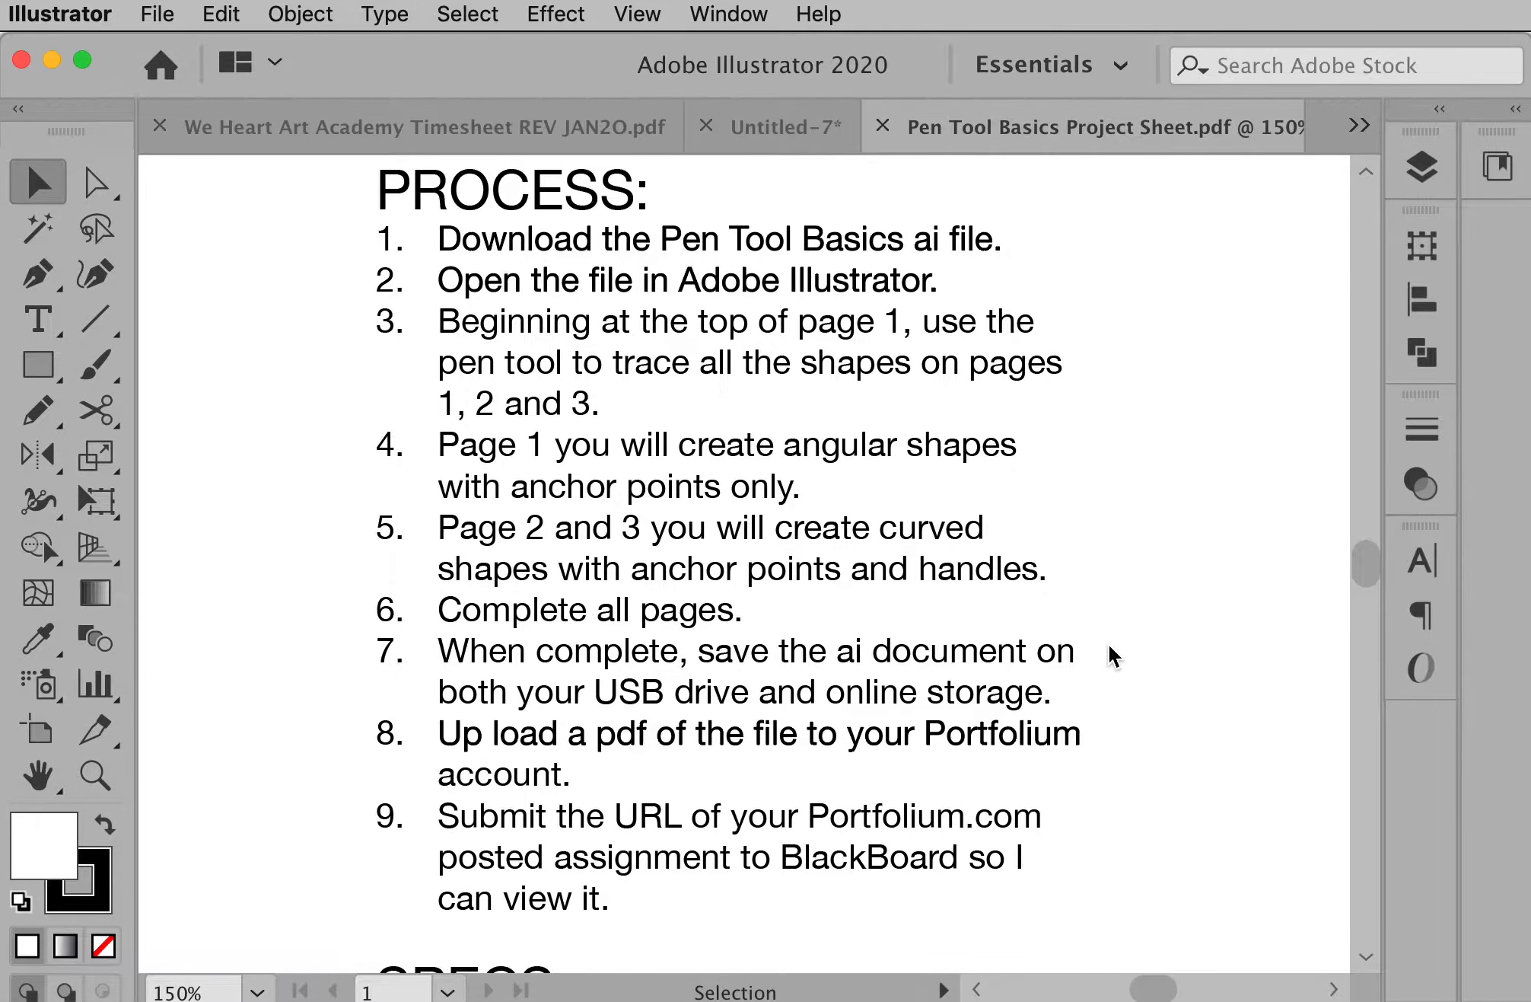
scroll(down, 3)
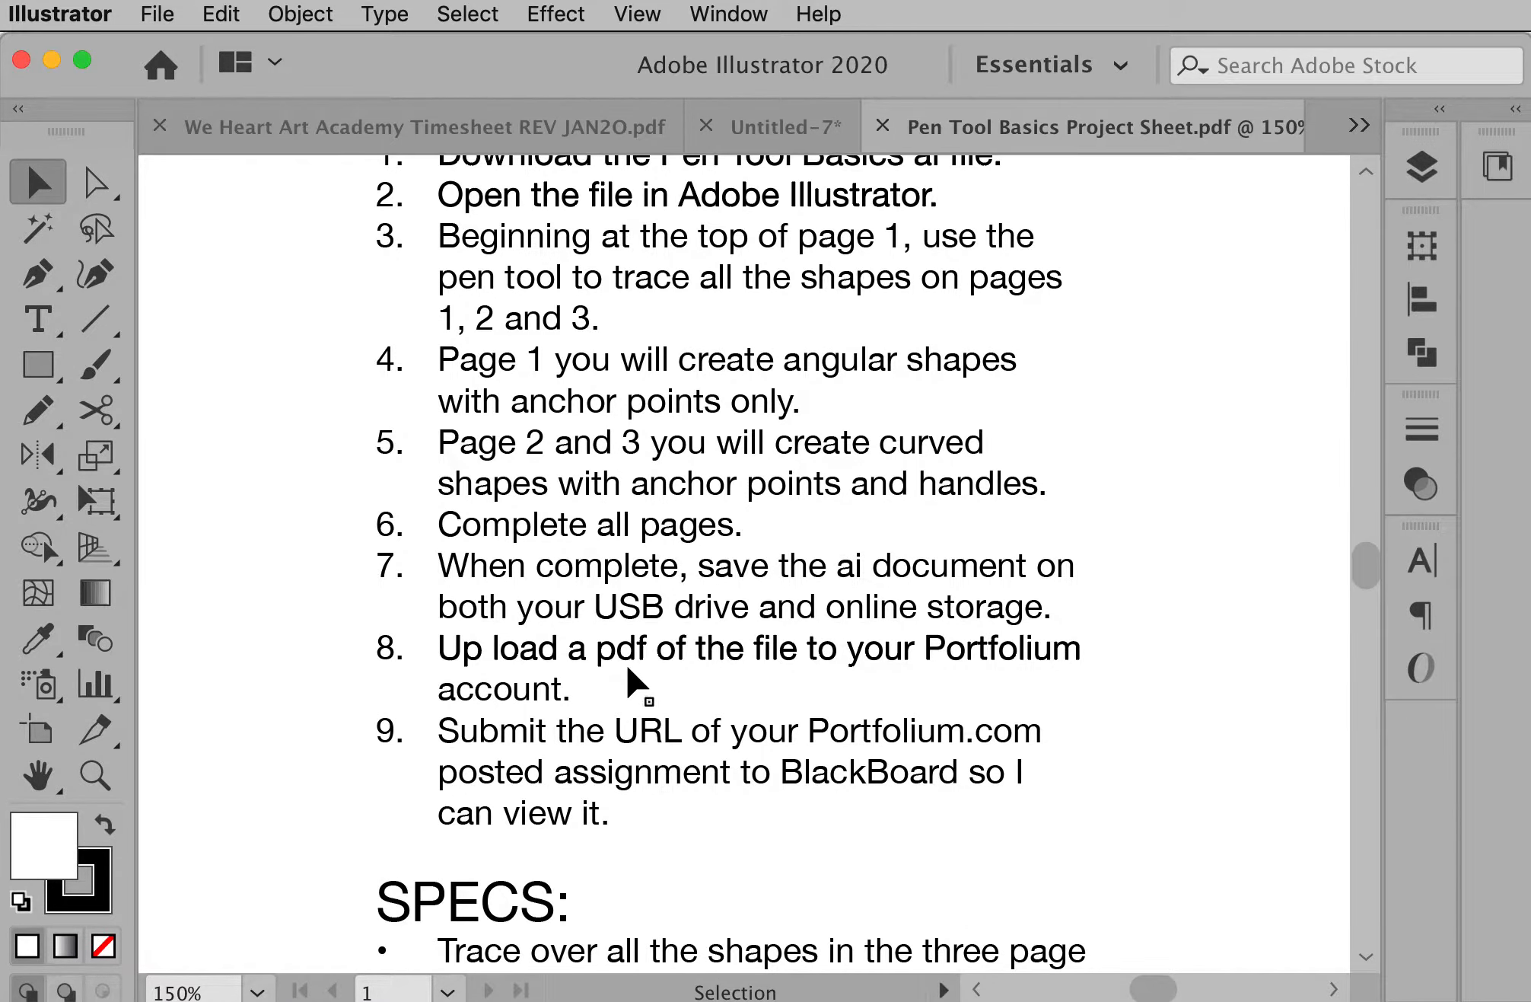
mouse_move(566, 720)
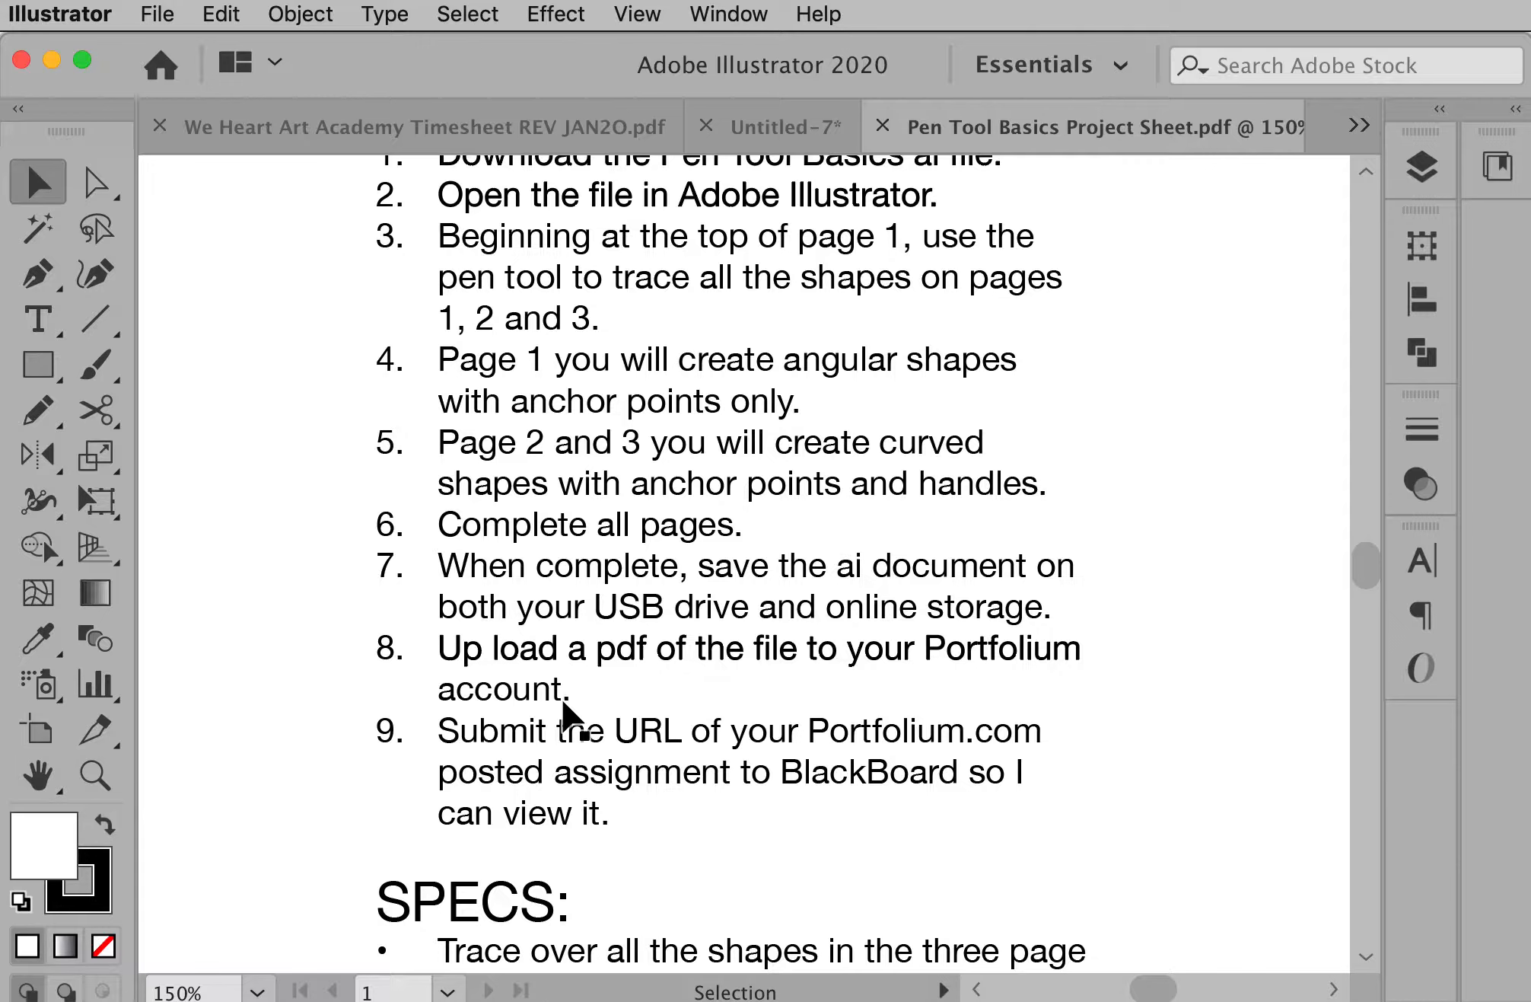
mouse_move(941, 702)
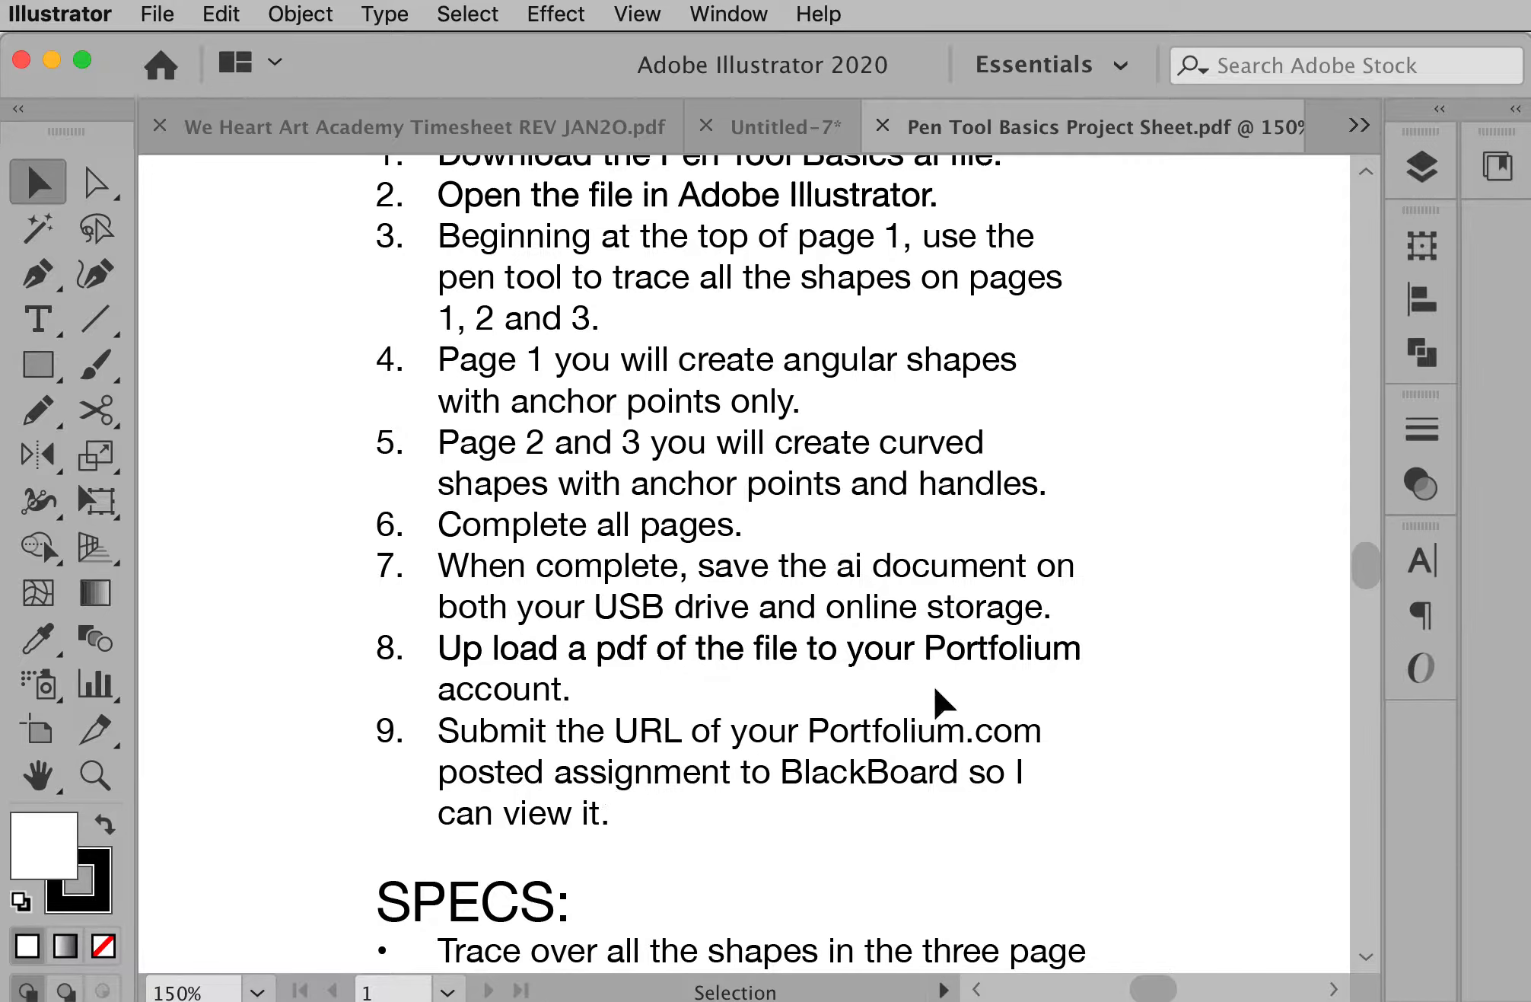
mouse_move(672, 683)
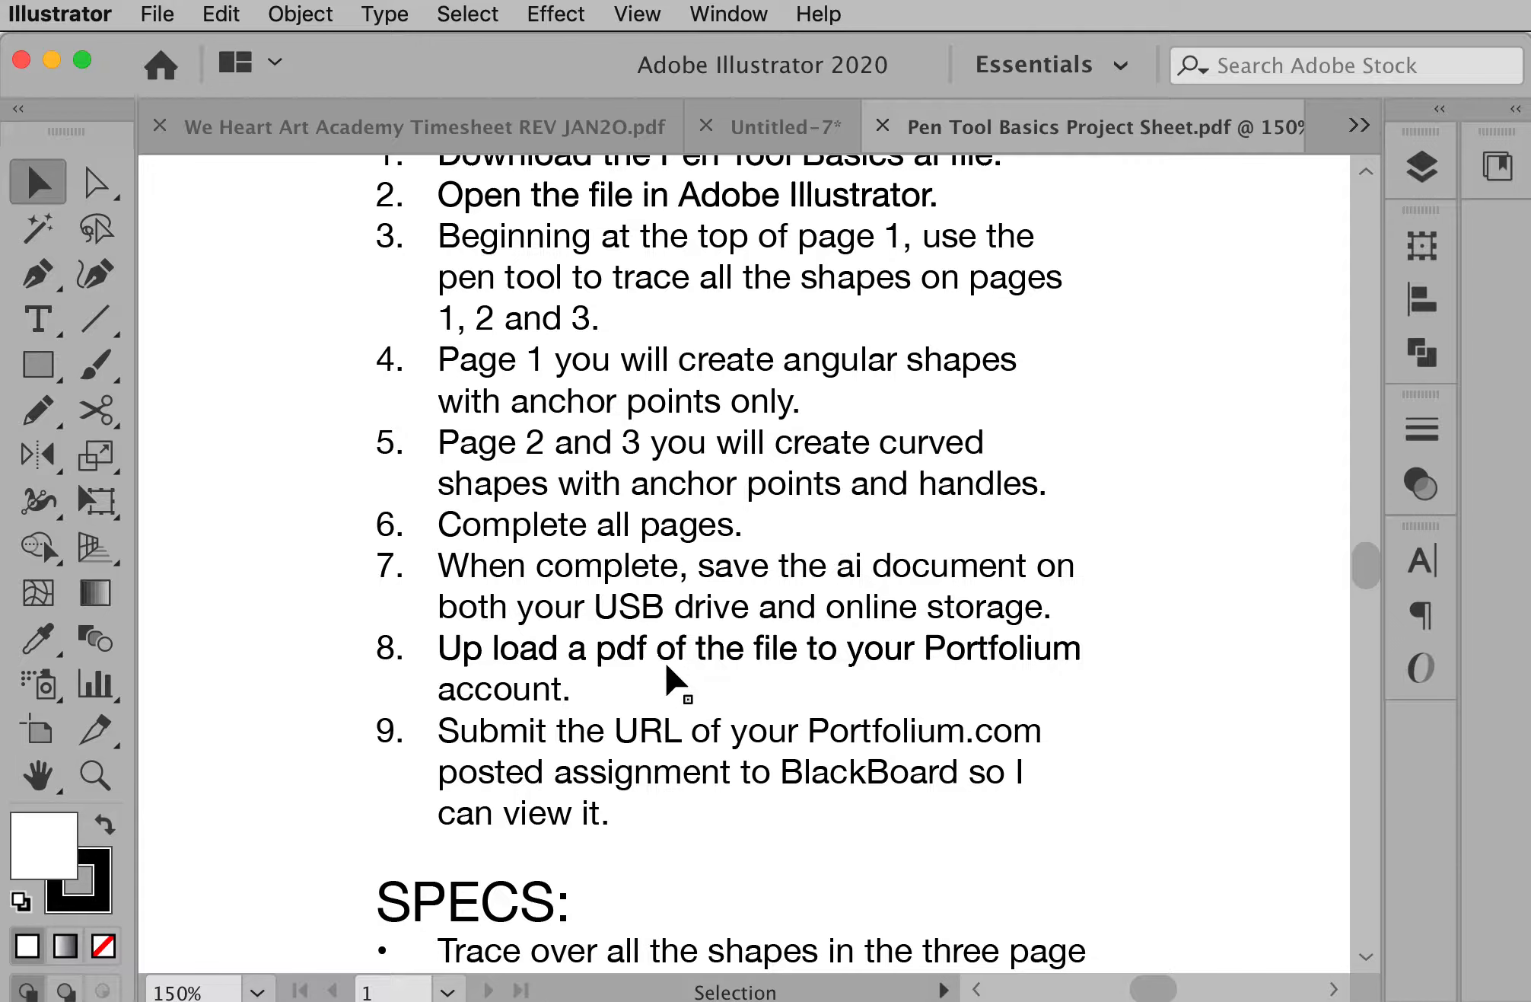
mouse_move(923, 679)
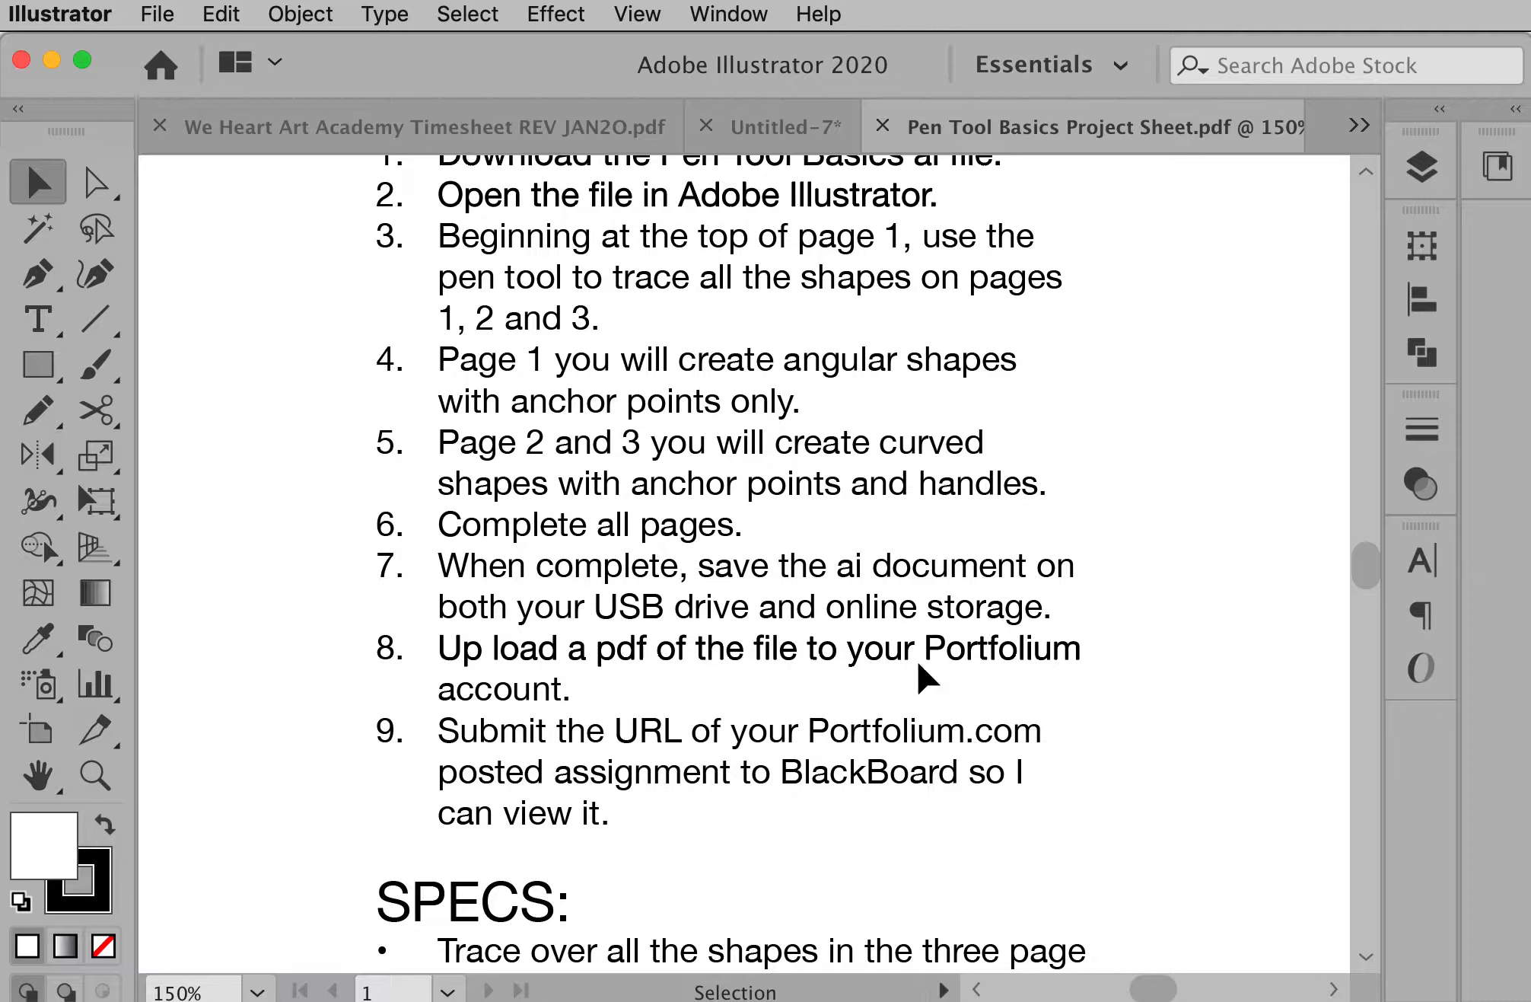
mouse_move(844, 801)
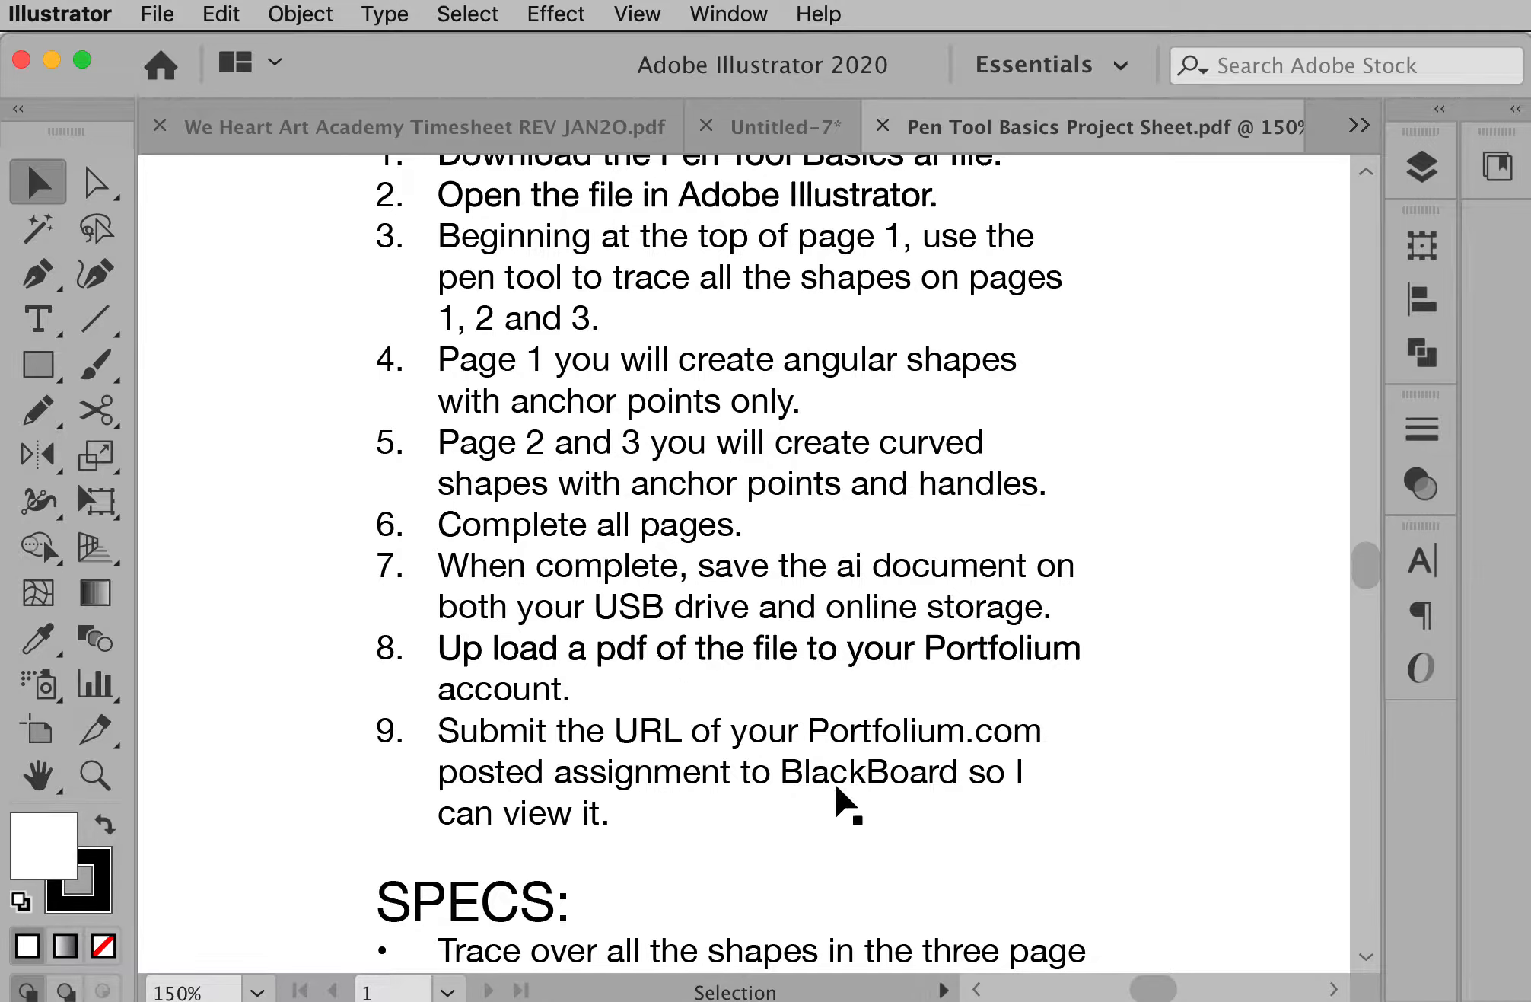
mouse_move(1350, 142)
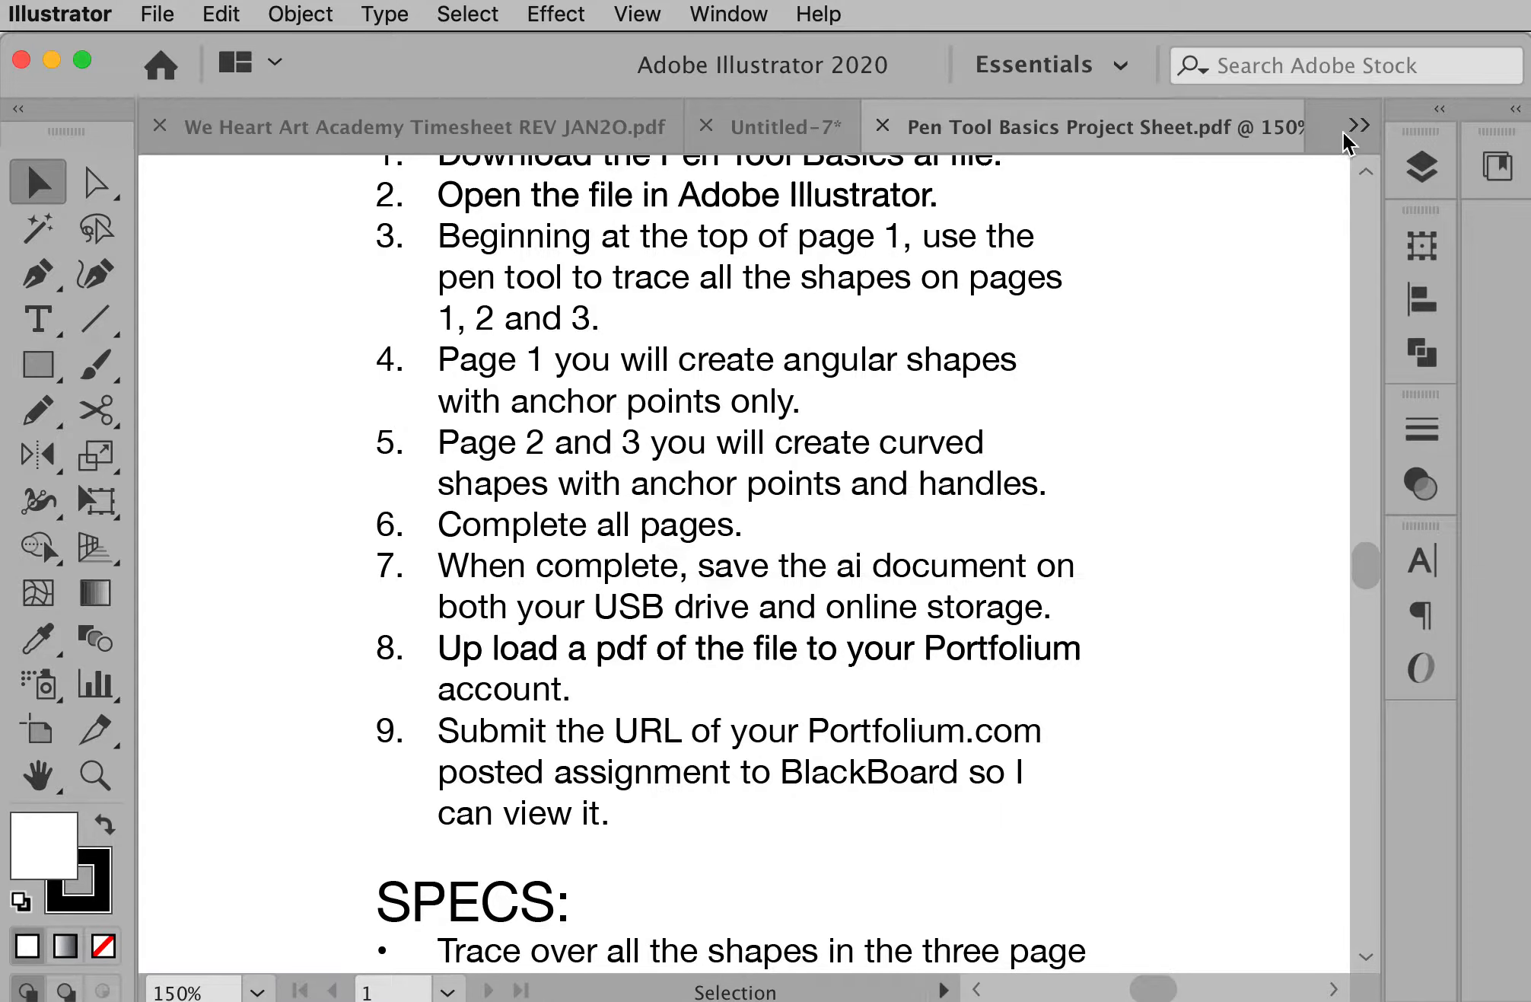
click(1356, 126)
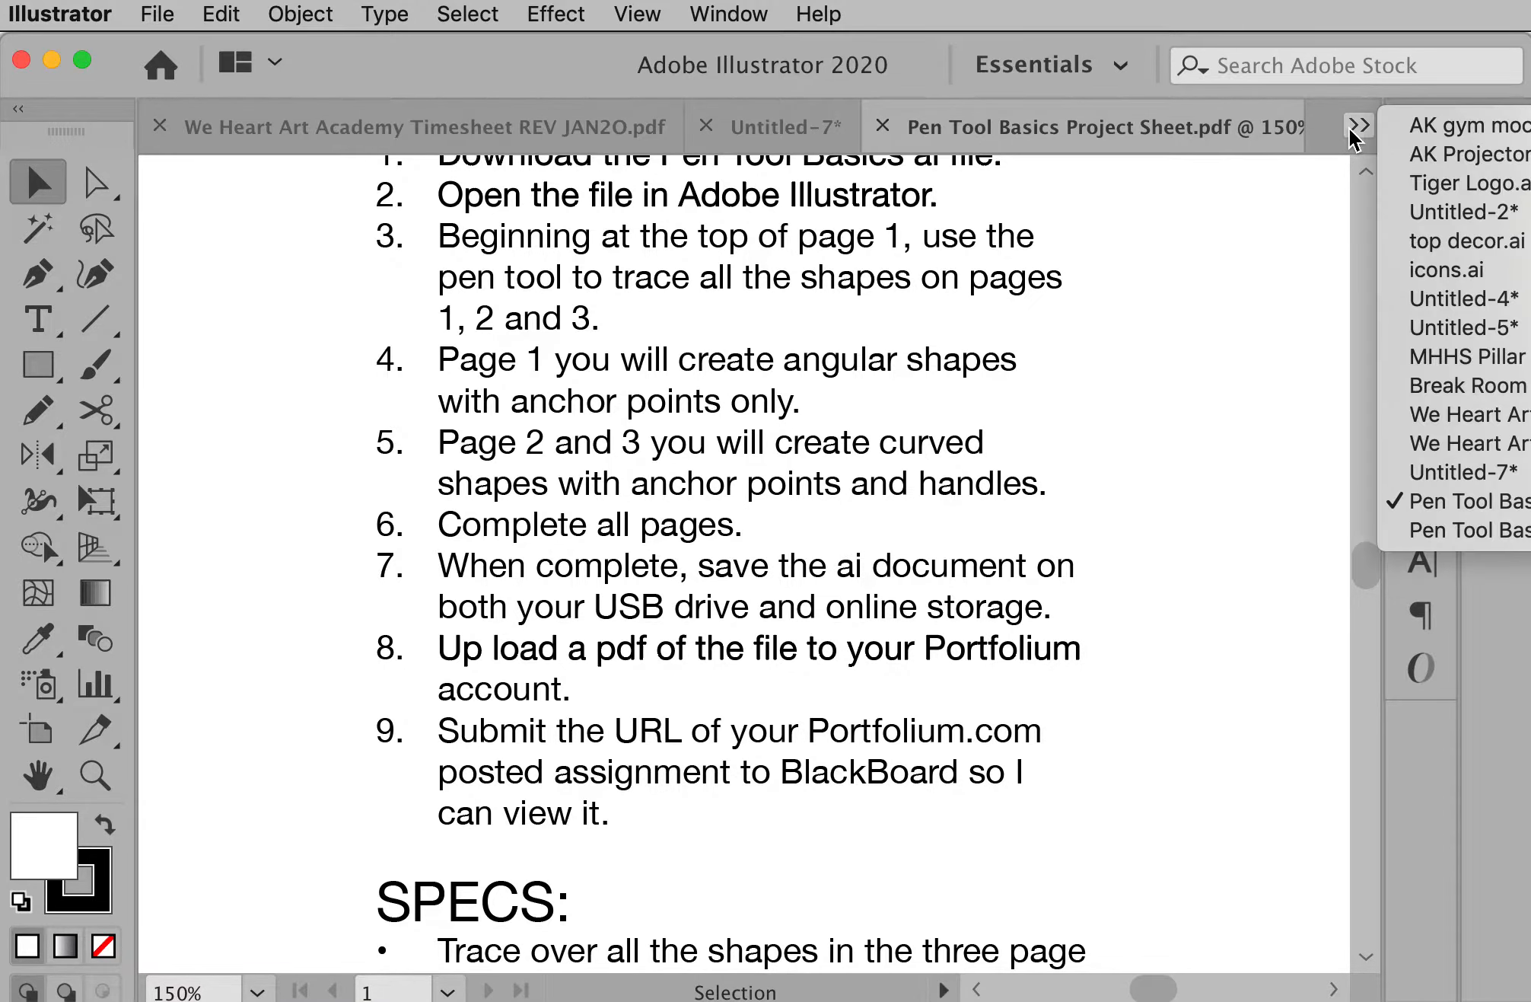
click(1471, 501)
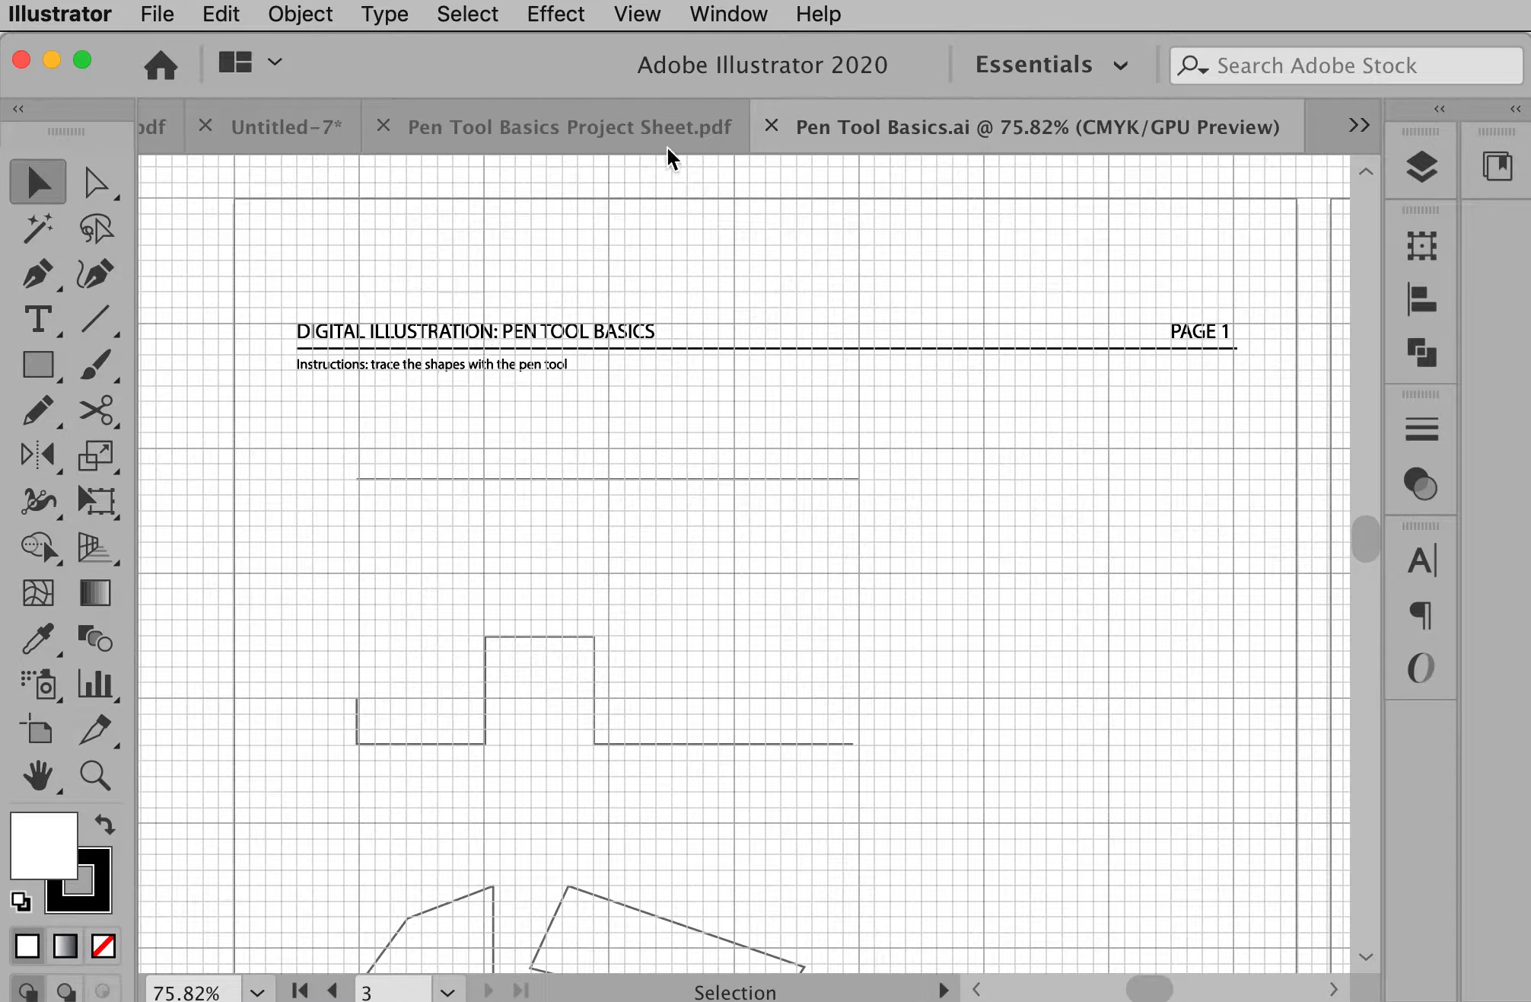
click(636, 14)
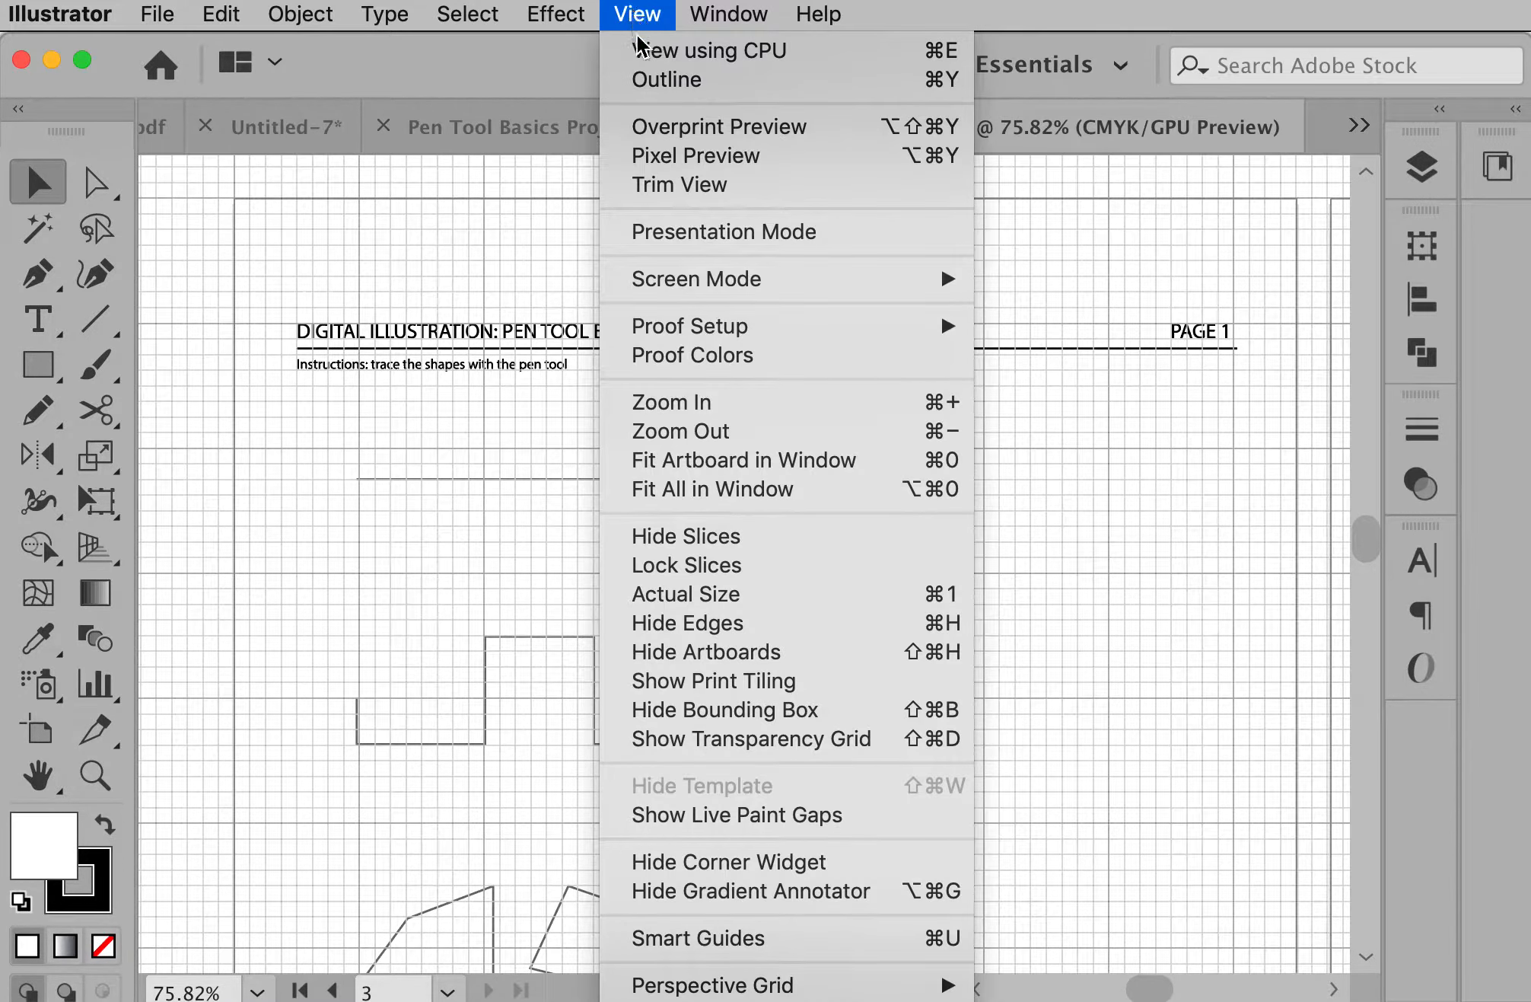
mouse_move(713, 983)
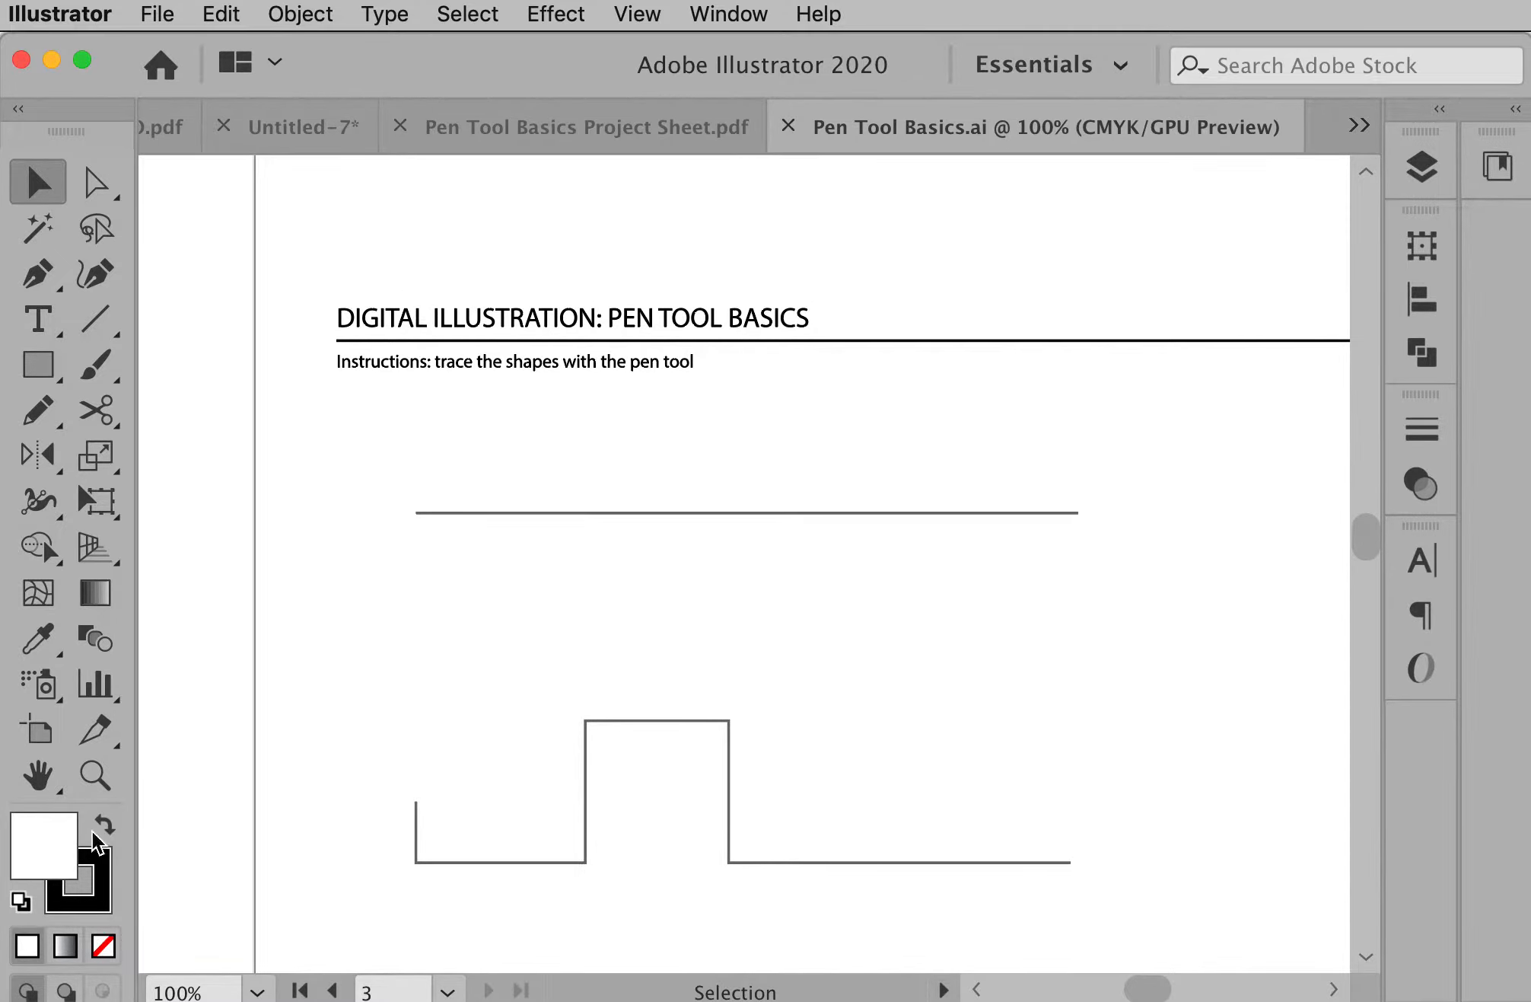
With the Pen tool active, set the fill to None while keeping the black stroke.
click(38, 273)
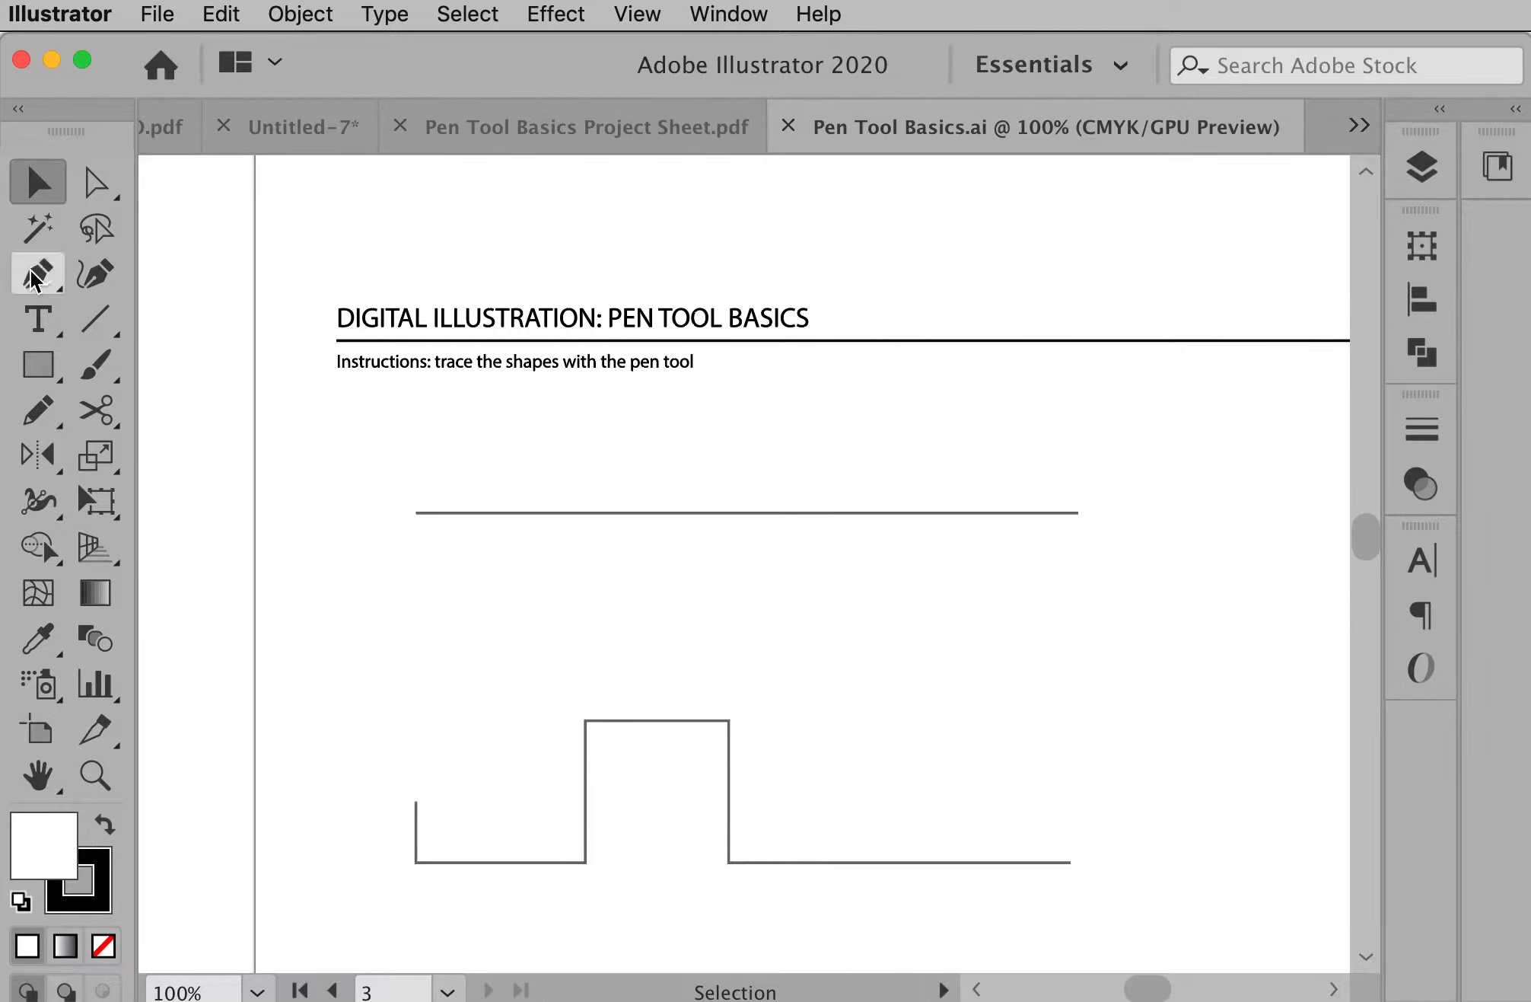
click(36, 273)
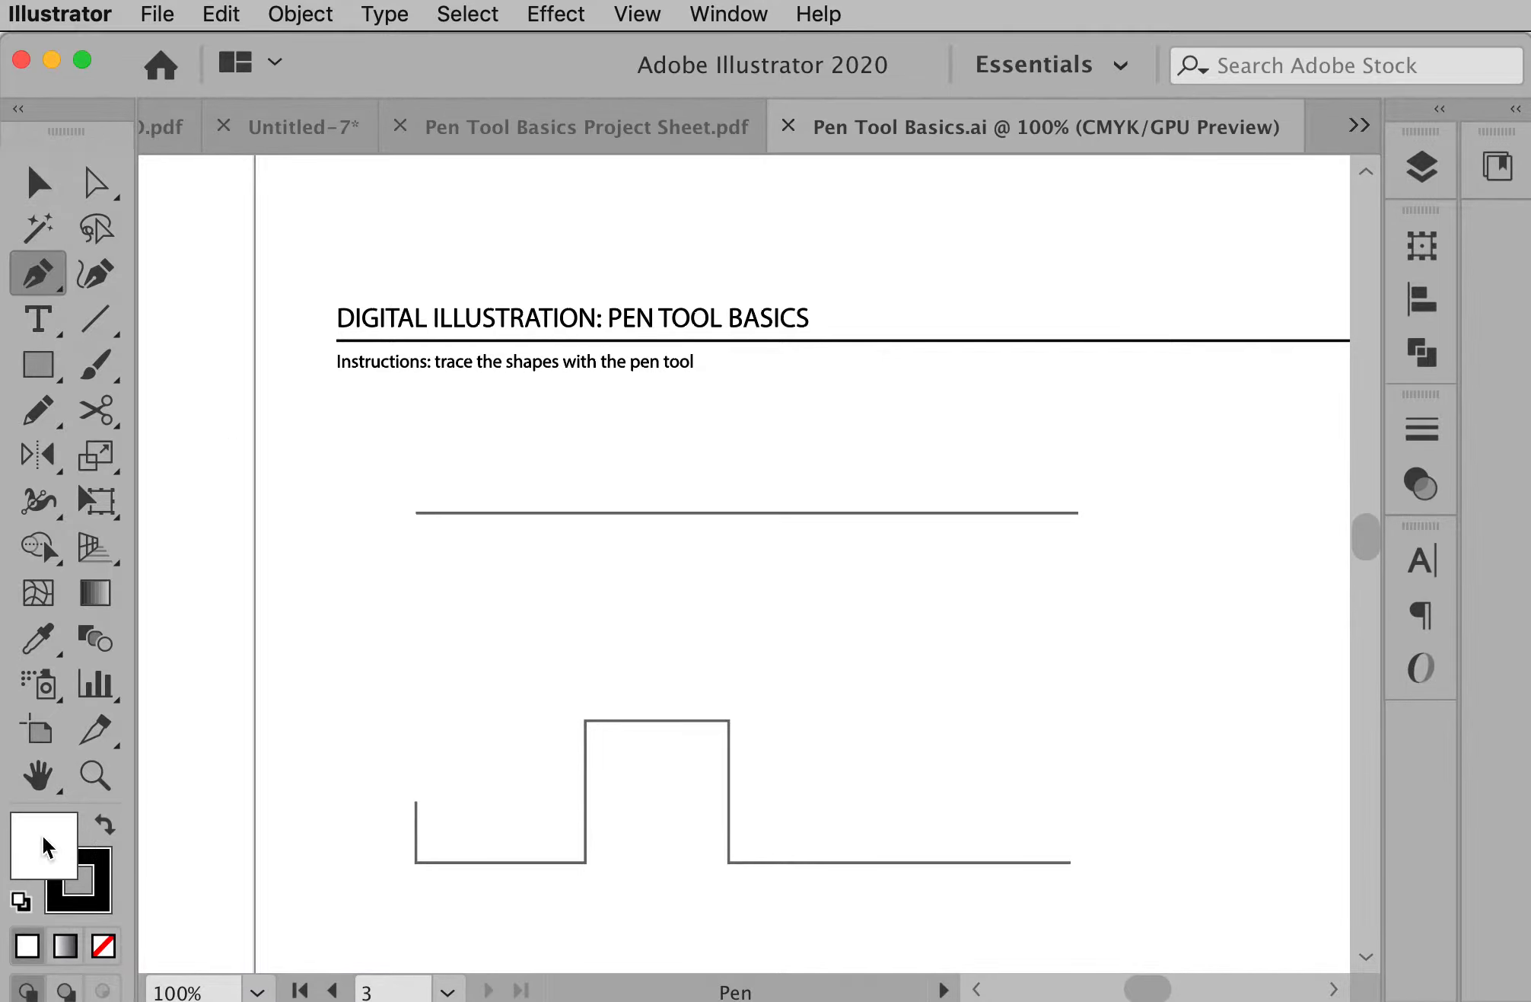
mouse_move(76, 869)
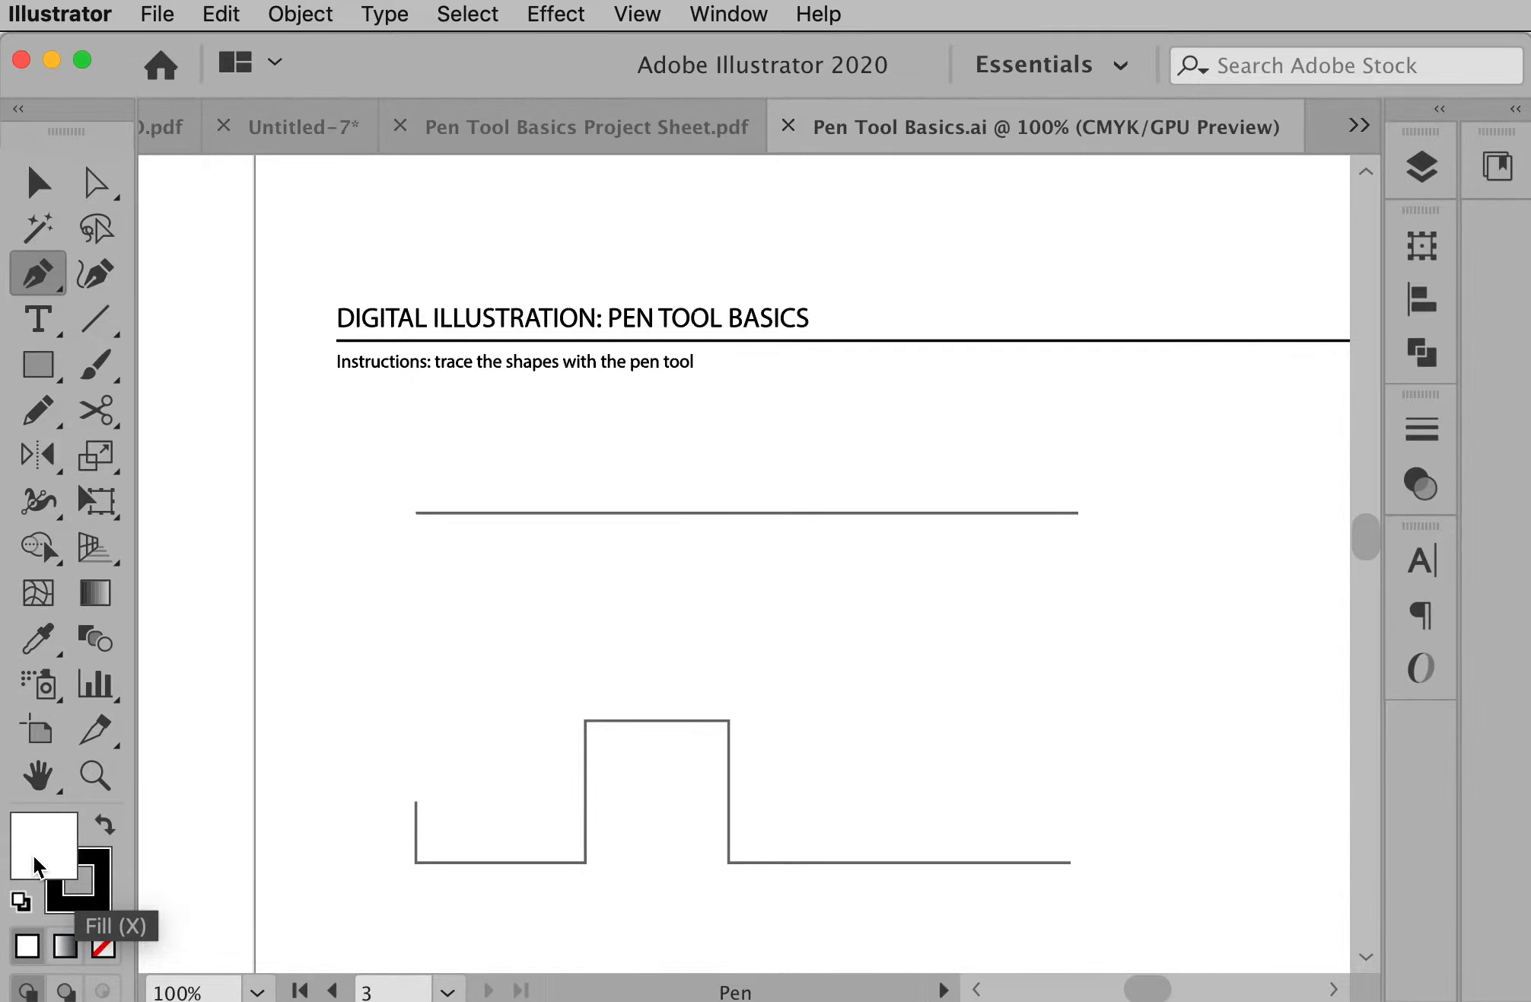
mouse_move(93, 908)
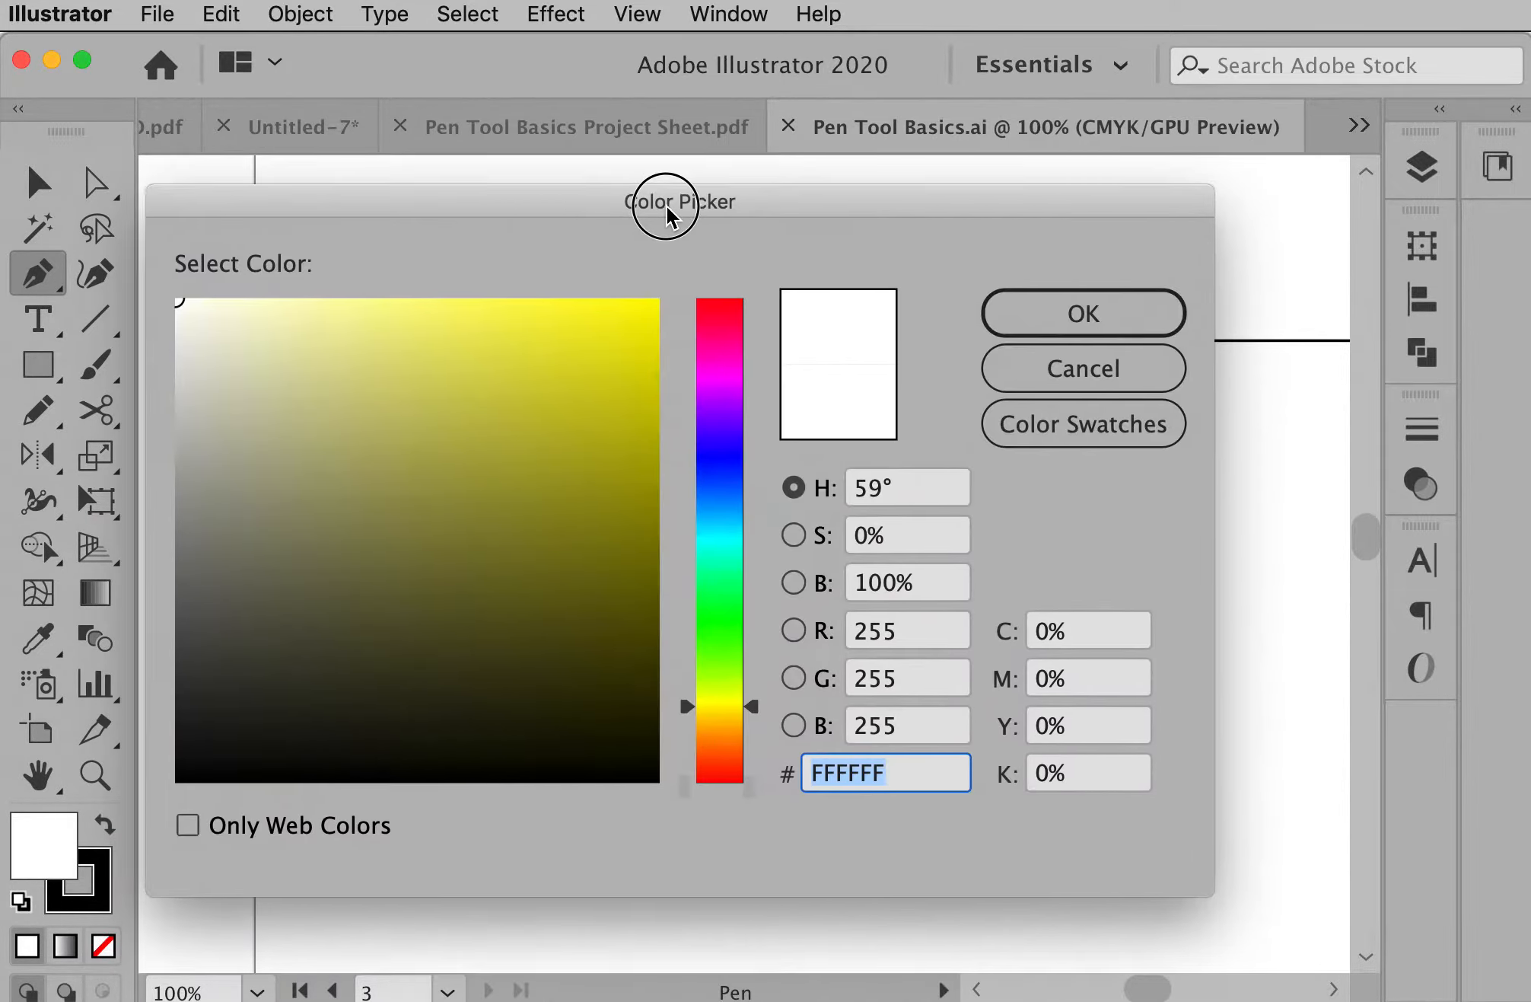
drag(667, 201, 767, 199)
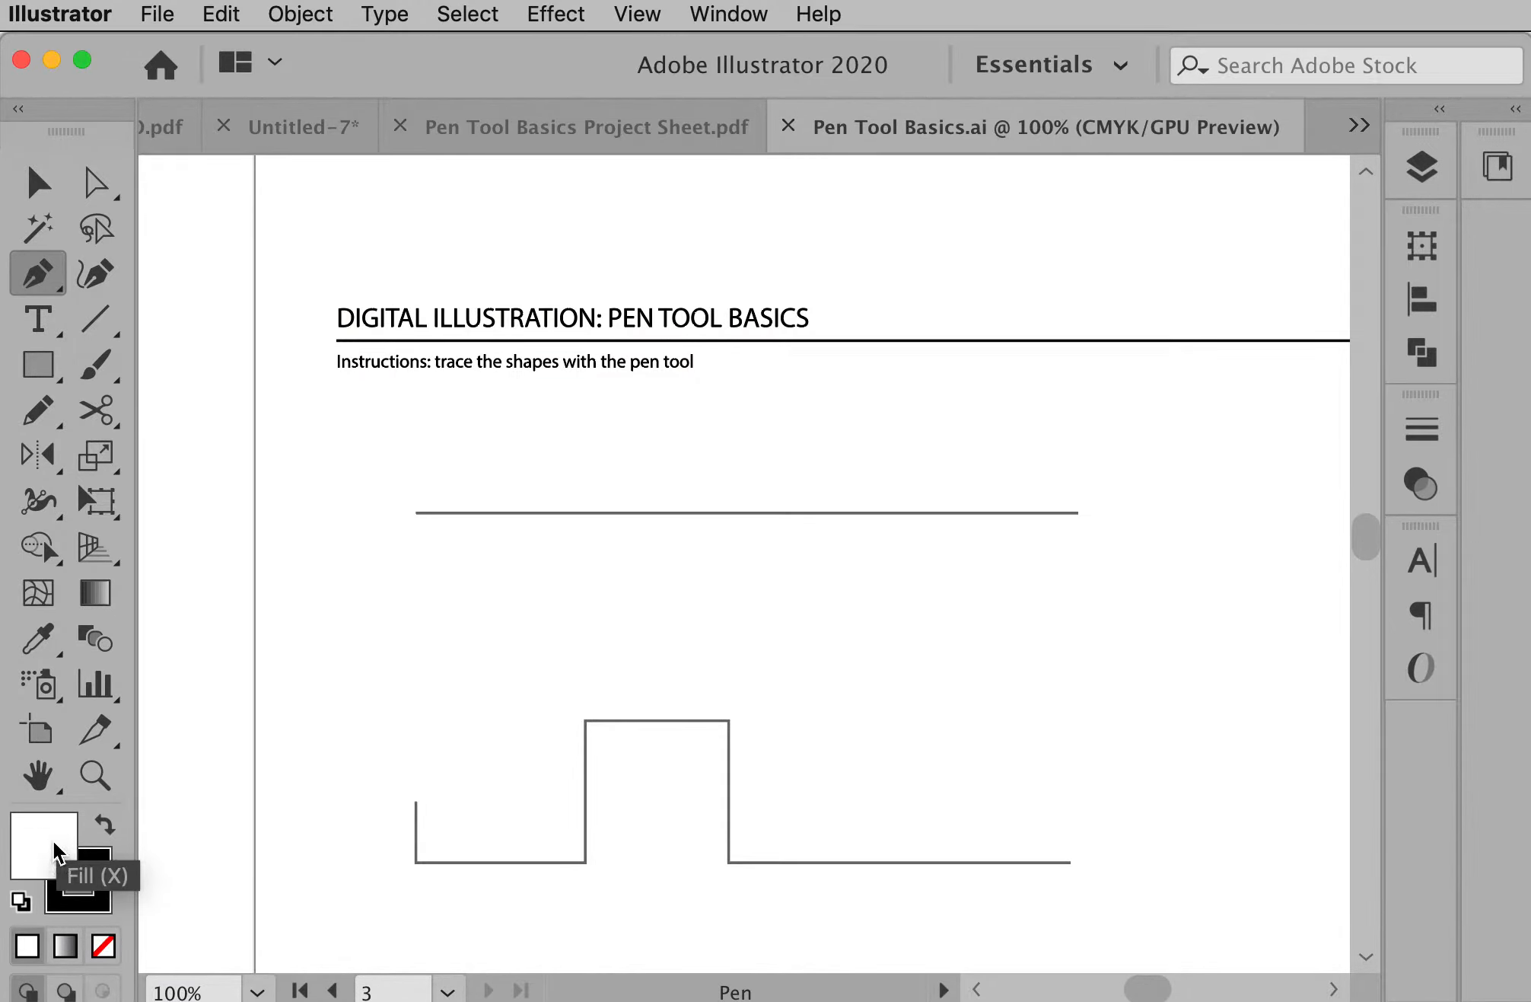
click(102, 944)
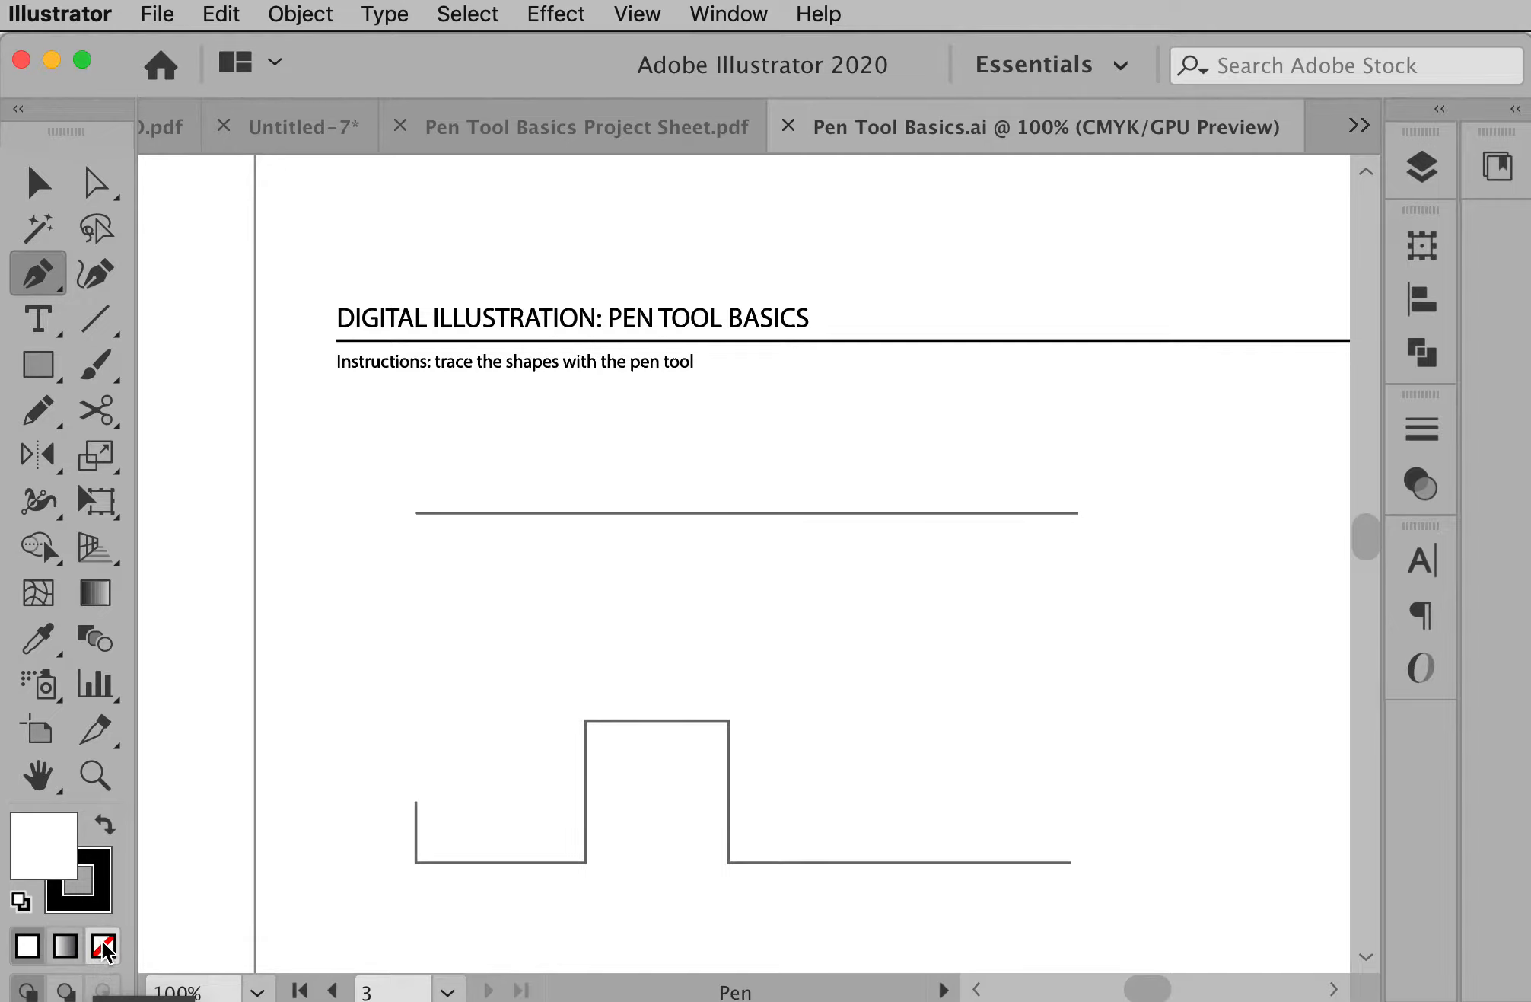
click(102, 944)
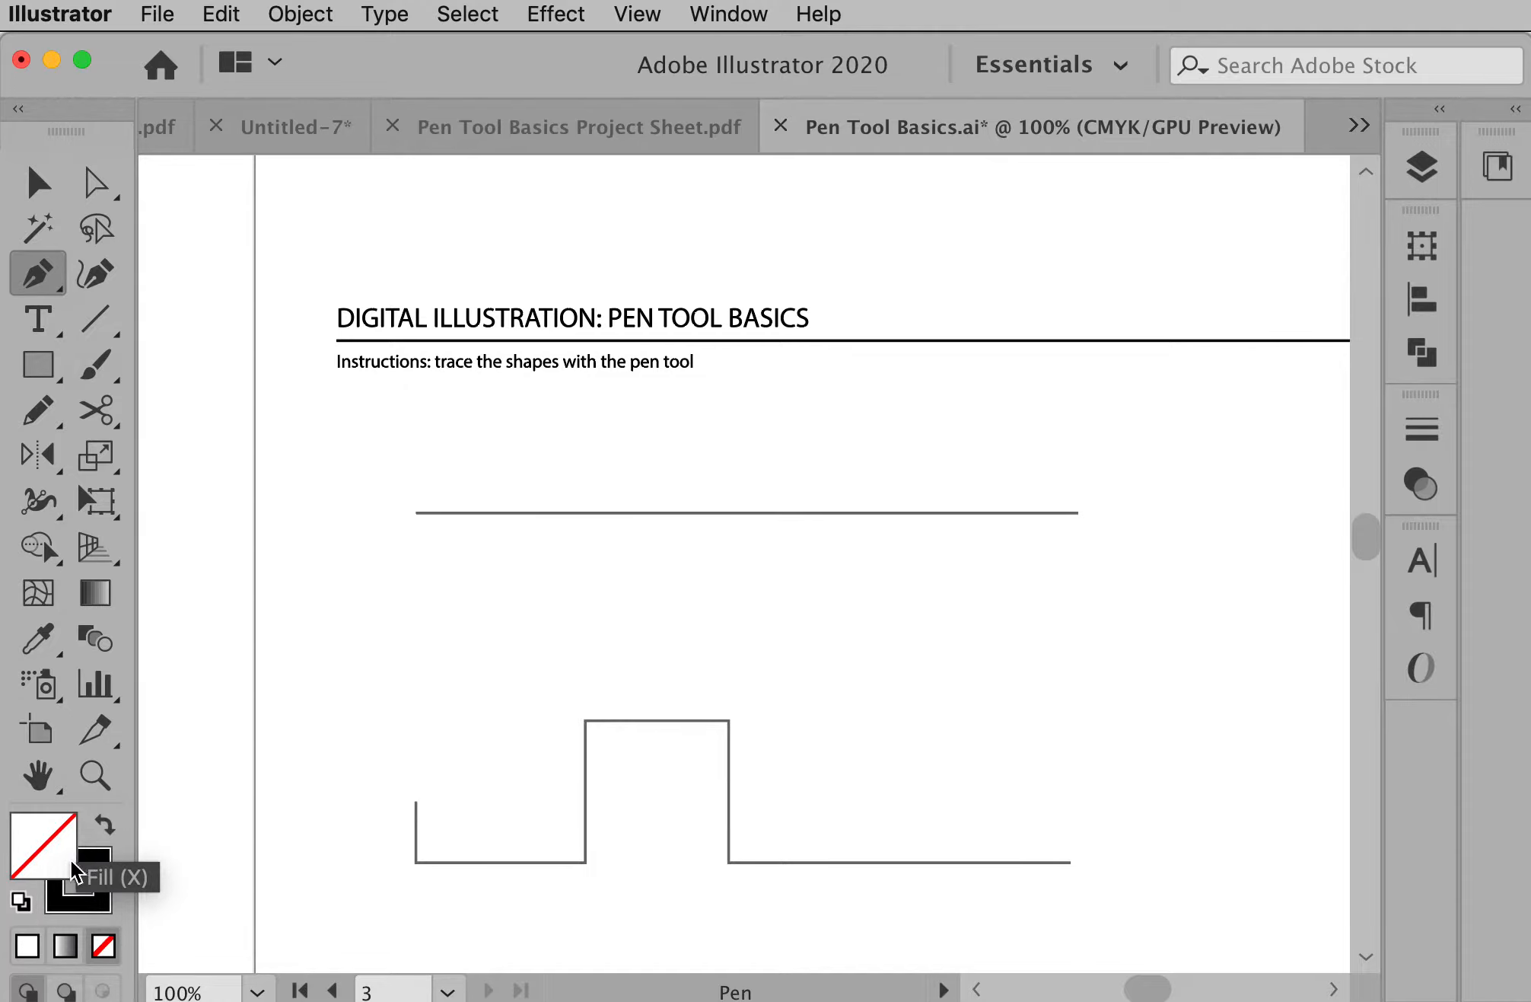
mouse_move(102, 898)
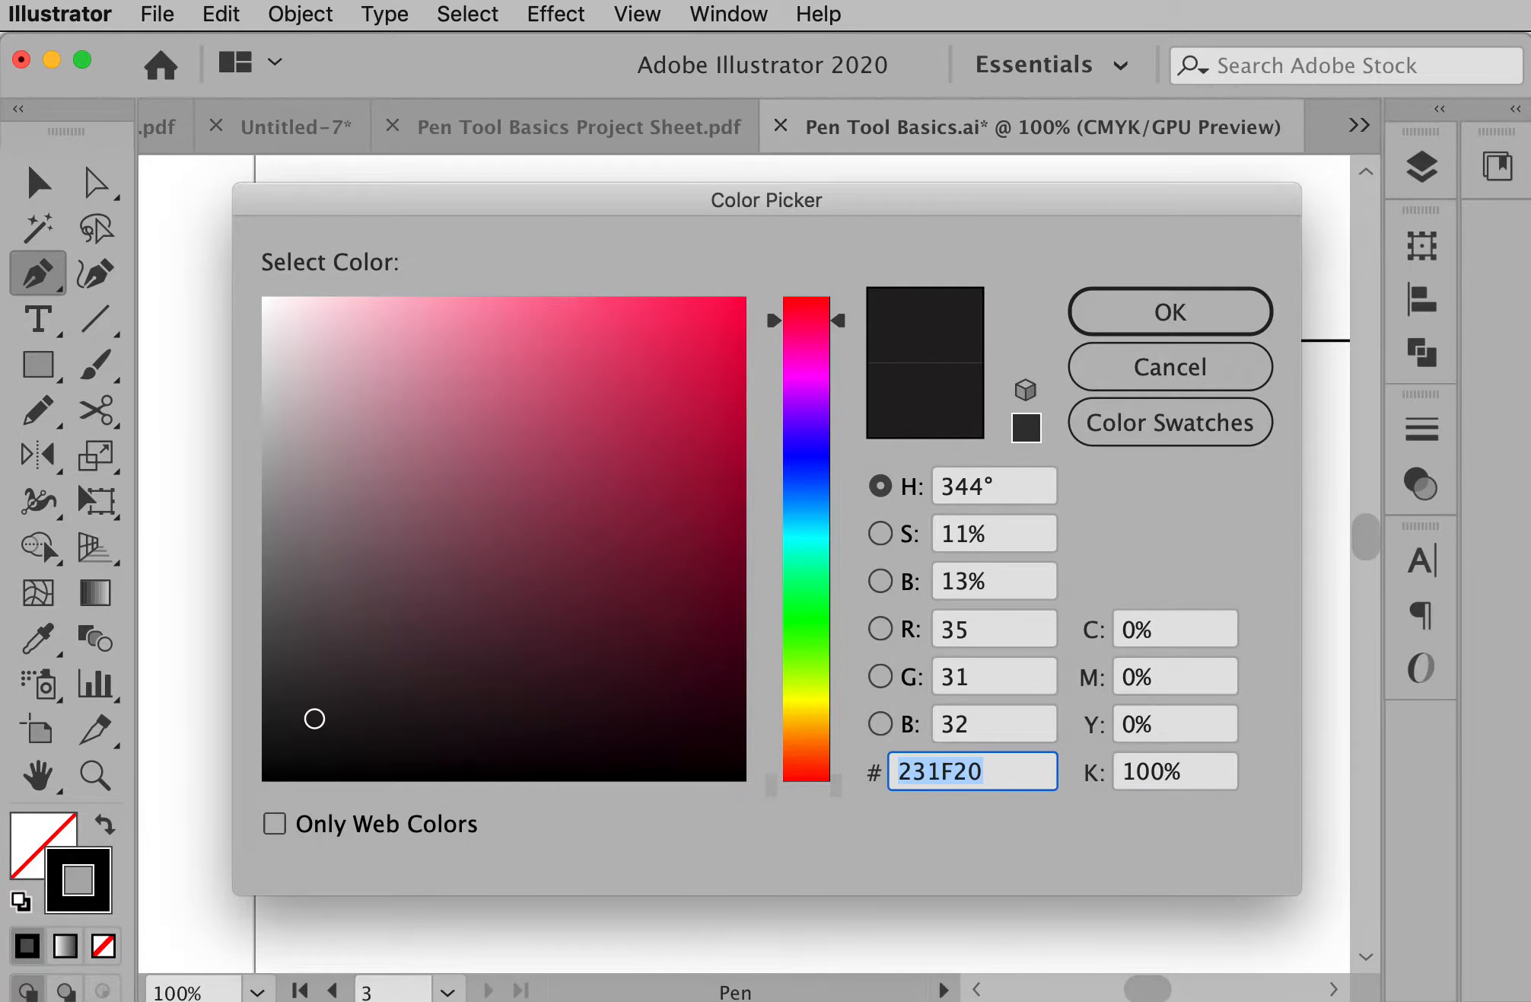
mouse_move(1170, 367)
text(FF00A4)
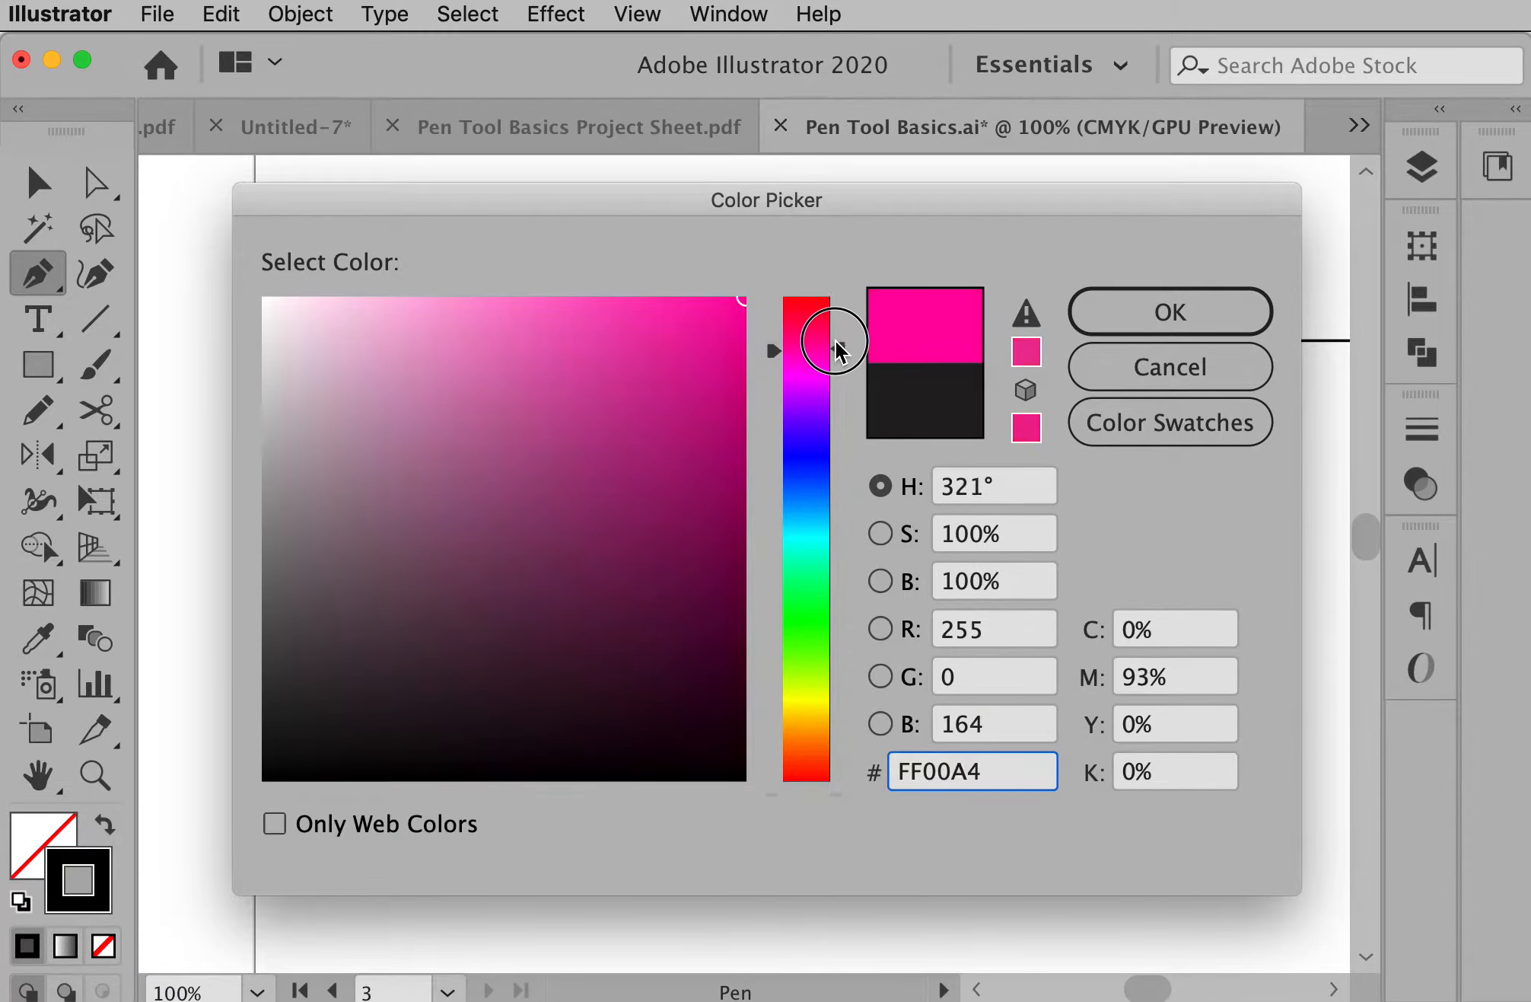
Change the stroke colour to bright magenta (FF00A4) in the Color Picker.
click(1167, 312)
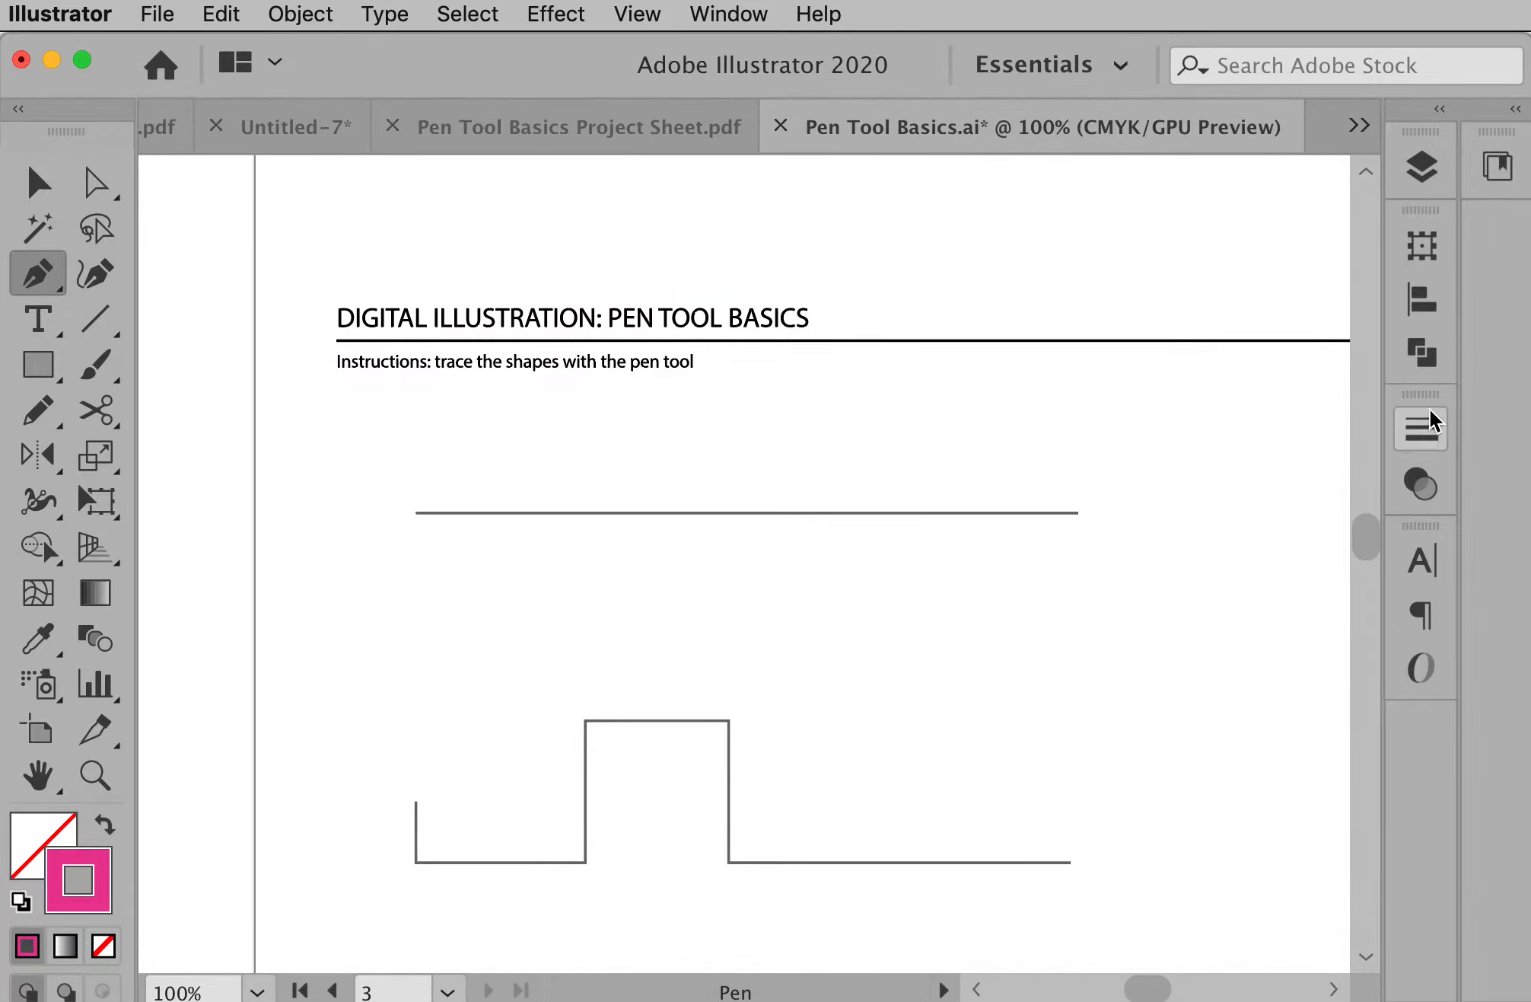
mouse_move(1421, 428)
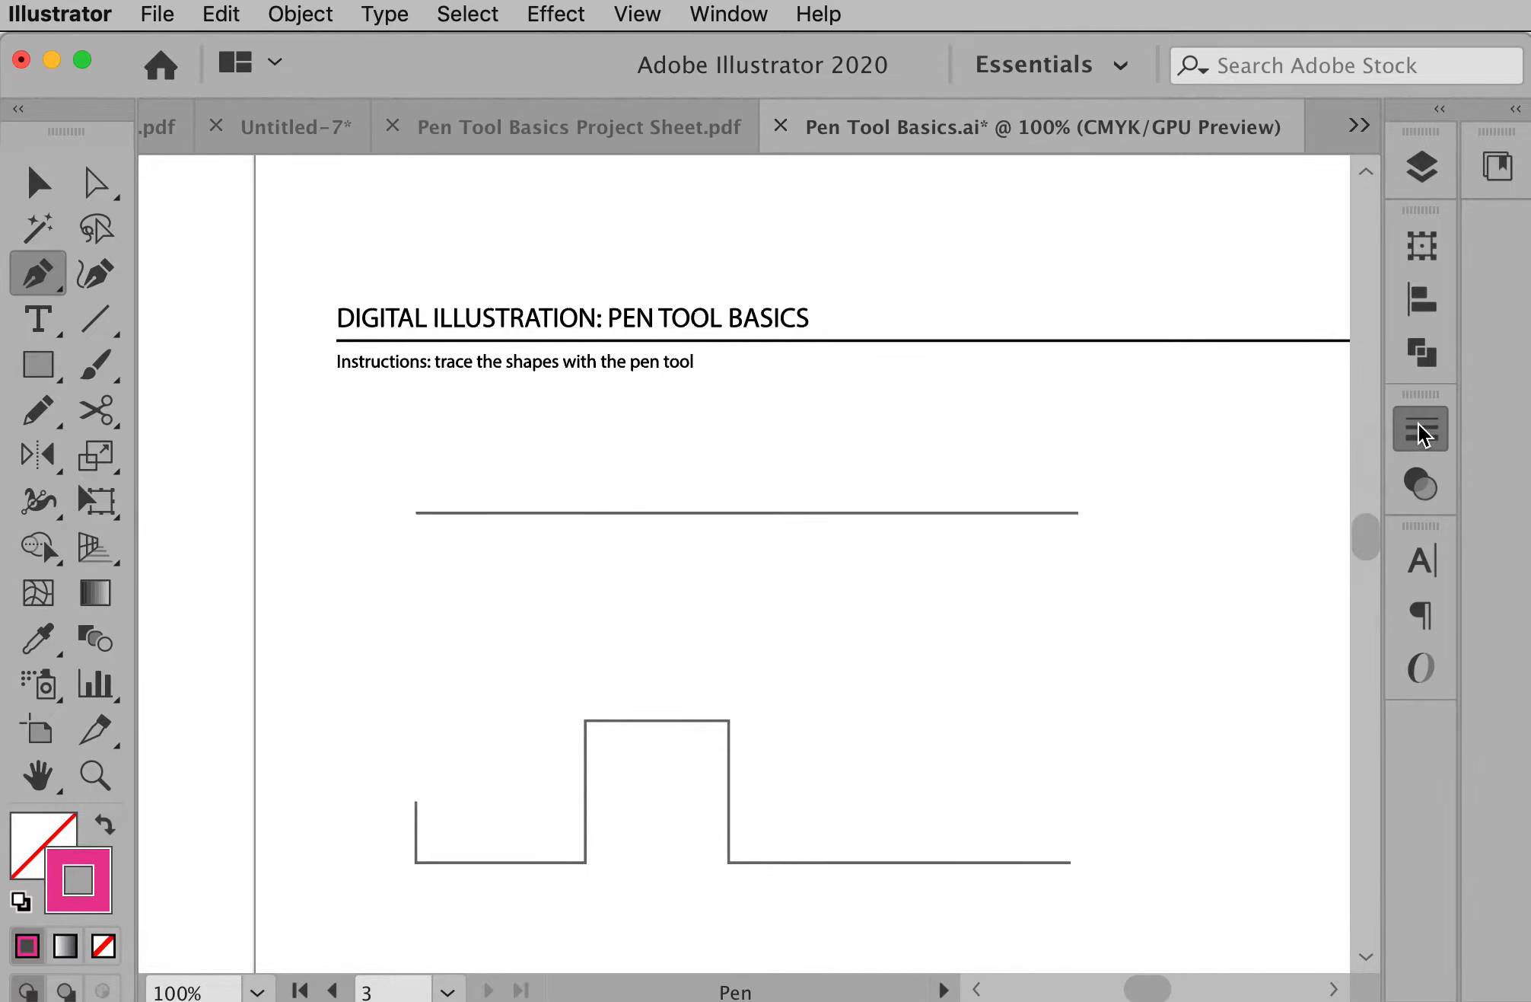
Zoom to 150% on the straight line and stepped shape.
click(1421, 429)
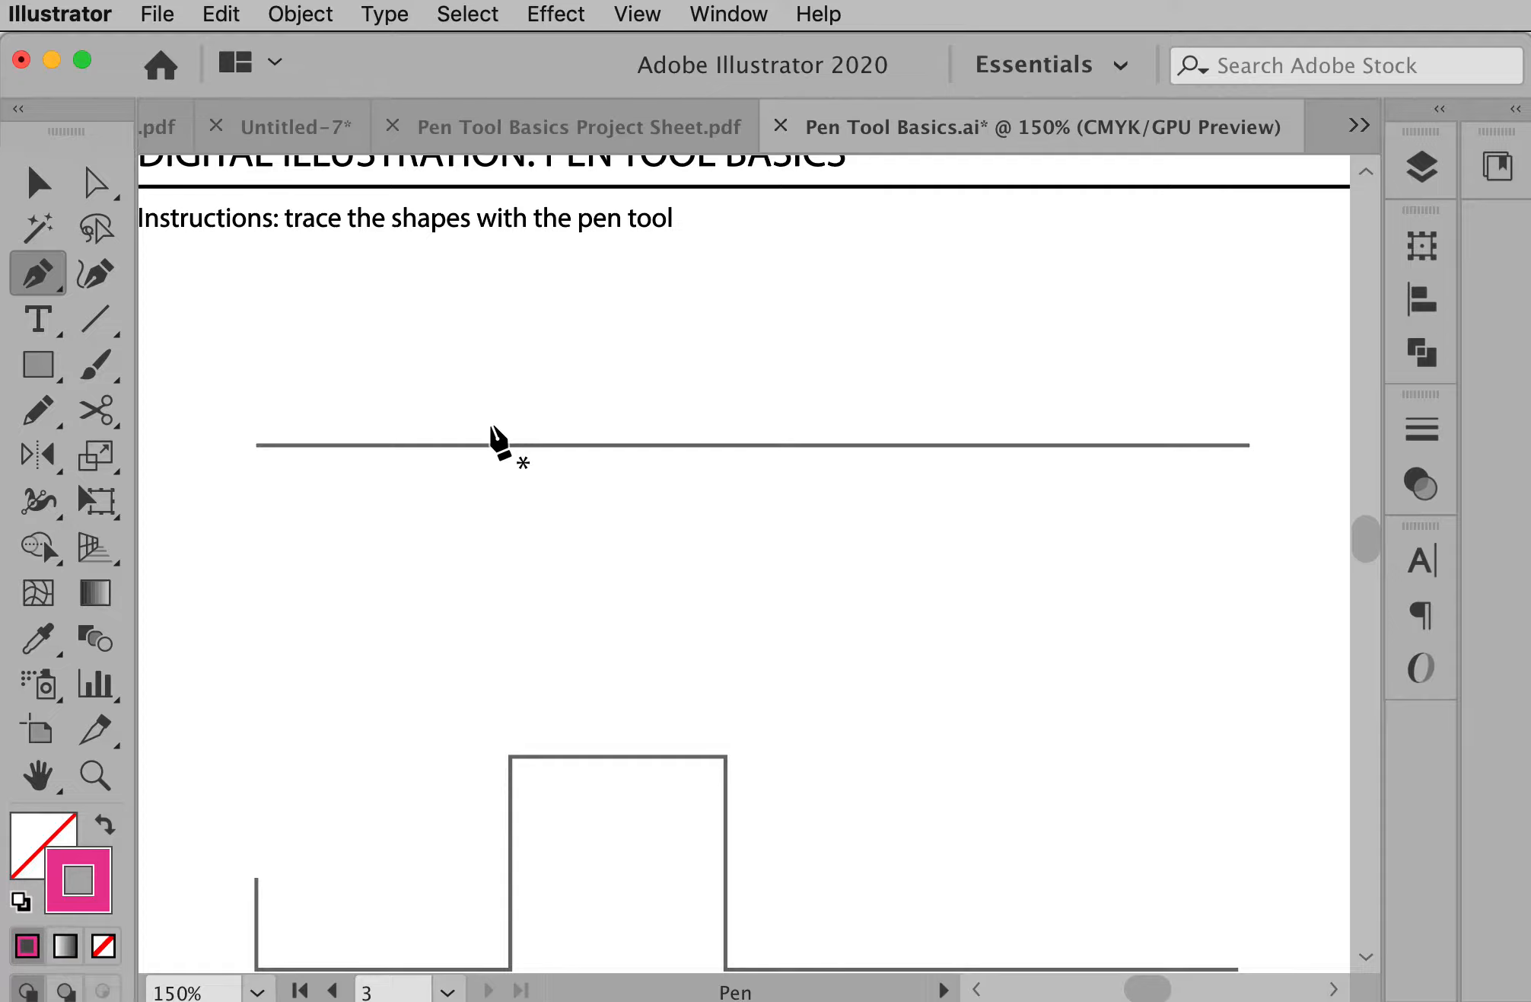
mouse_move(505, 488)
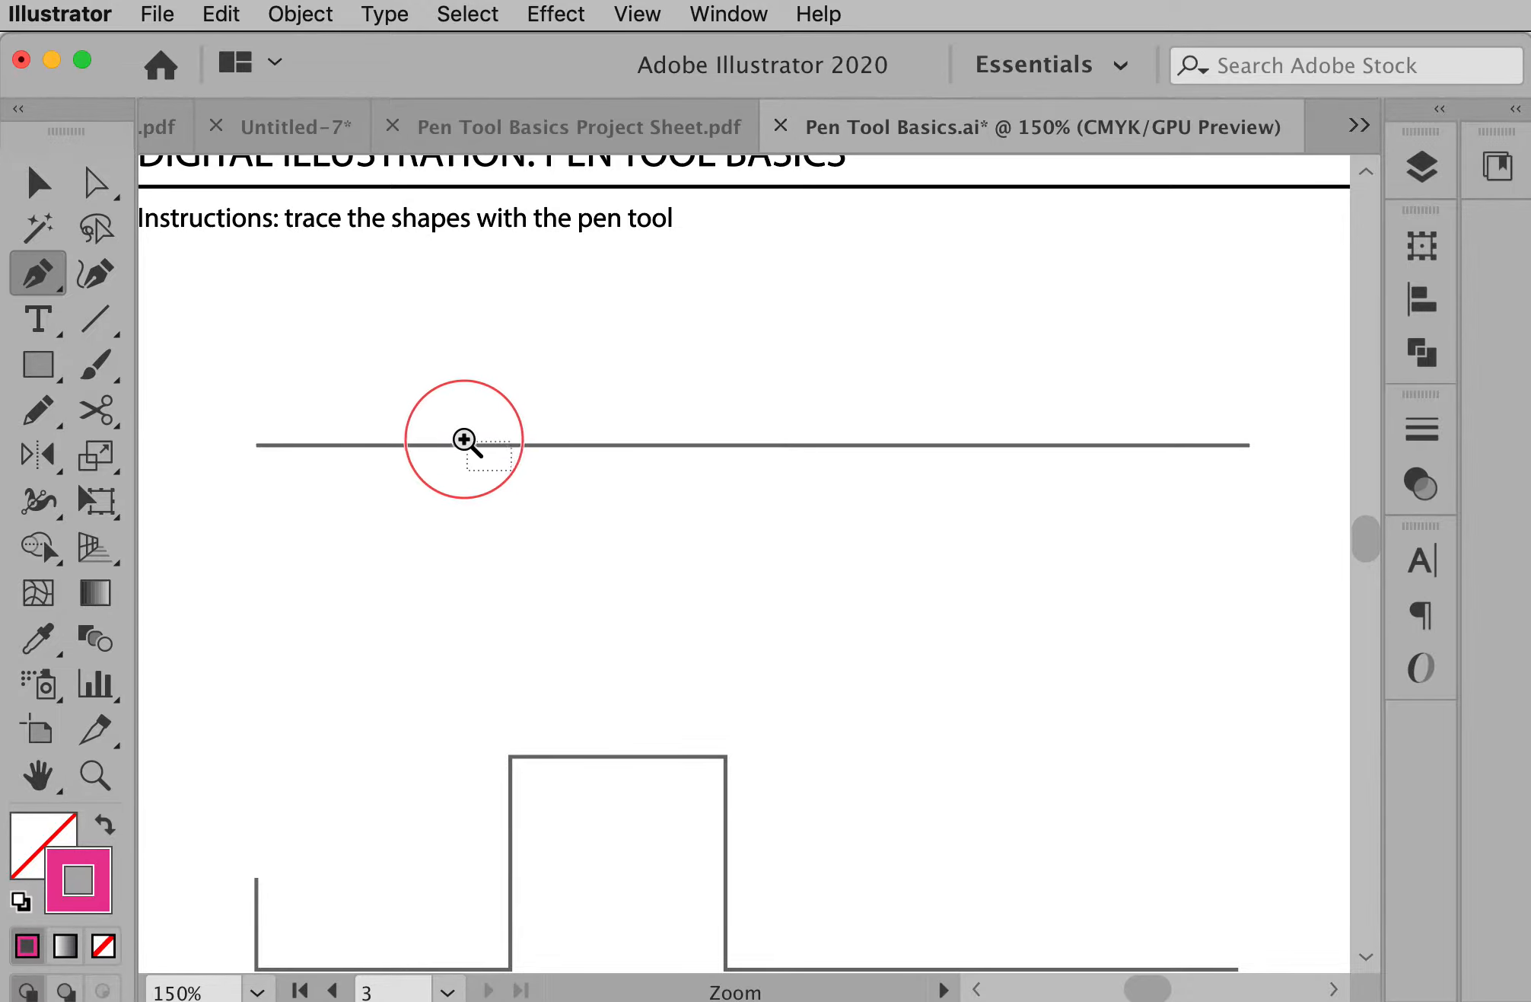
mouse_move(514, 466)
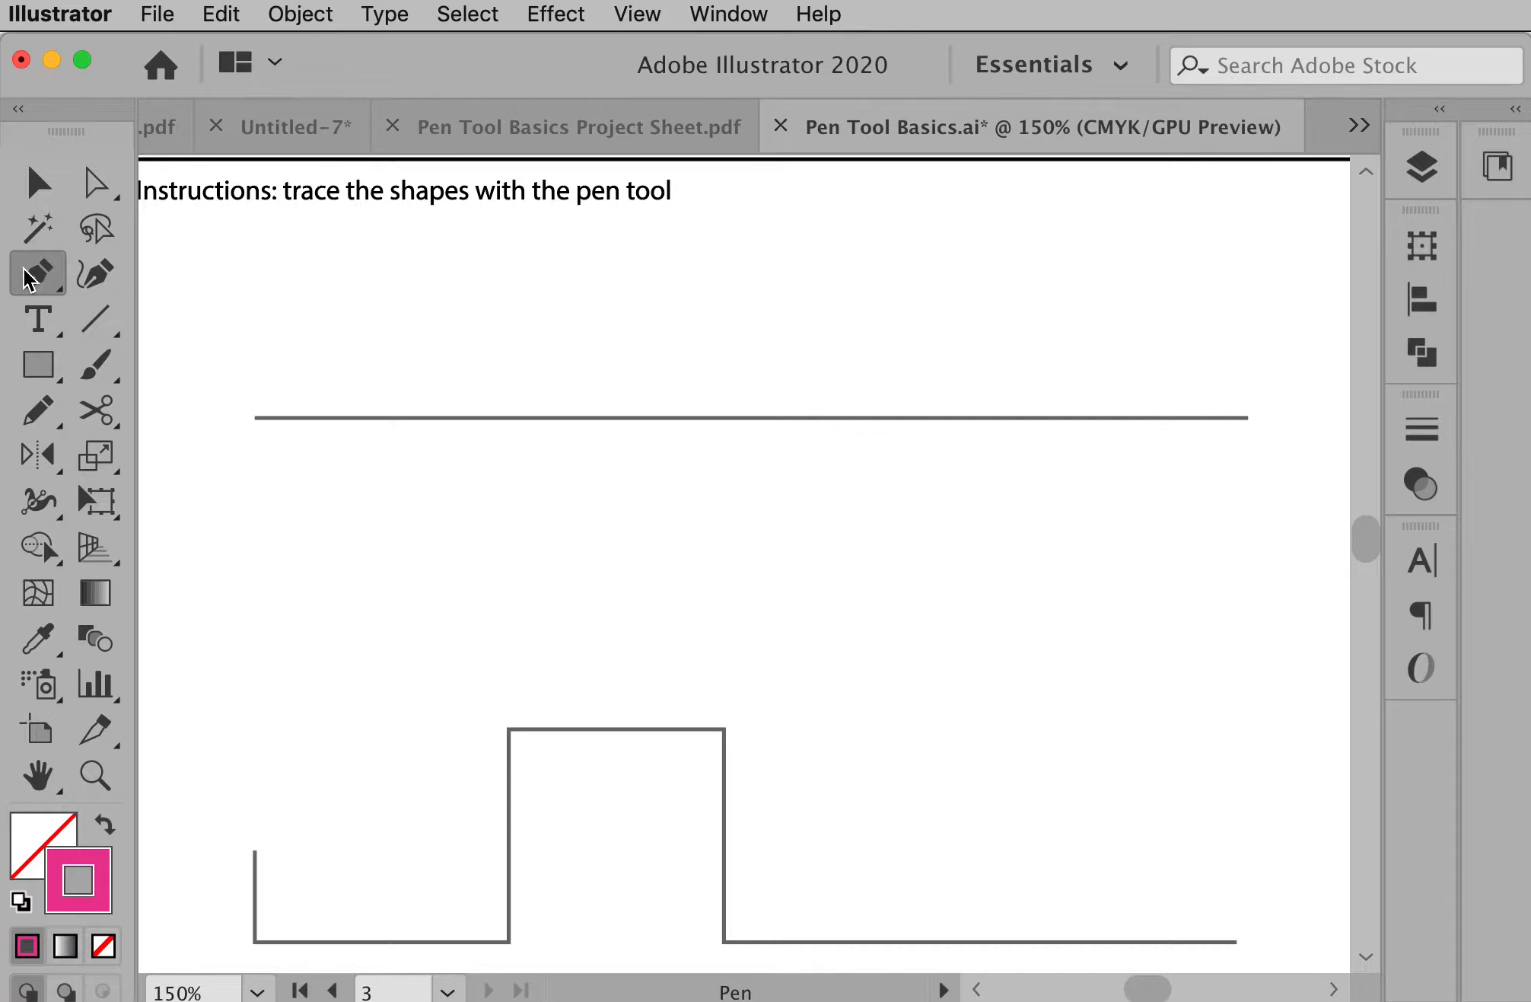
Draw a magenta pen path from the straight line's left end to its right end.
click(36, 272)
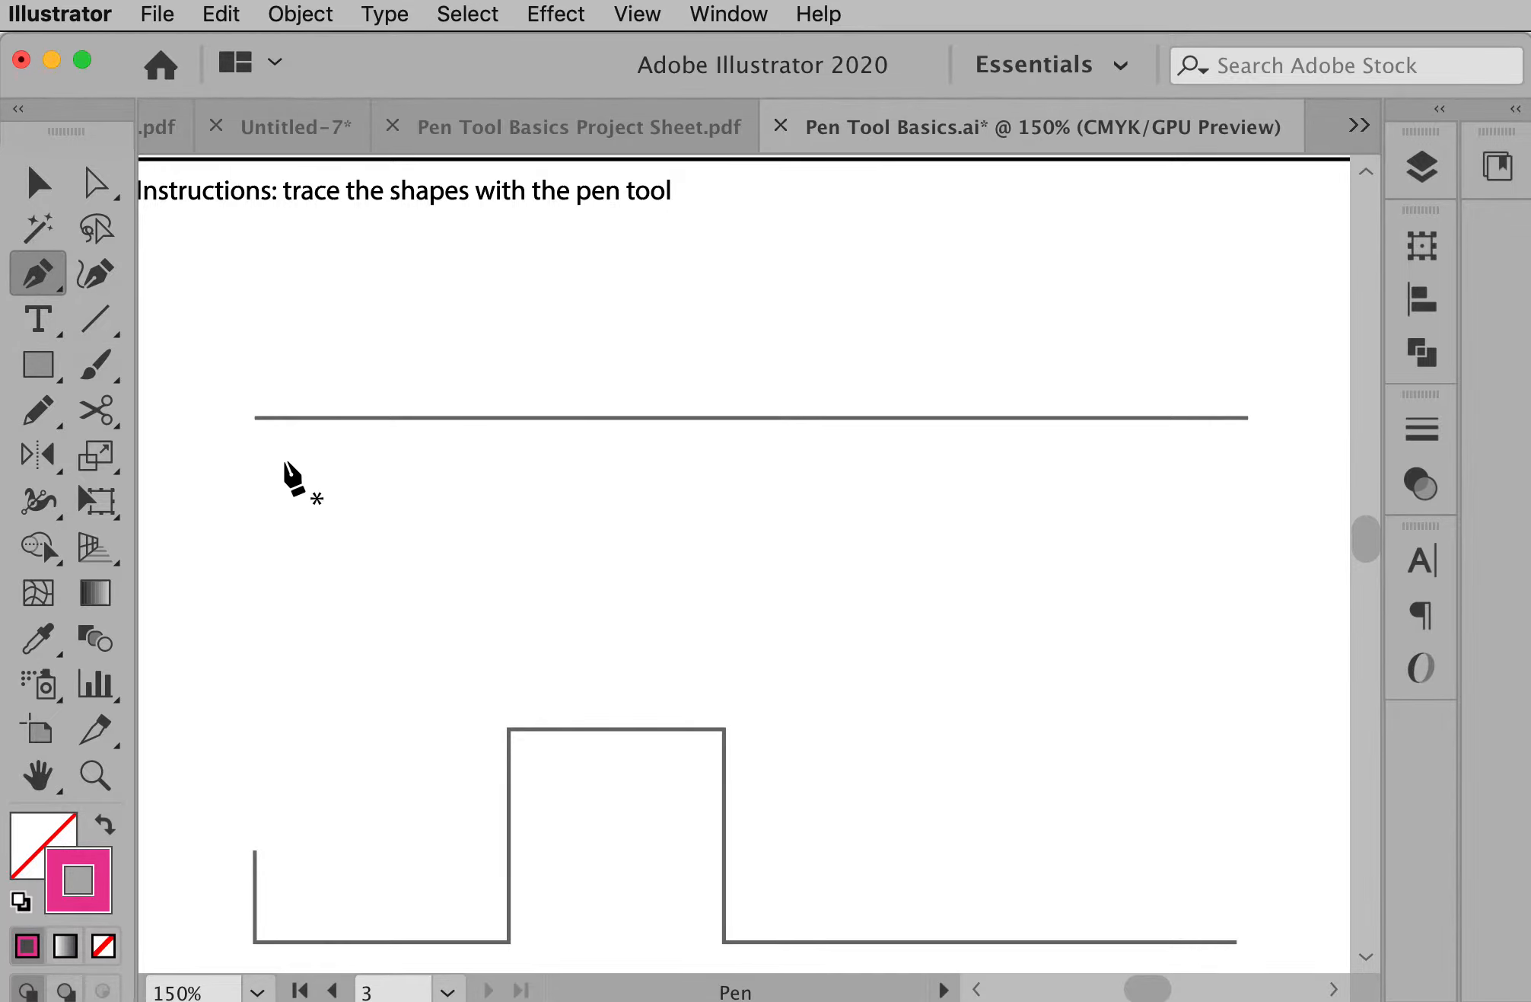
mouse_move(256, 436)
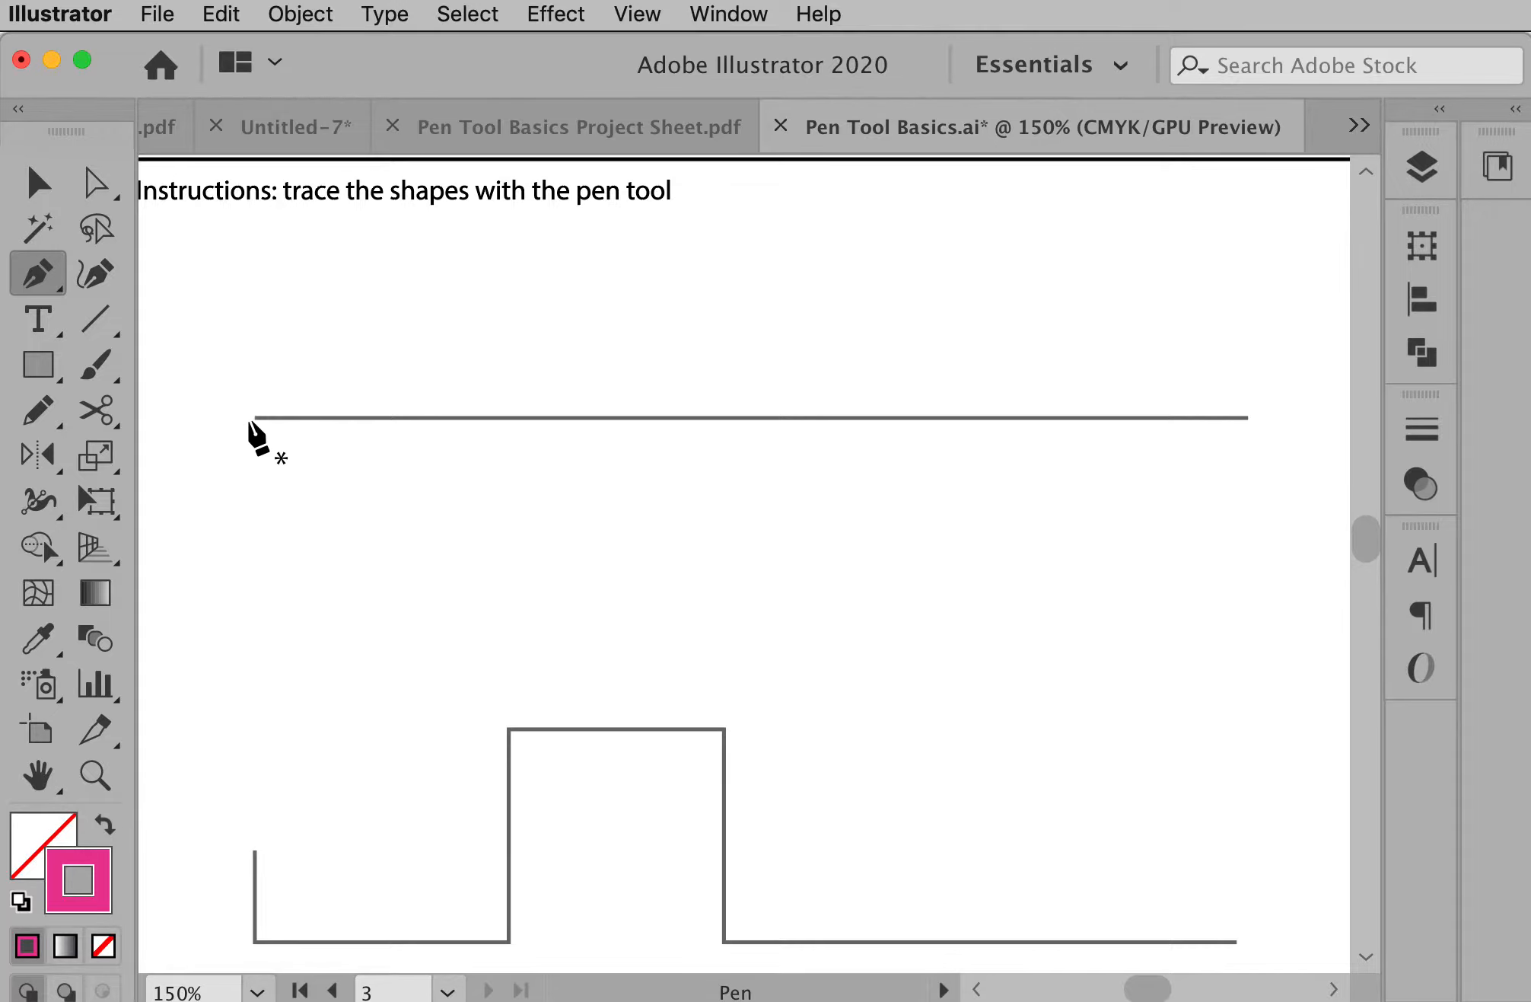
mouse_move(266, 439)
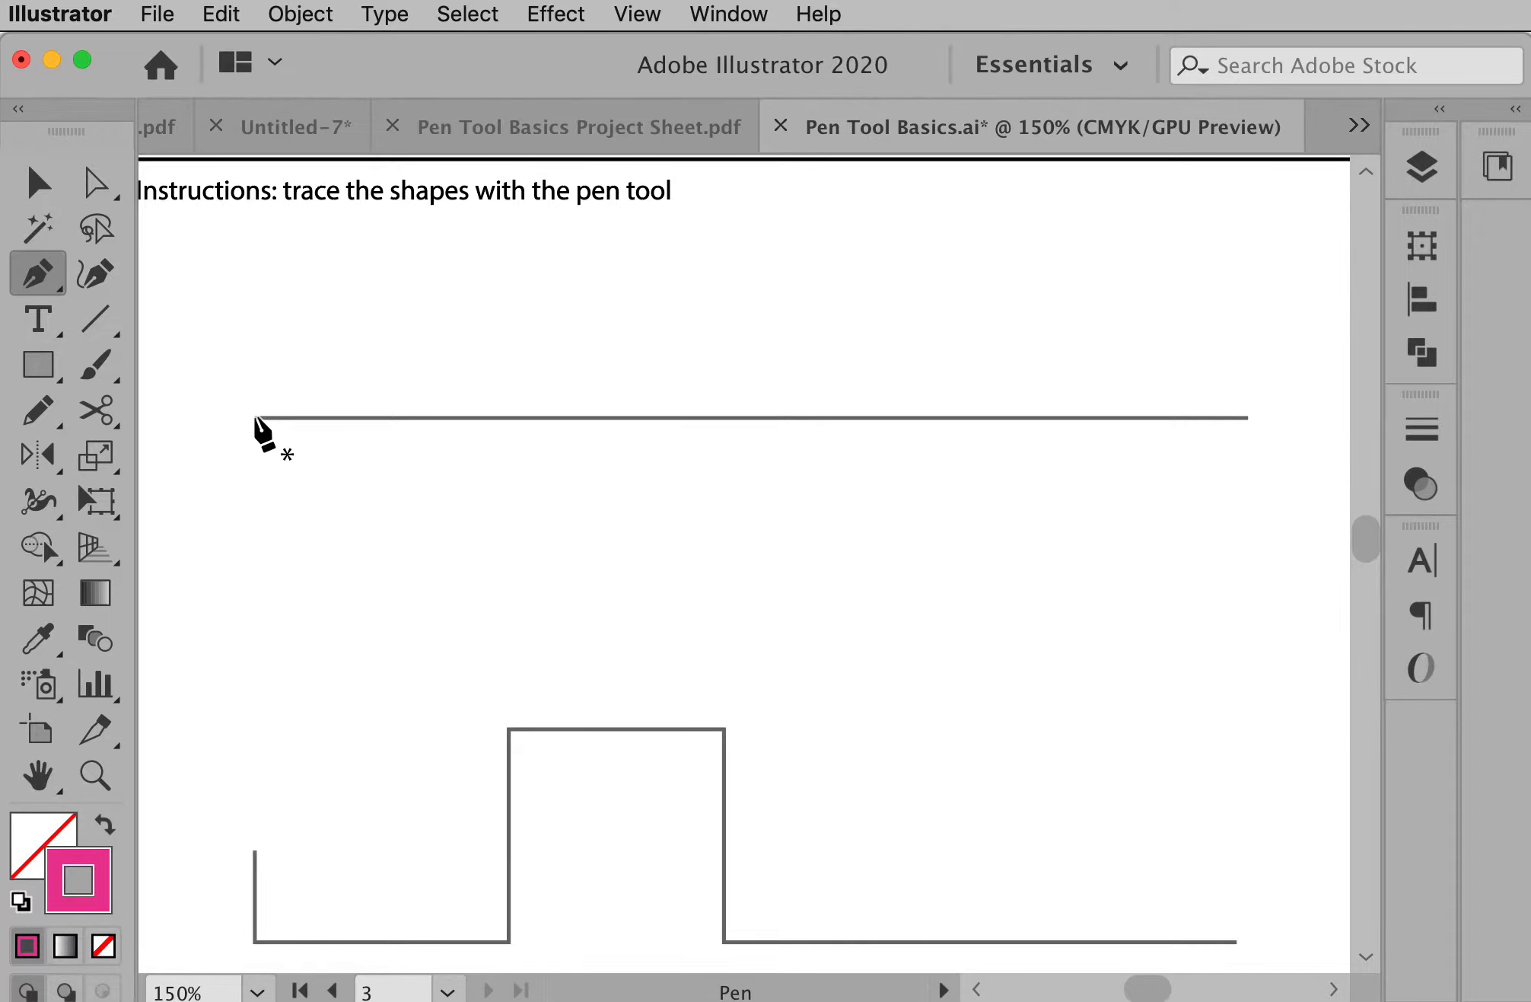
click(252, 417)
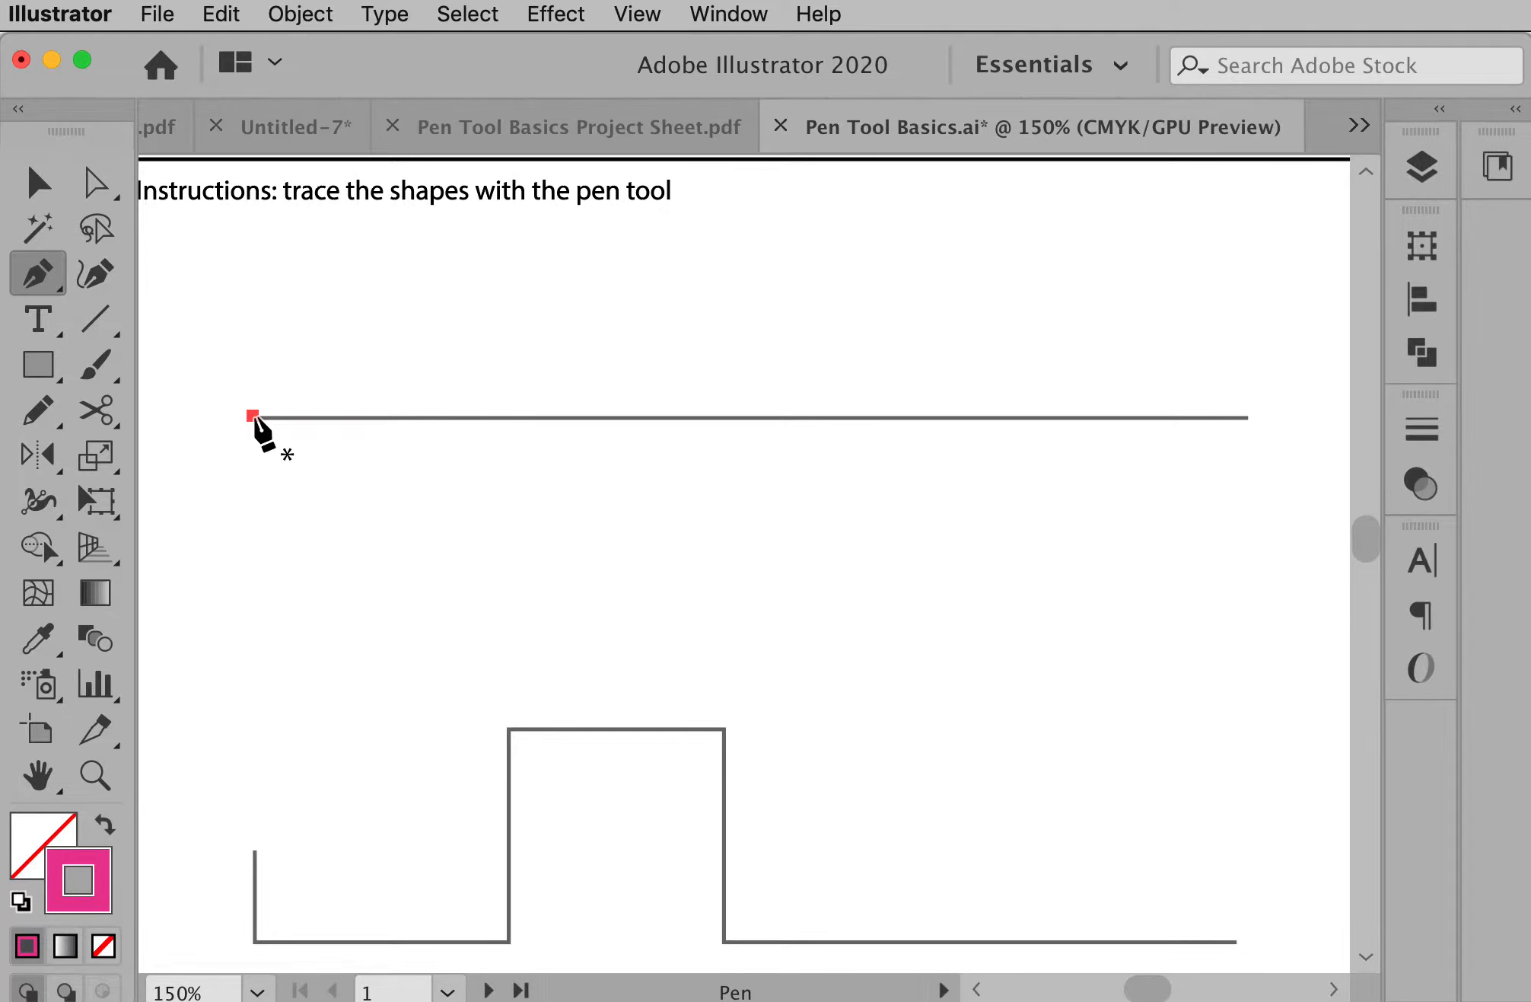
mouse_move(327, 489)
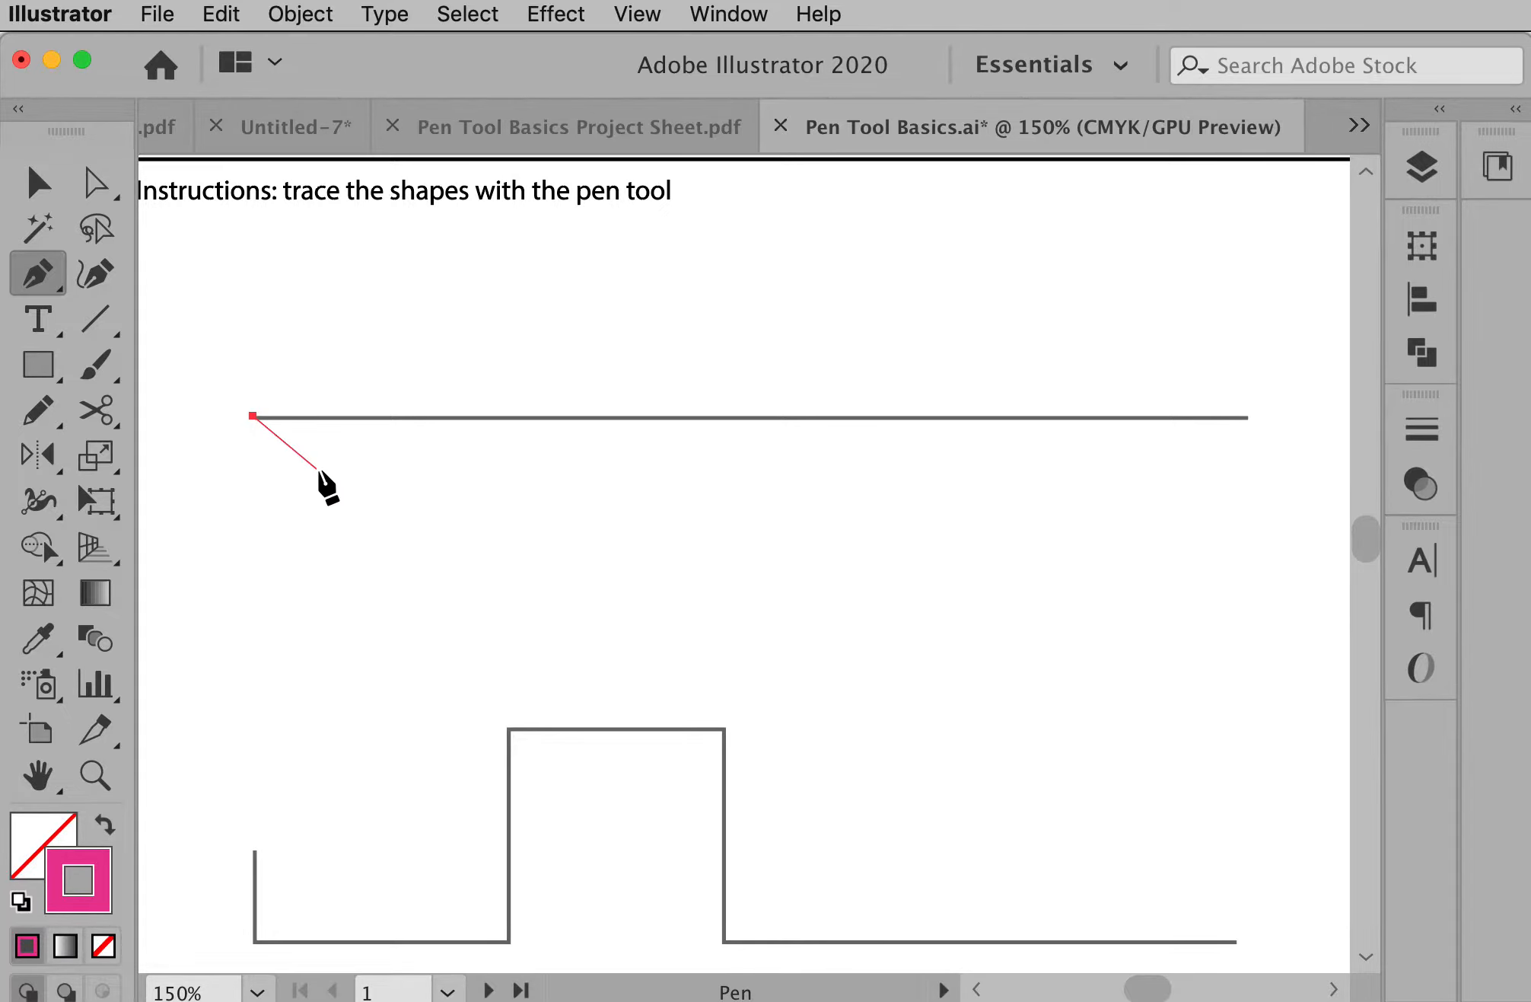
mouse_move(311, 455)
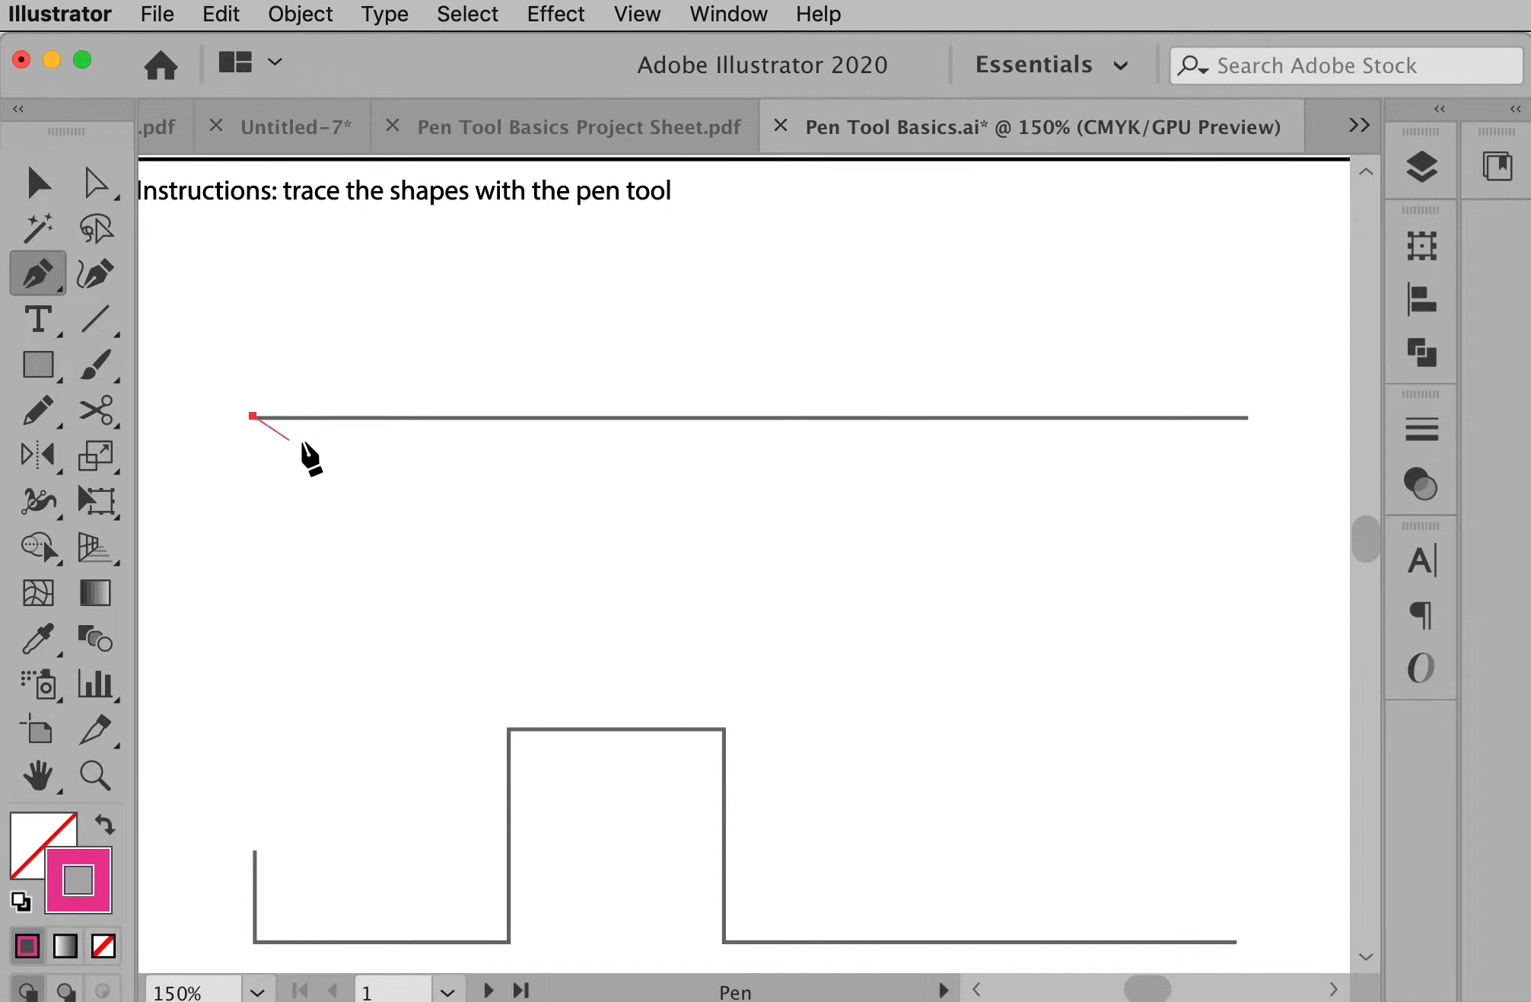
click(1248, 417)
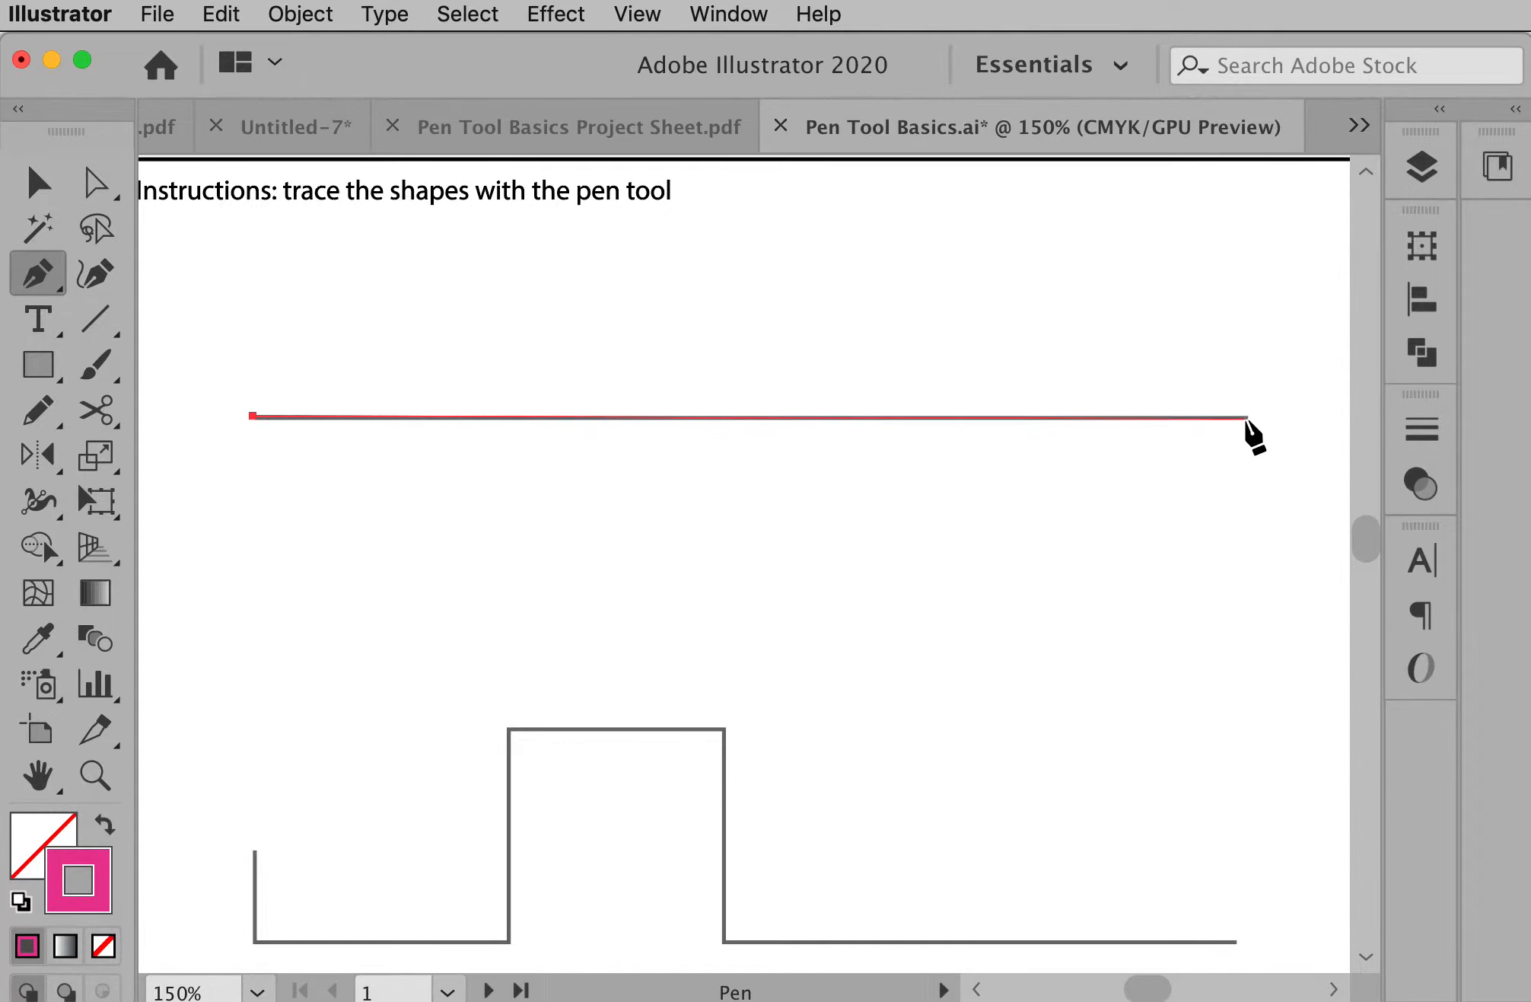
click(1242, 417)
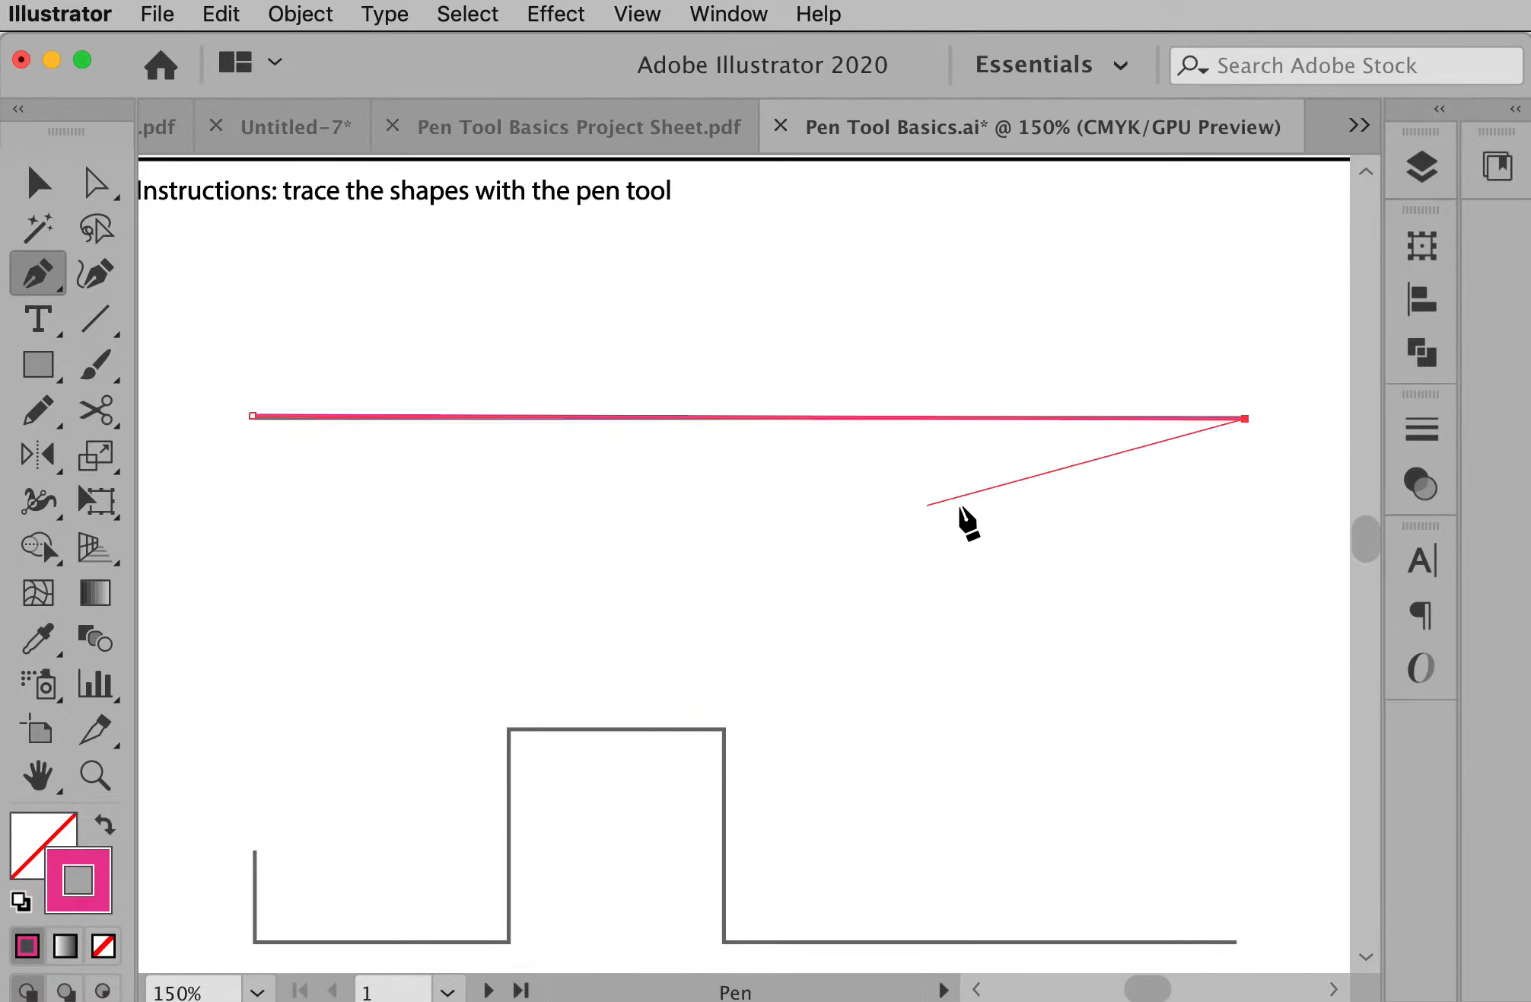
mouse_move(723, 620)
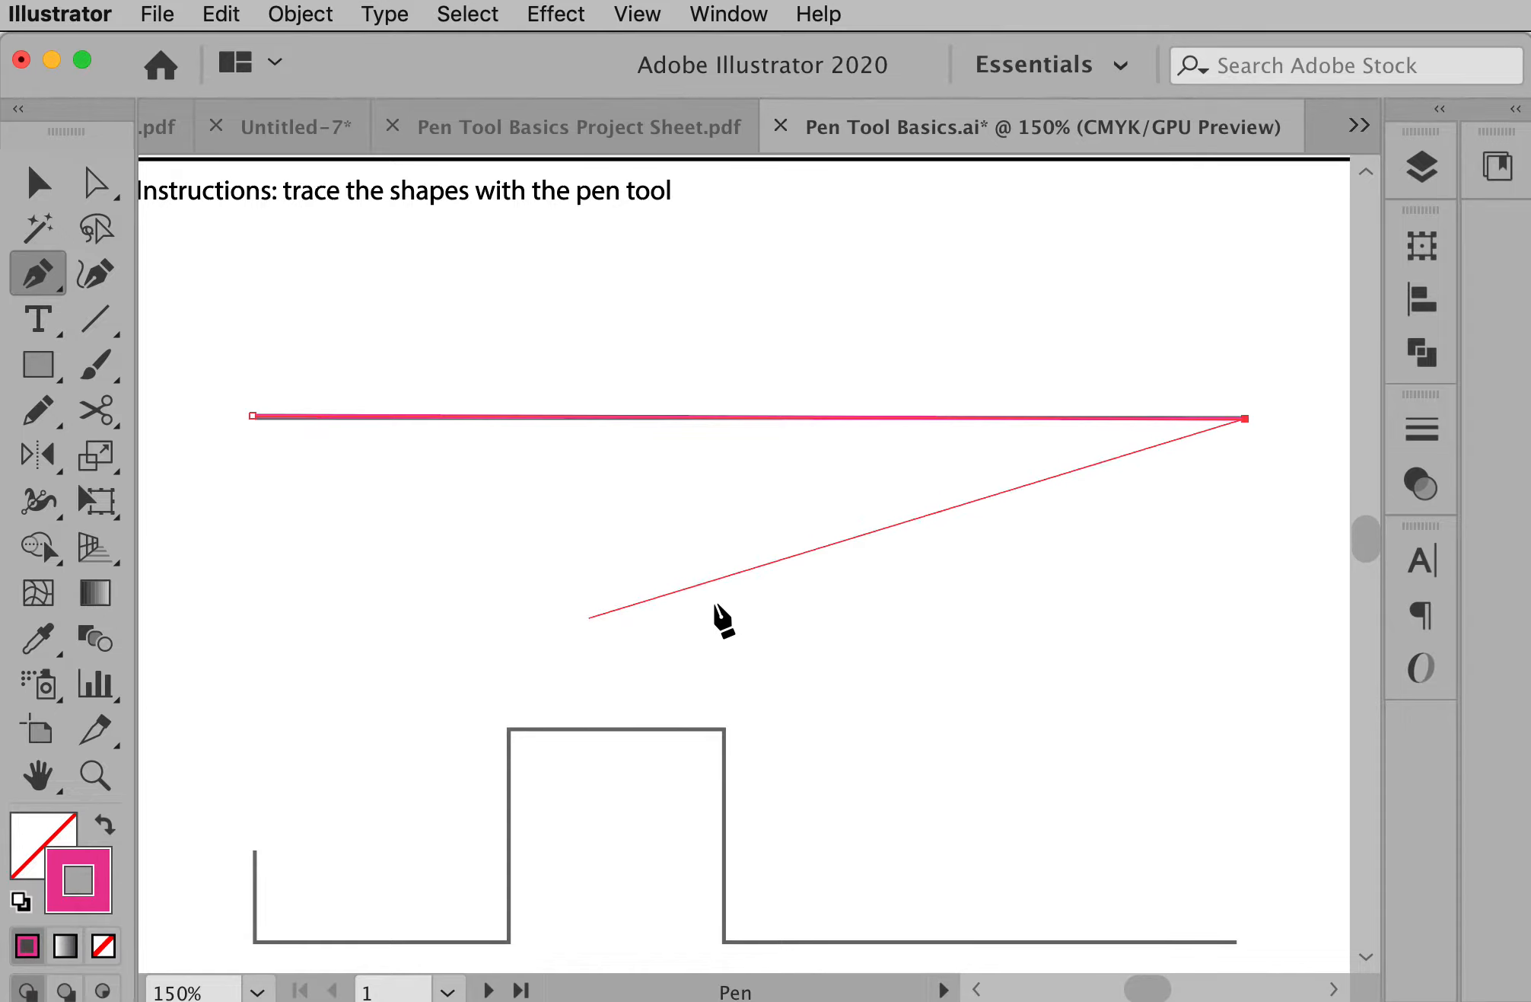
mouse_move(825, 648)
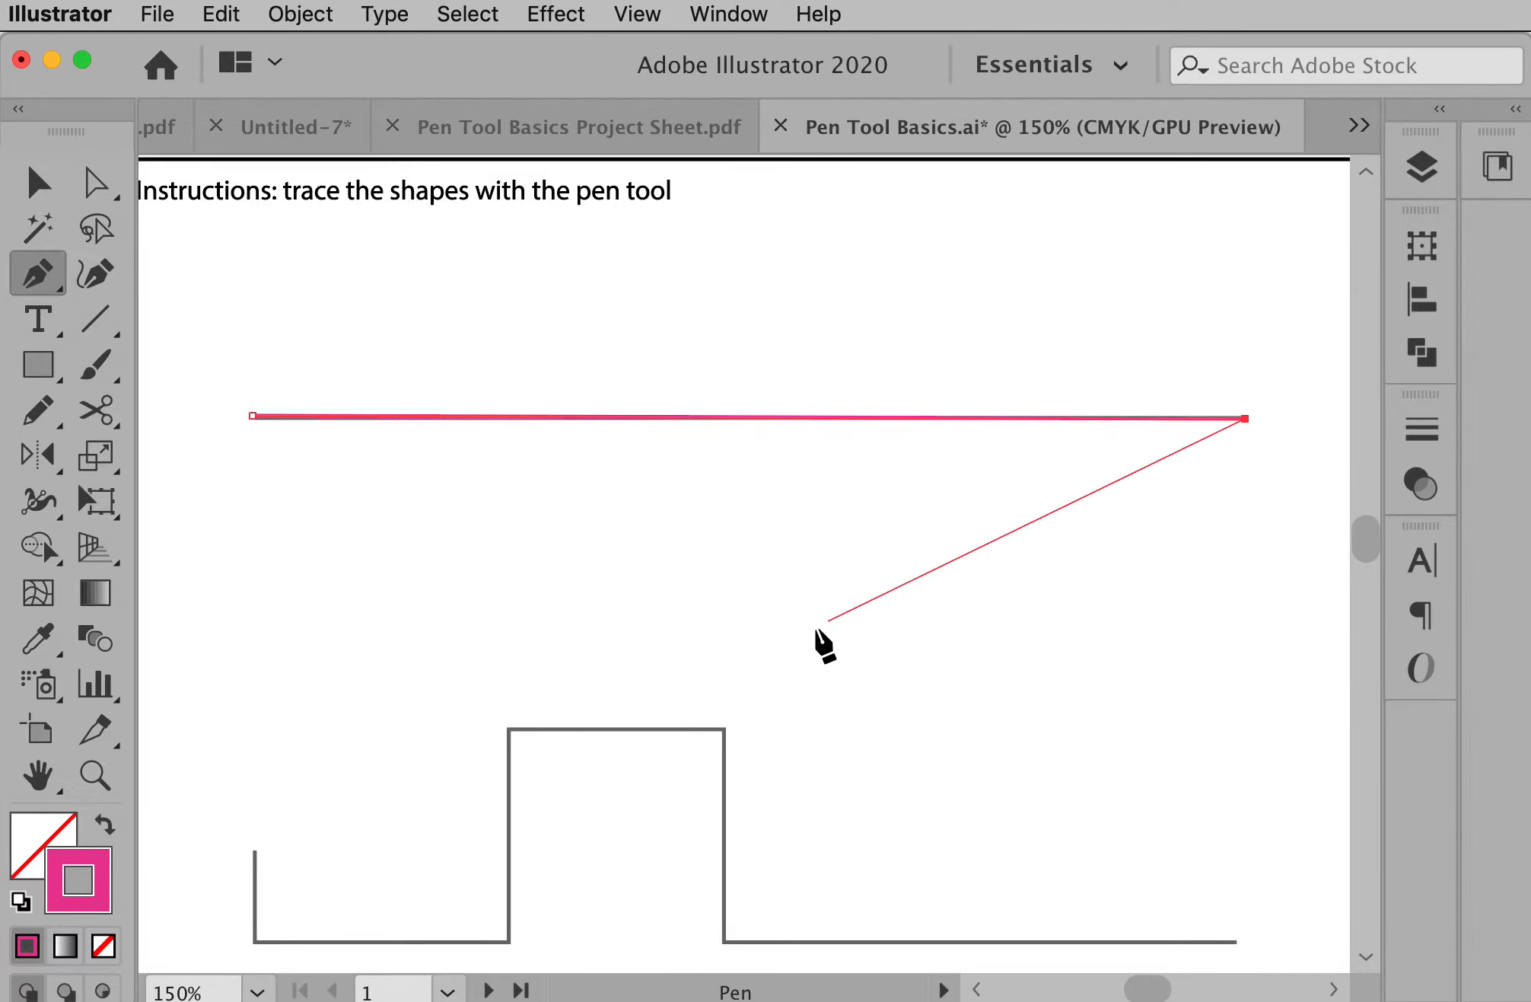
mouse_move(630, 352)
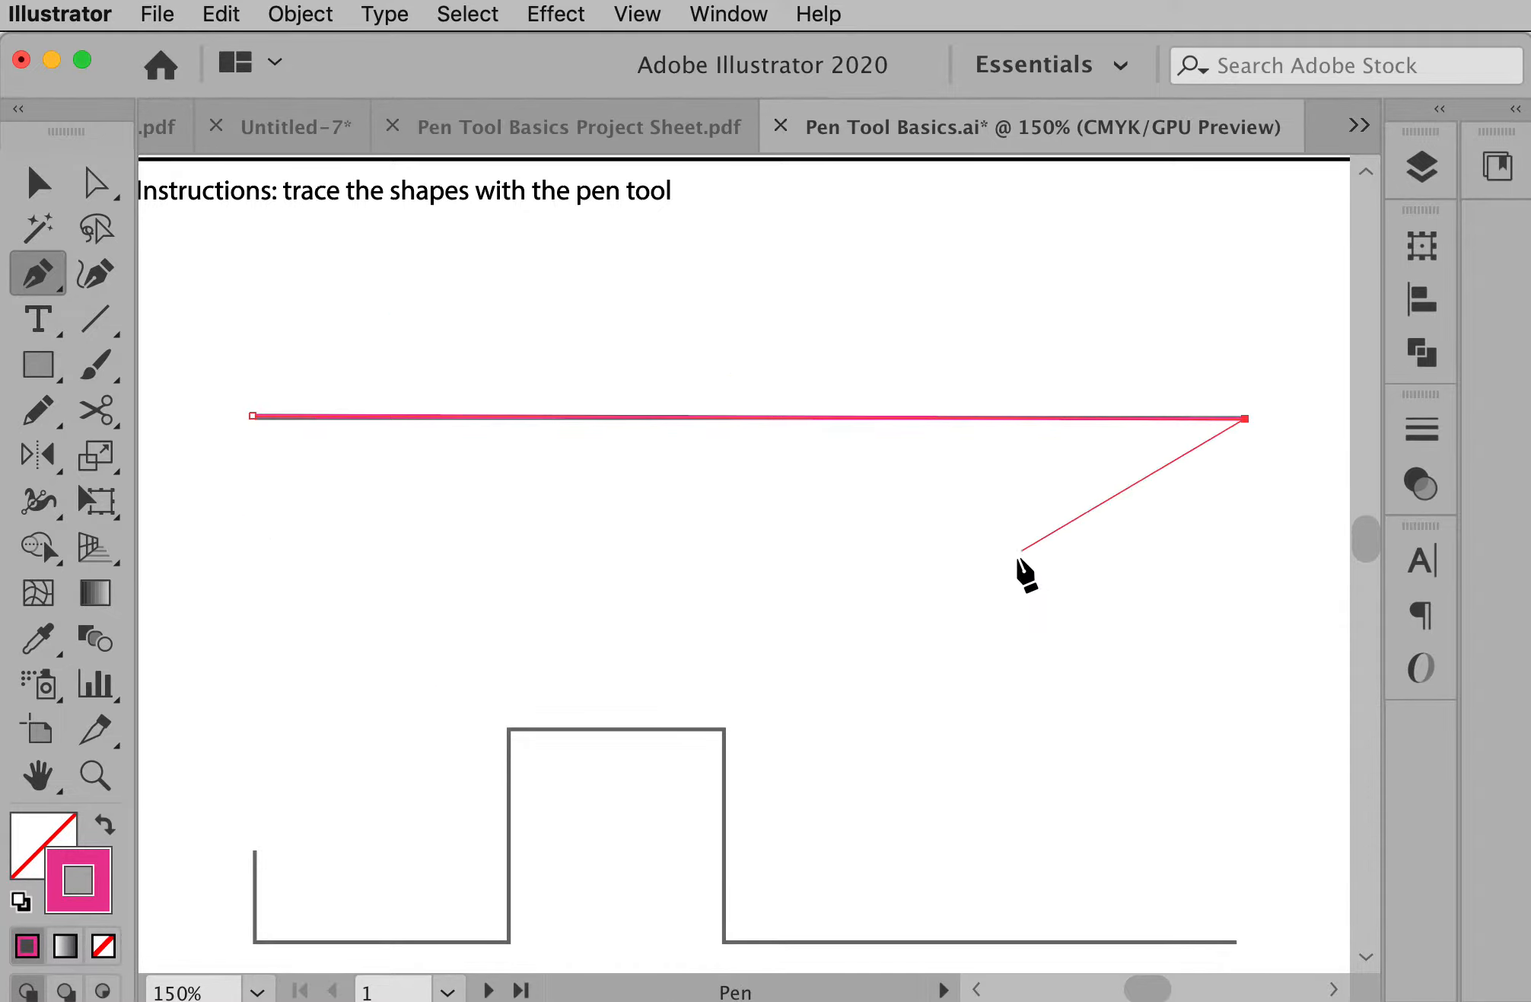
mouse_move(1113, 602)
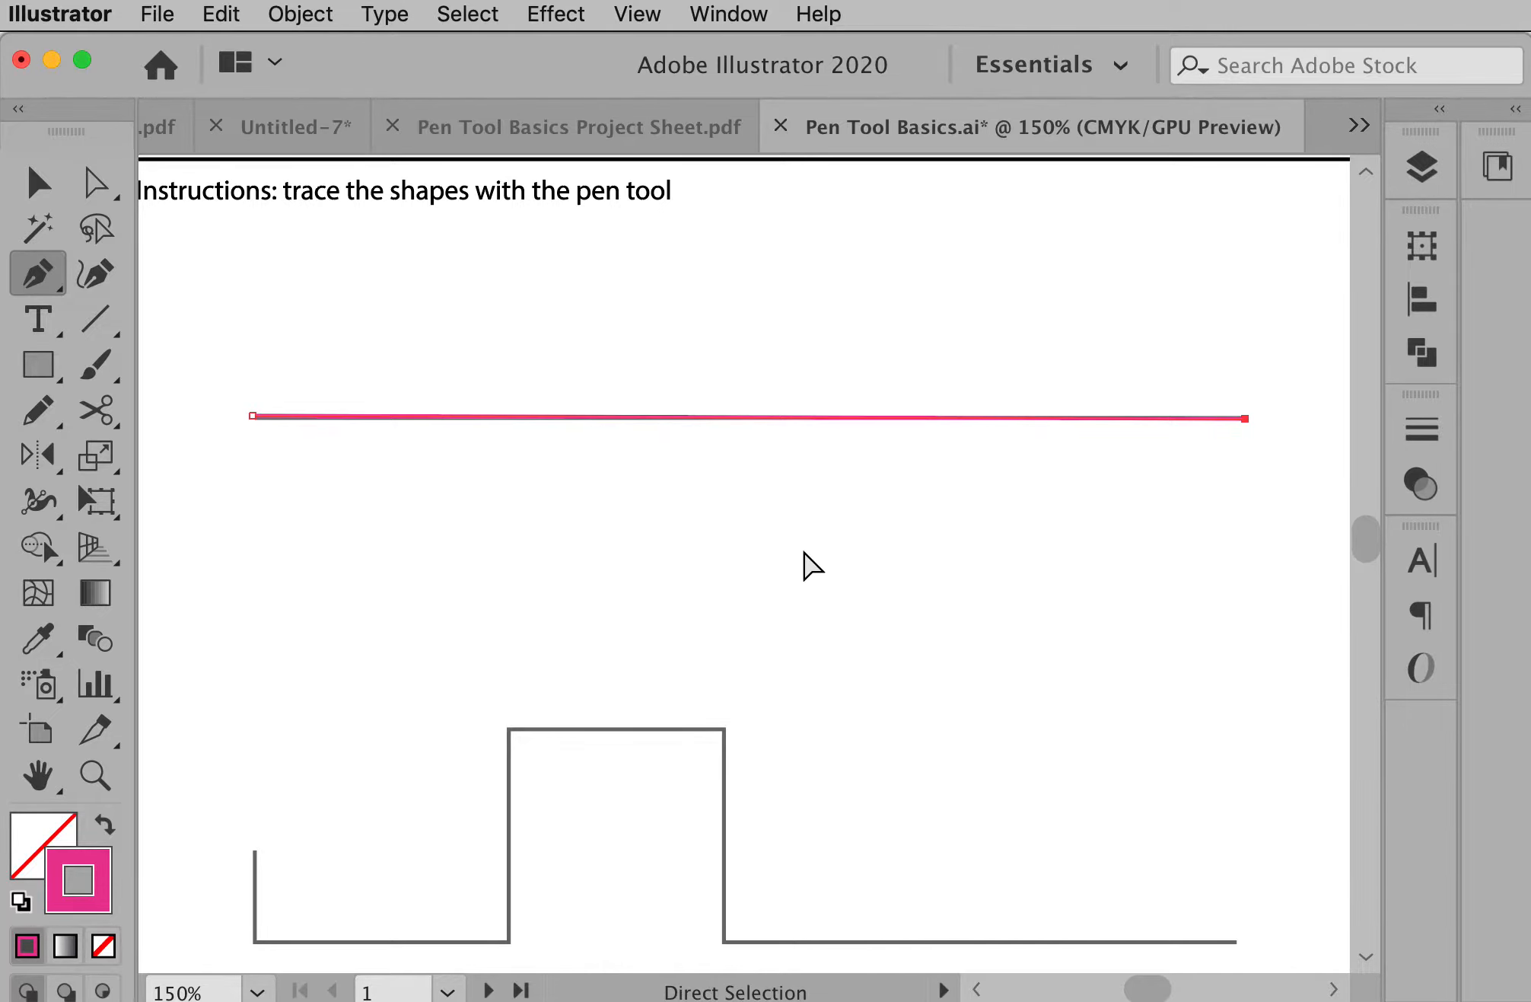
mouse_move(1227, 562)
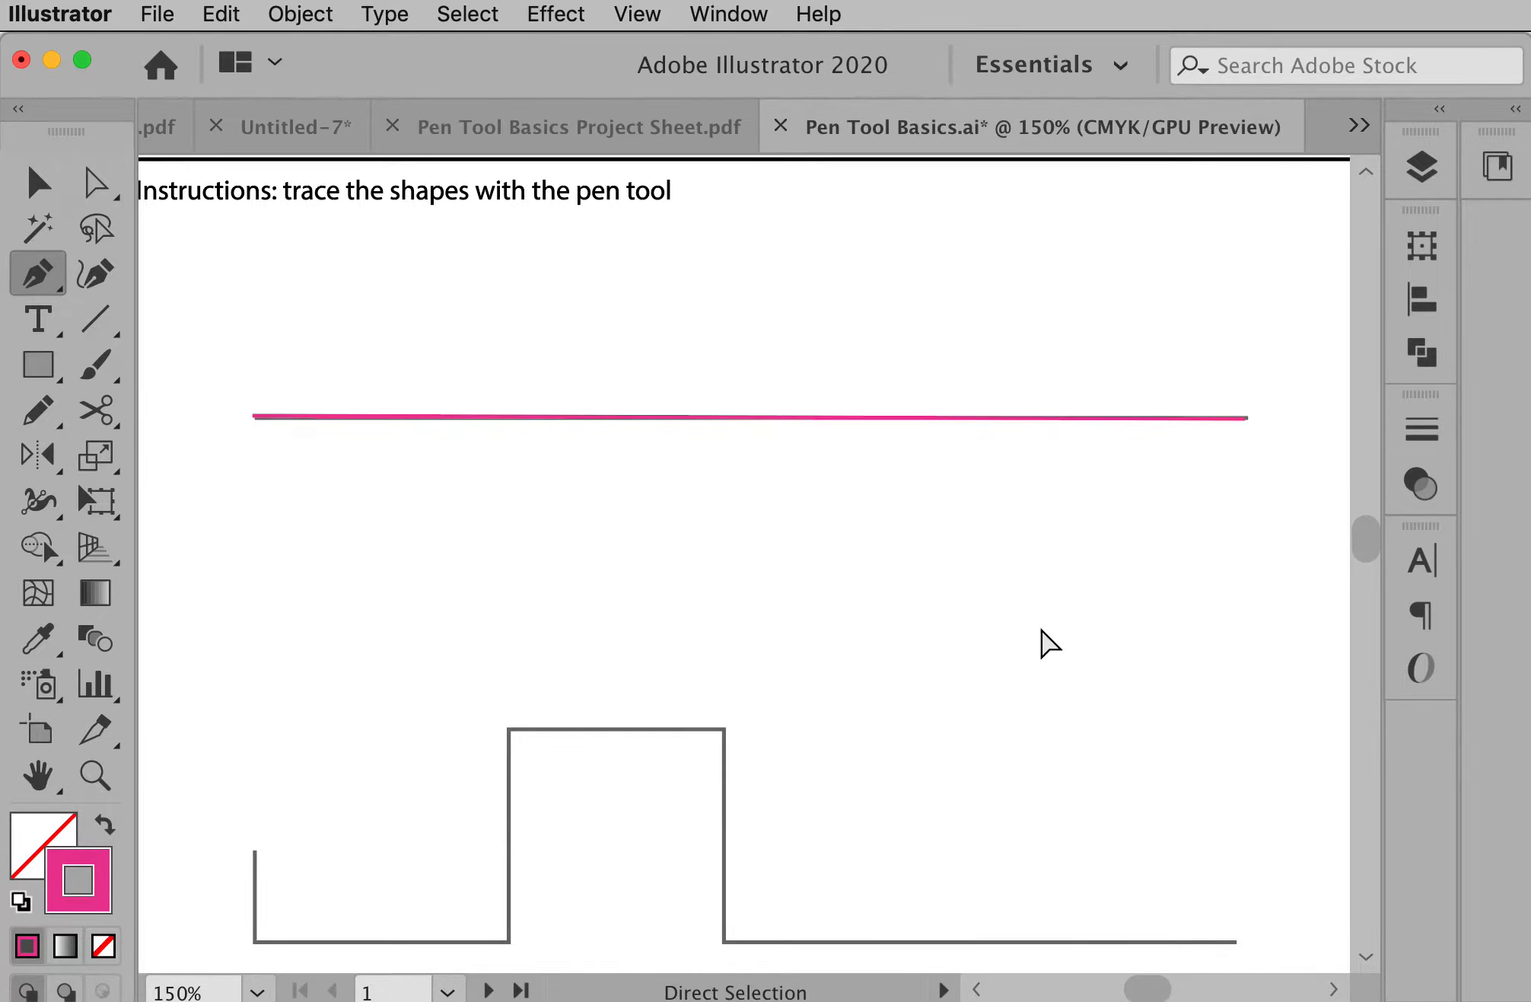
mouse_move(896, 643)
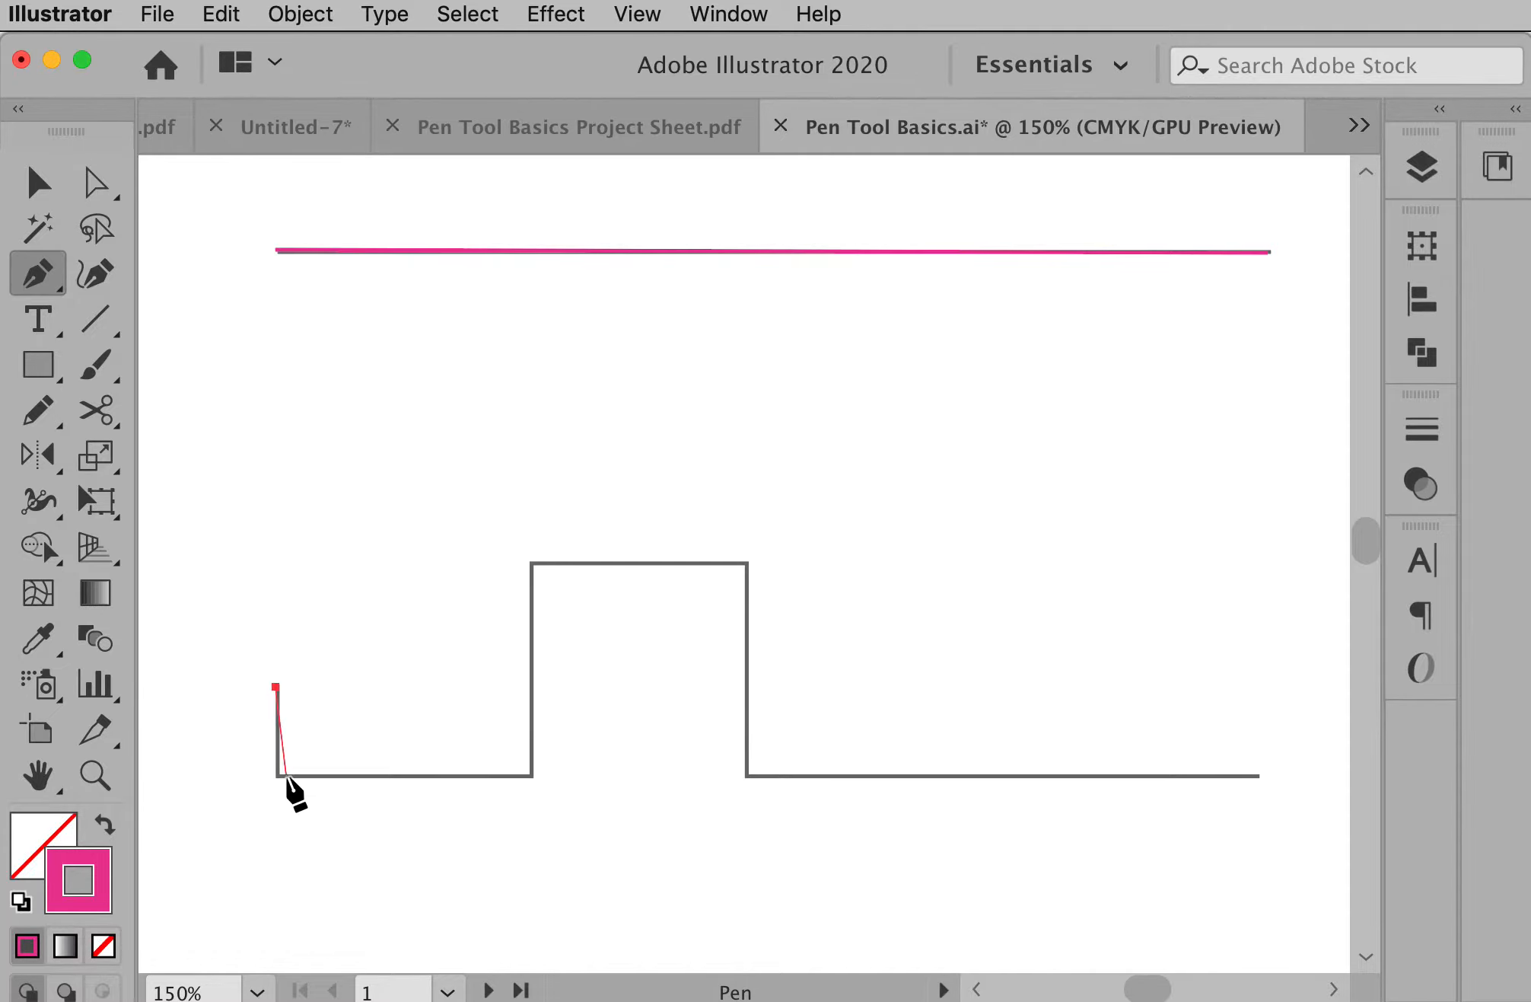
Trace the stepped shape's corners from its top-left end across the drop to the bottom right line.
click(533, 775)
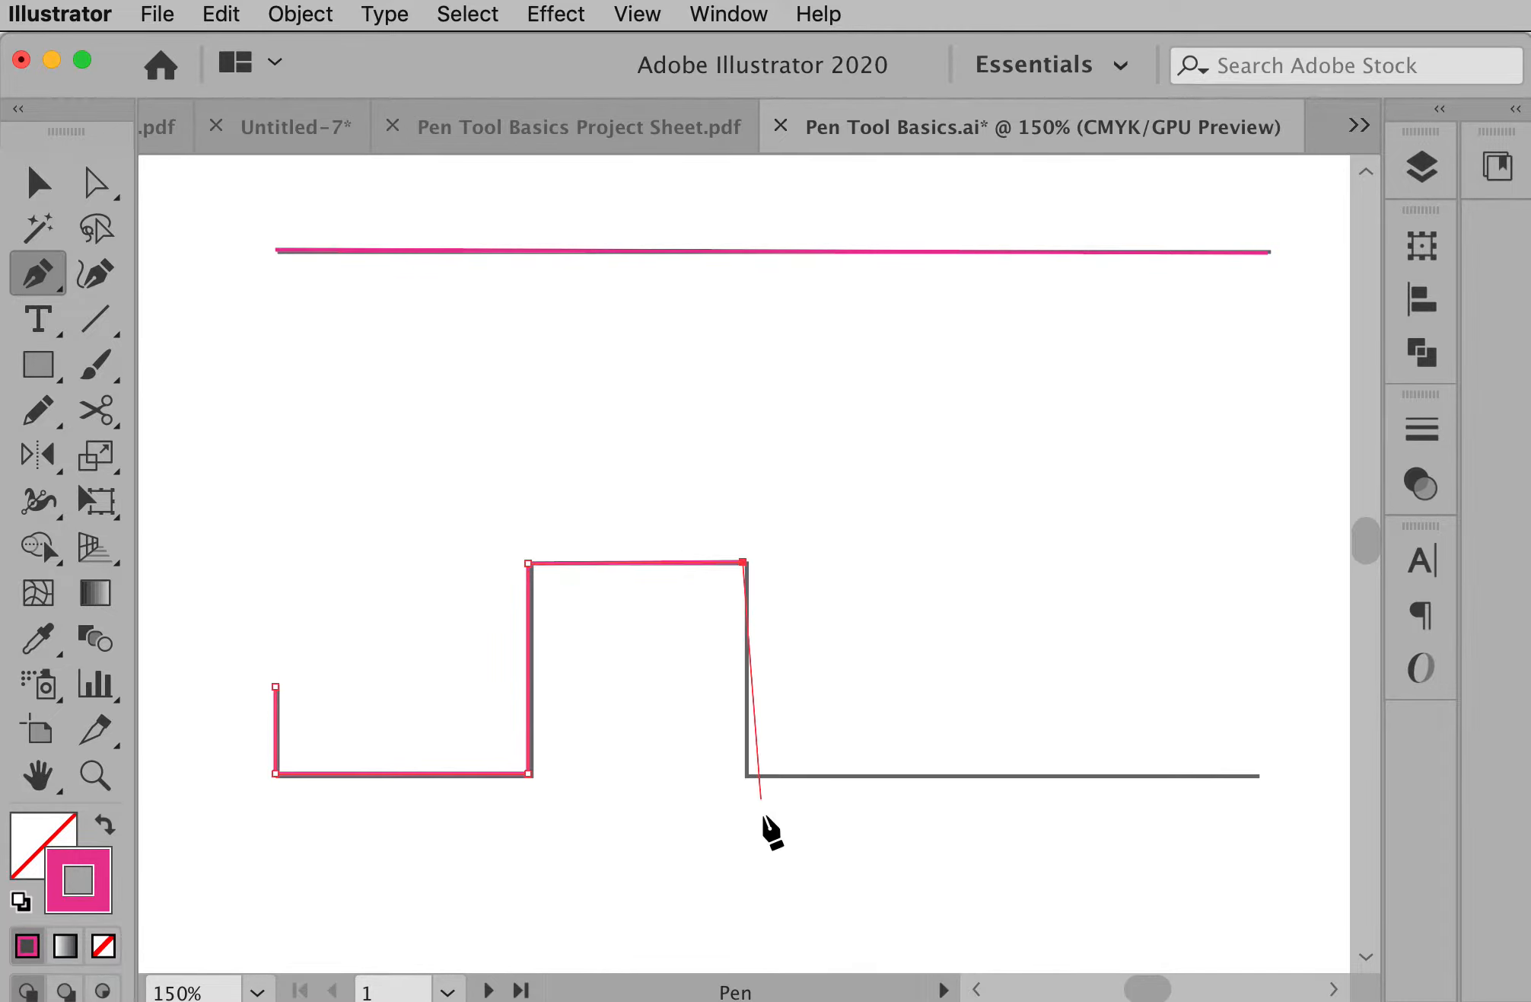
click(748, 776)
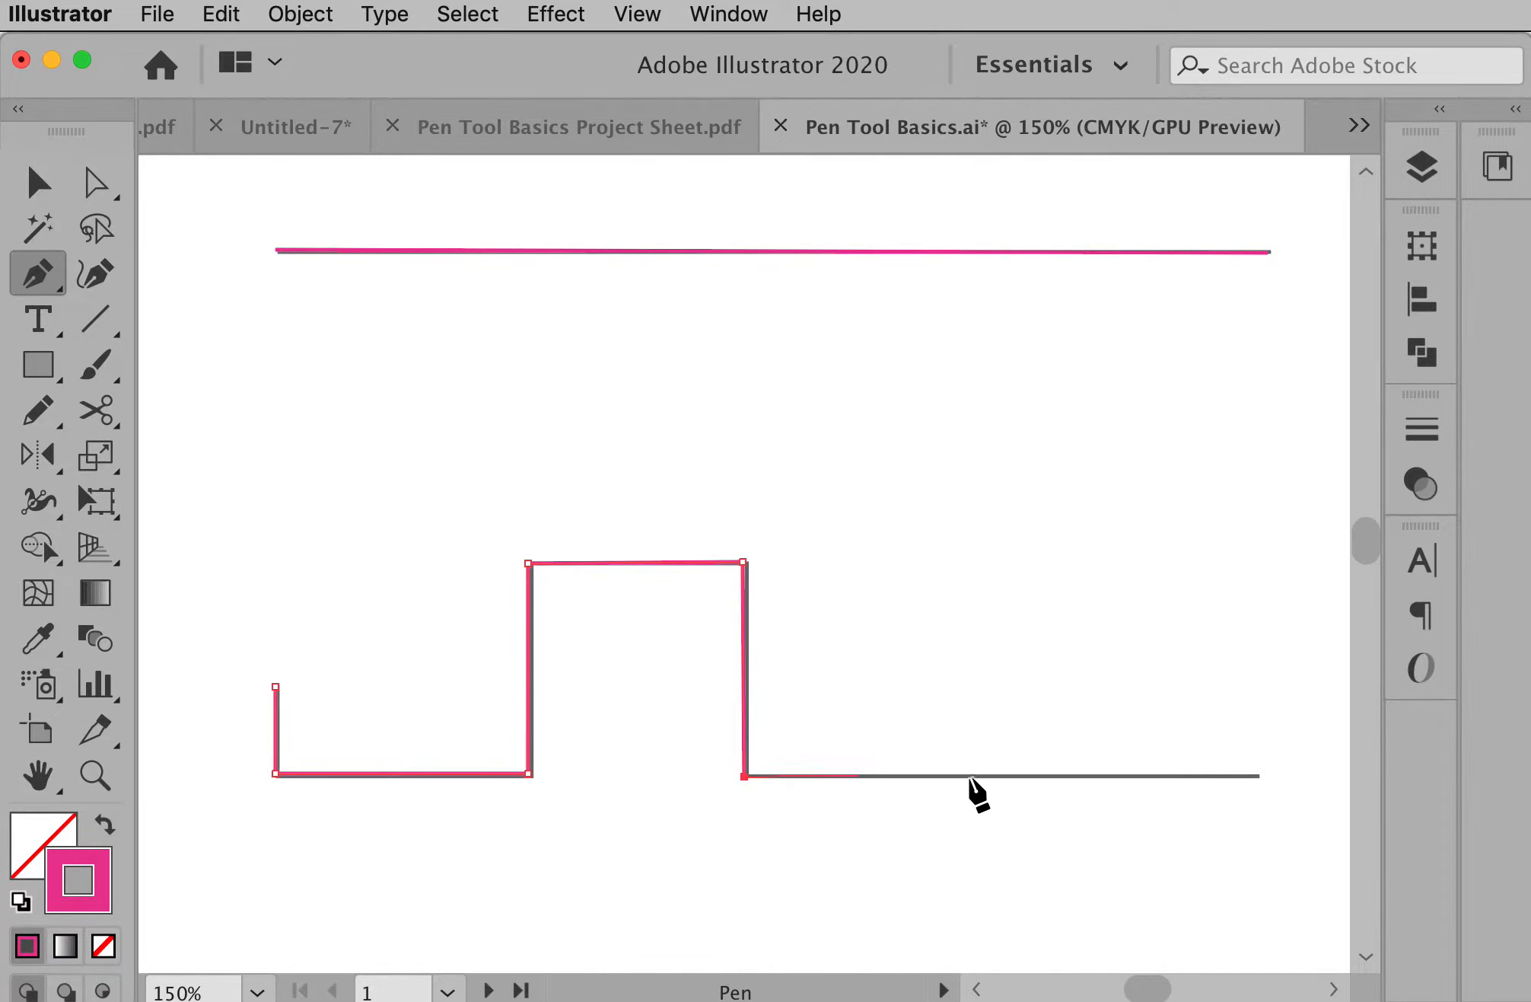
click(1254, 776)
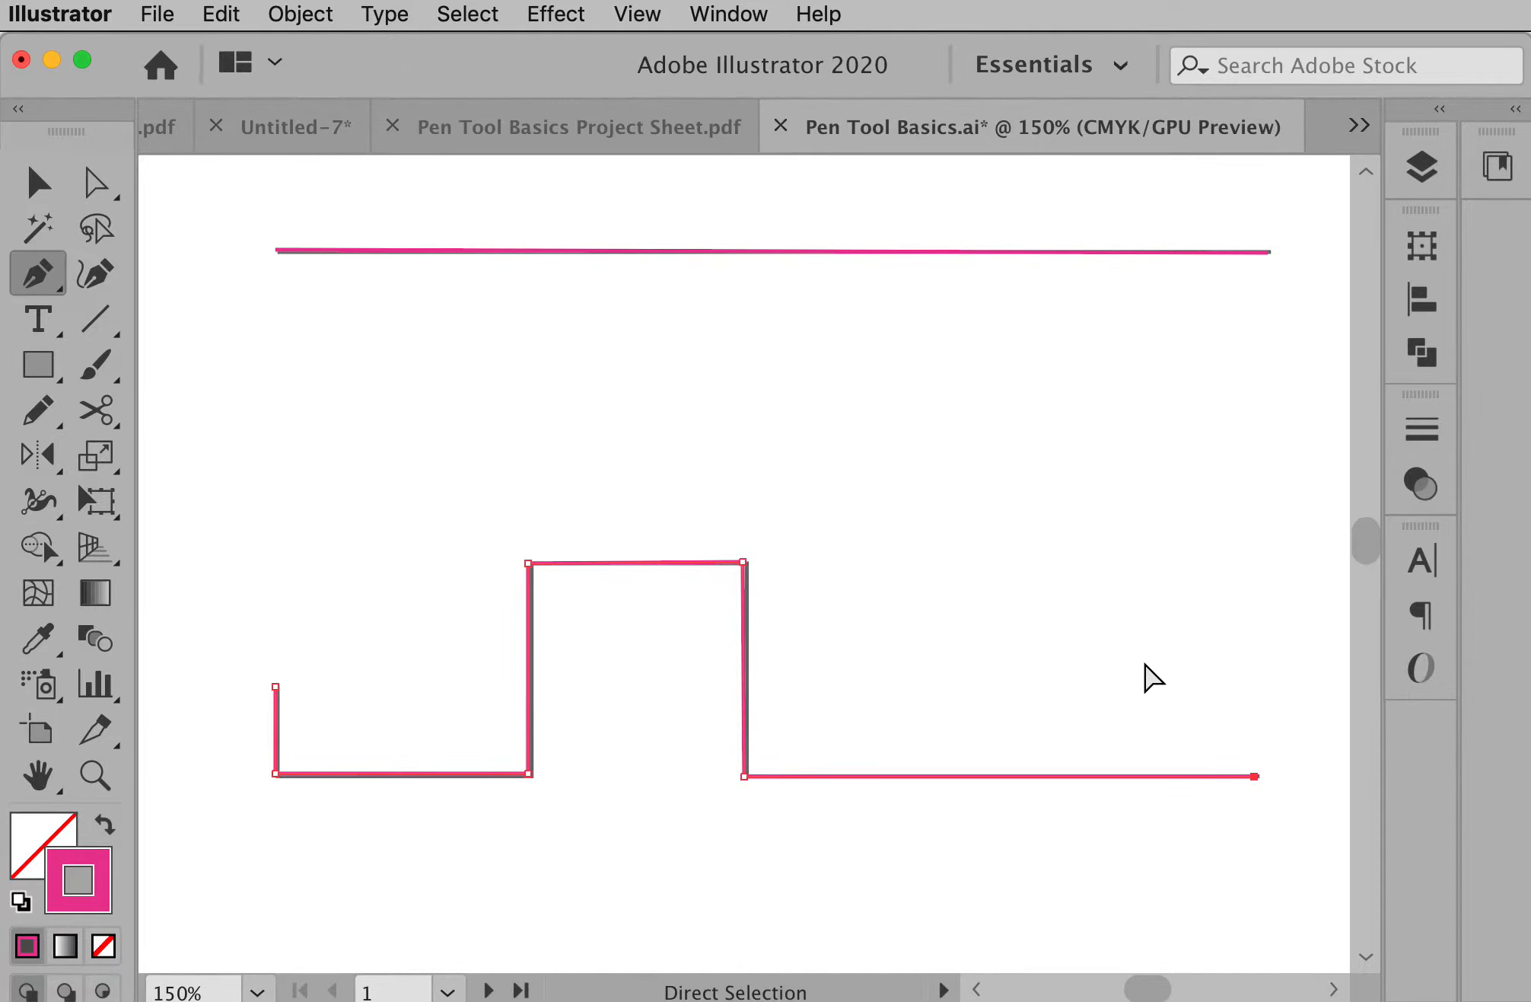
mouse_move(1151, 652)
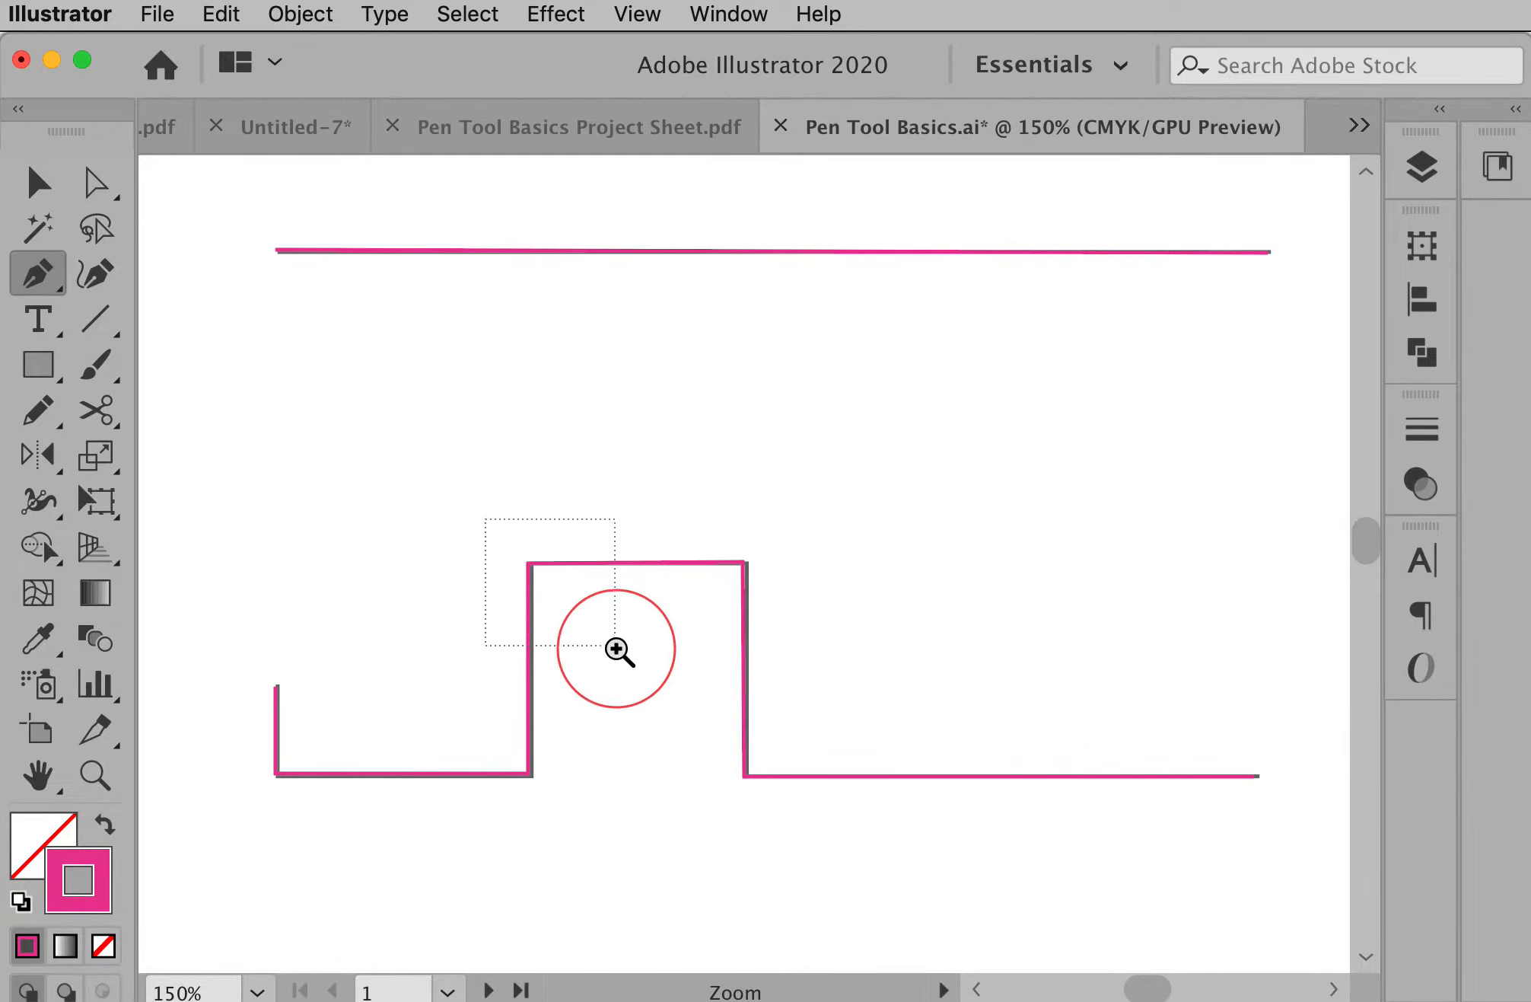
Finish the step's top-left corner point, then select the magenta trace with Direct Selection to inspect it.
click(617, 652)
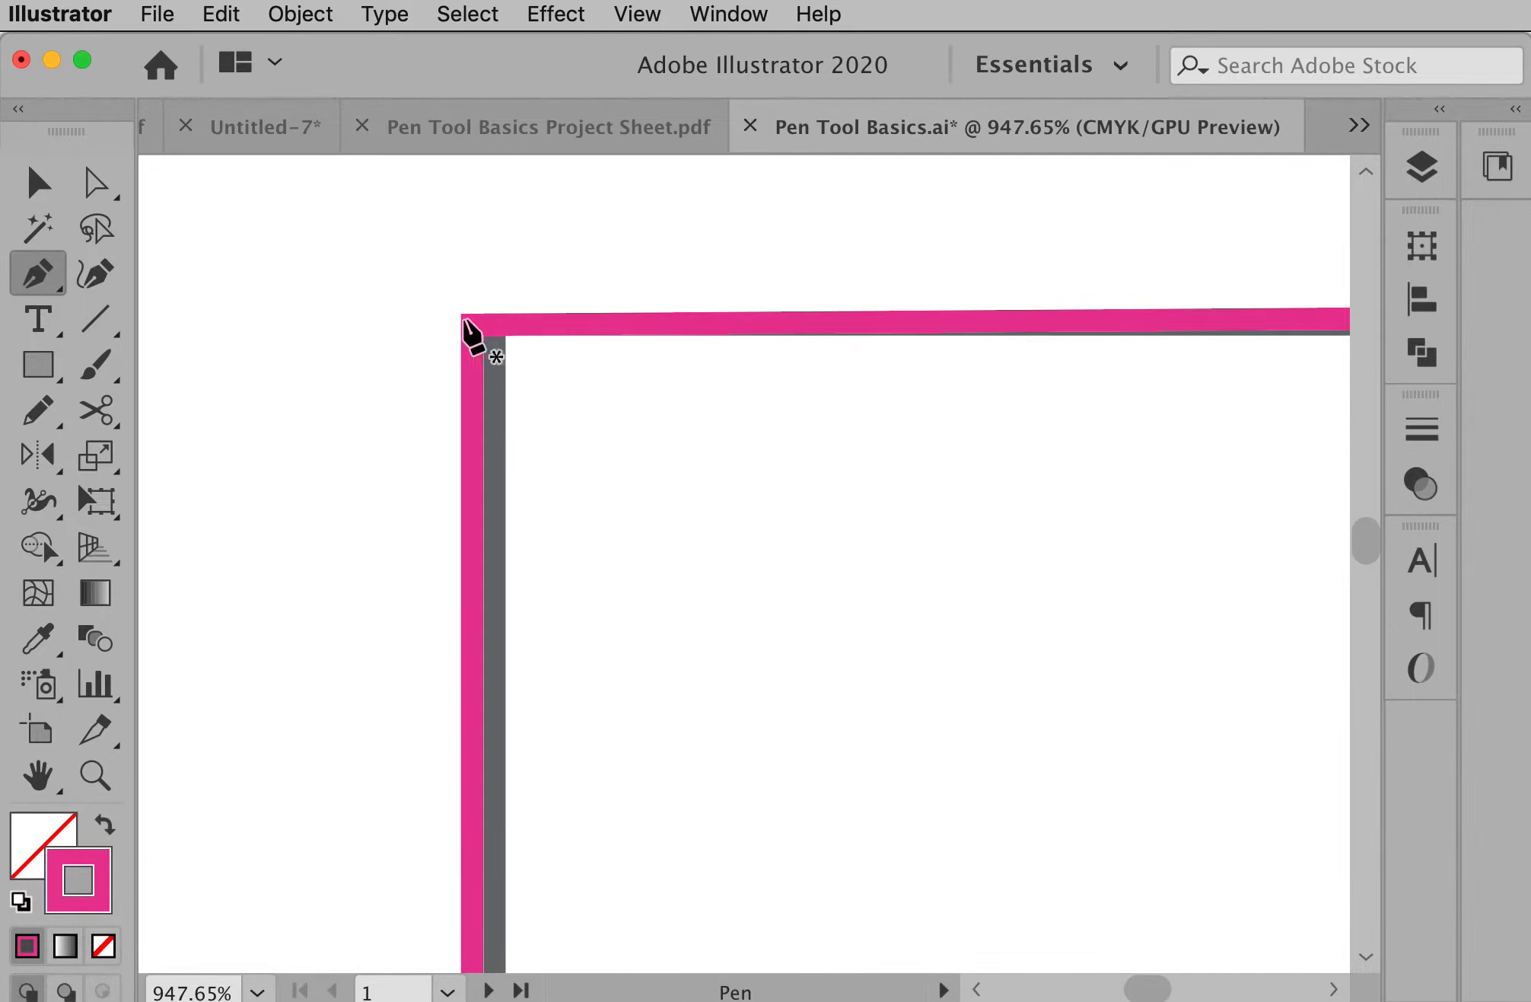
click(470, 324)
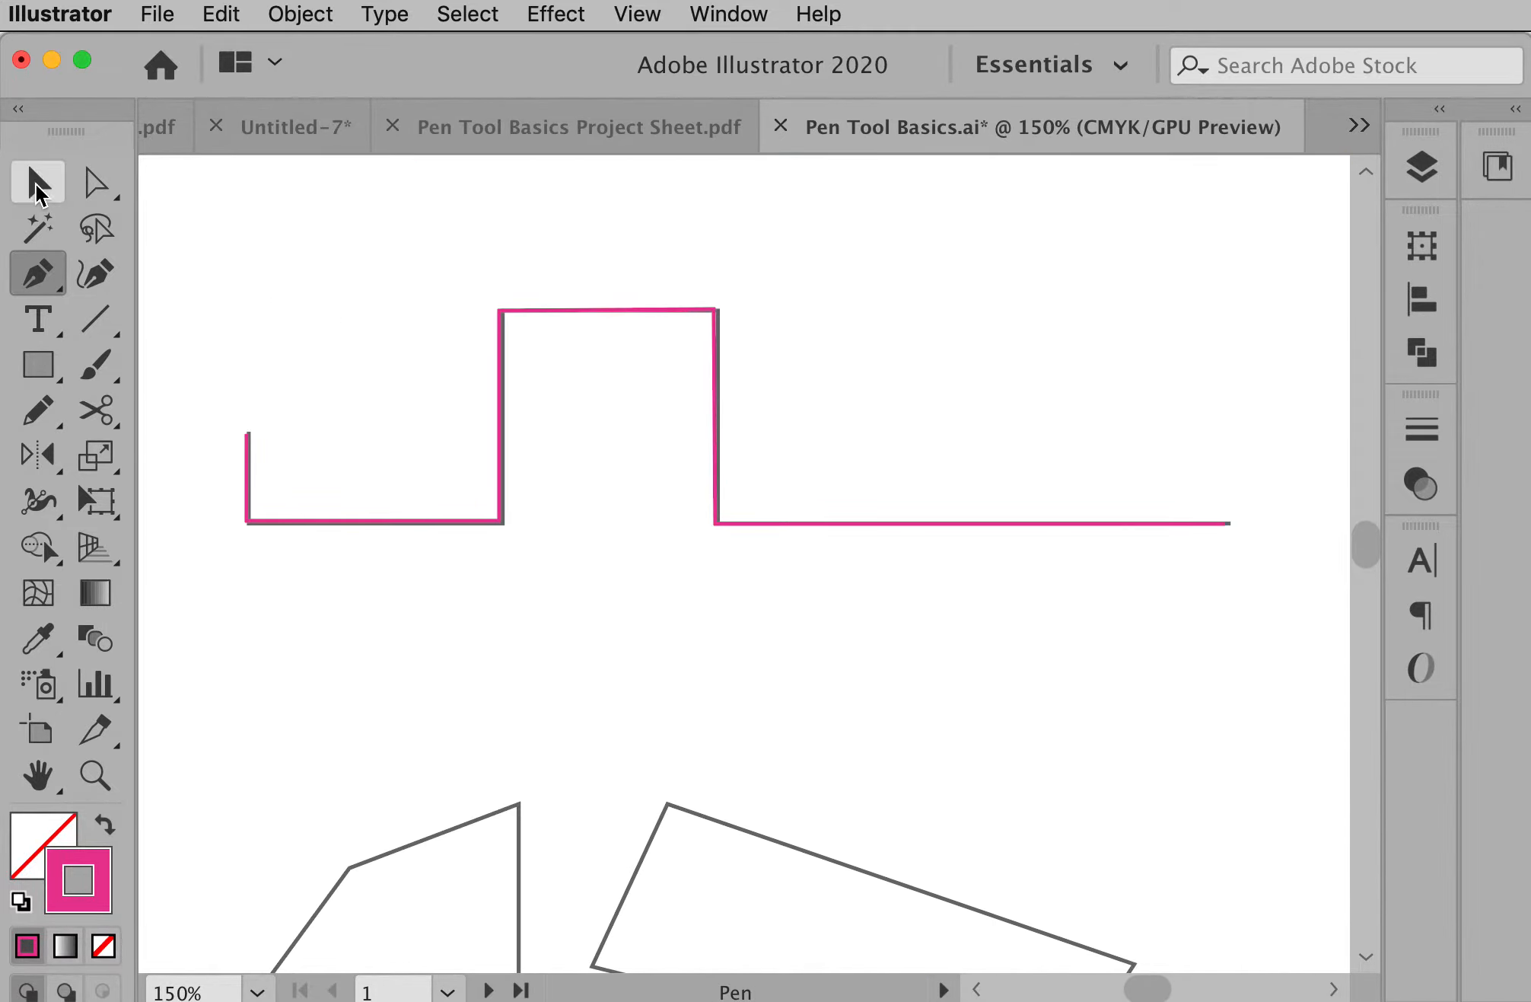
mouse_move(36, 184)
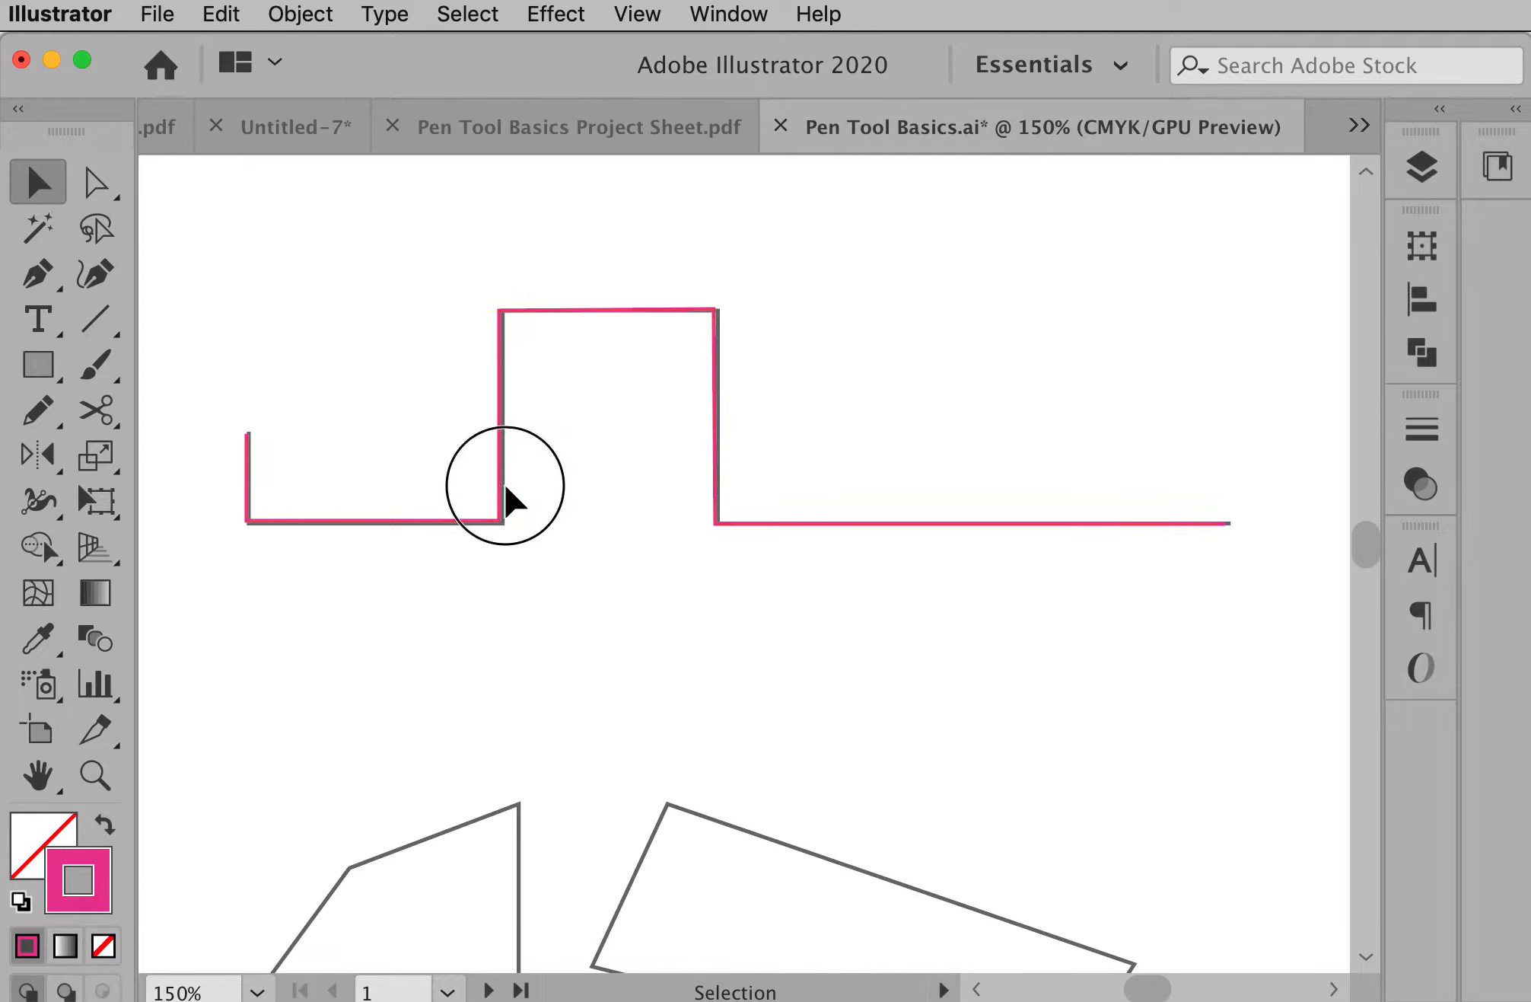
click(508, 498)
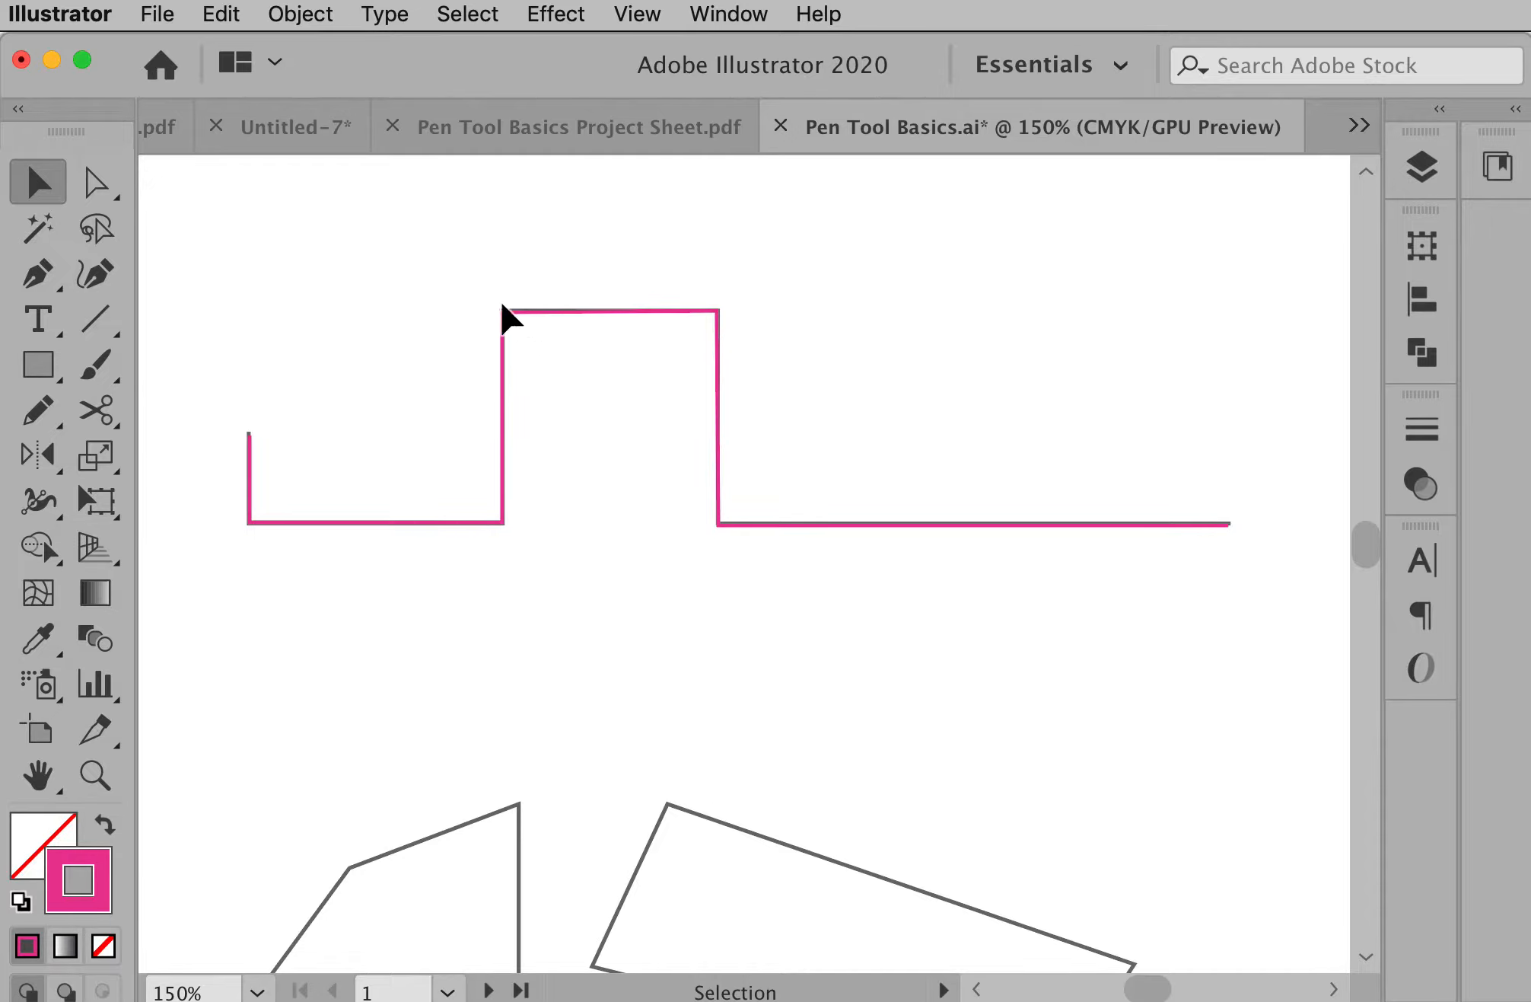
mouse_move(95, 181)
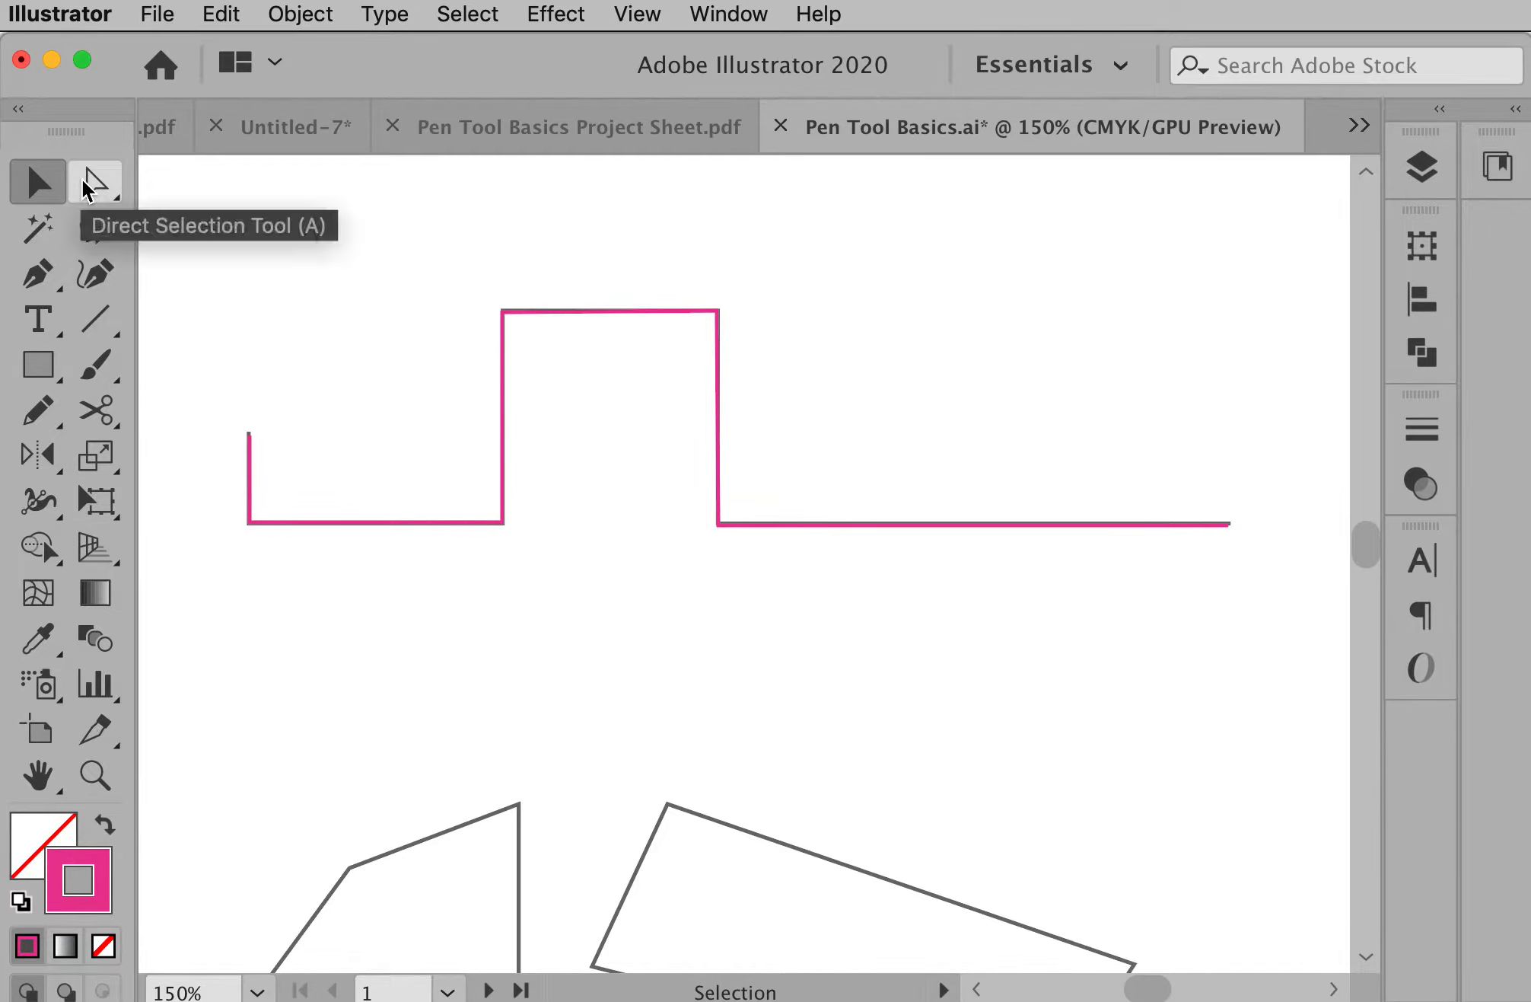
click(642, 400)
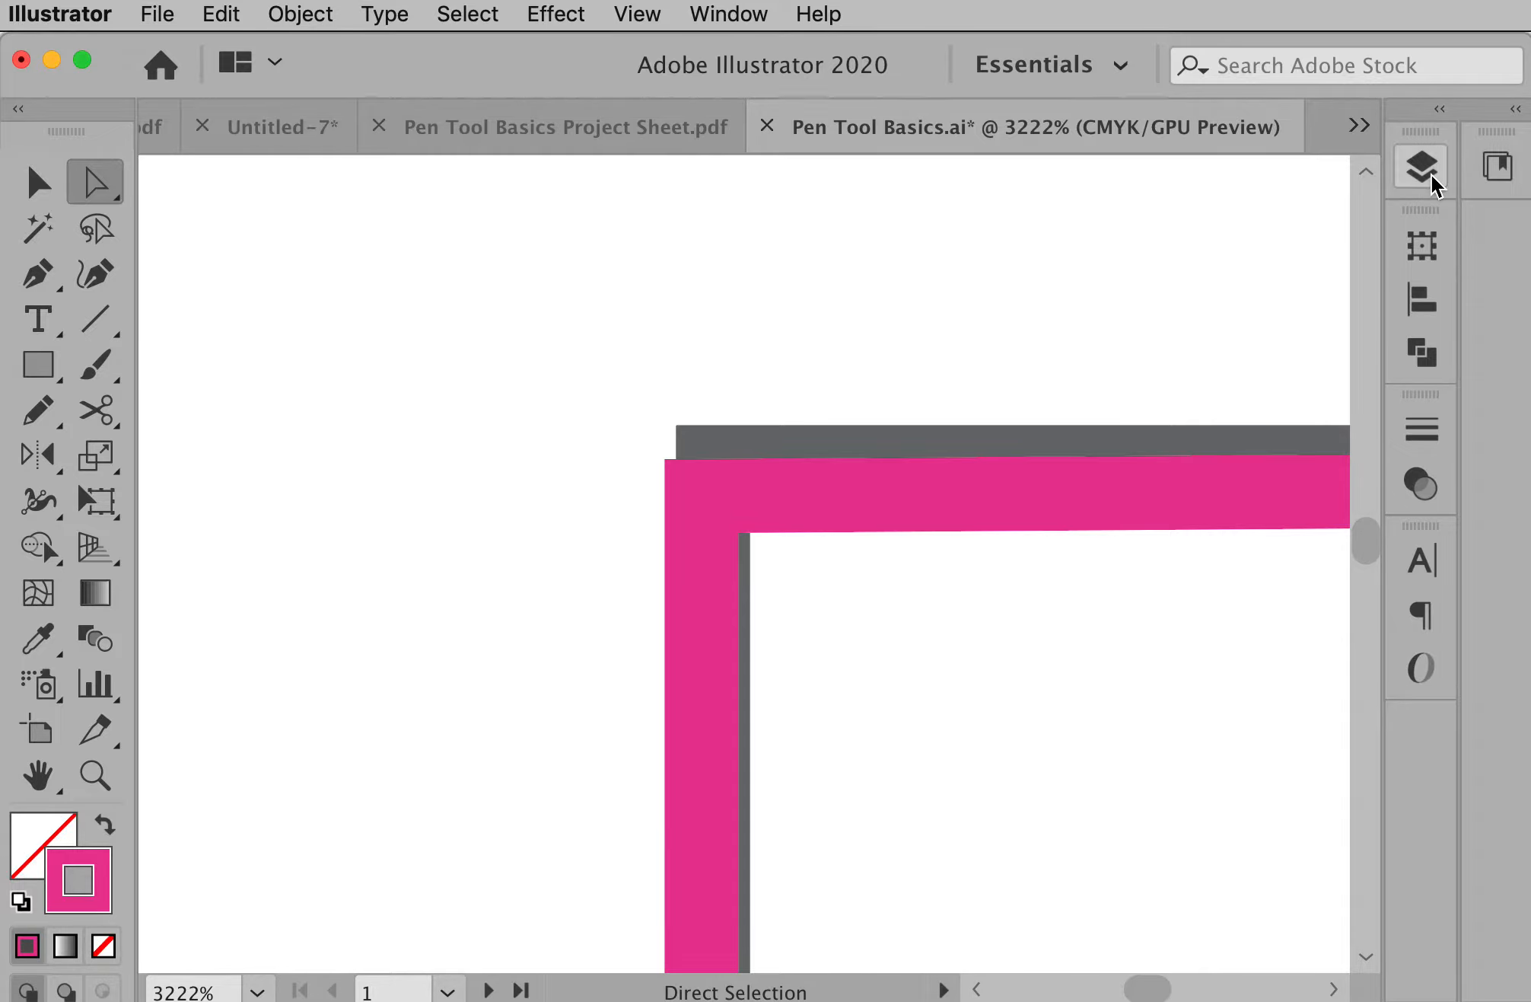
Choose a new highlight colour for the Artwork layer in its Layer Options.
click(1422, 166)
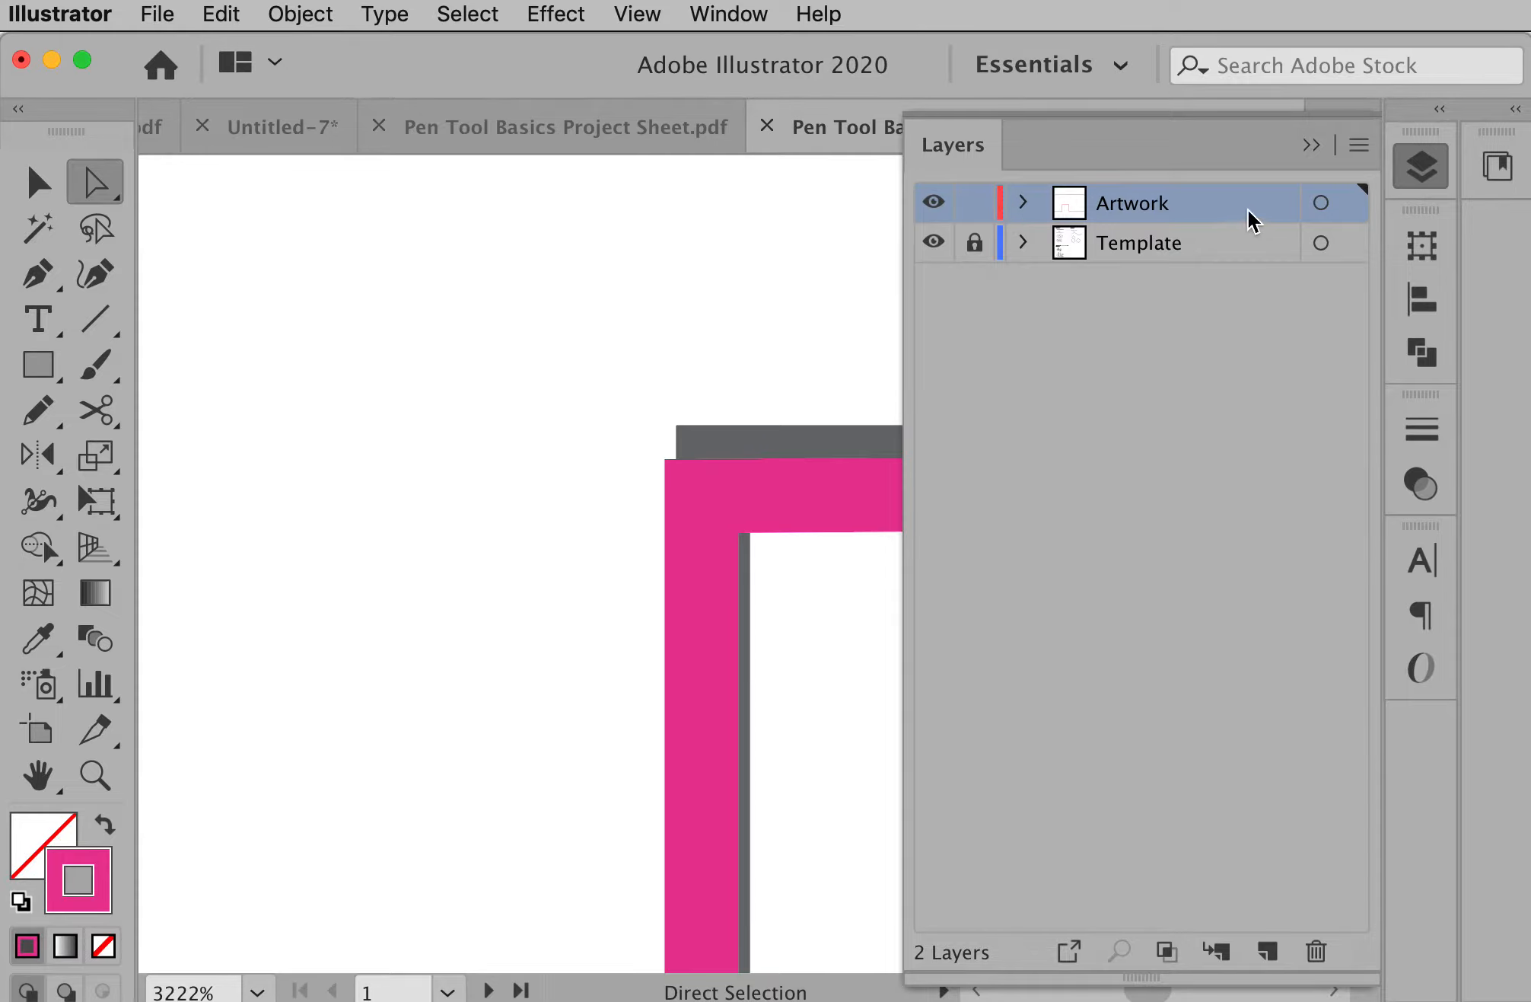
mouse_move(1198, 211)
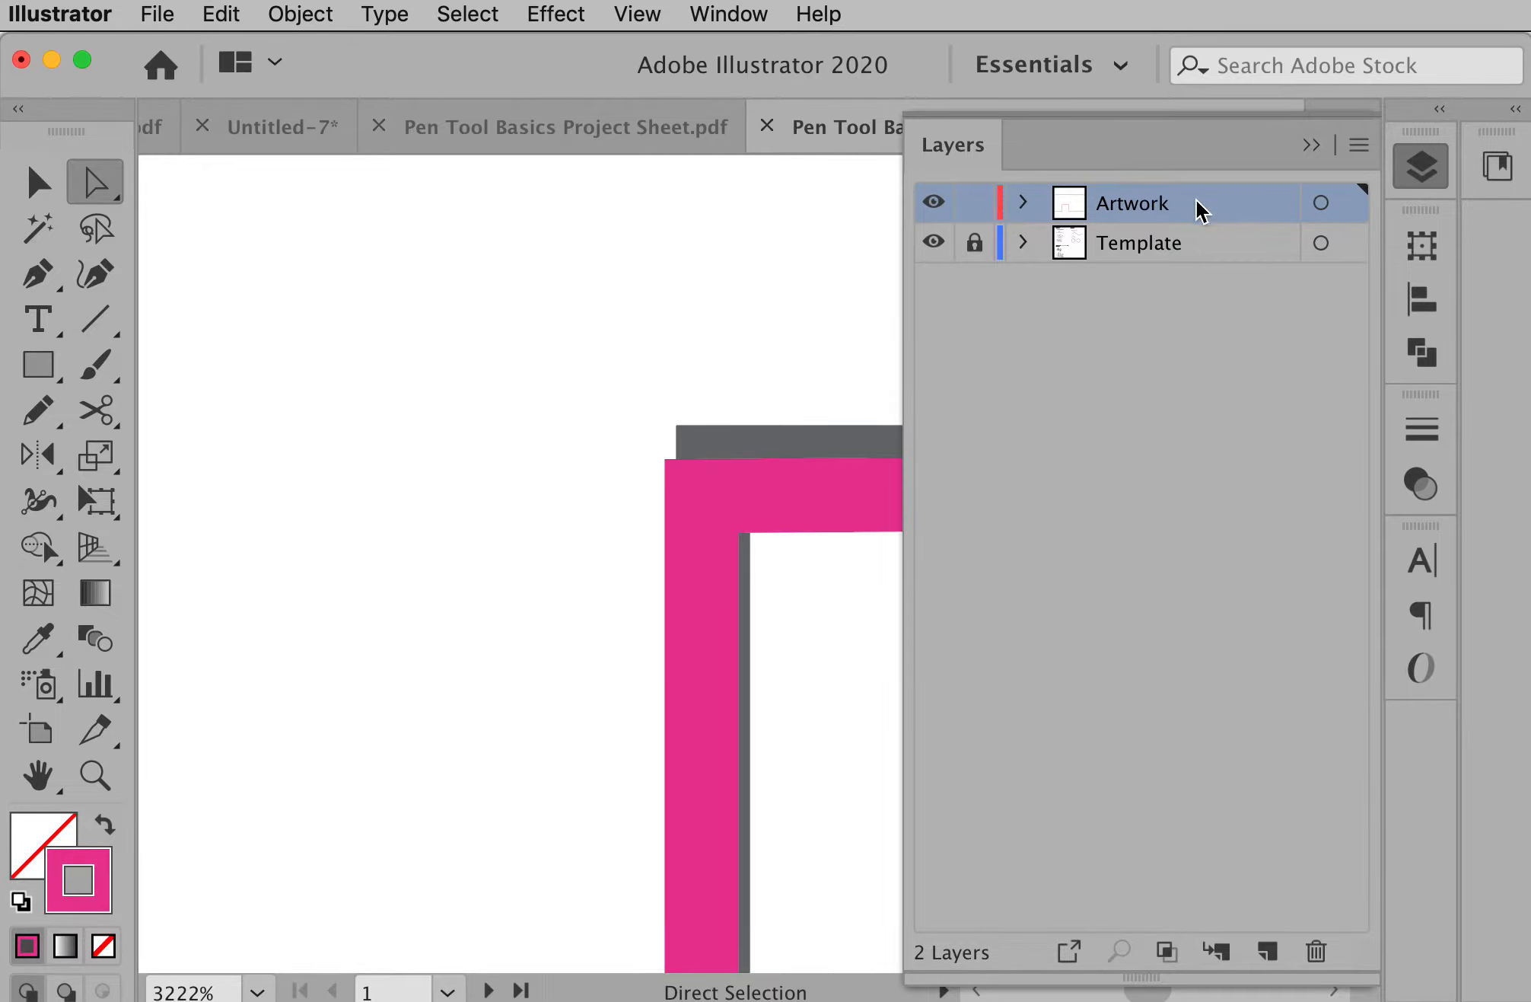
mouse_move(1240, 213)
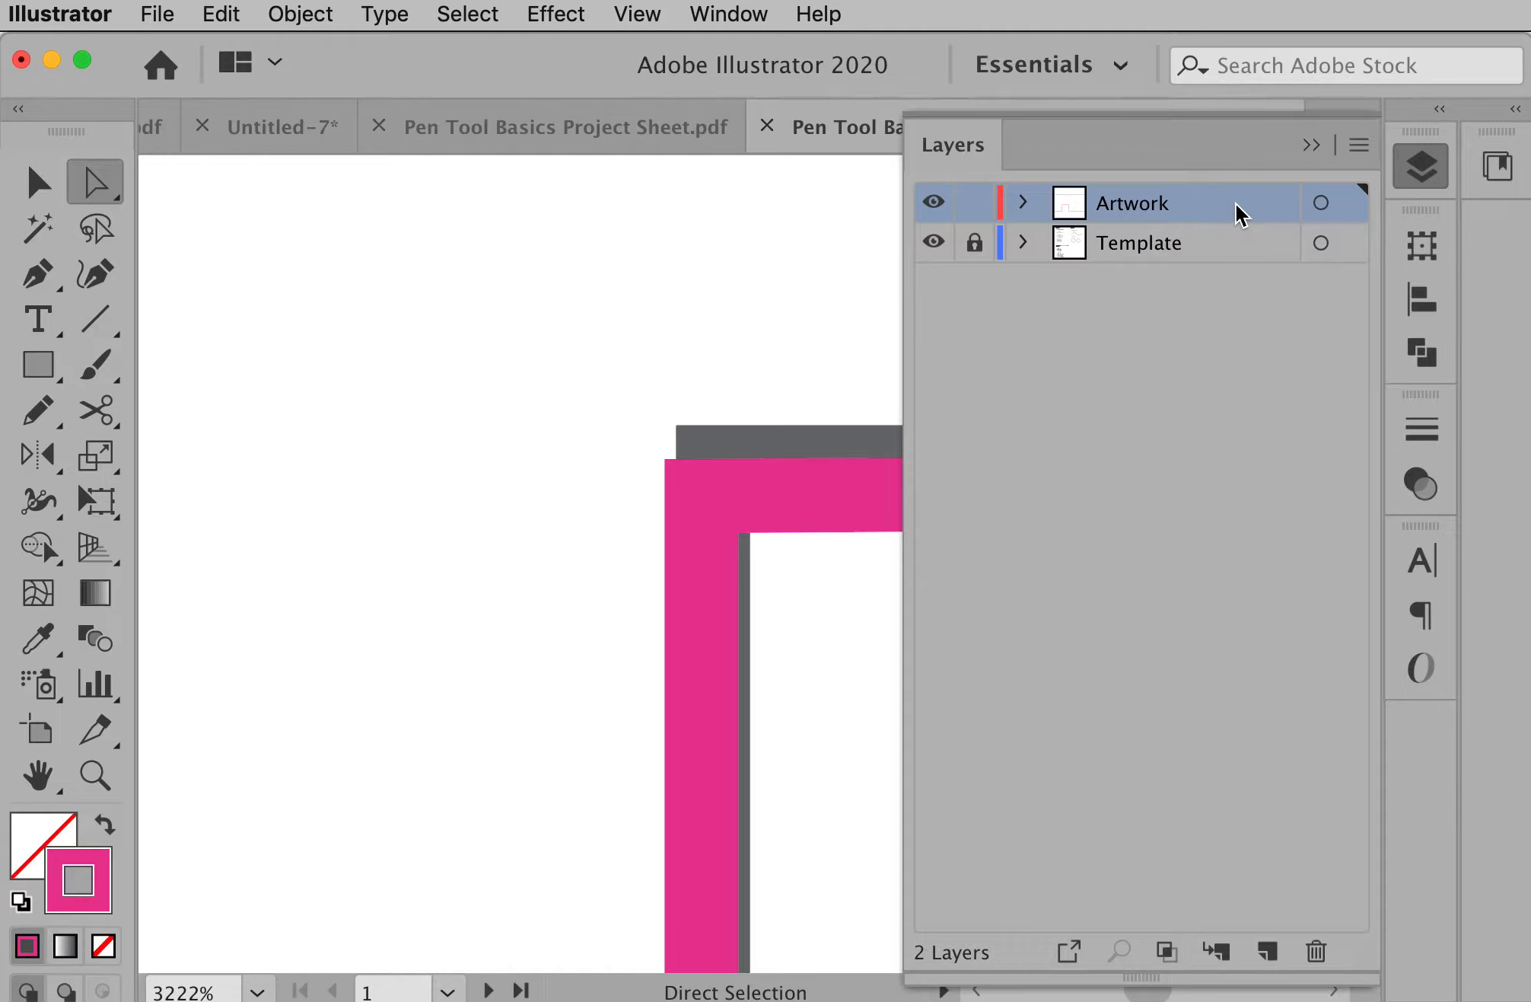
double_click(1133, 203)
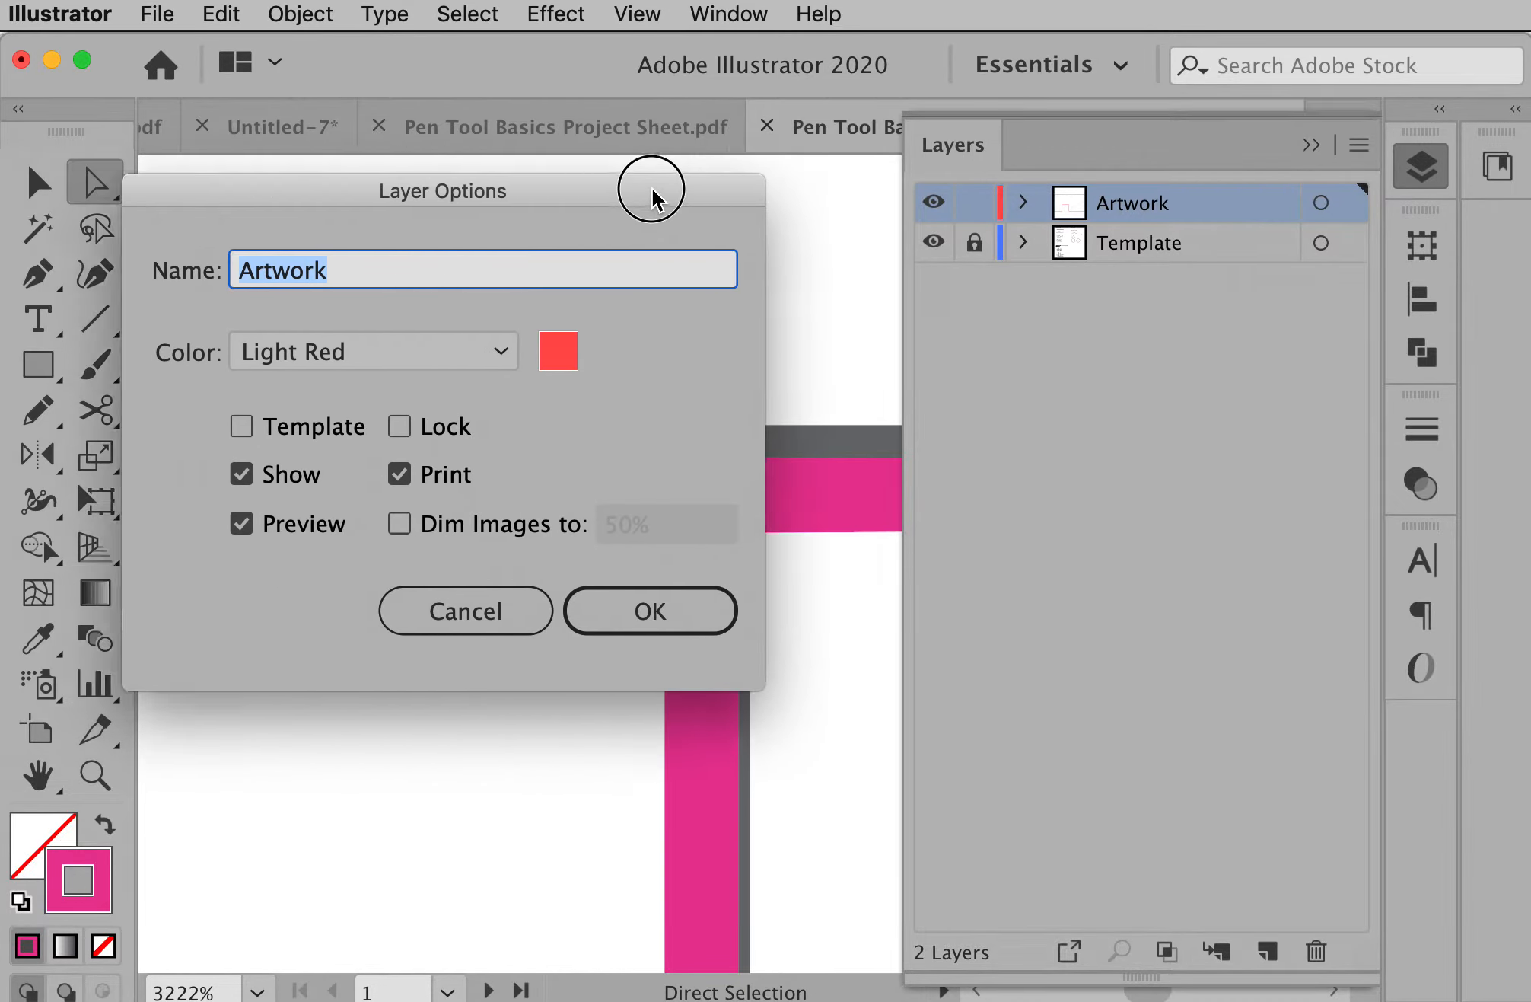
click(391, 354)
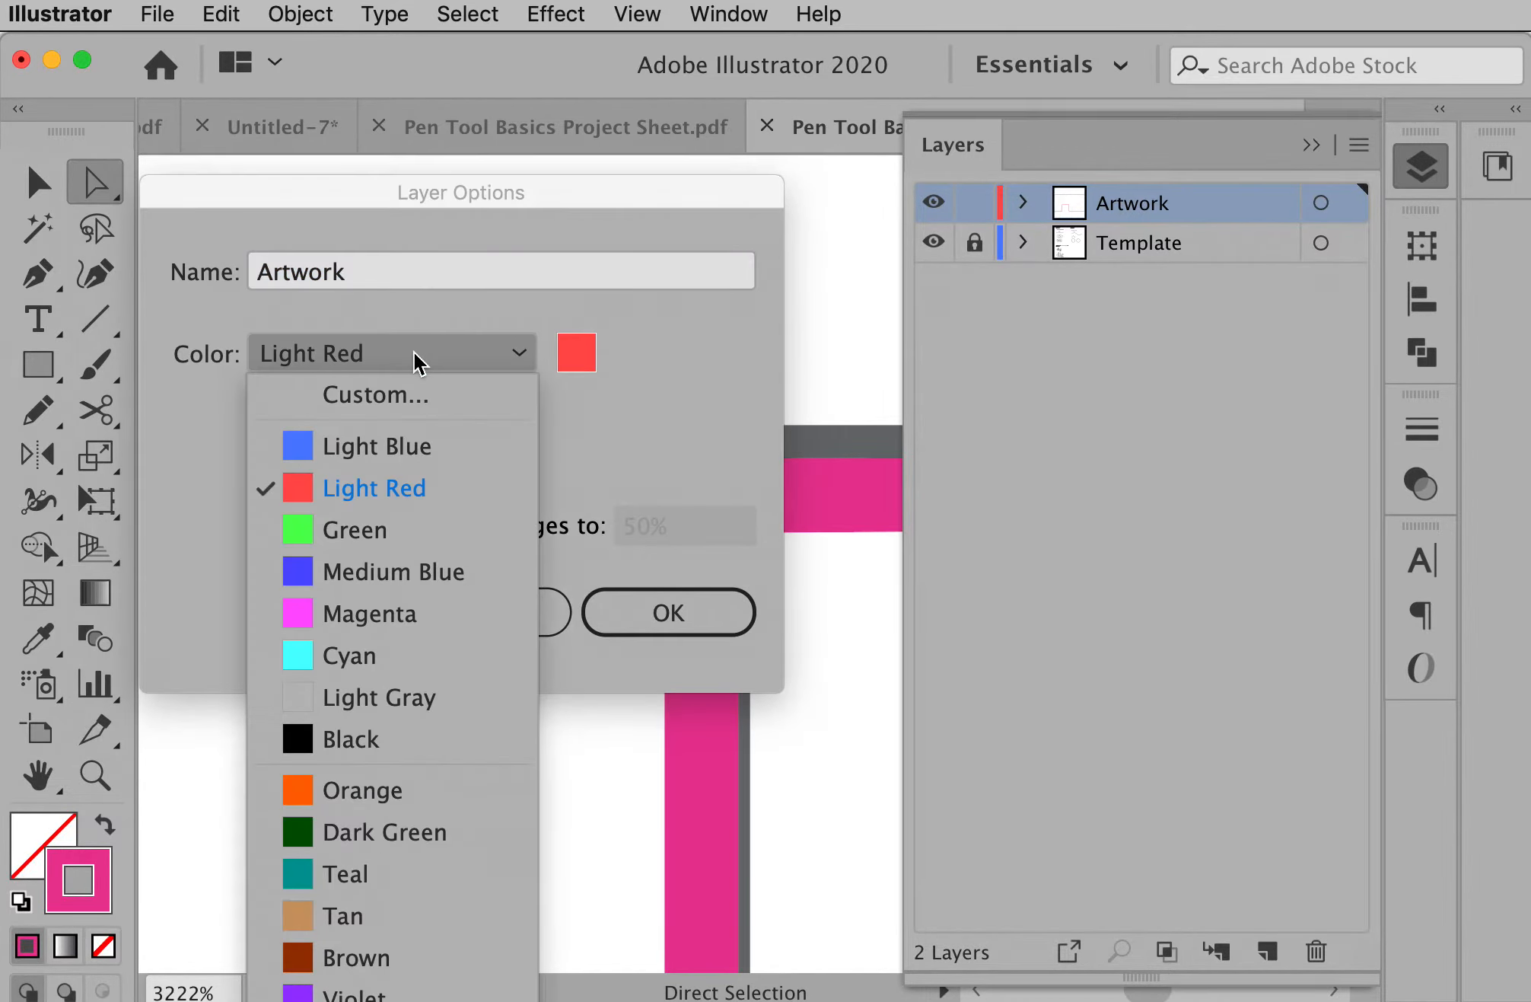
click(666, 611)
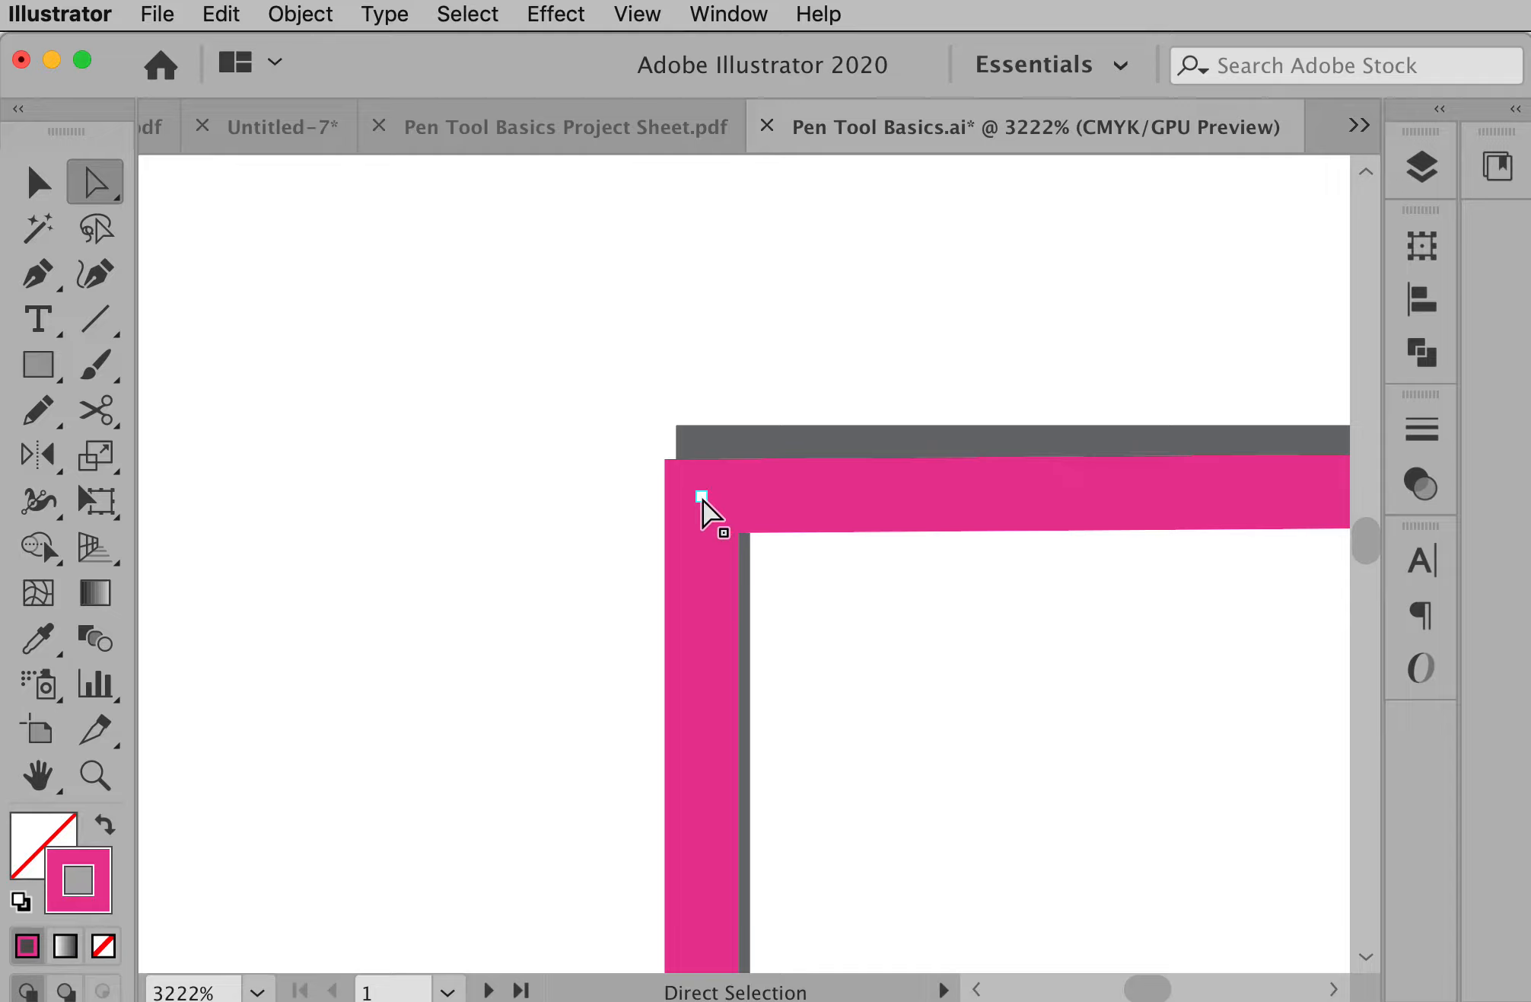
Drag the stepped trace's corner anchor onto the template corner and check the line end.
click(702, 496)
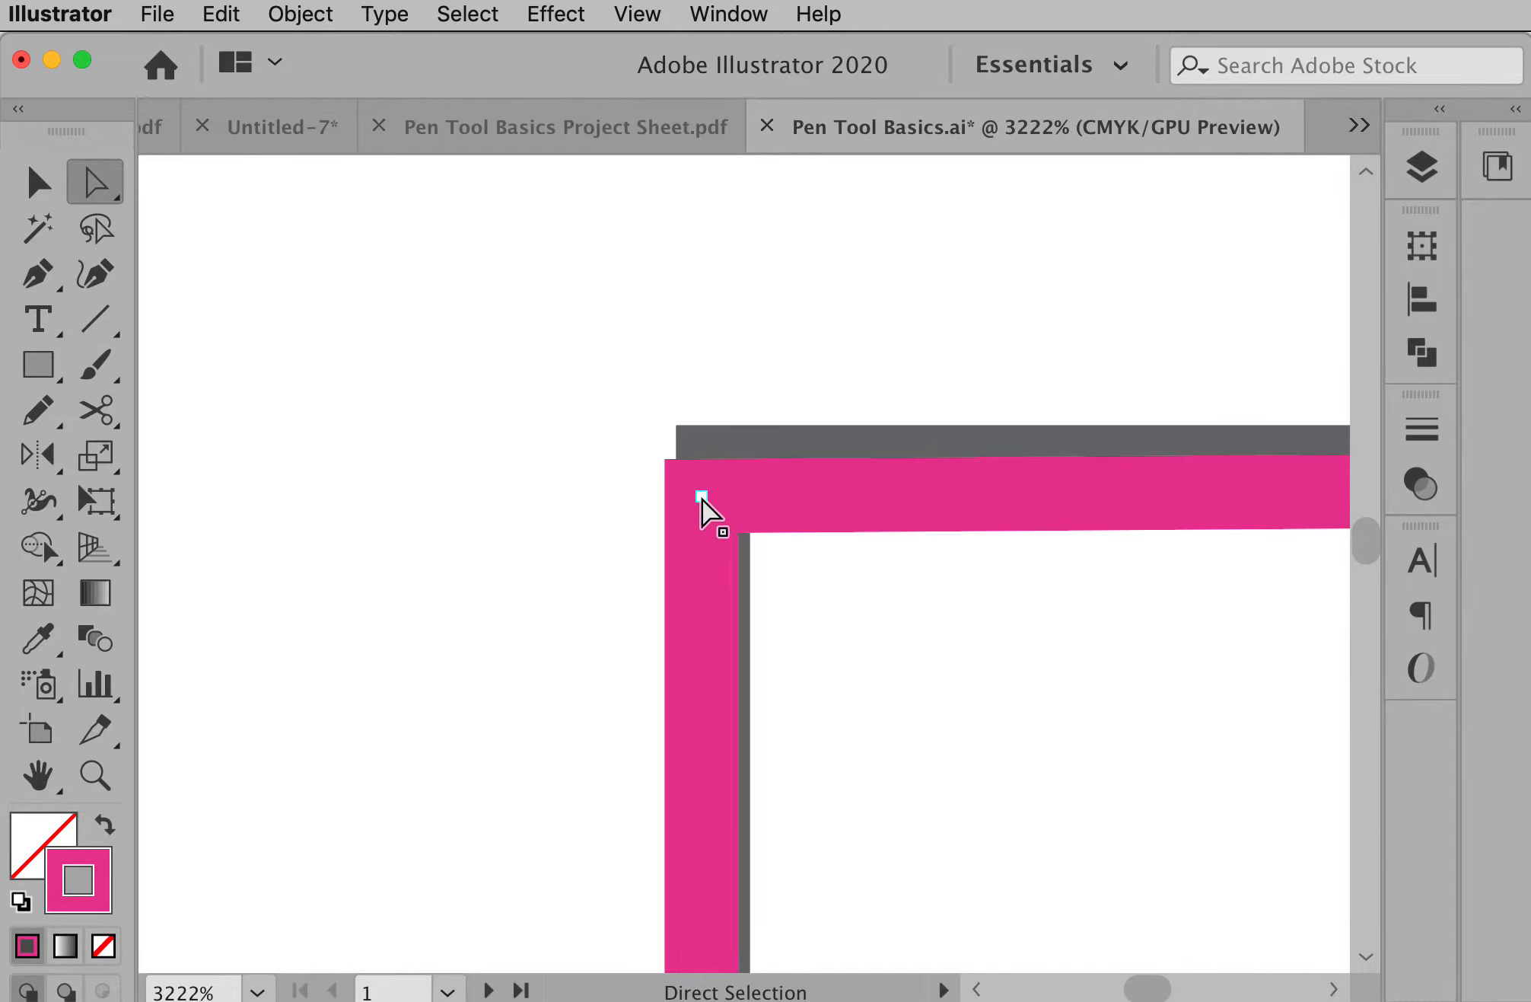
drag(704, 501, 718, 488)
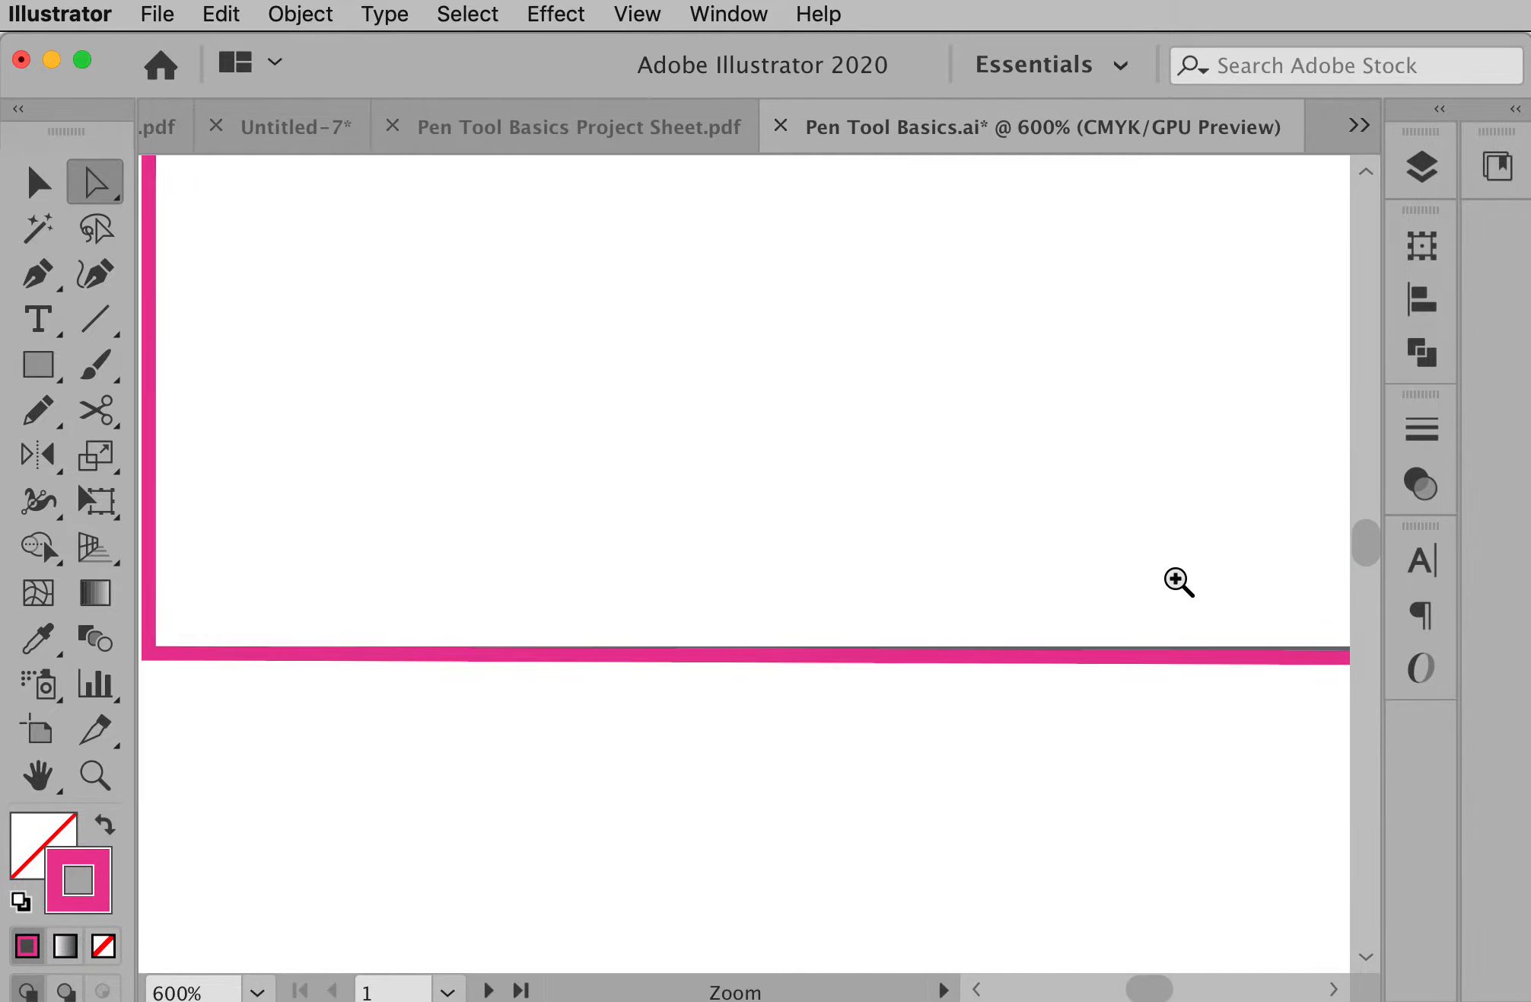
click(1178, 583)
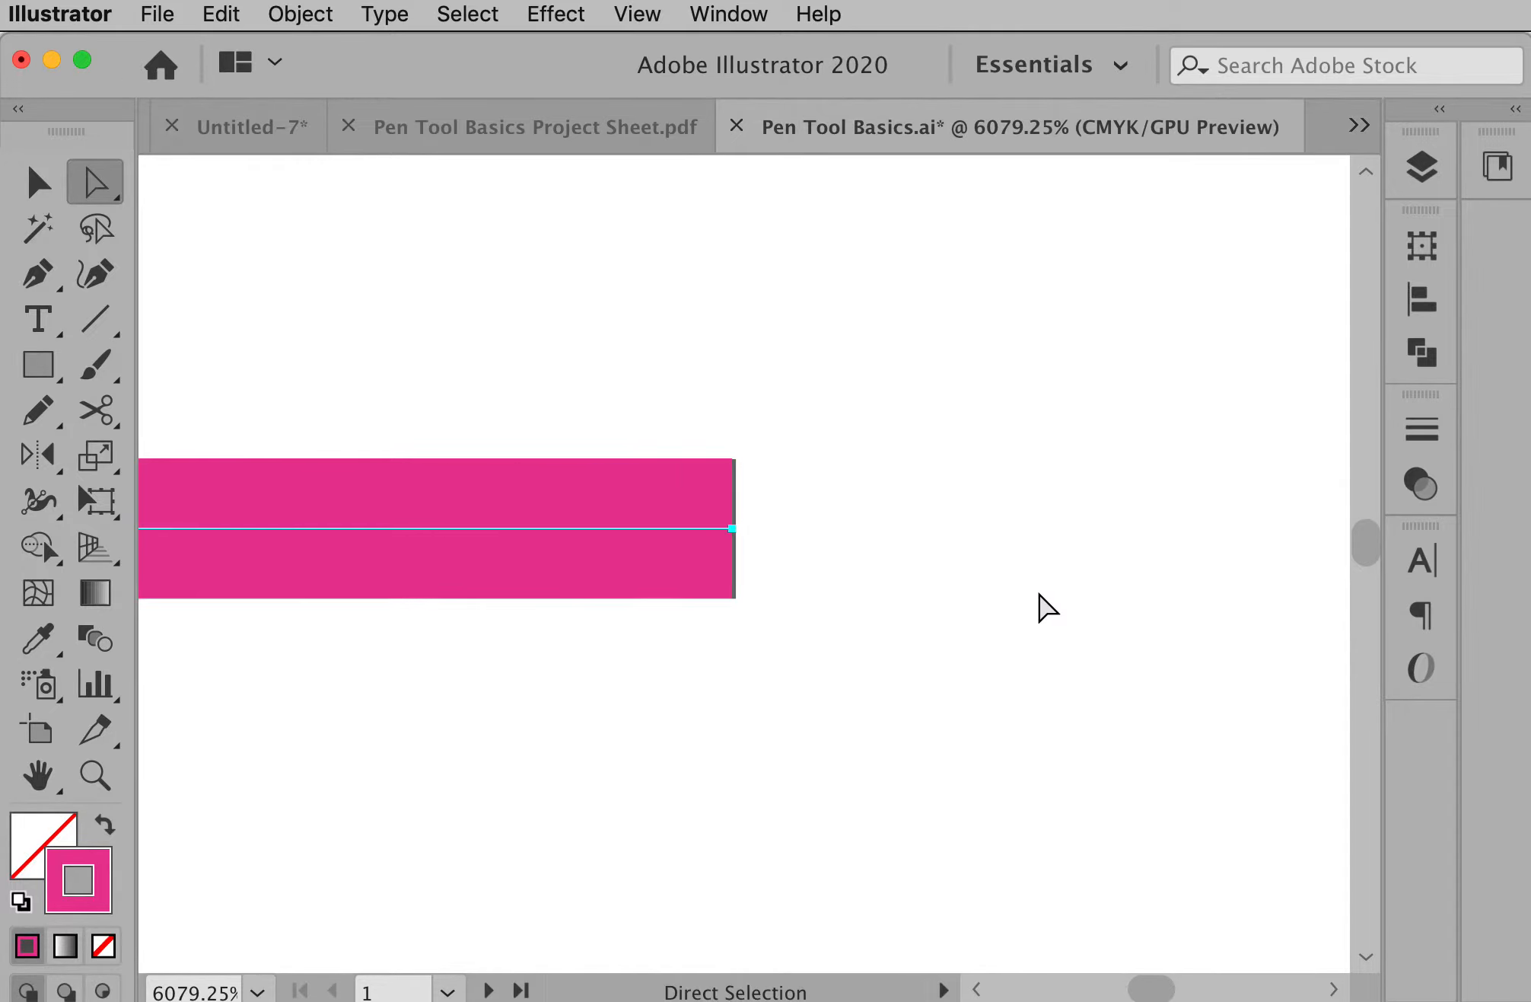
click(733, 530)
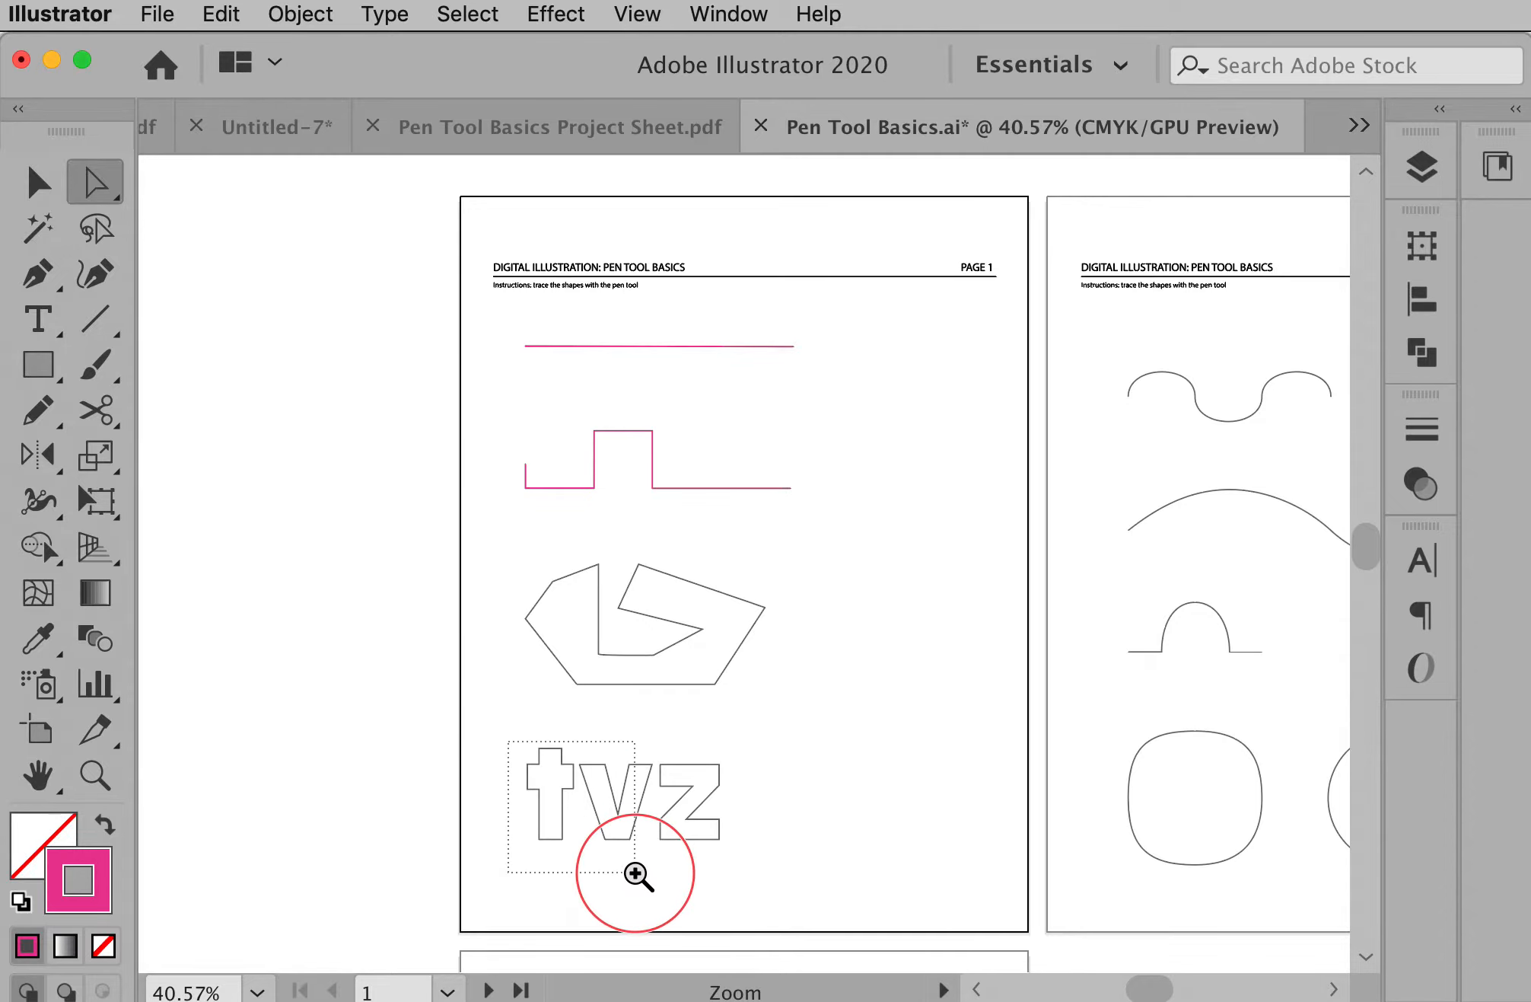
Trace the letter t corner by corner with the Pen tool until the magenta path closes.
click(636, 874)
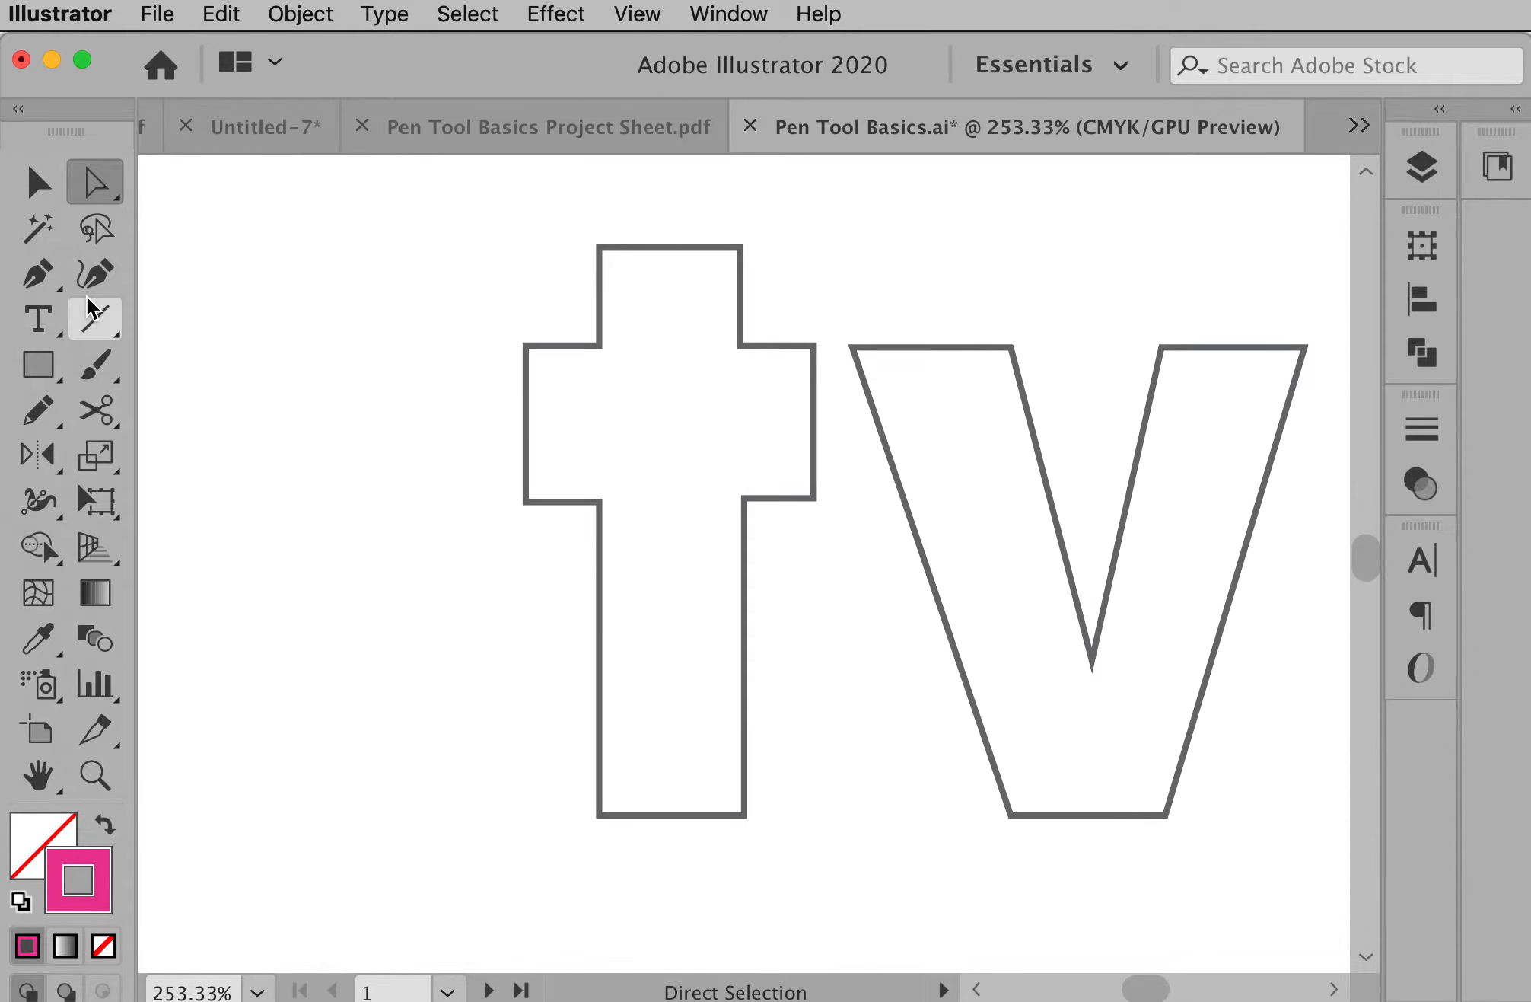
click(38, 272)
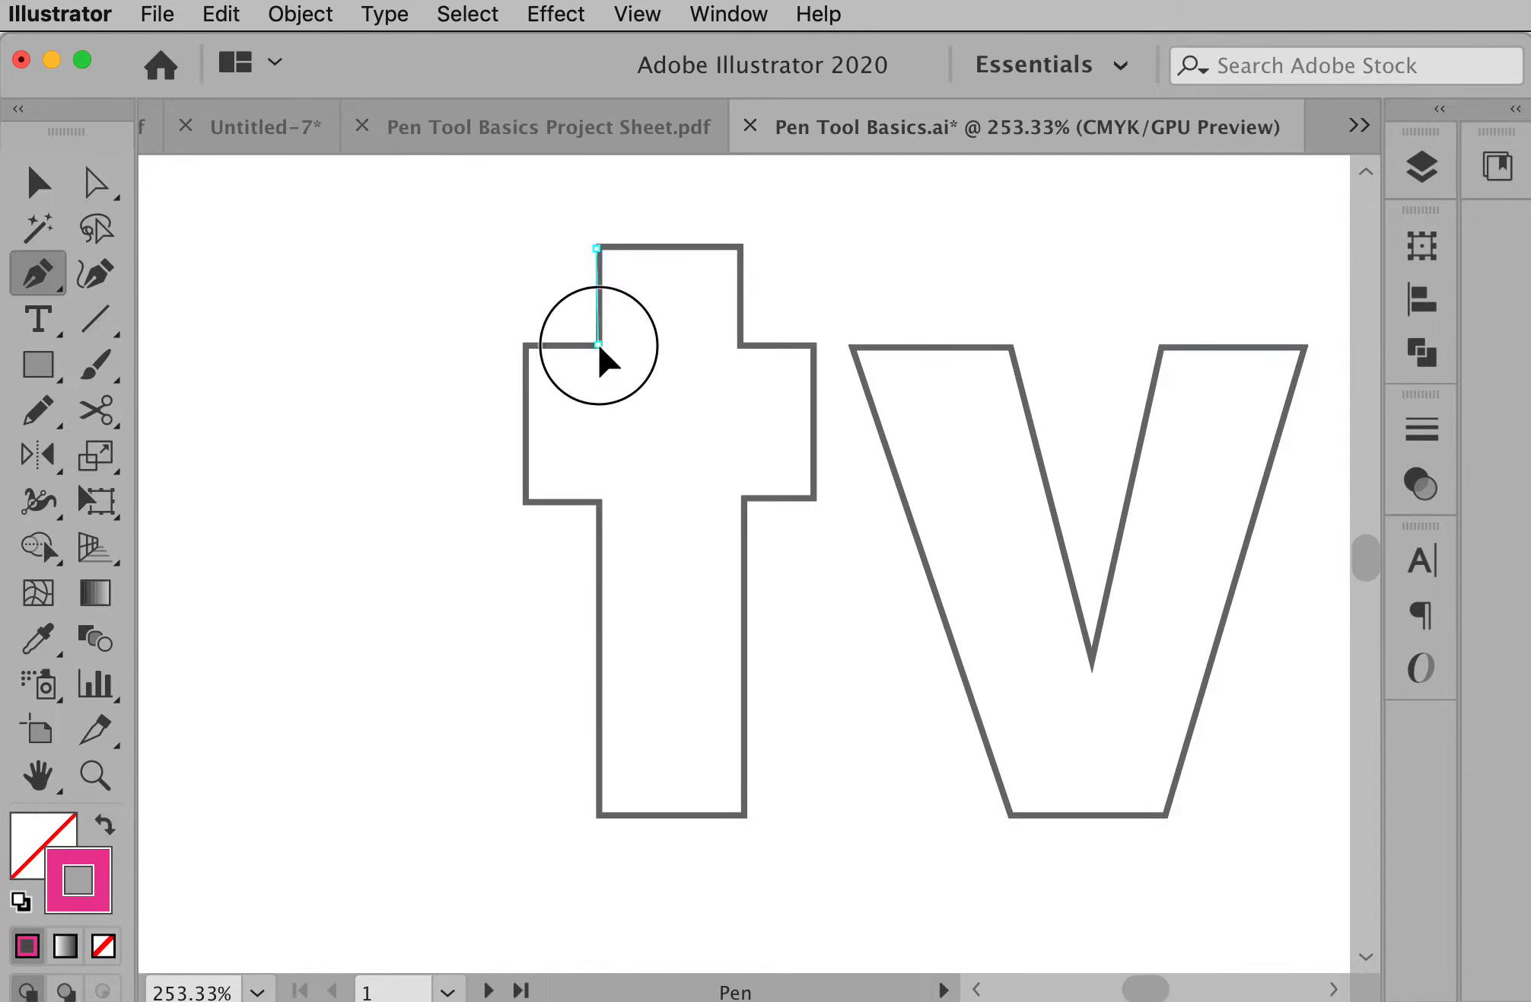
click(527, 347)
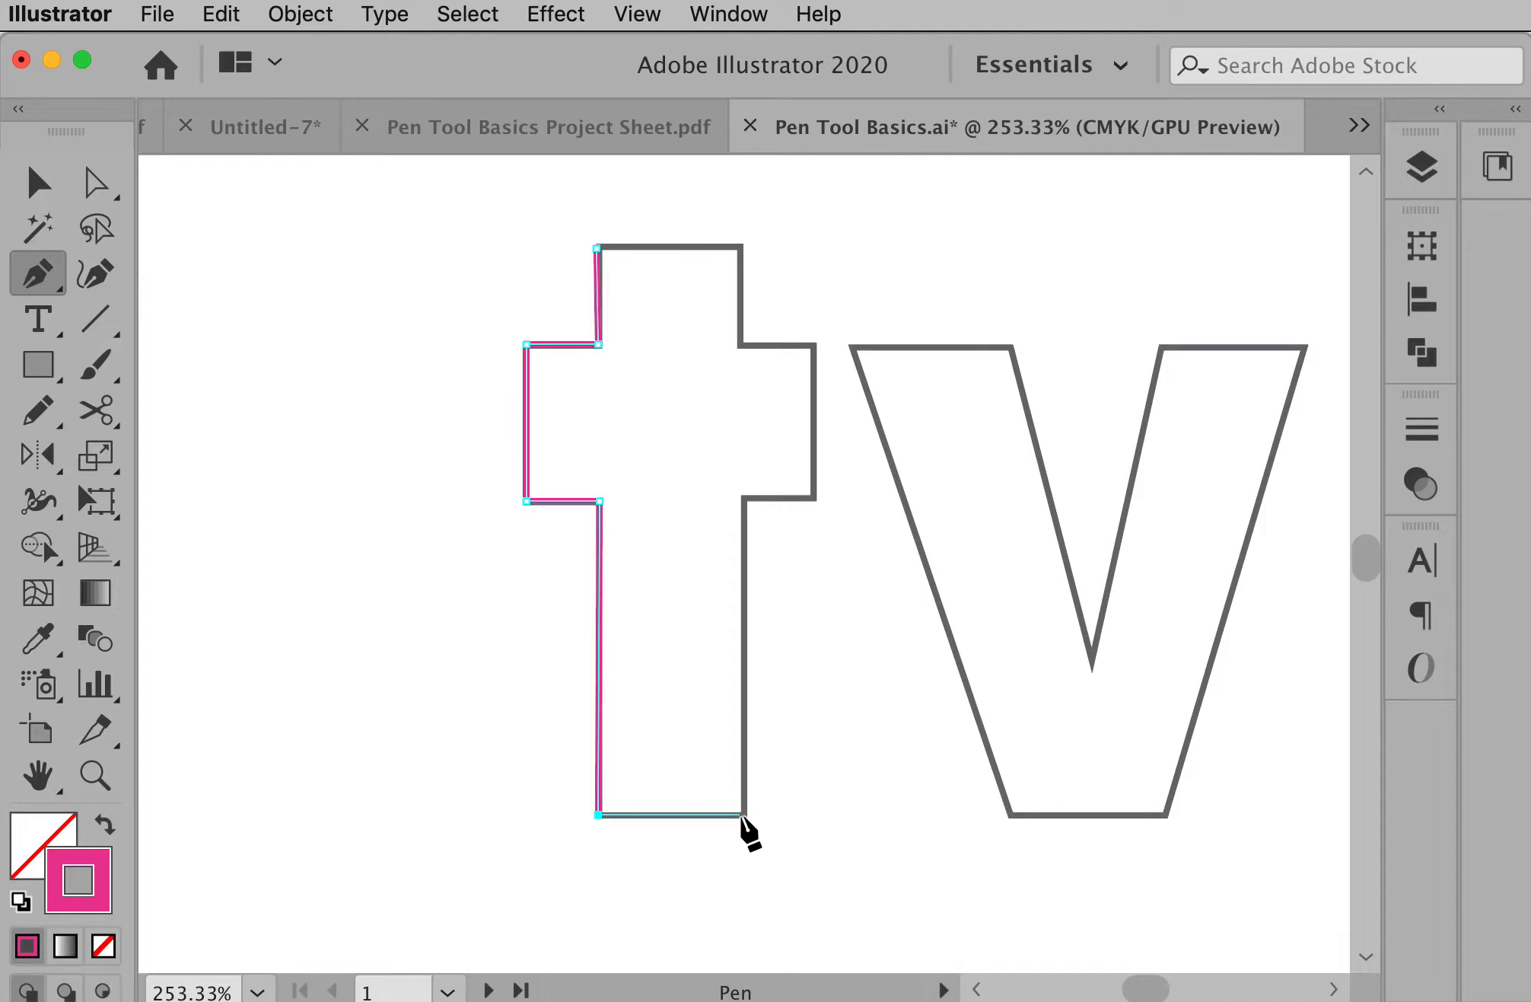
click(740, 814)
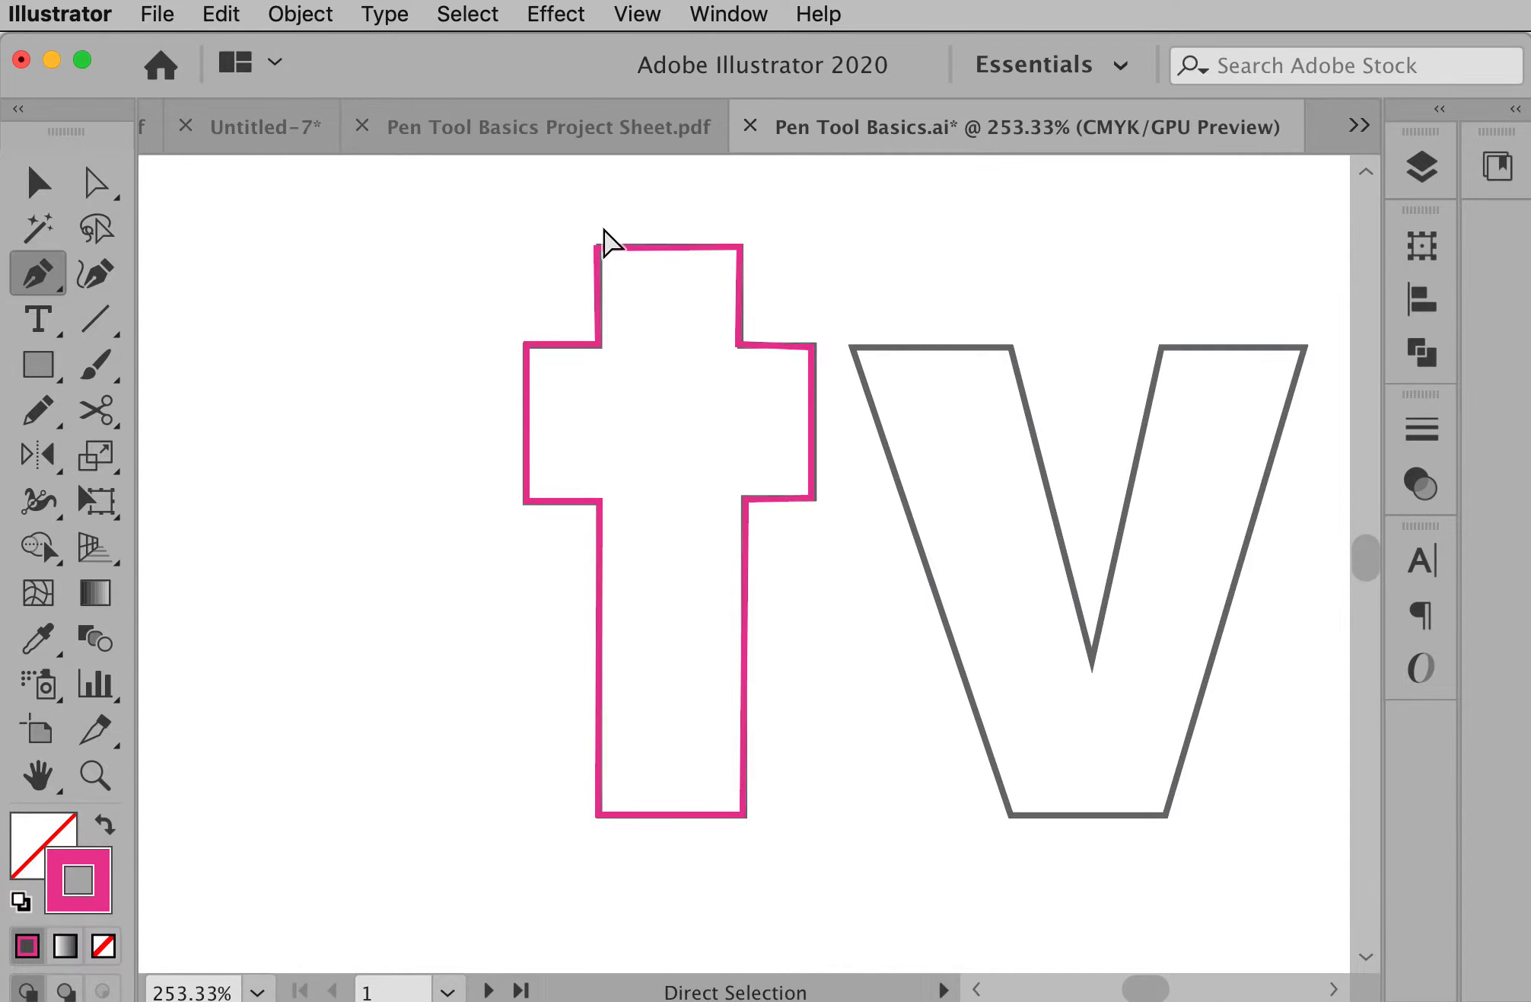
click(38, 181)
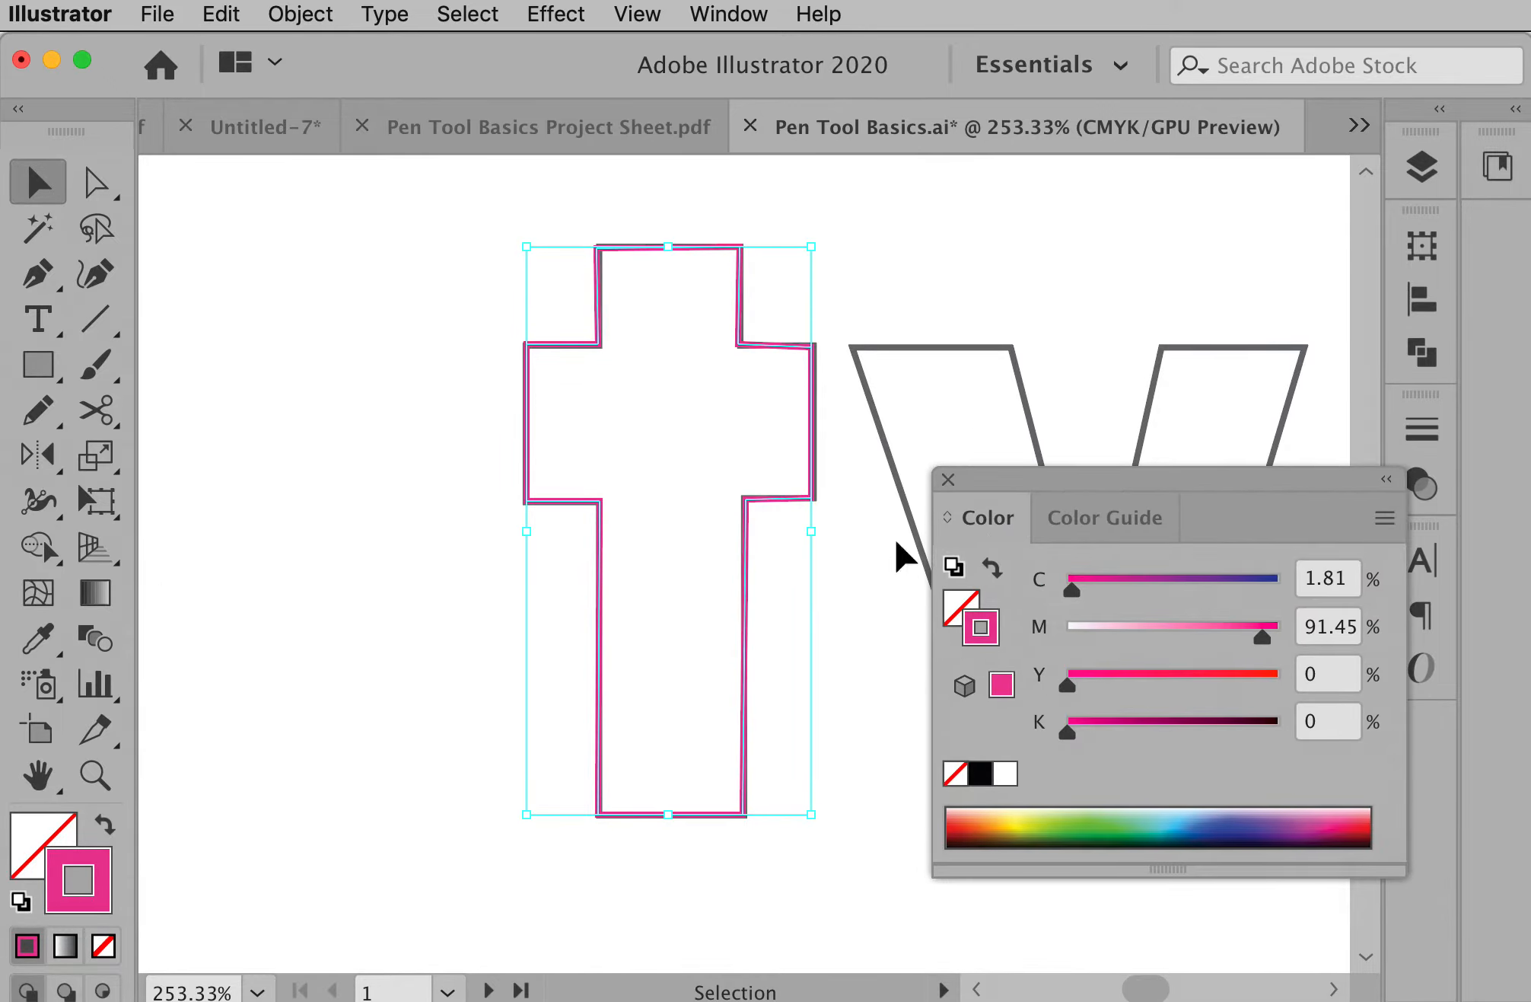
Fill the traced t with green from the spectrum, then set its fill back to None.
click(953, 622)
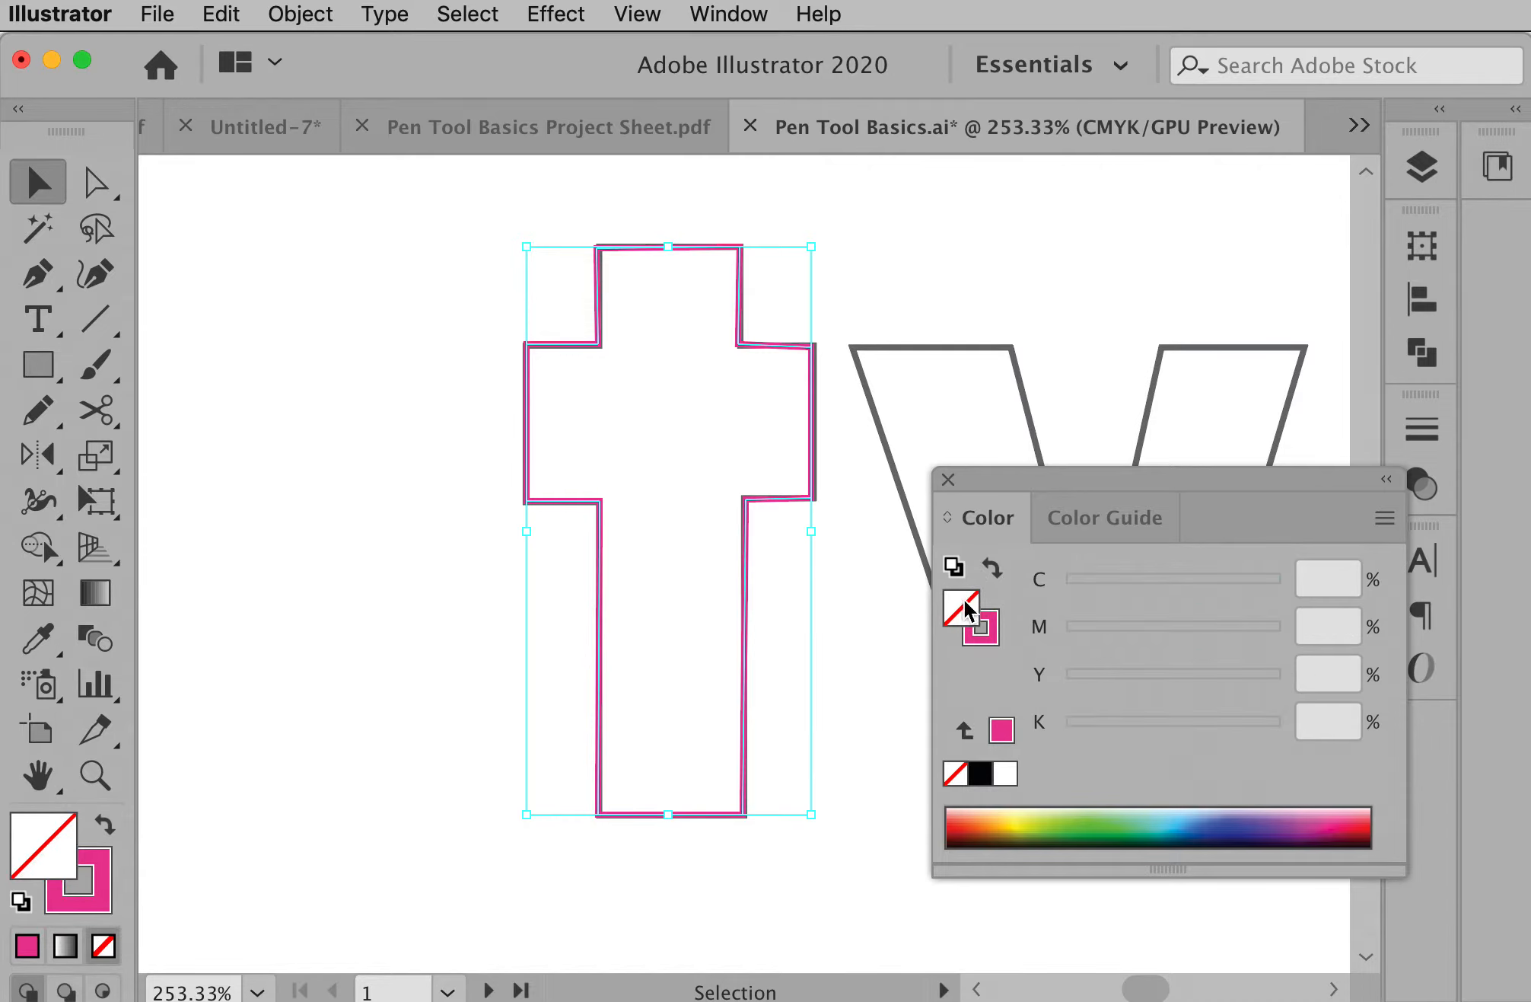
click(1059, 827)
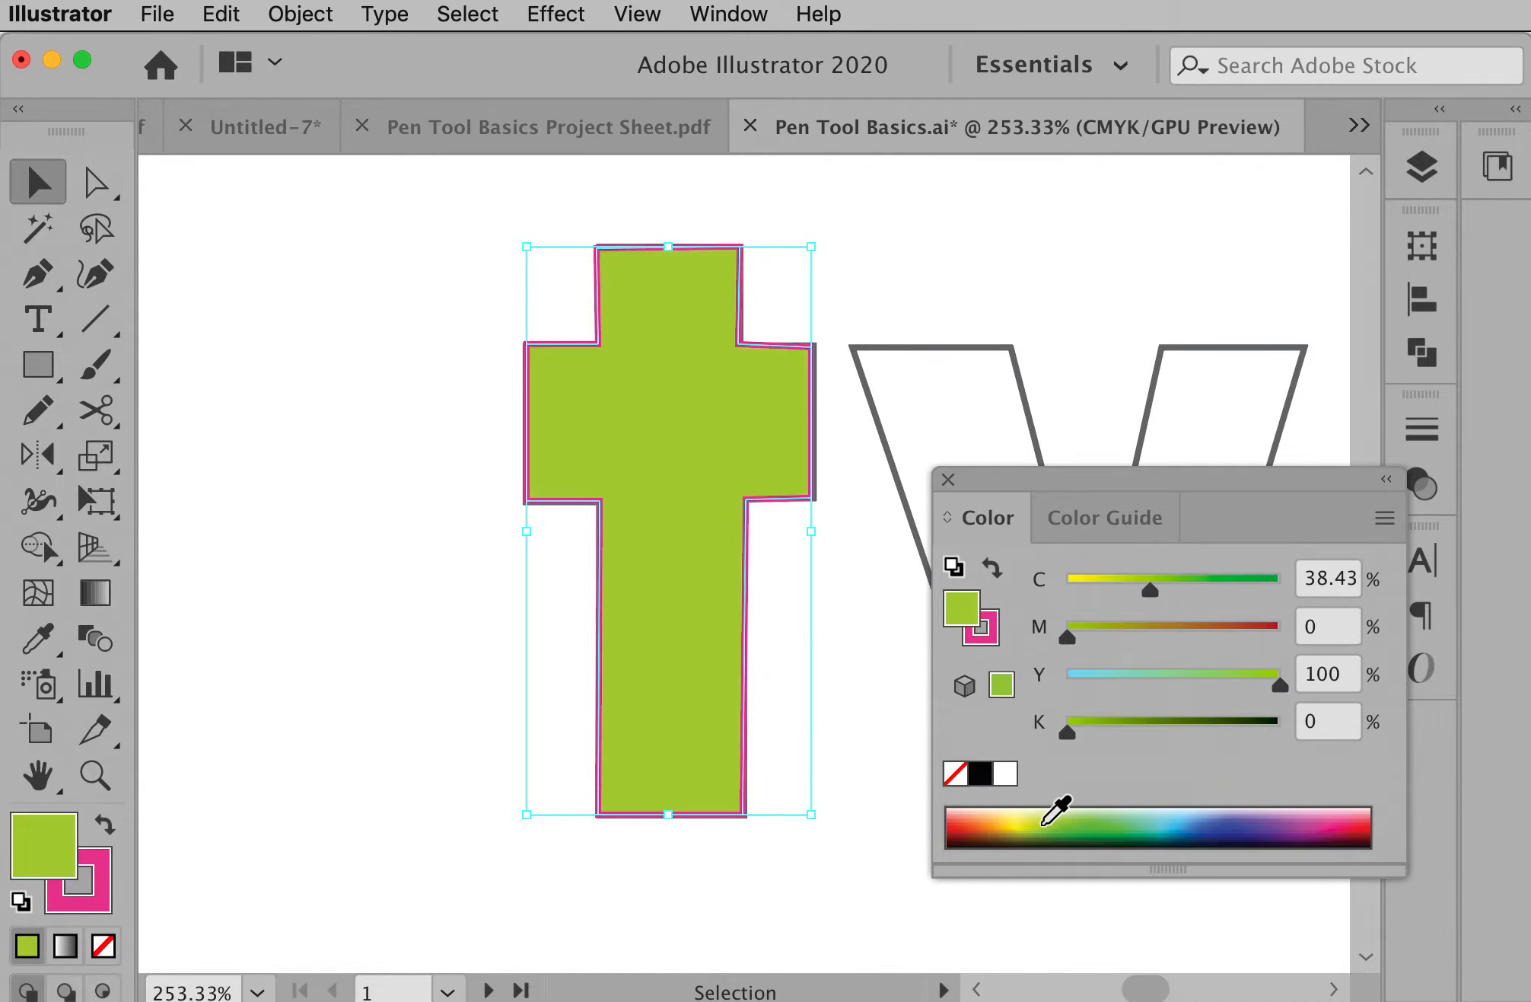
mouse_move(612, 446)
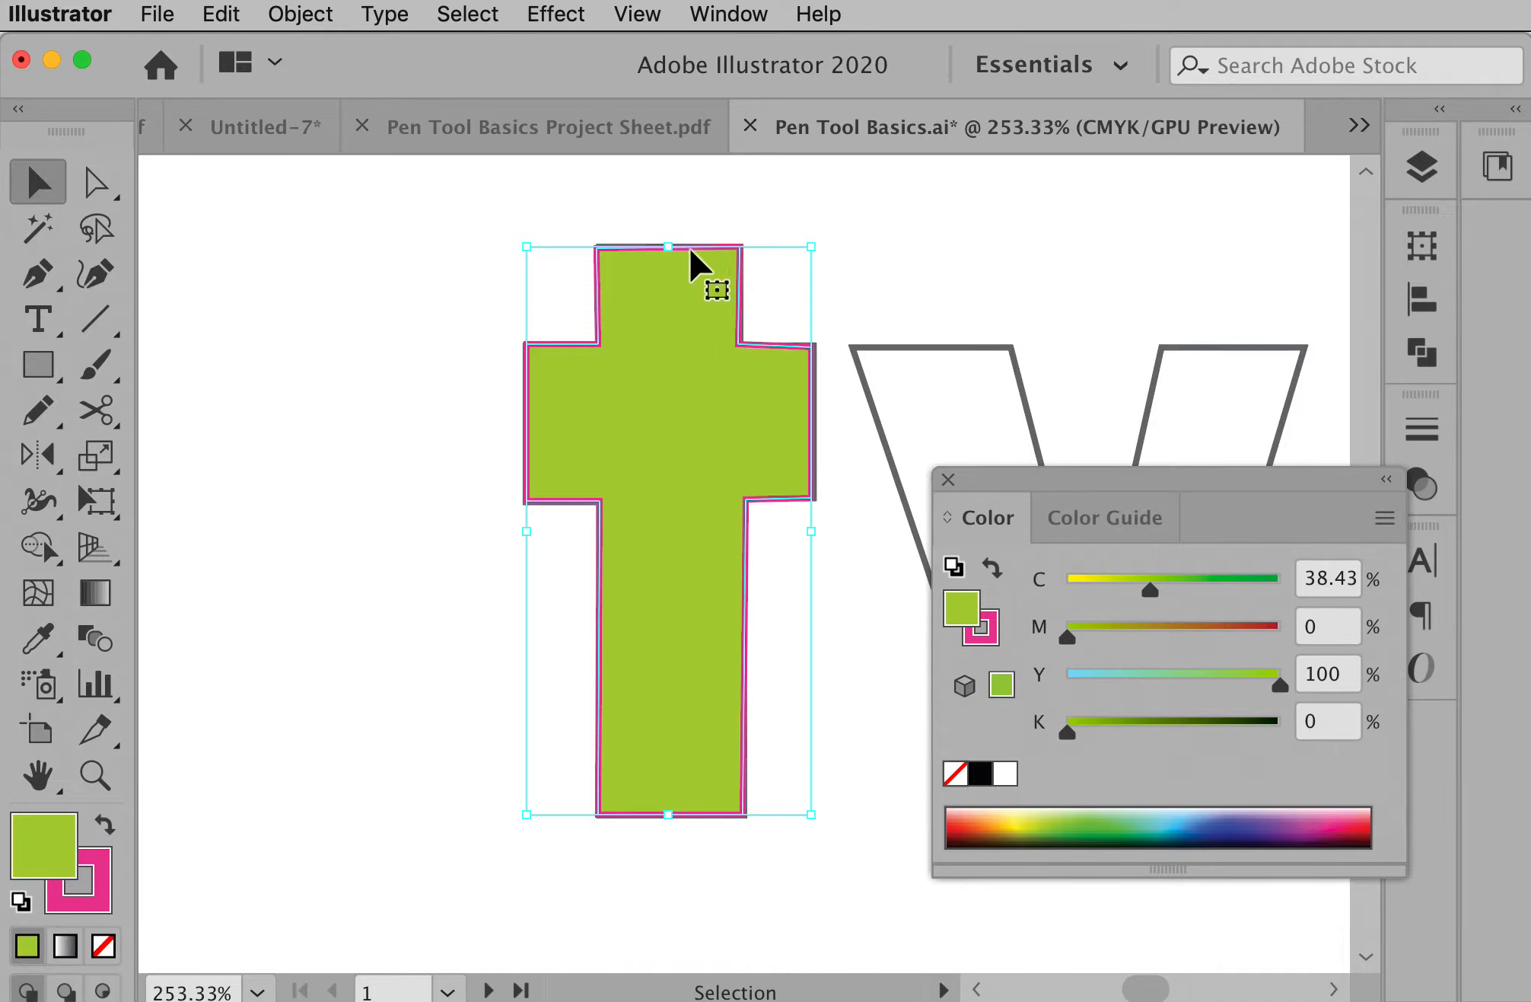
mouse_move(759, 422)
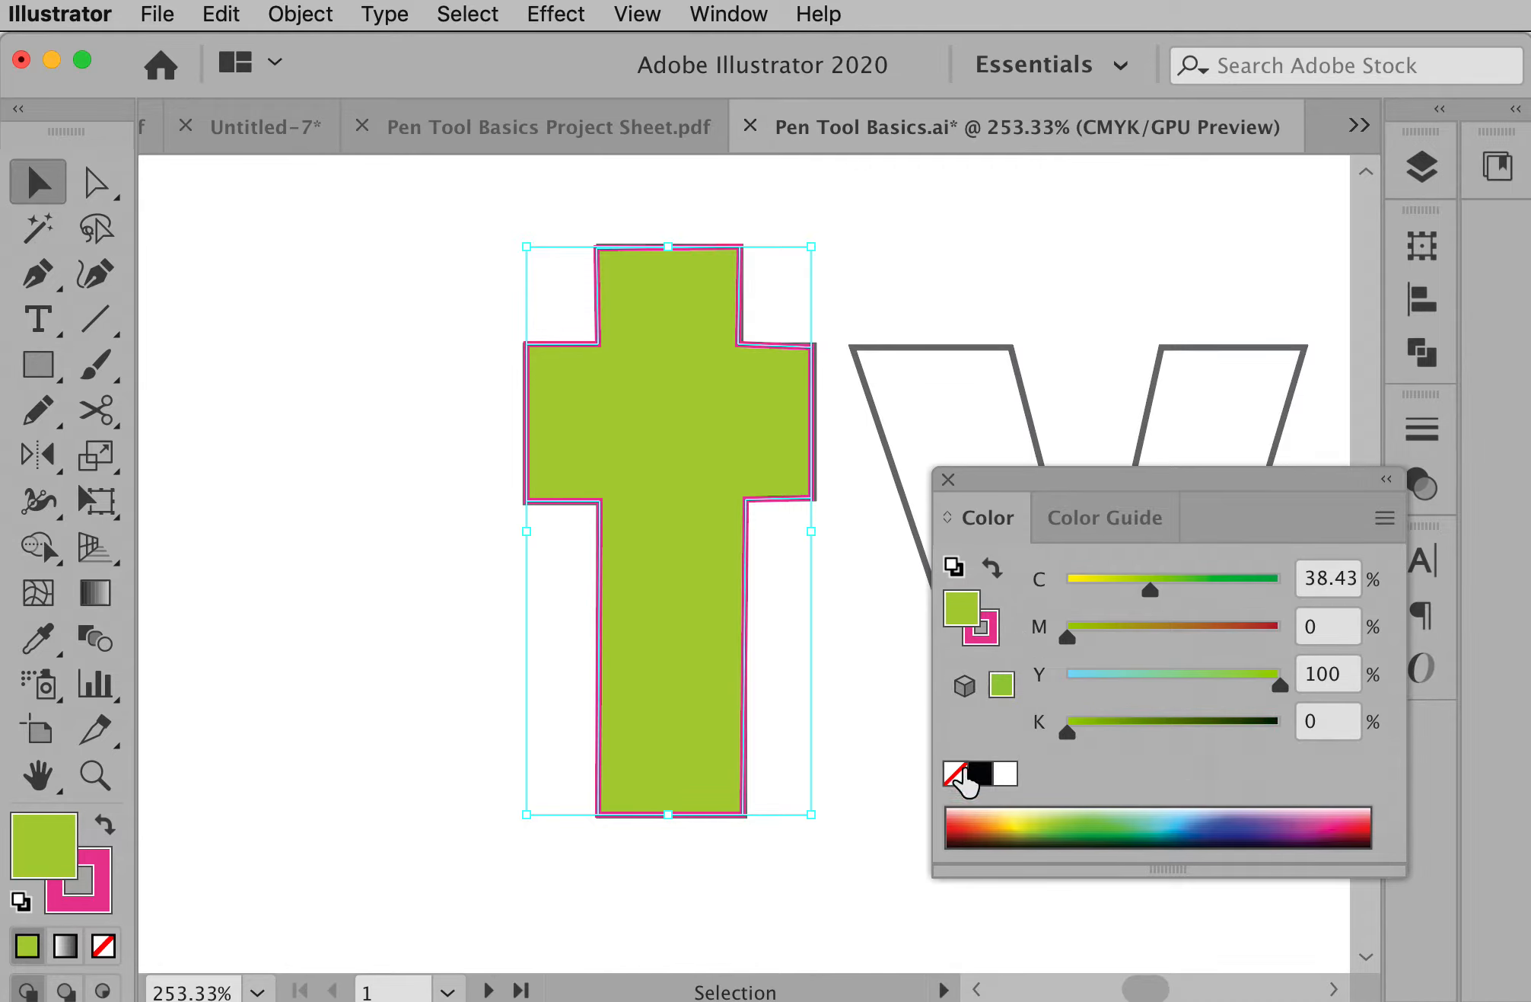
click(983, 772)
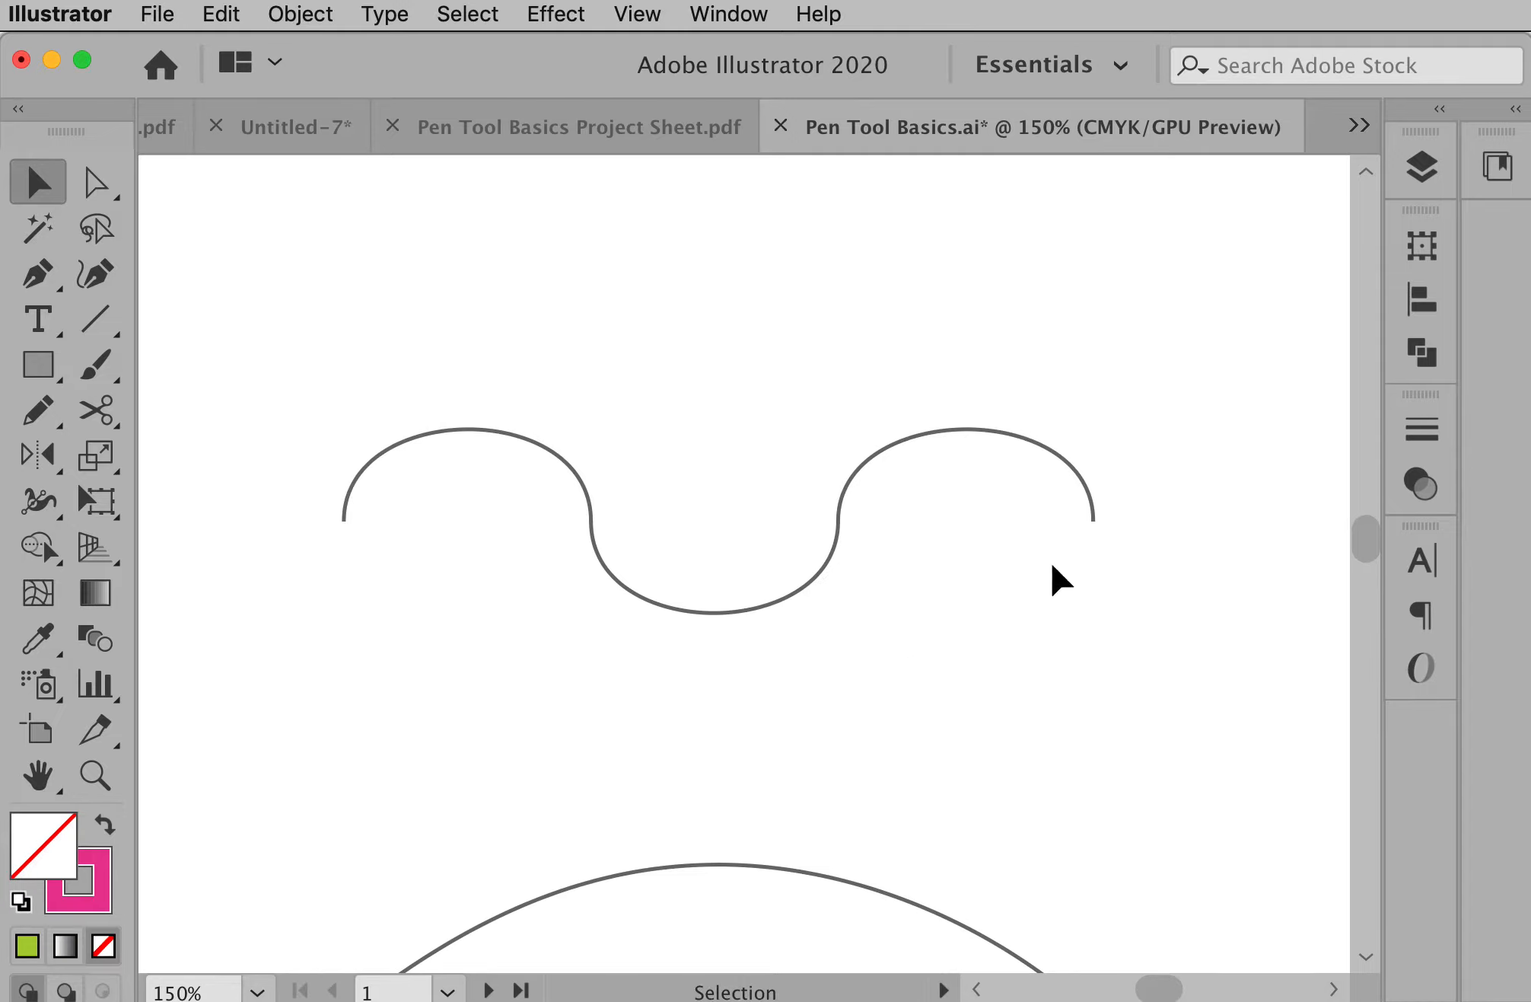
mouse_move(350, 539)
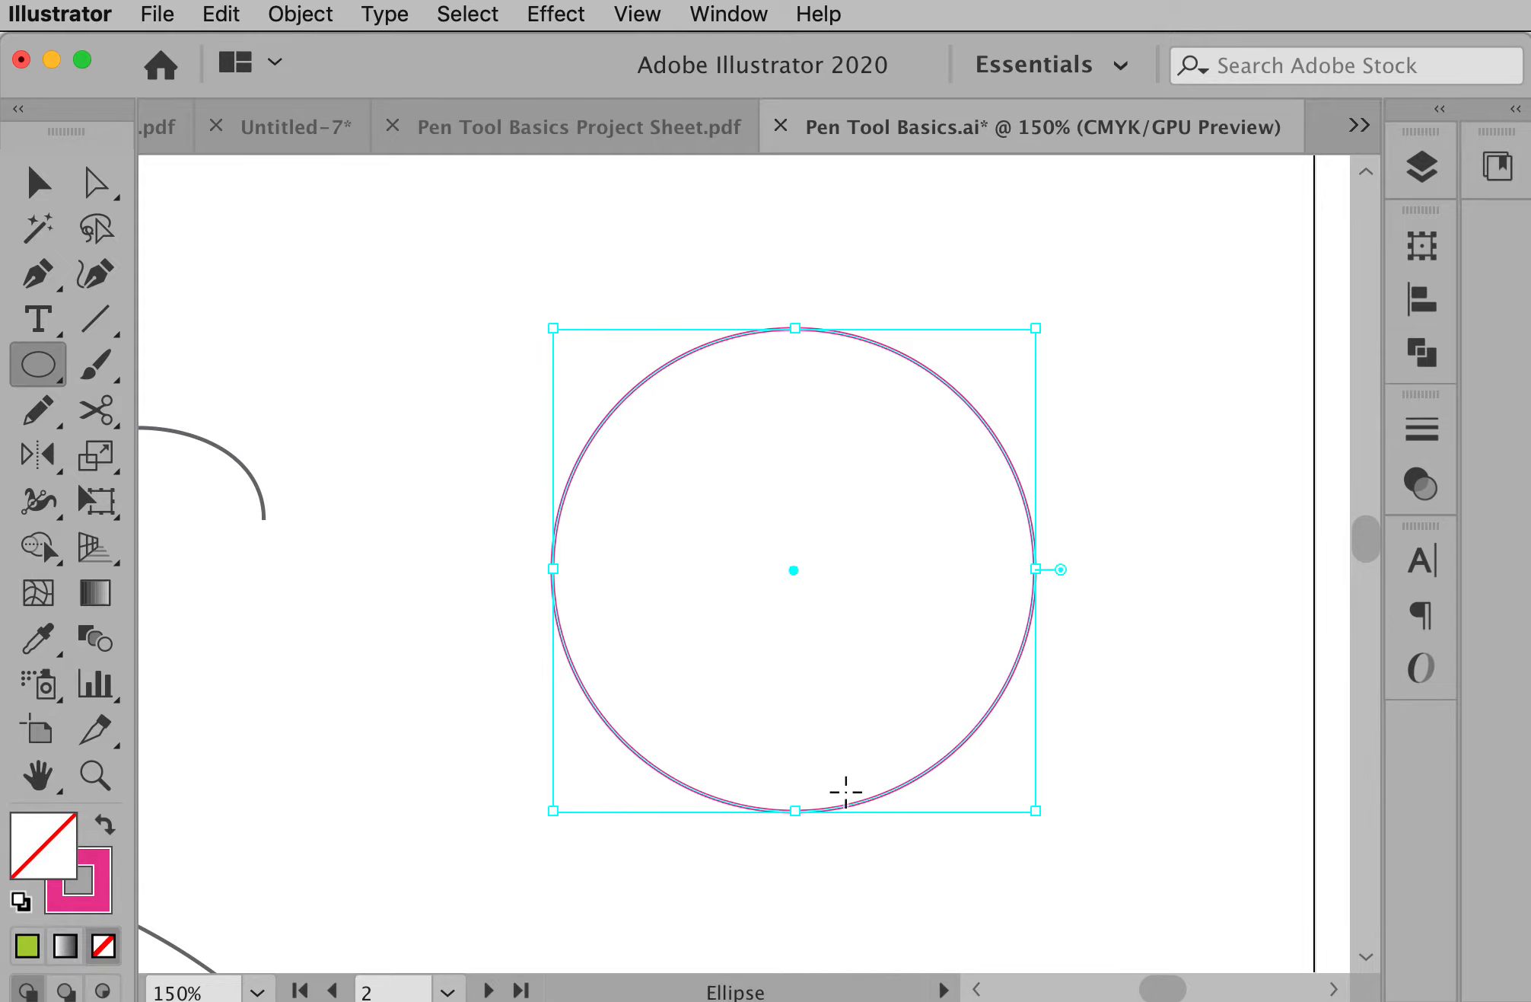
mouse_move(1287, 350)
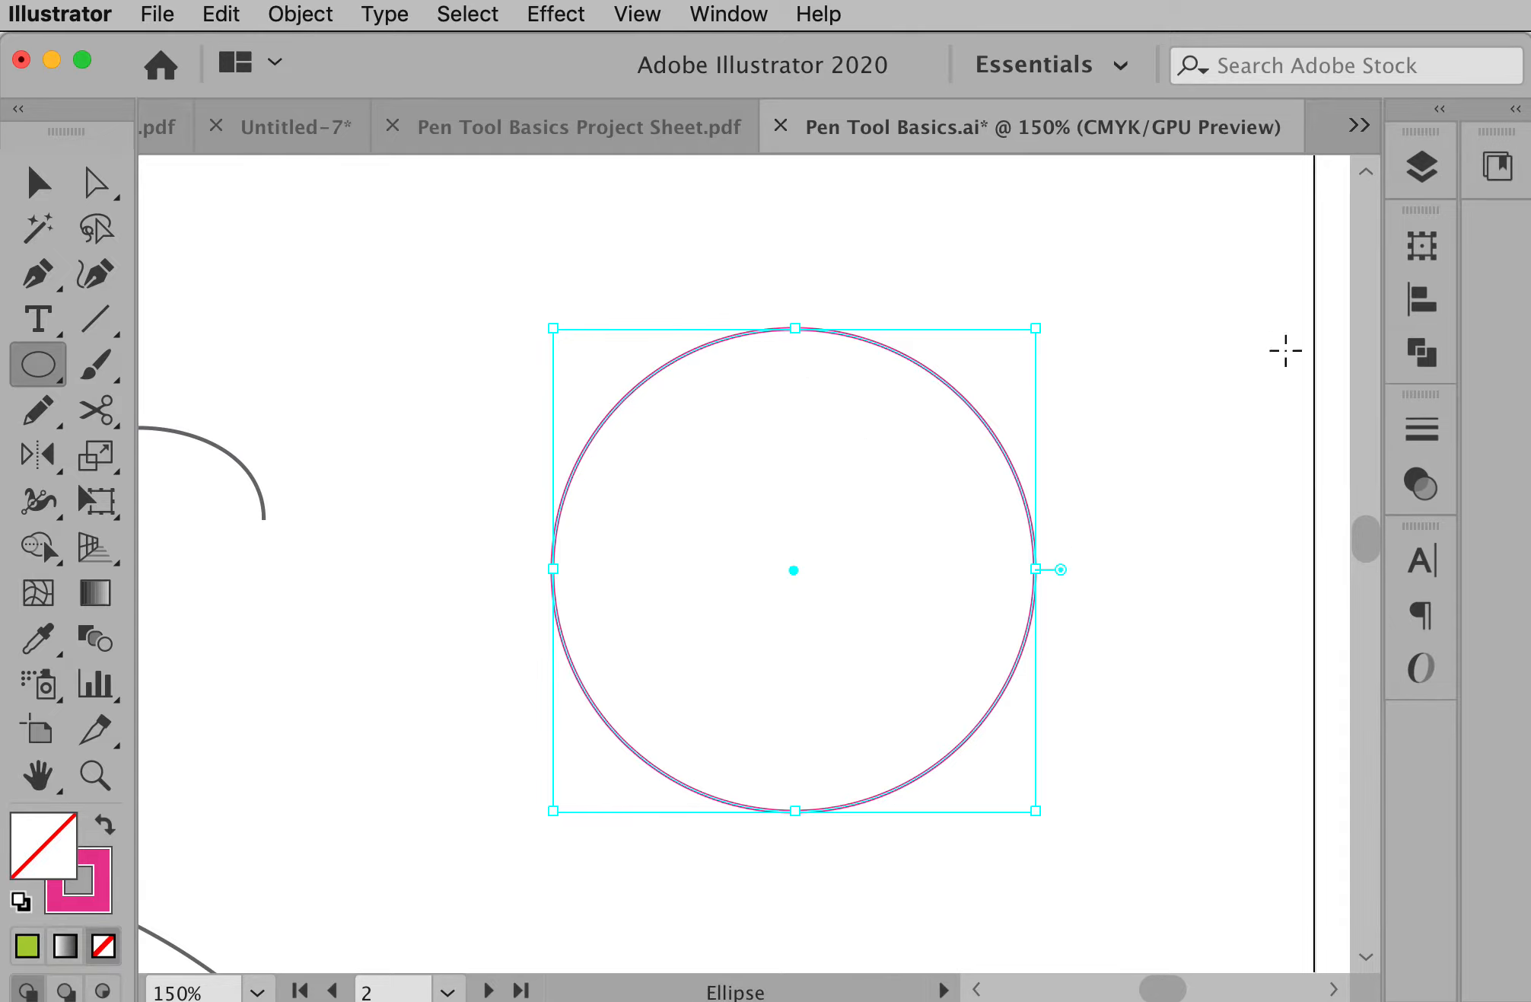
mouse_move(795, 298)
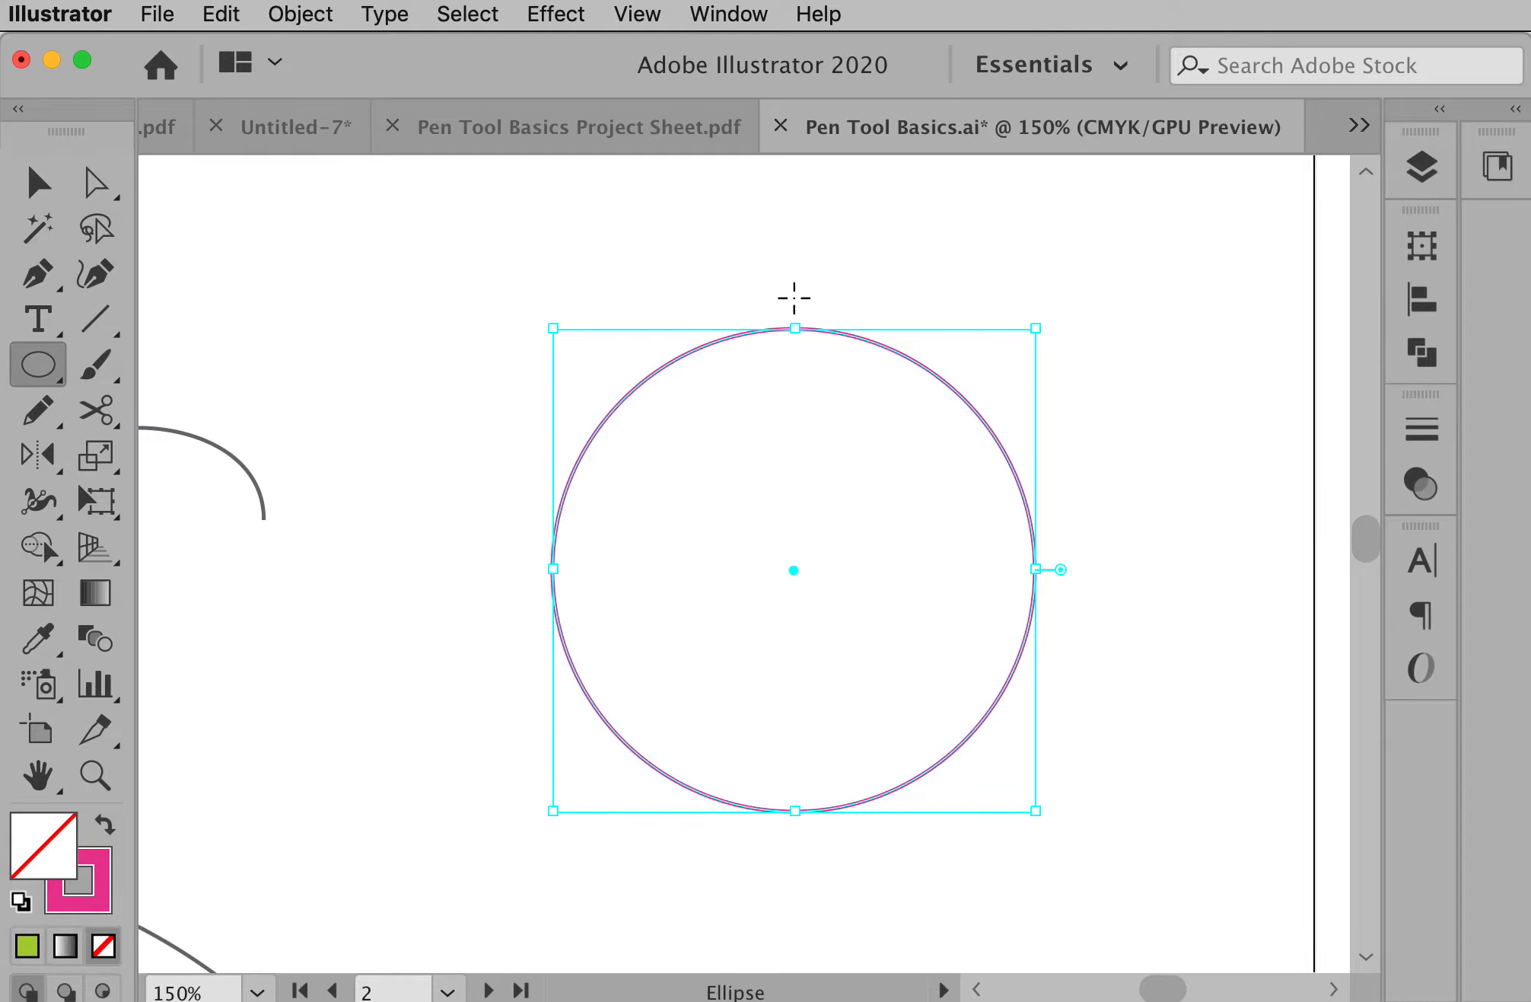
mouse_move(799, 817)
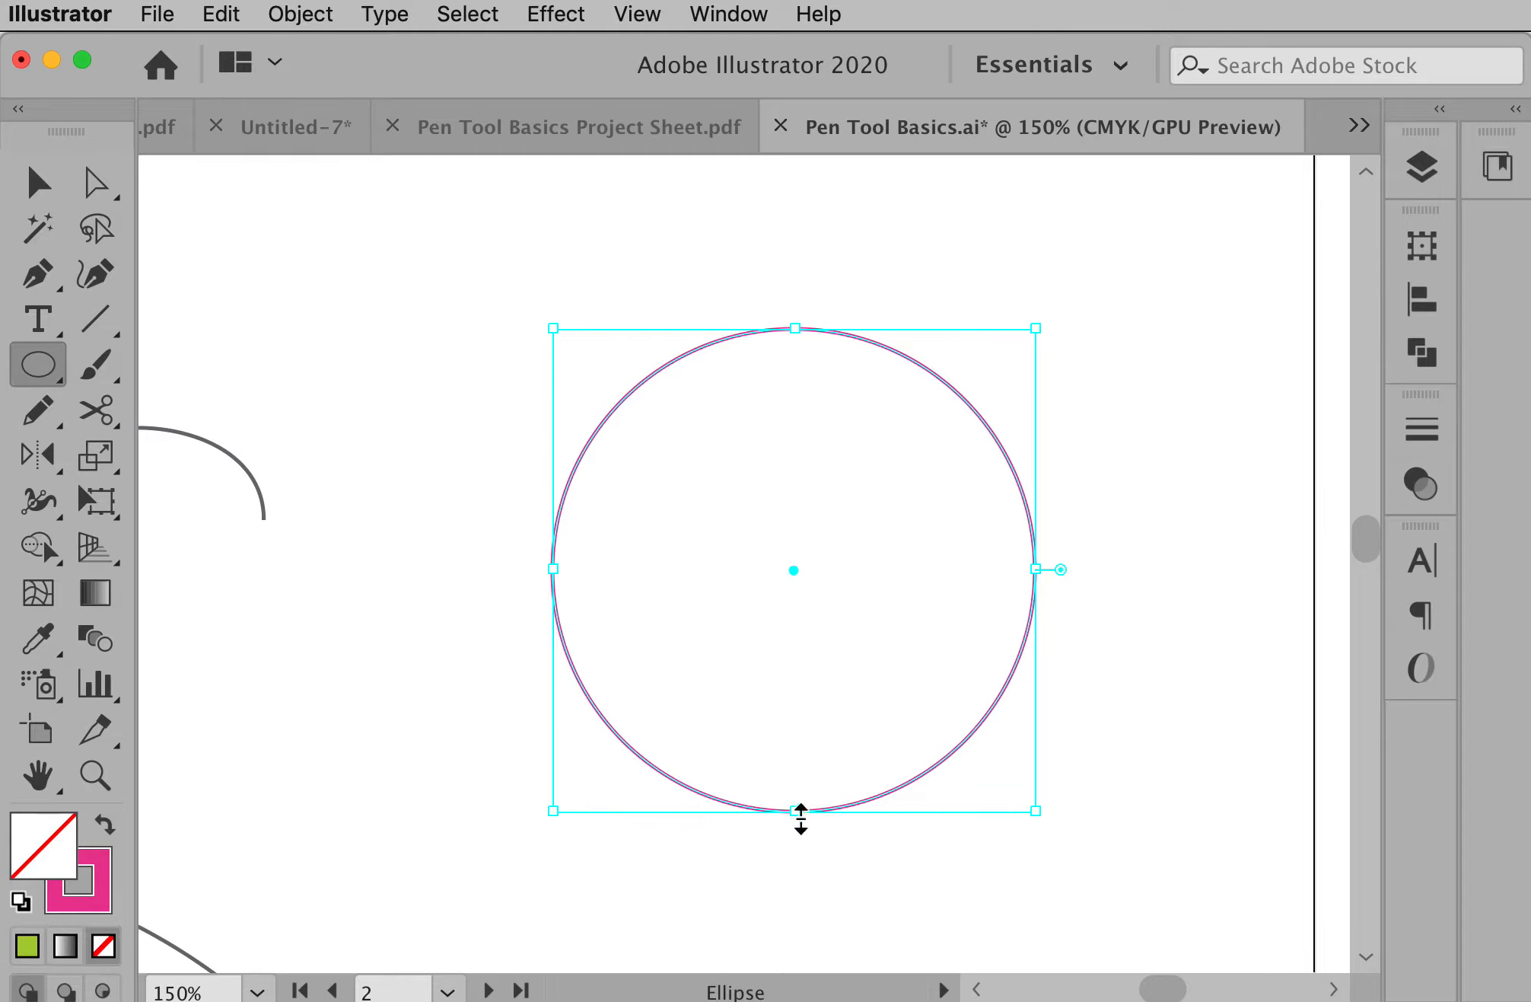
mouse_move(1056, 561)
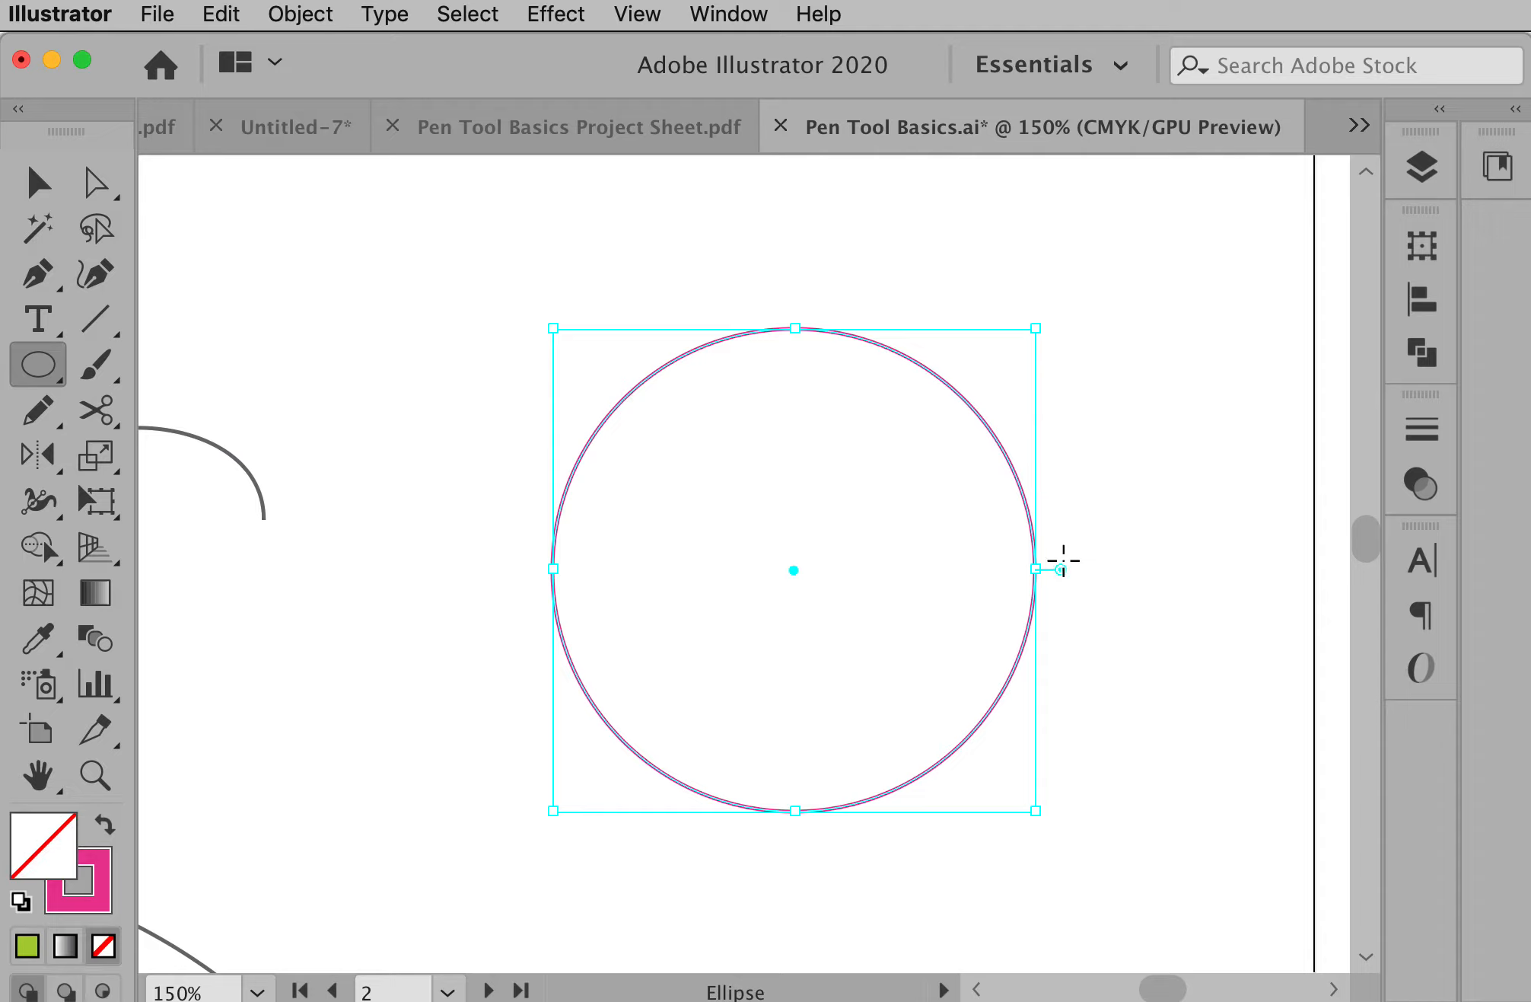
mouse_move(685, 424)
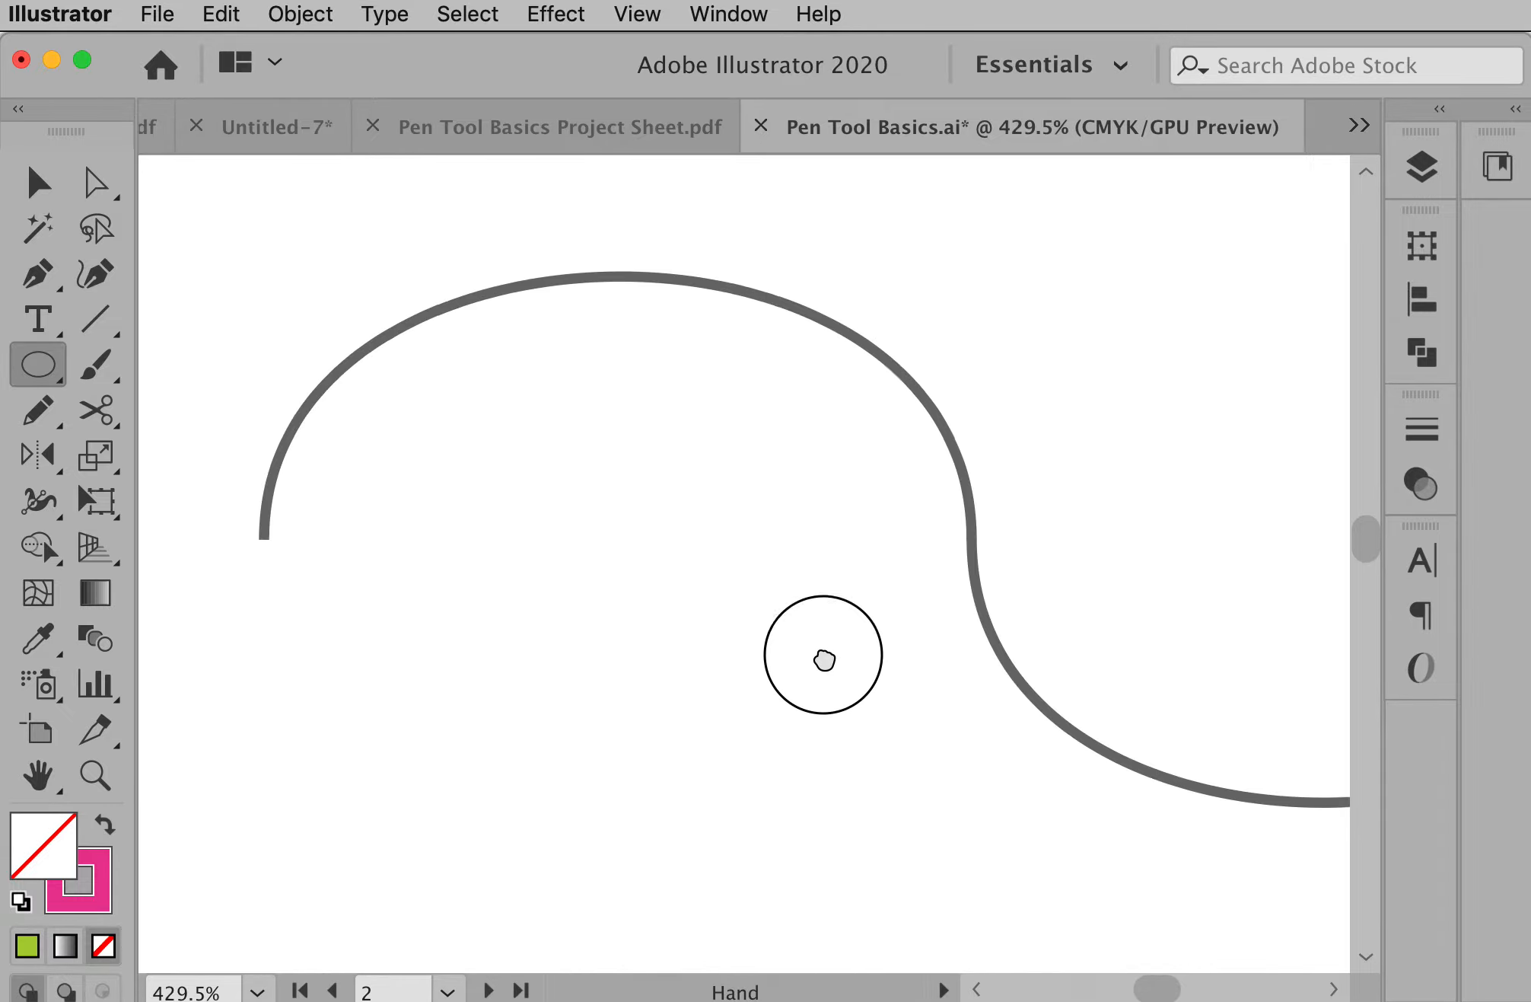
Zoom in on the wavy line's first hump for close tracing.
click(38, 273)
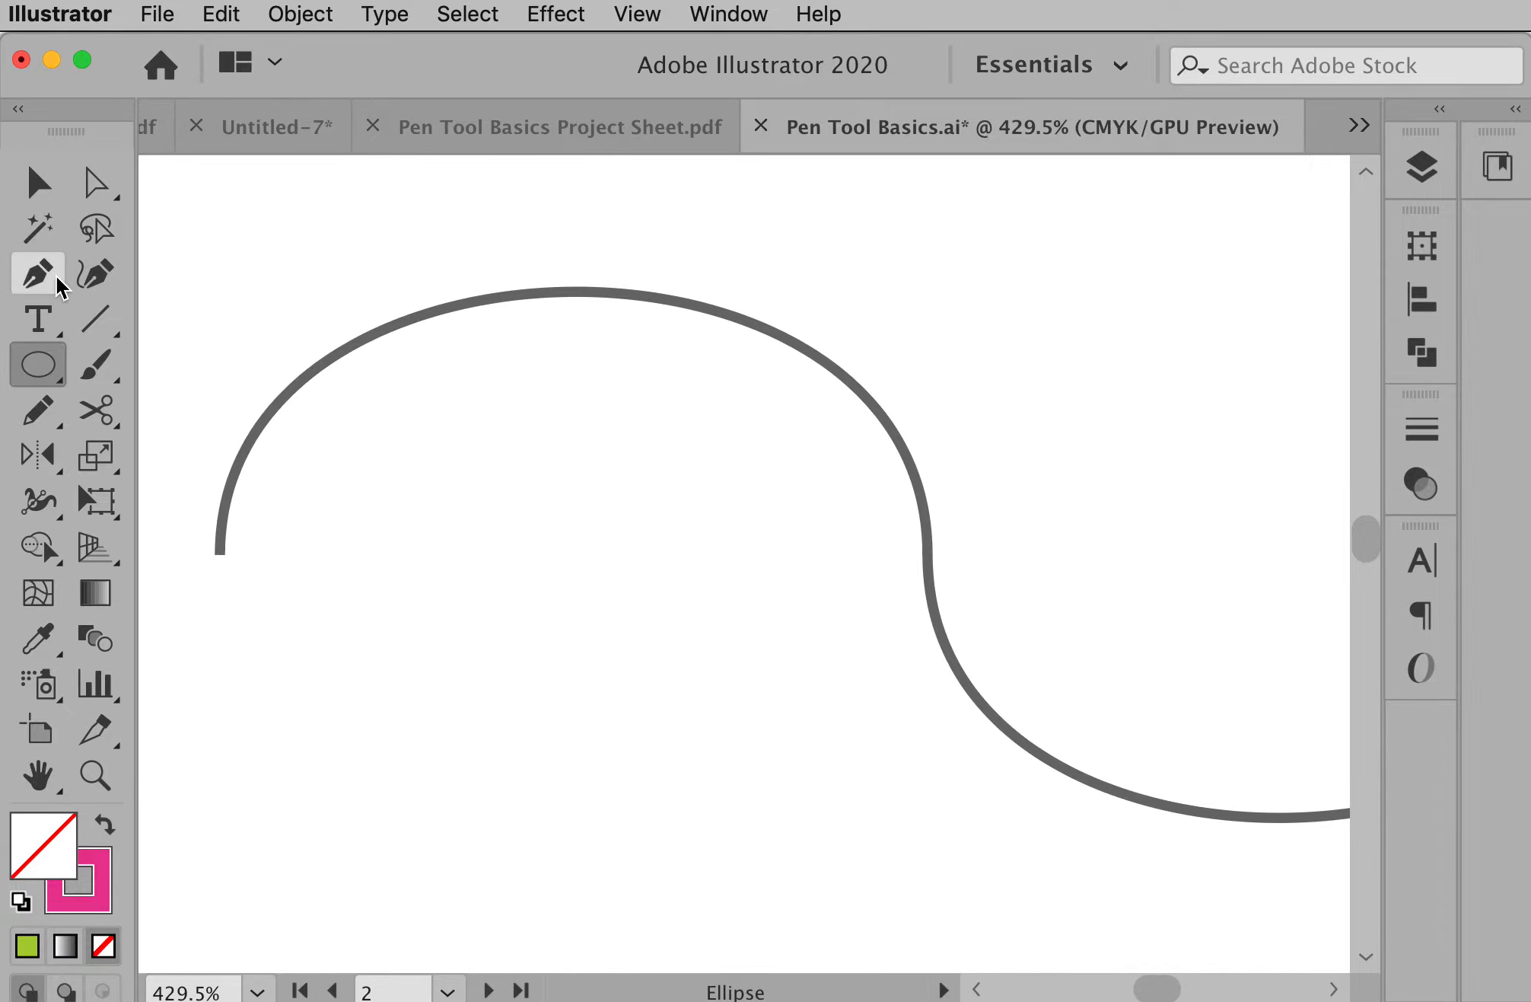
Begin a magenta pen path from the curve's left end up over the hump's top.
click(36, 272)
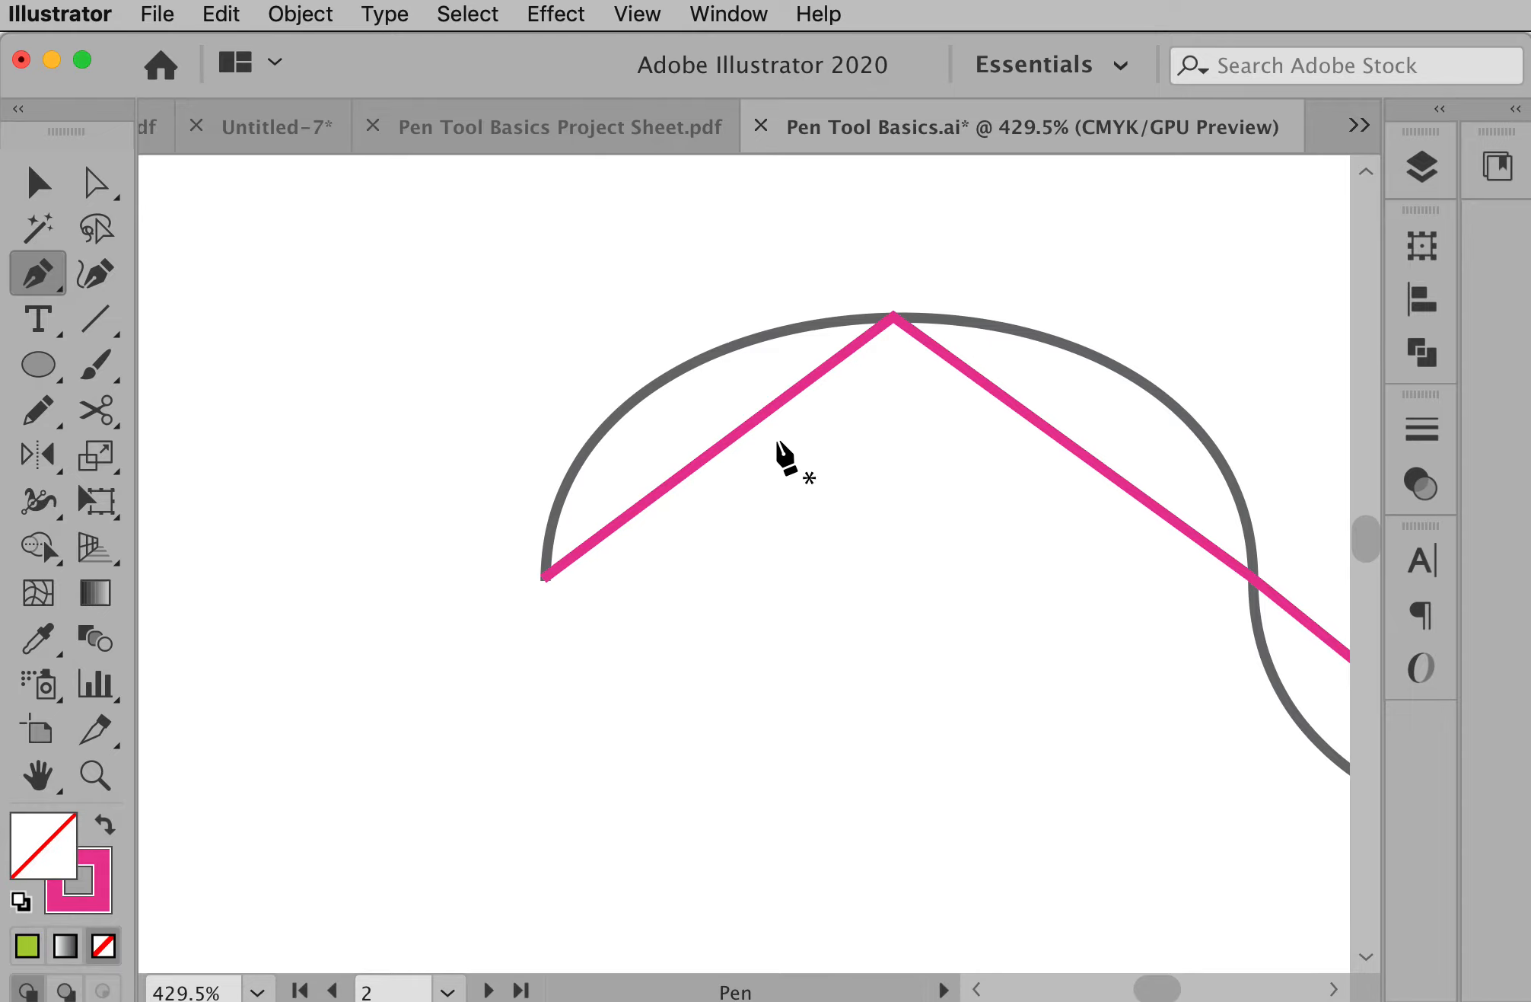
mouse_move(516, 518)
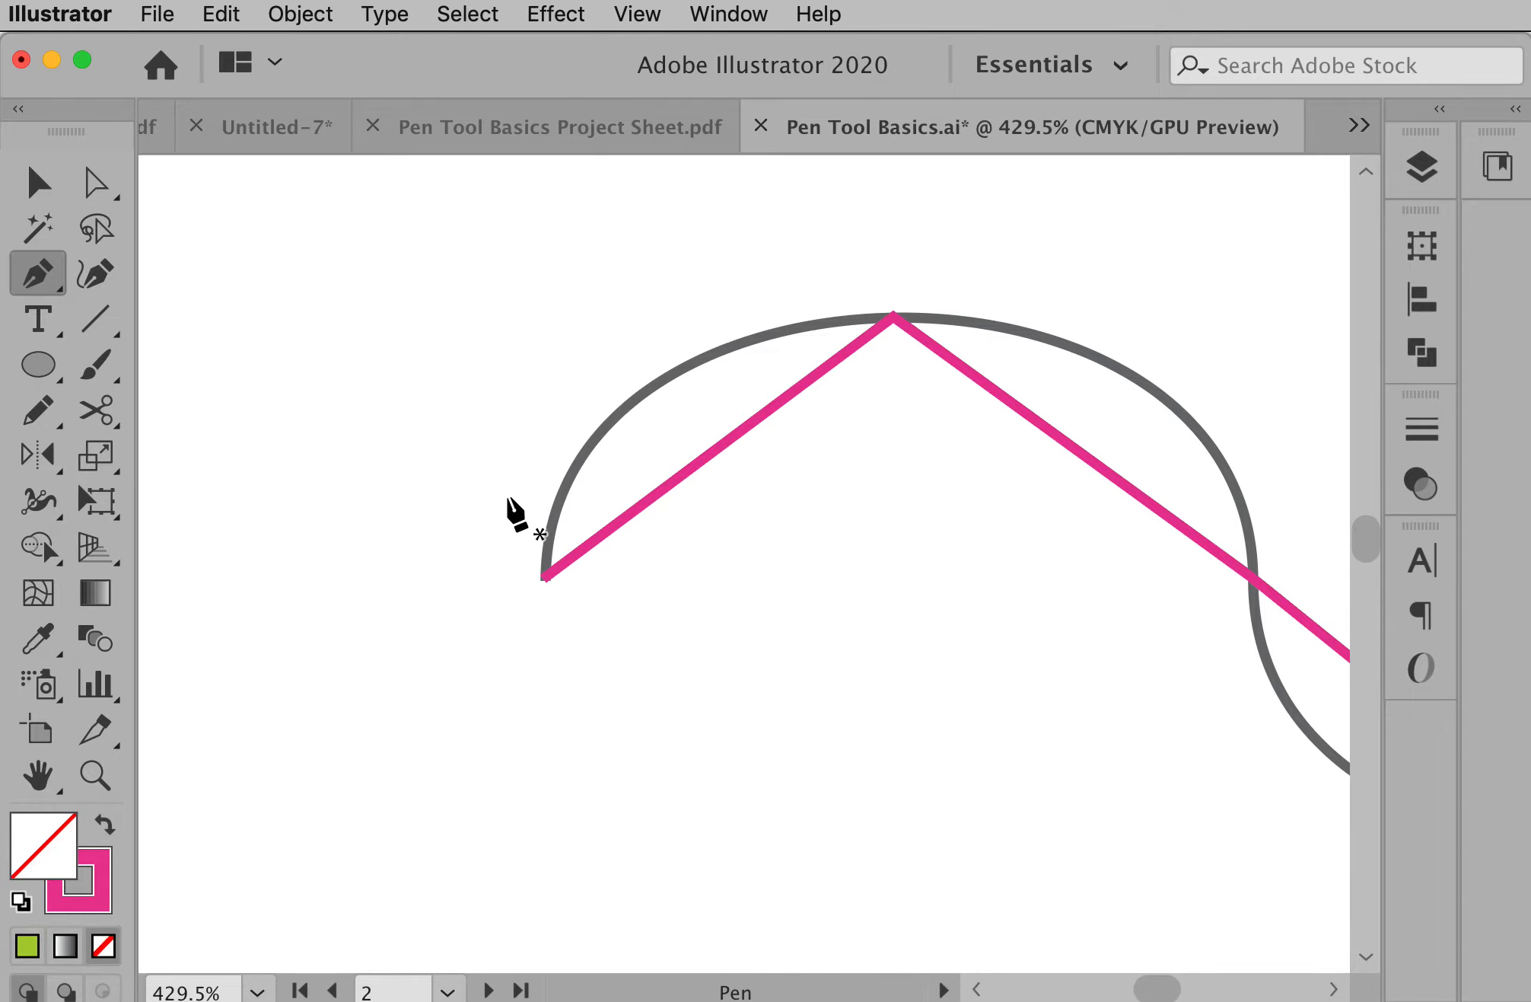
mouse_move(732, 502)
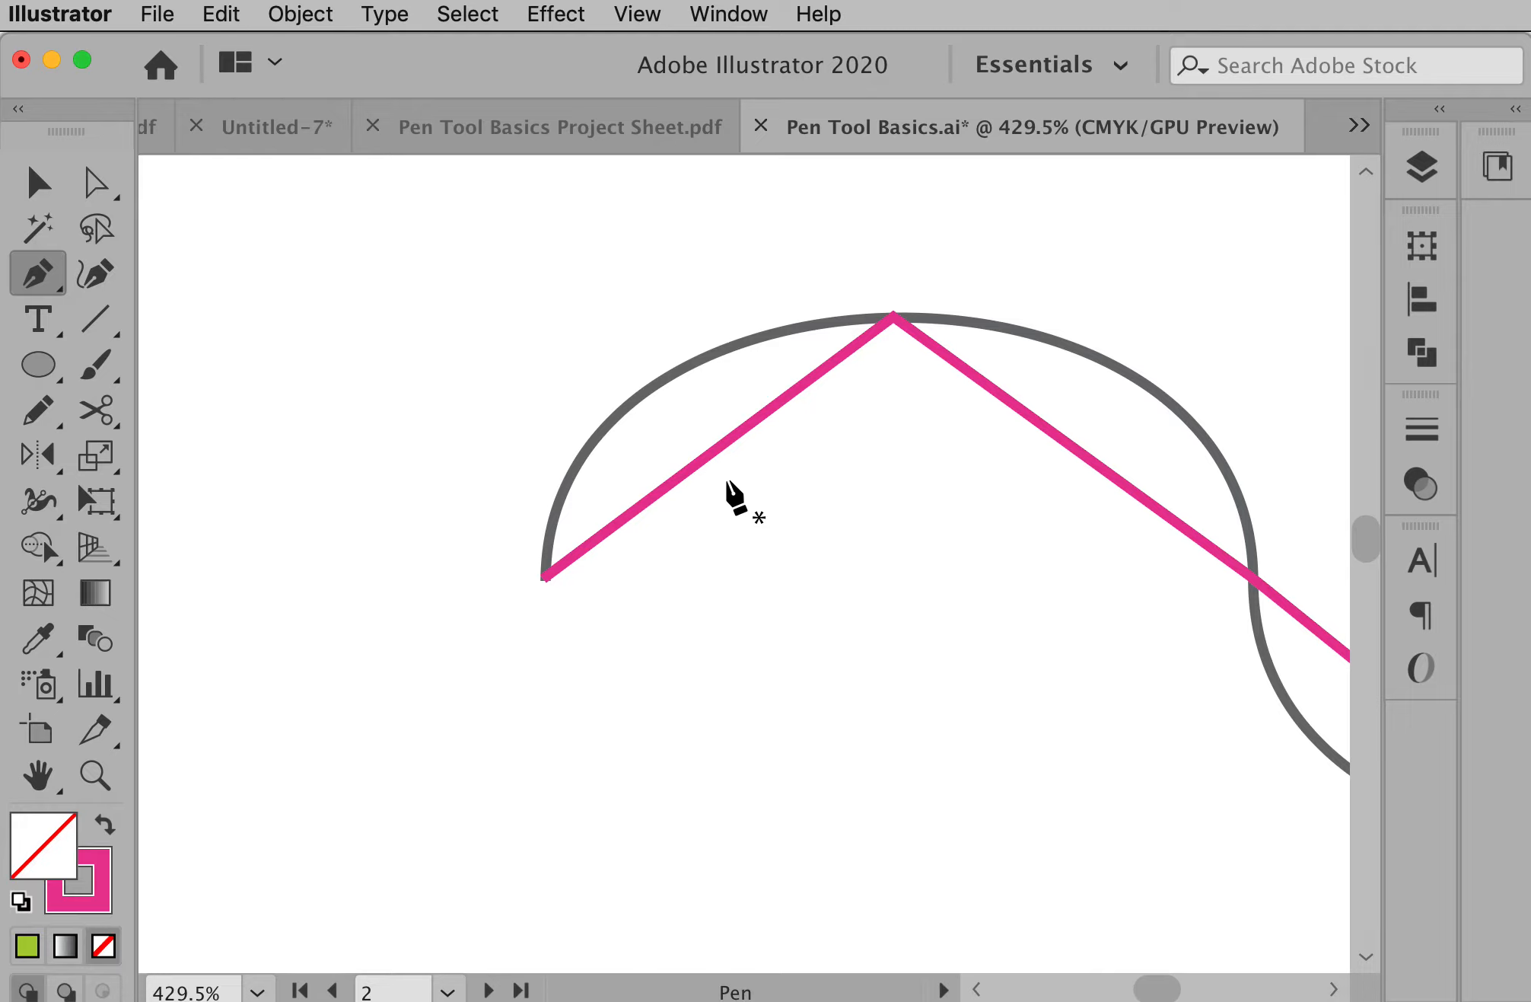
mouse_move(743, 498)
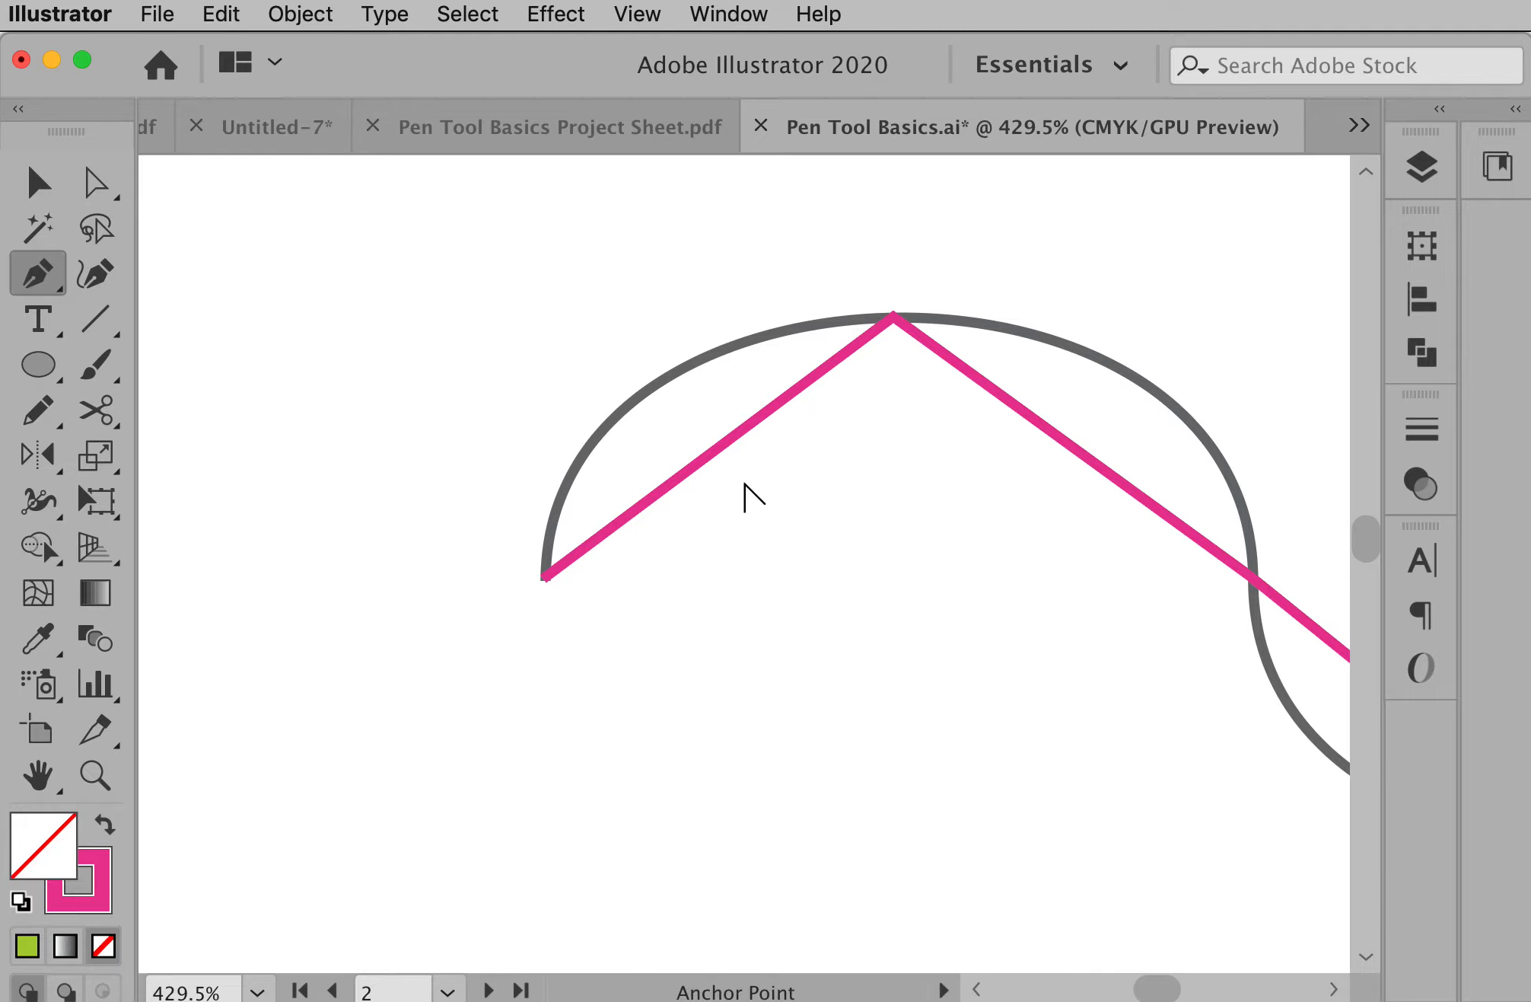
mouse_move(752, 569)
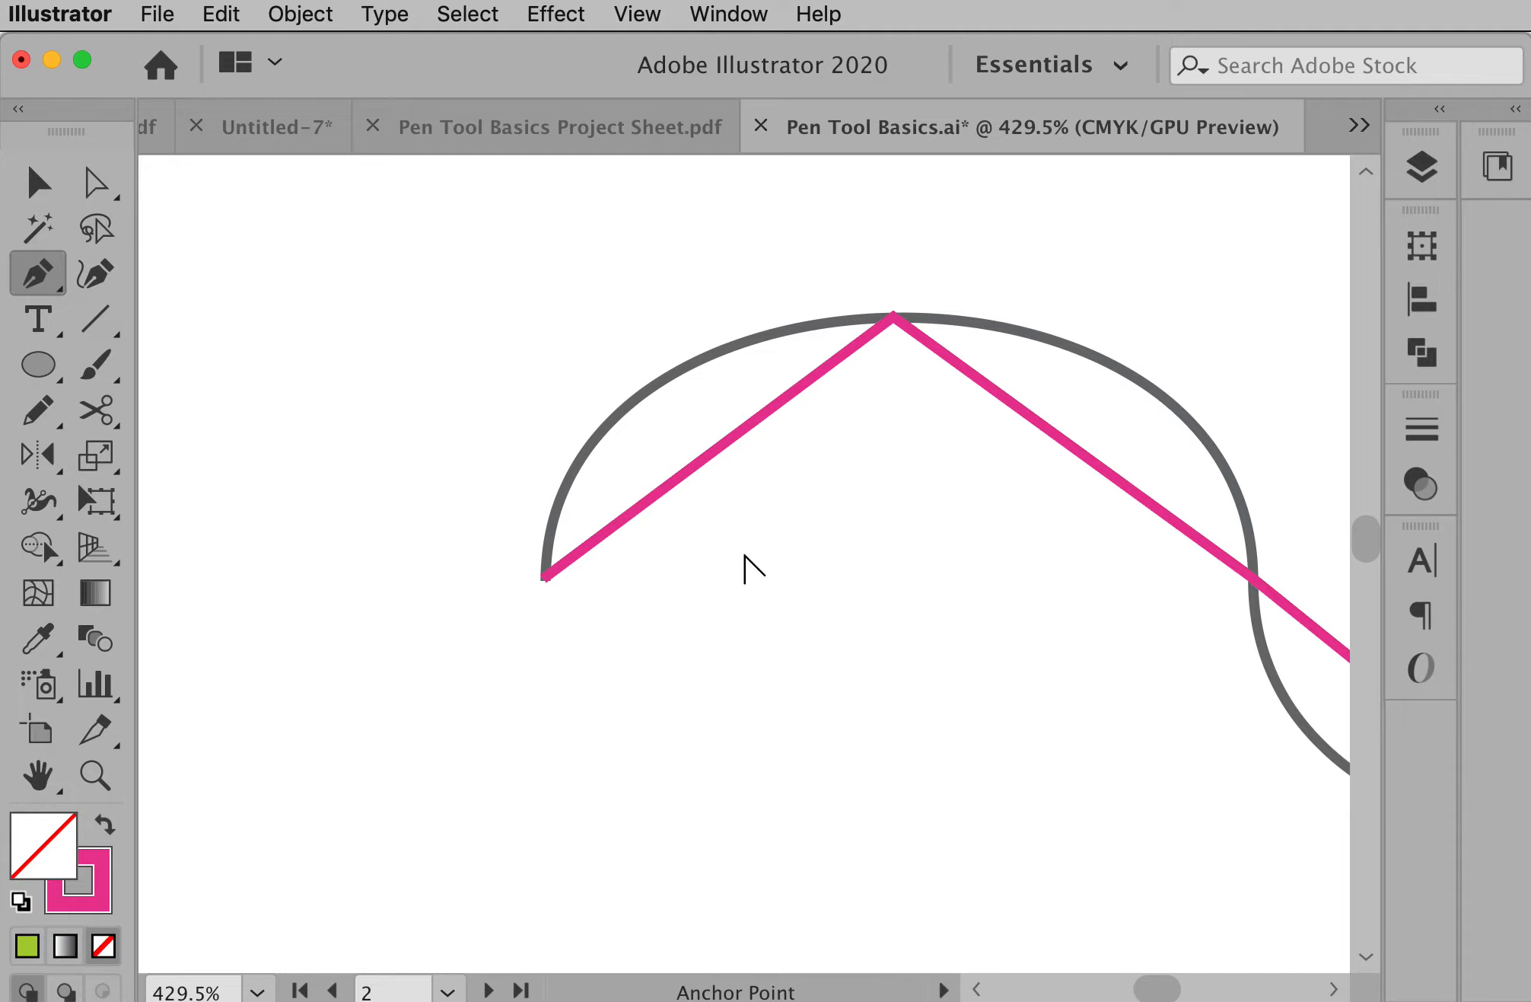
mouse_move(719, 478)
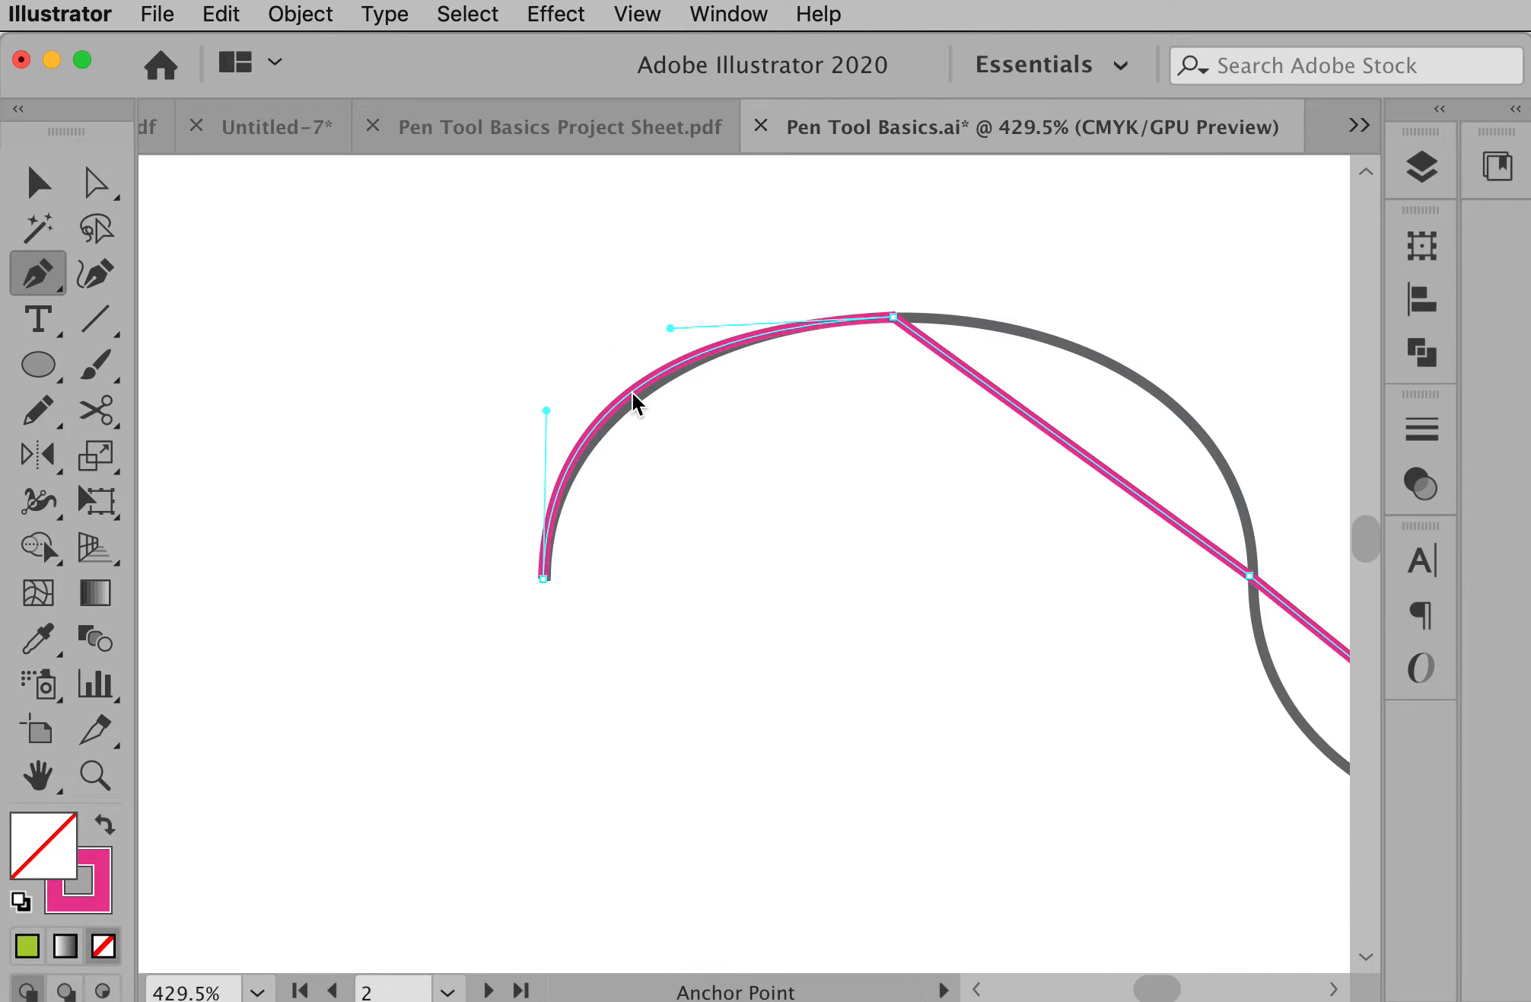
mouse_move(869, 356)
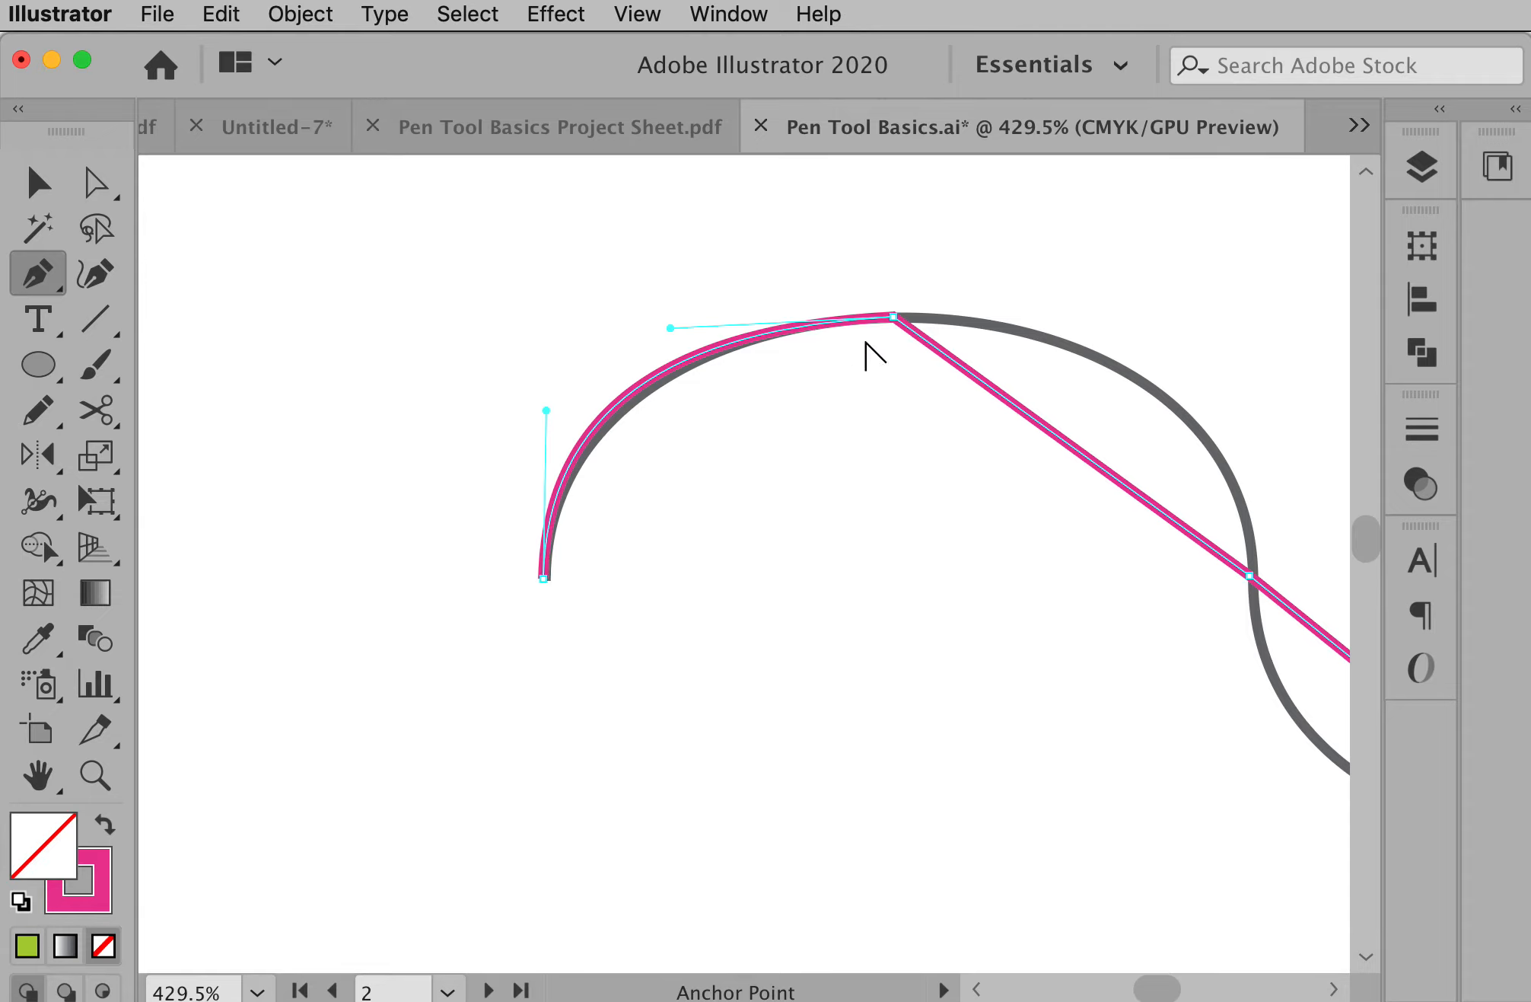
mouse_move(683, 358)
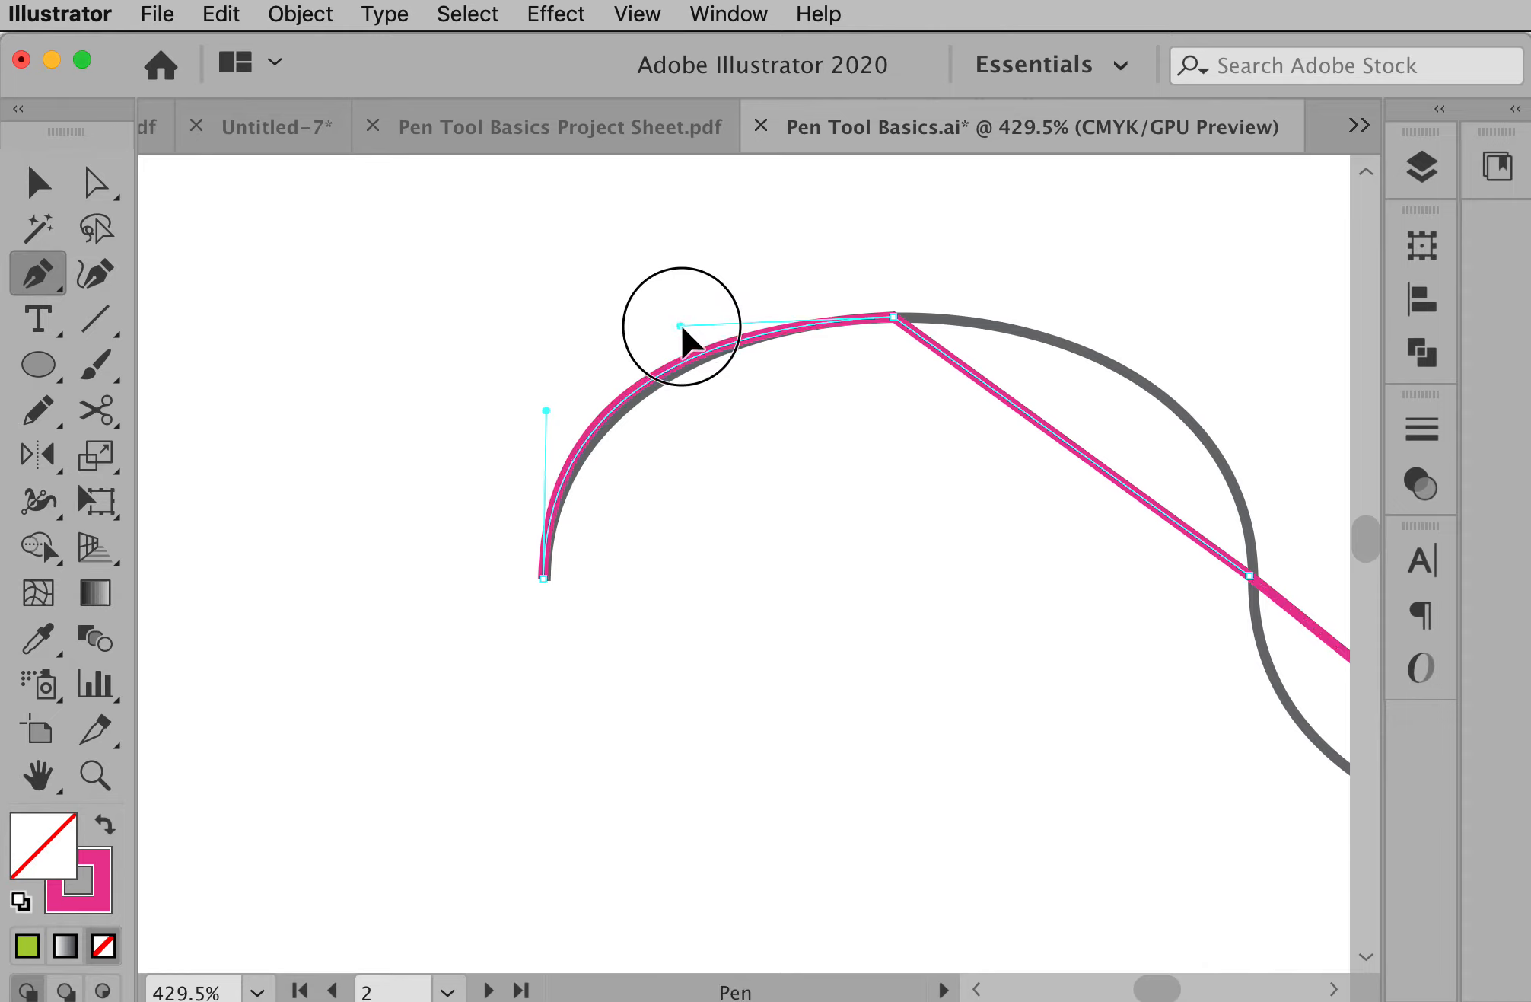
Drag the anchor's curve handle so the first magenta segment bends along the grey hump.
drag(681, 326, 548, 429)
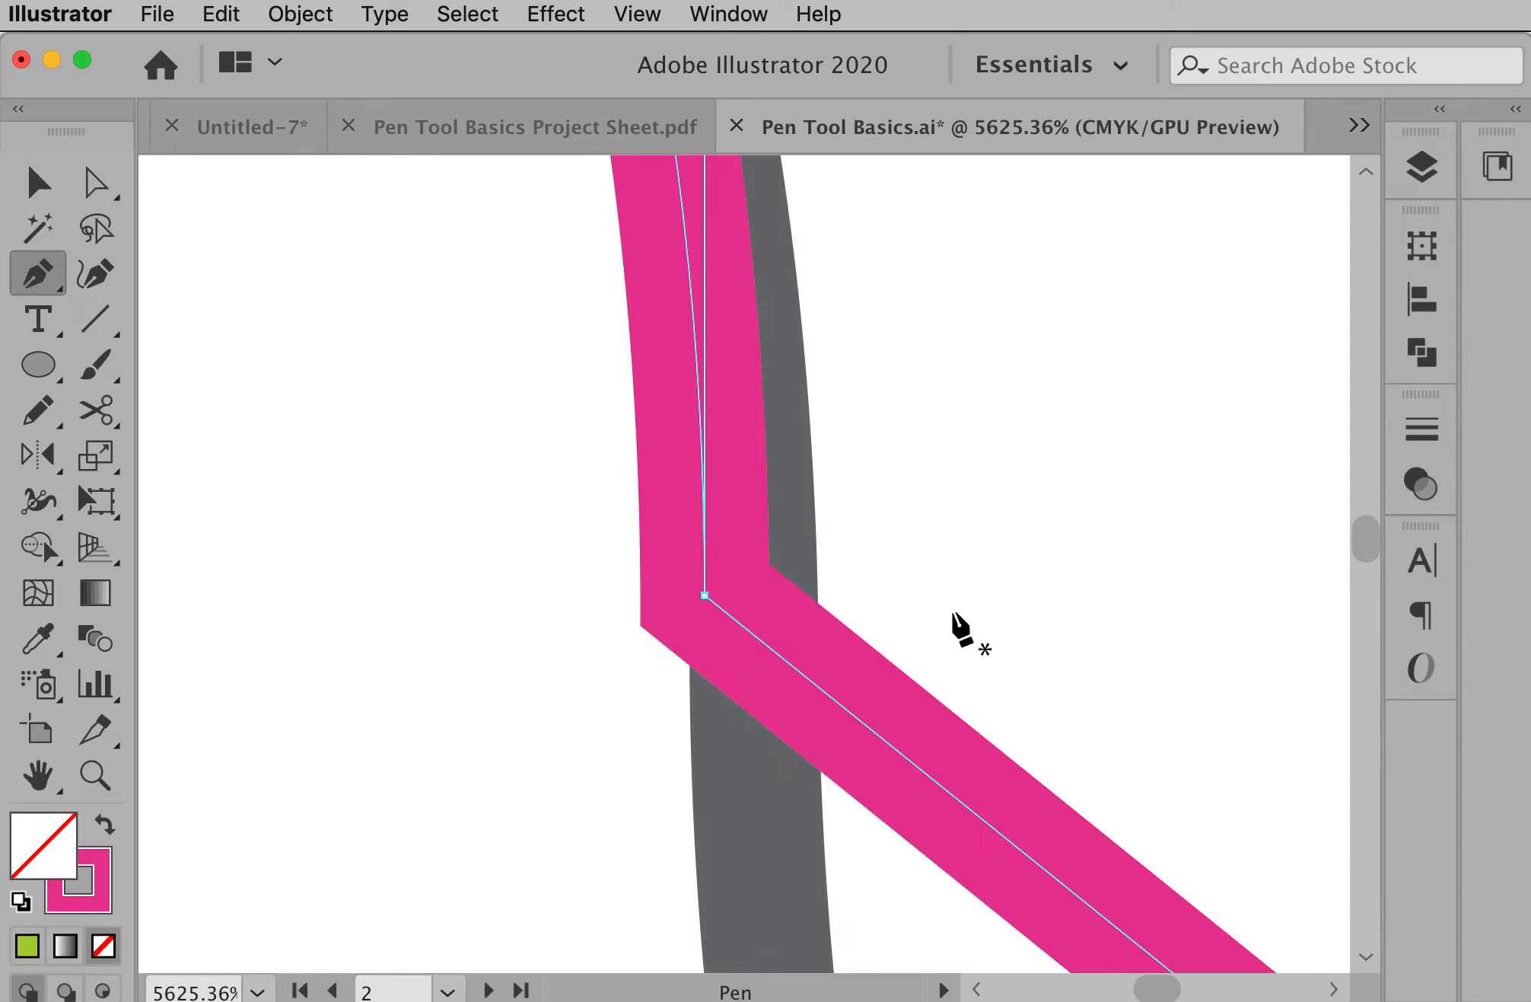
click(94, 181)
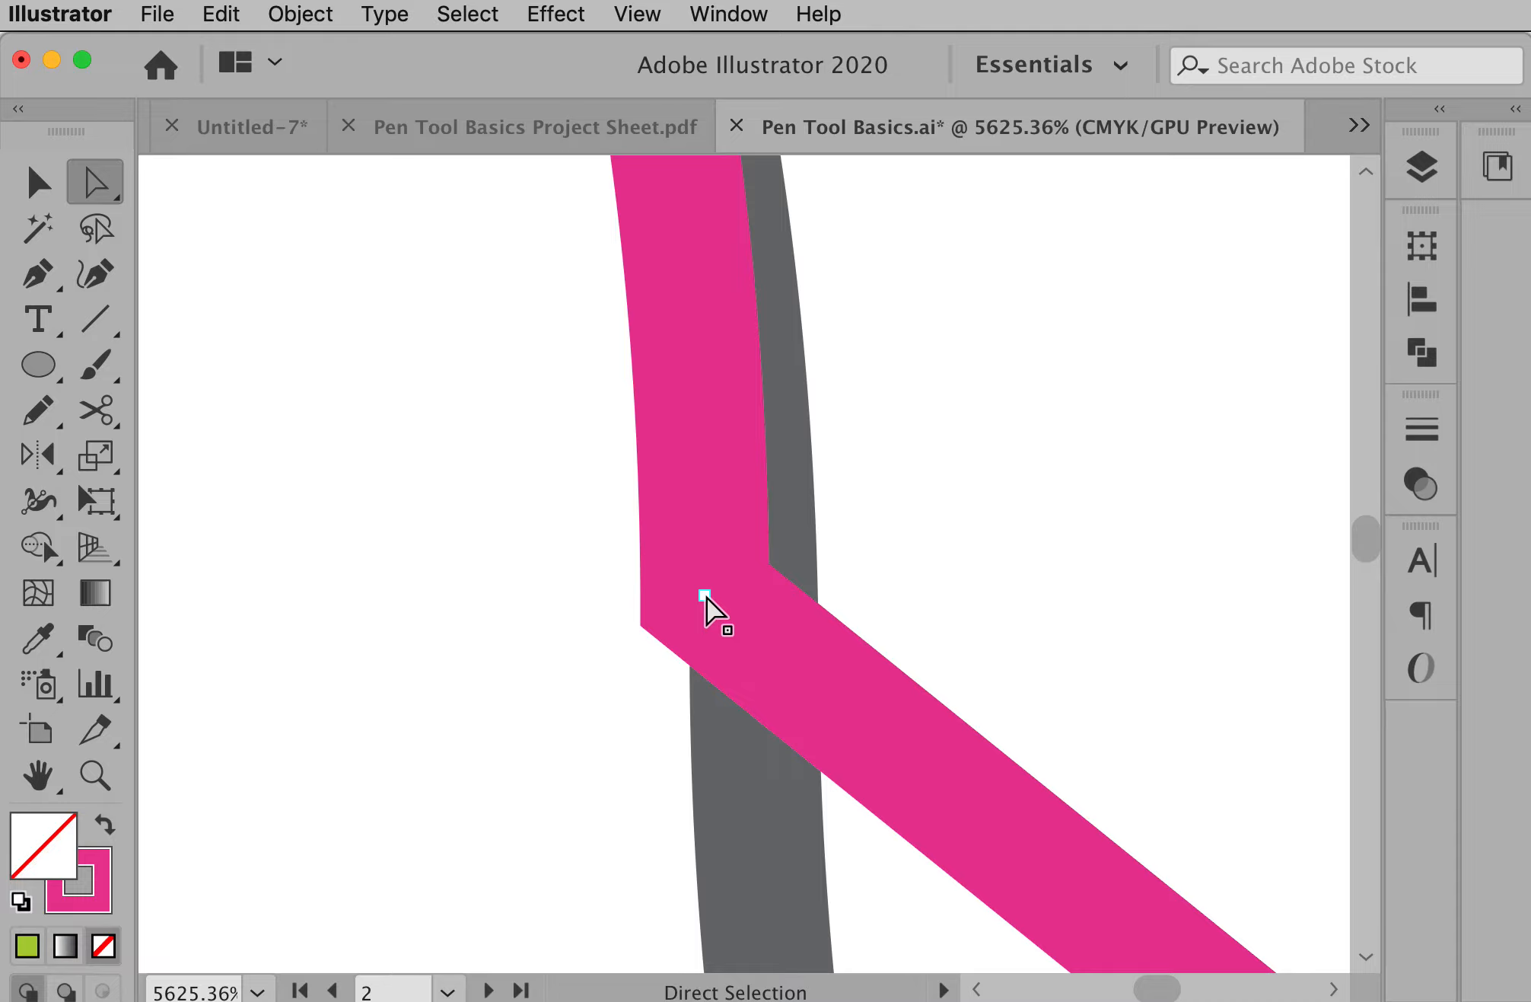
Select the corner anchor and shorten its top handle so the arc segment matches the grey curve.
drag(702, 600, 751, 593)
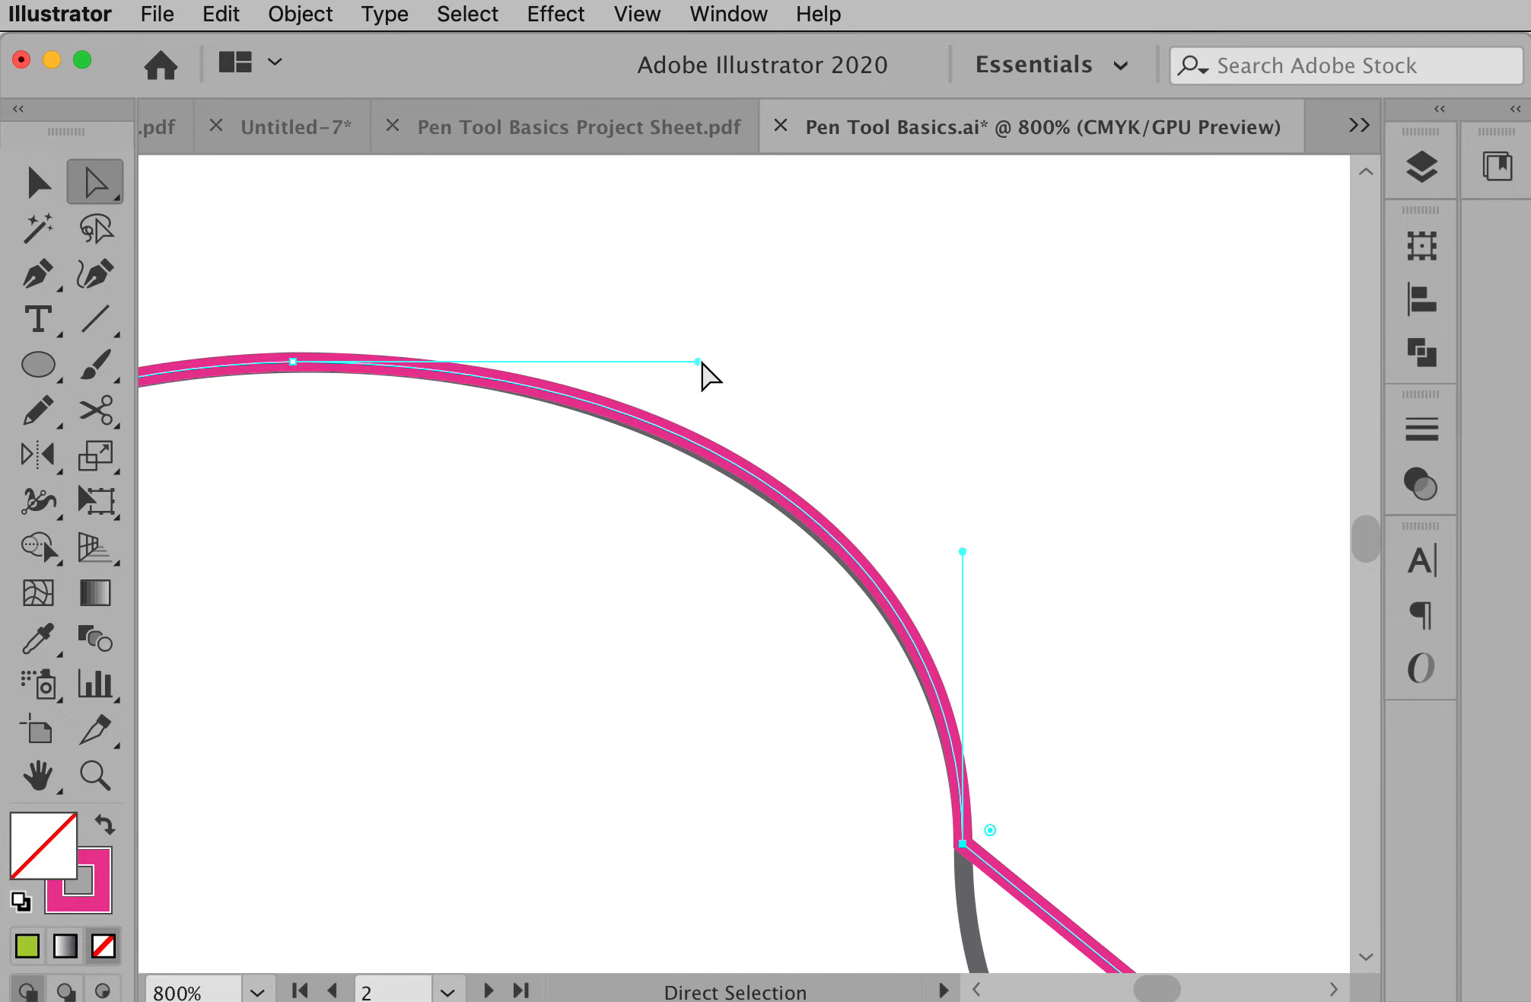
drag(695, 364, 677, 364)
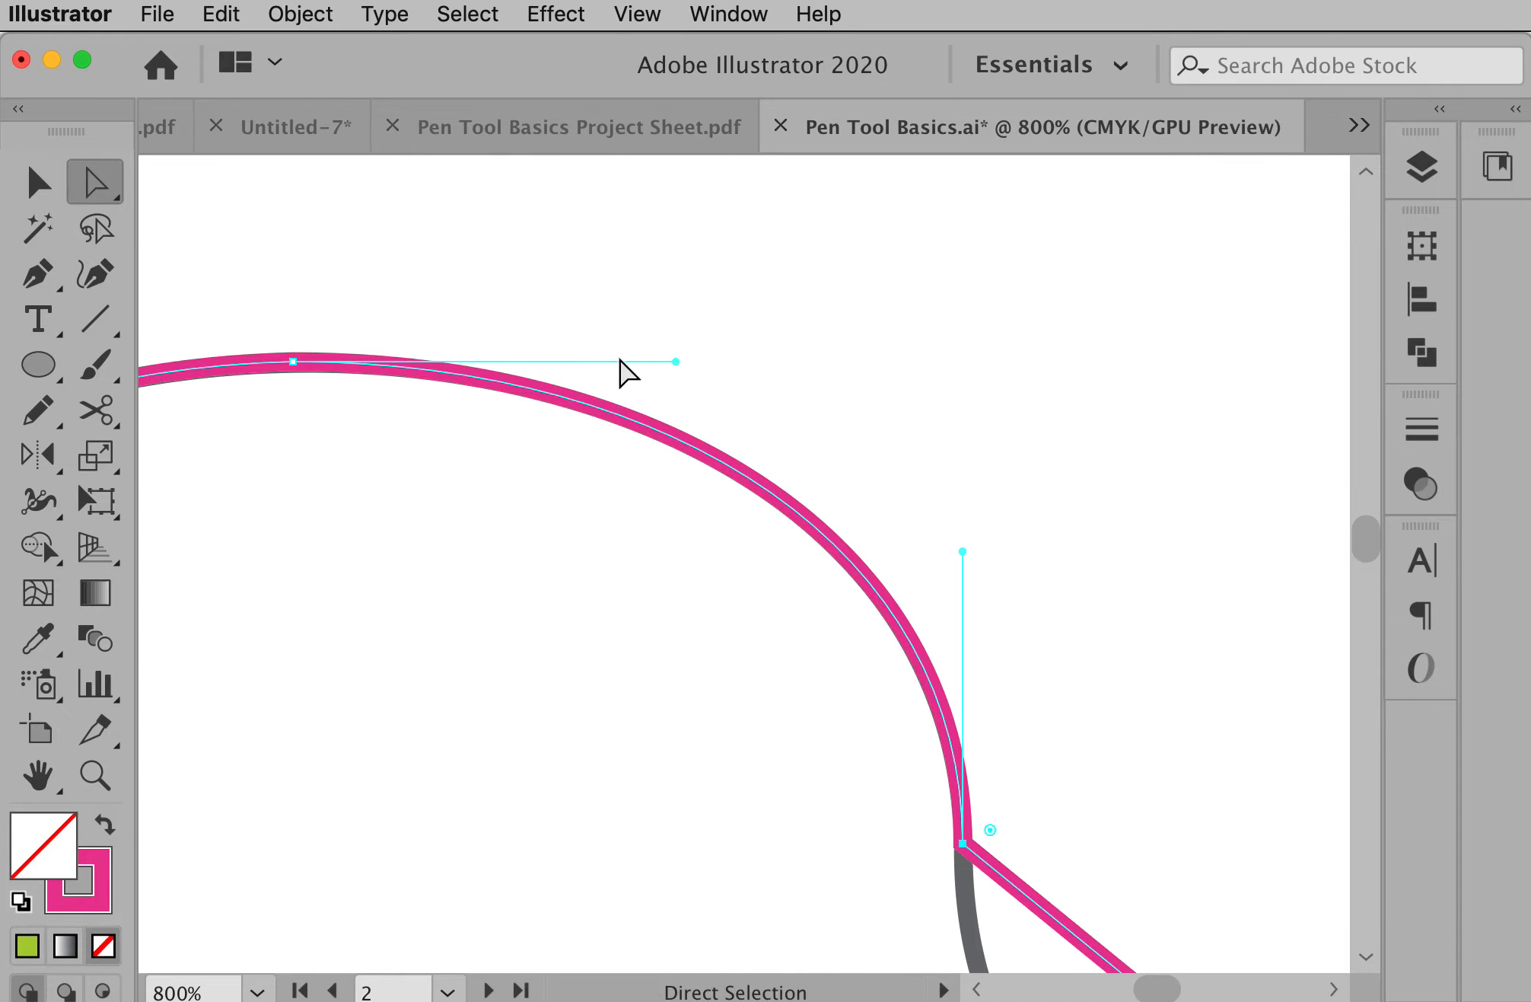
click(38, 271)
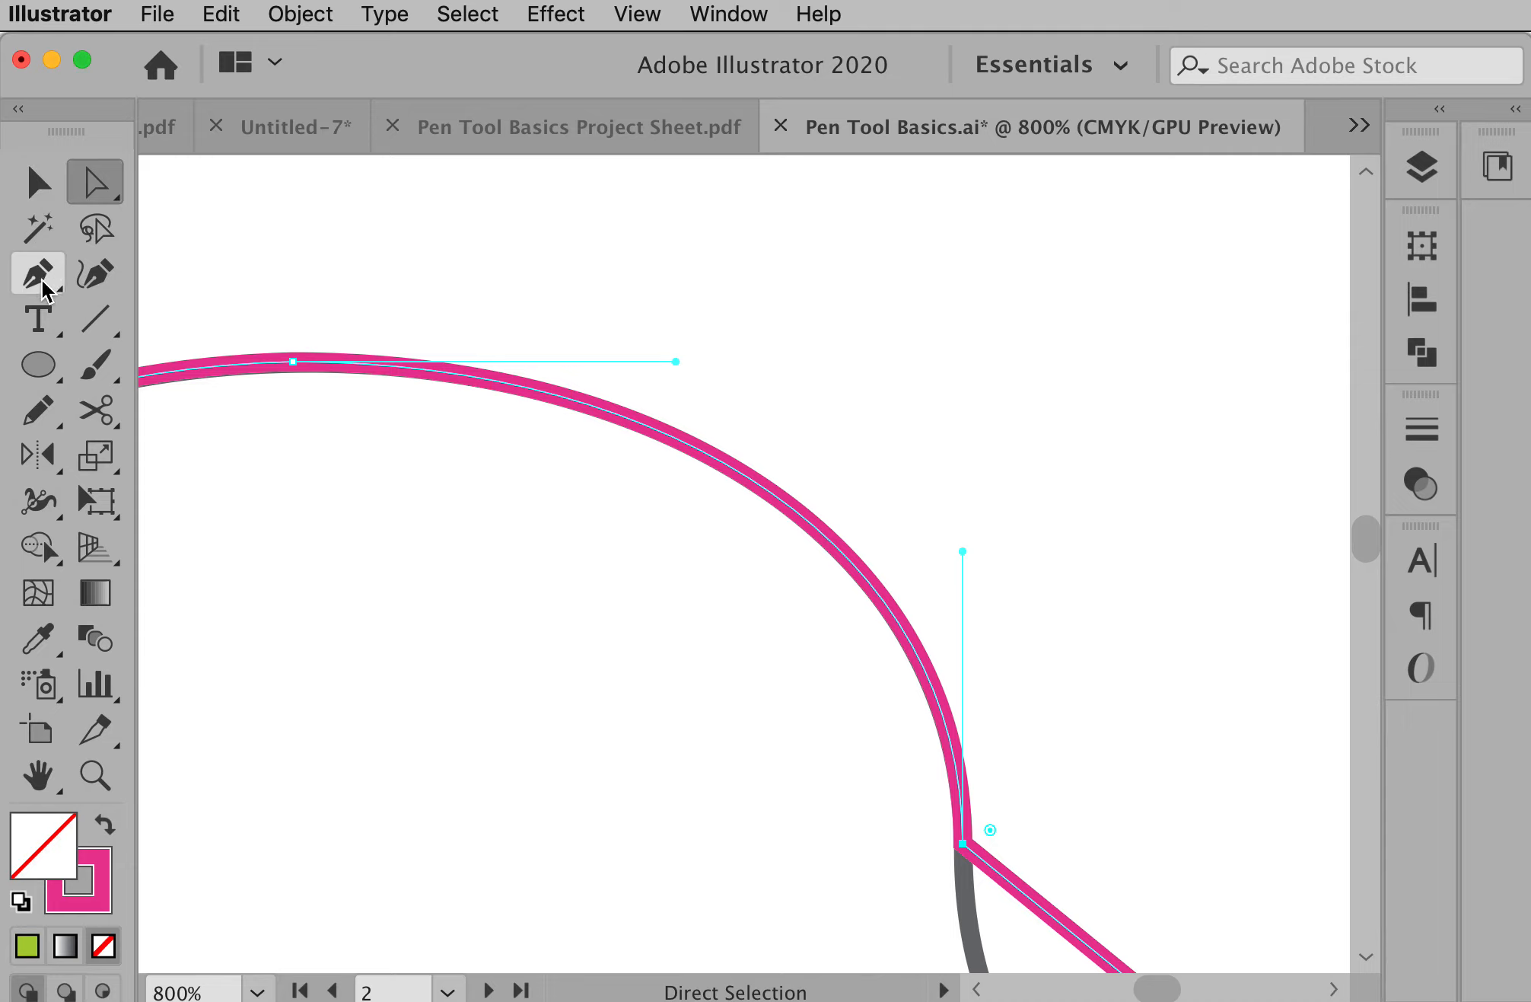
mouse_move(39, 273)
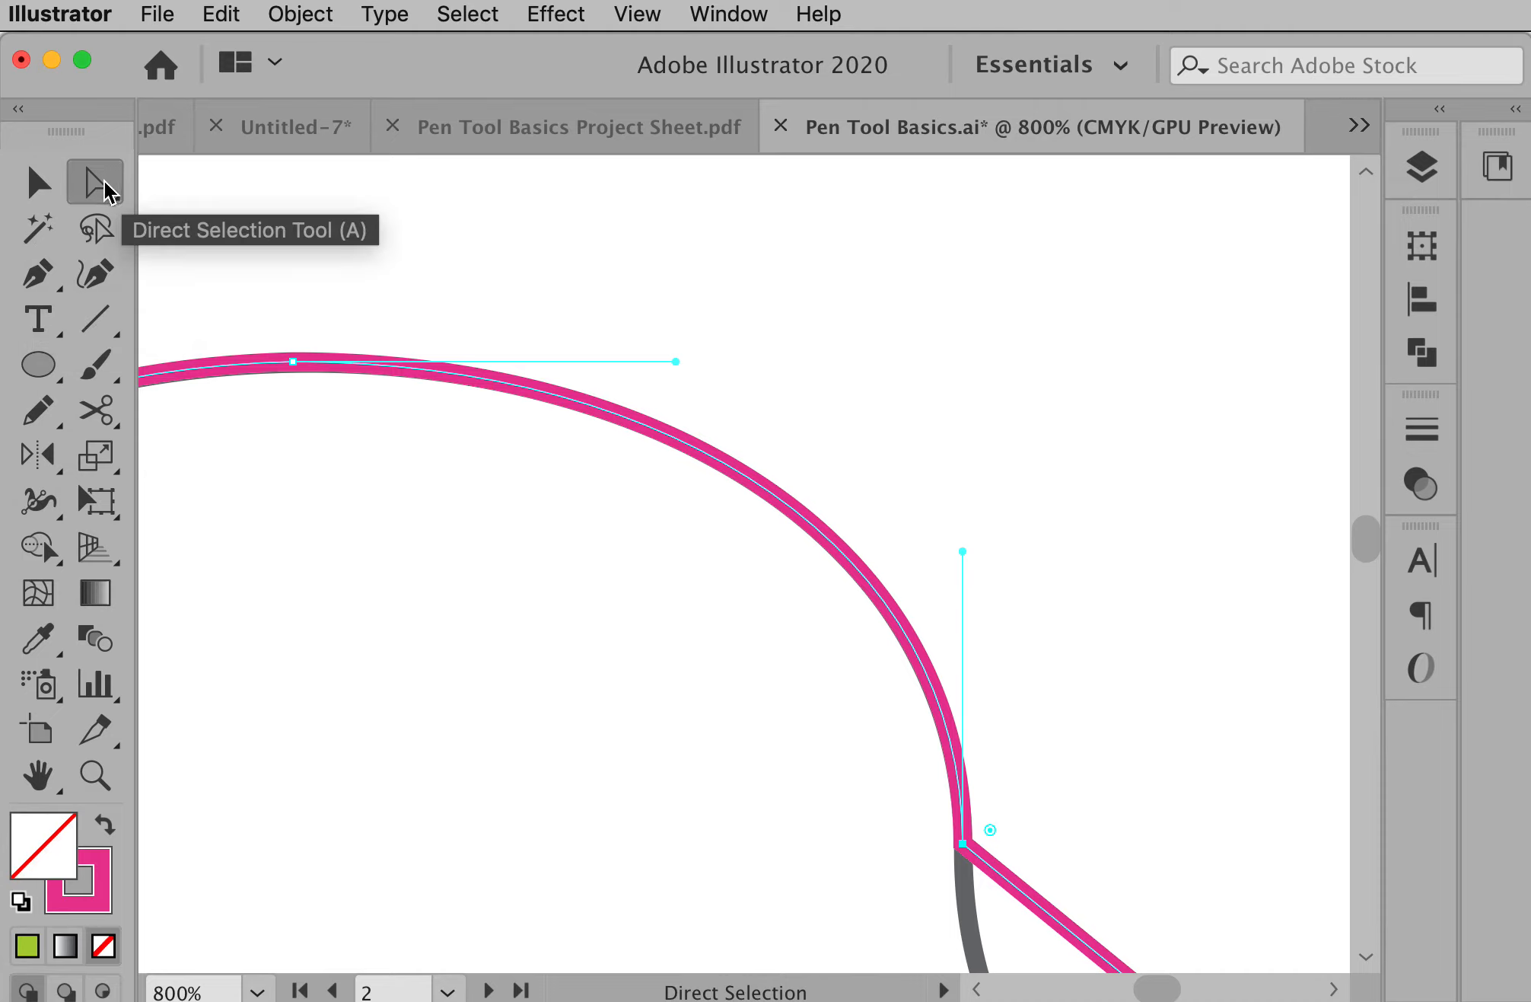
mouse_move(965, 557)
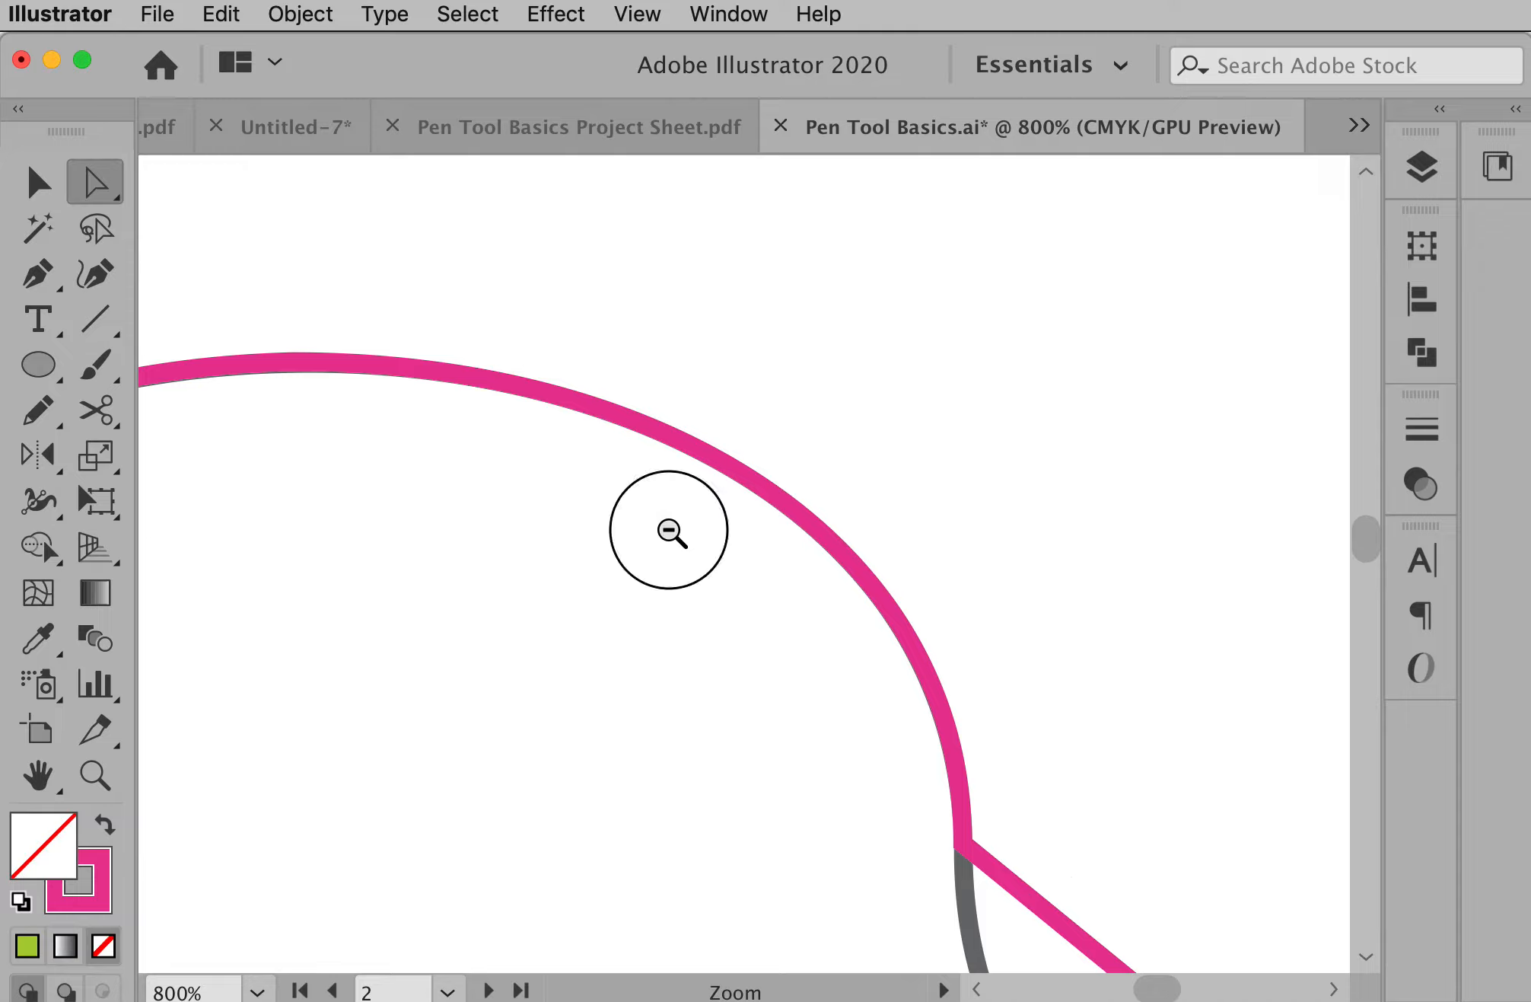
click(668, 530)
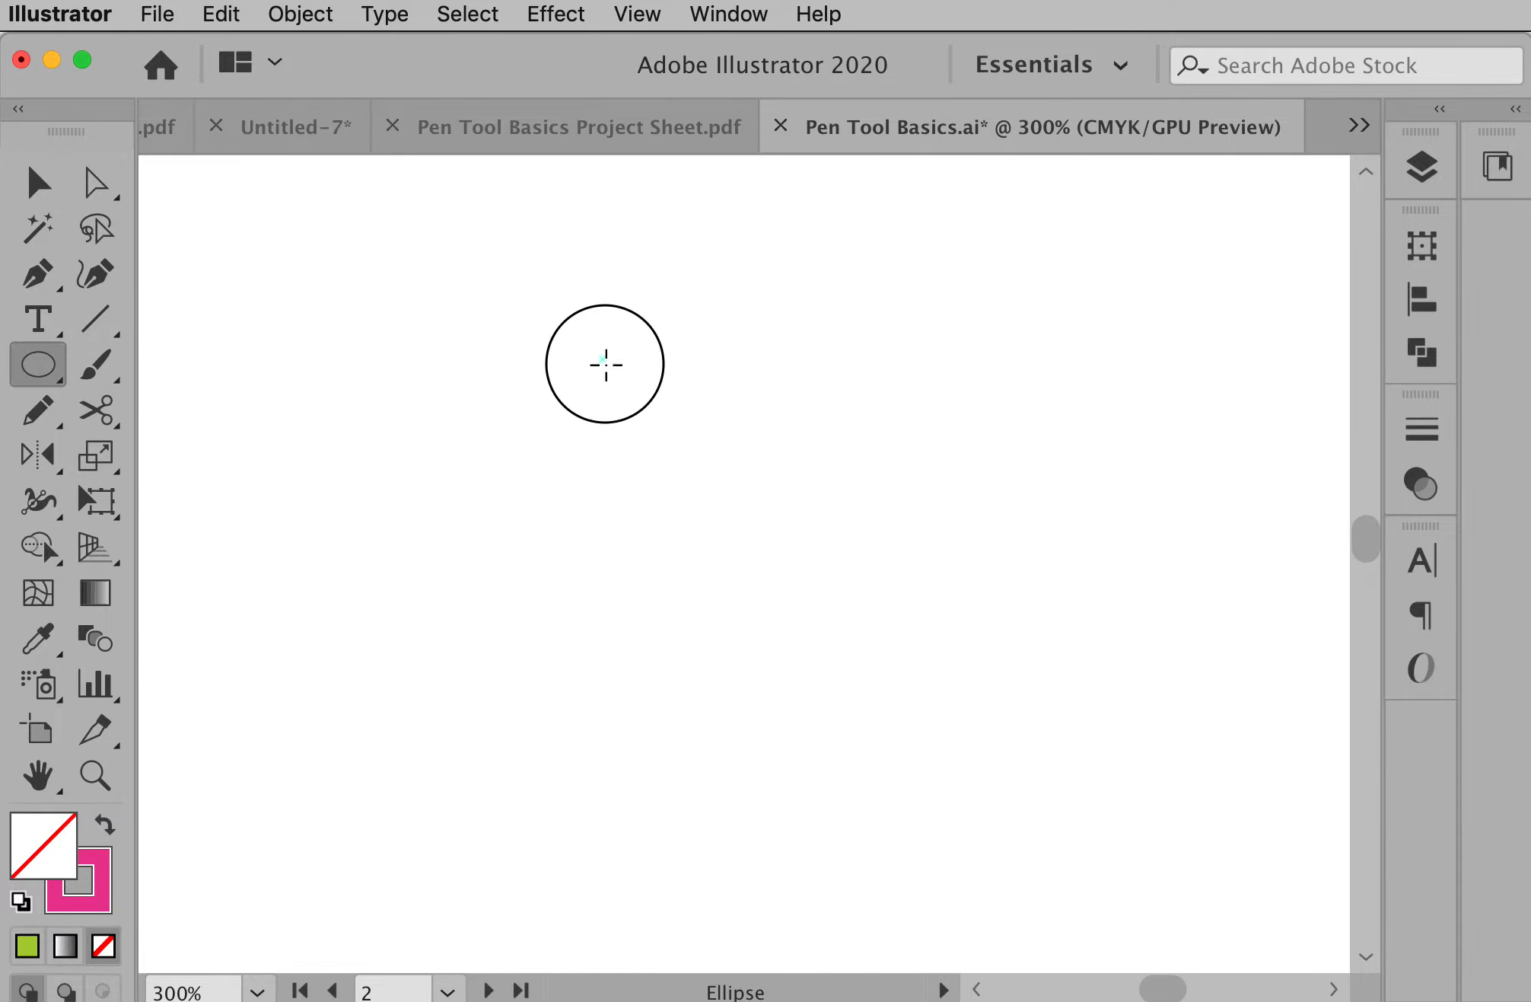
Draw a pink-outlined circle in the empty area and show its four anchor points and handles.
drag(606, 365, 1061, 806)
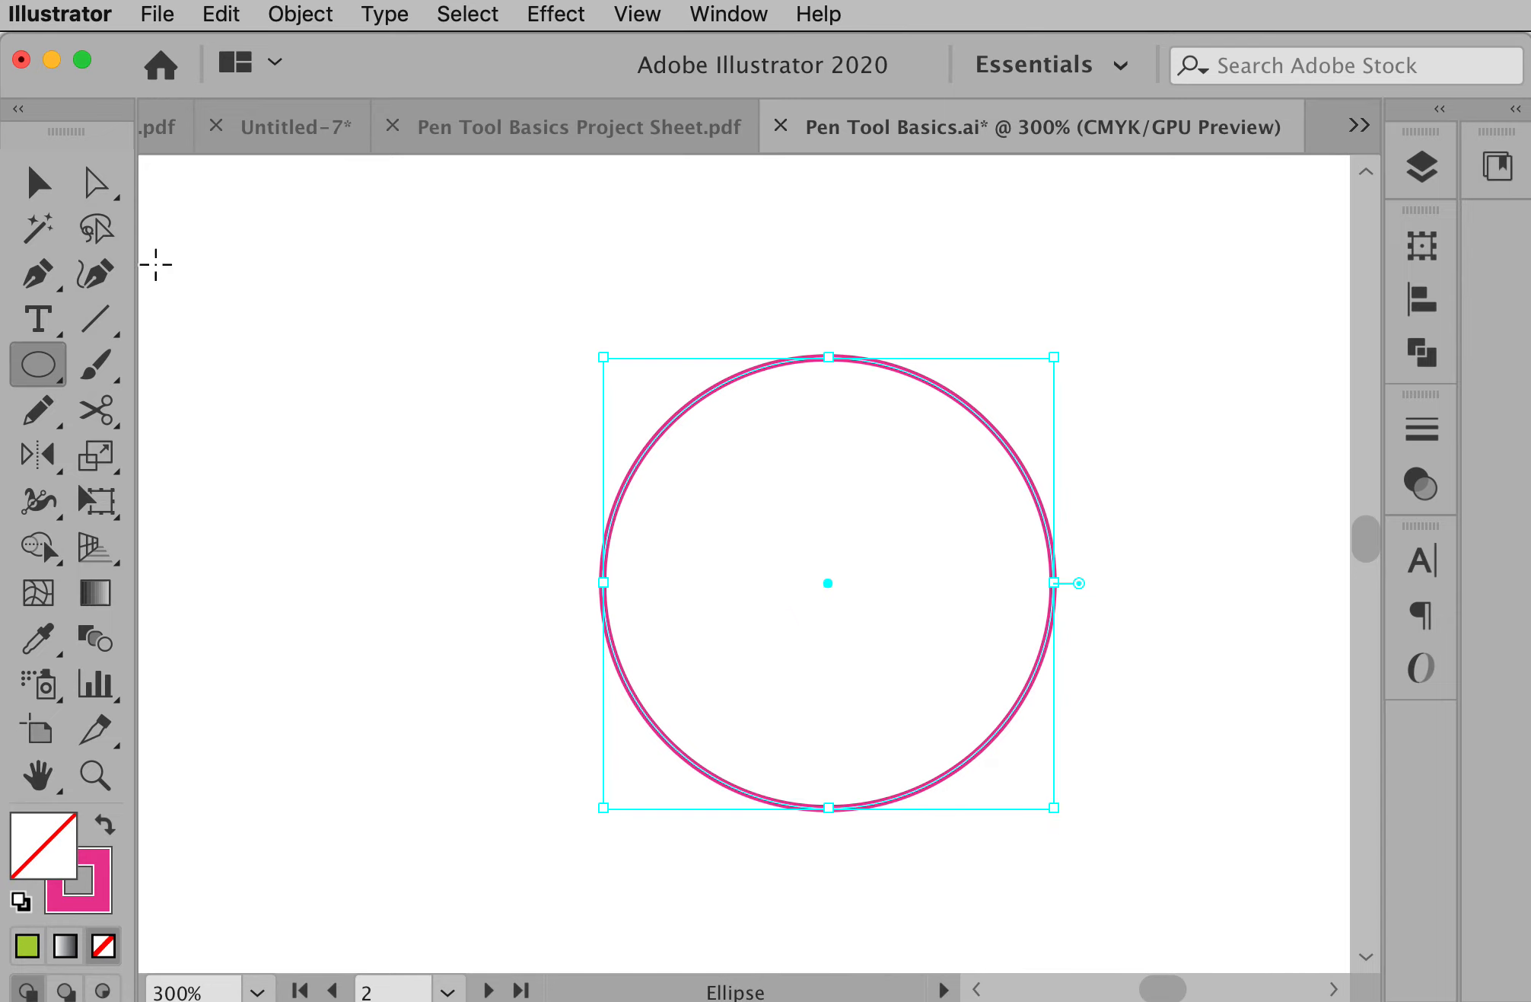
click(94, 182)
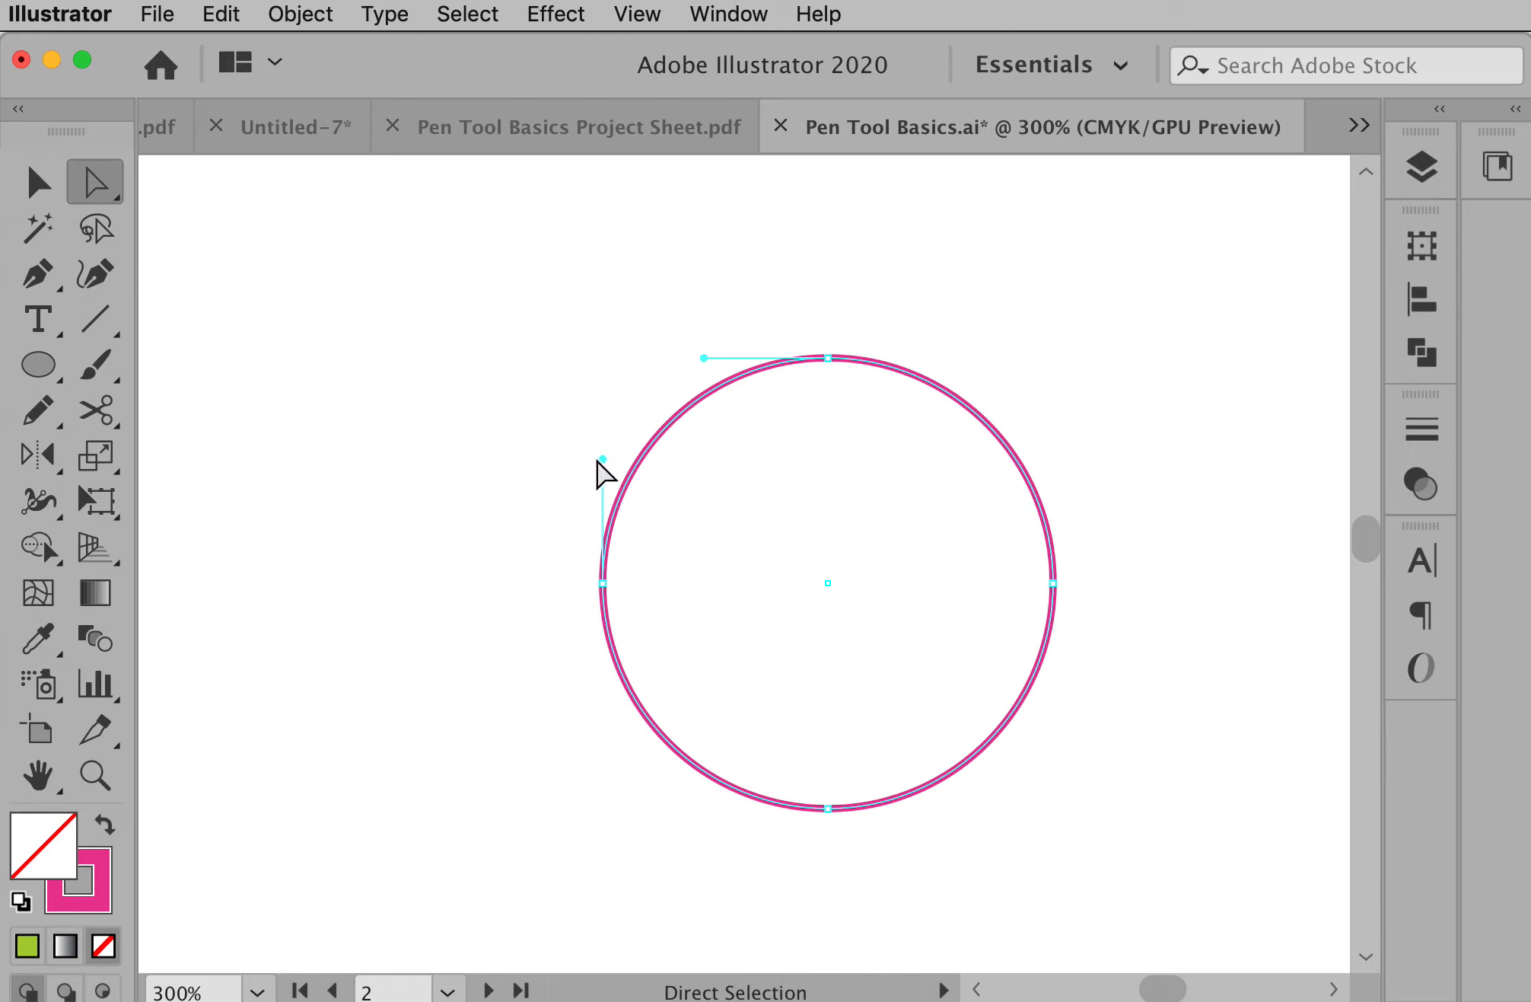
mouse_move(727, 371)
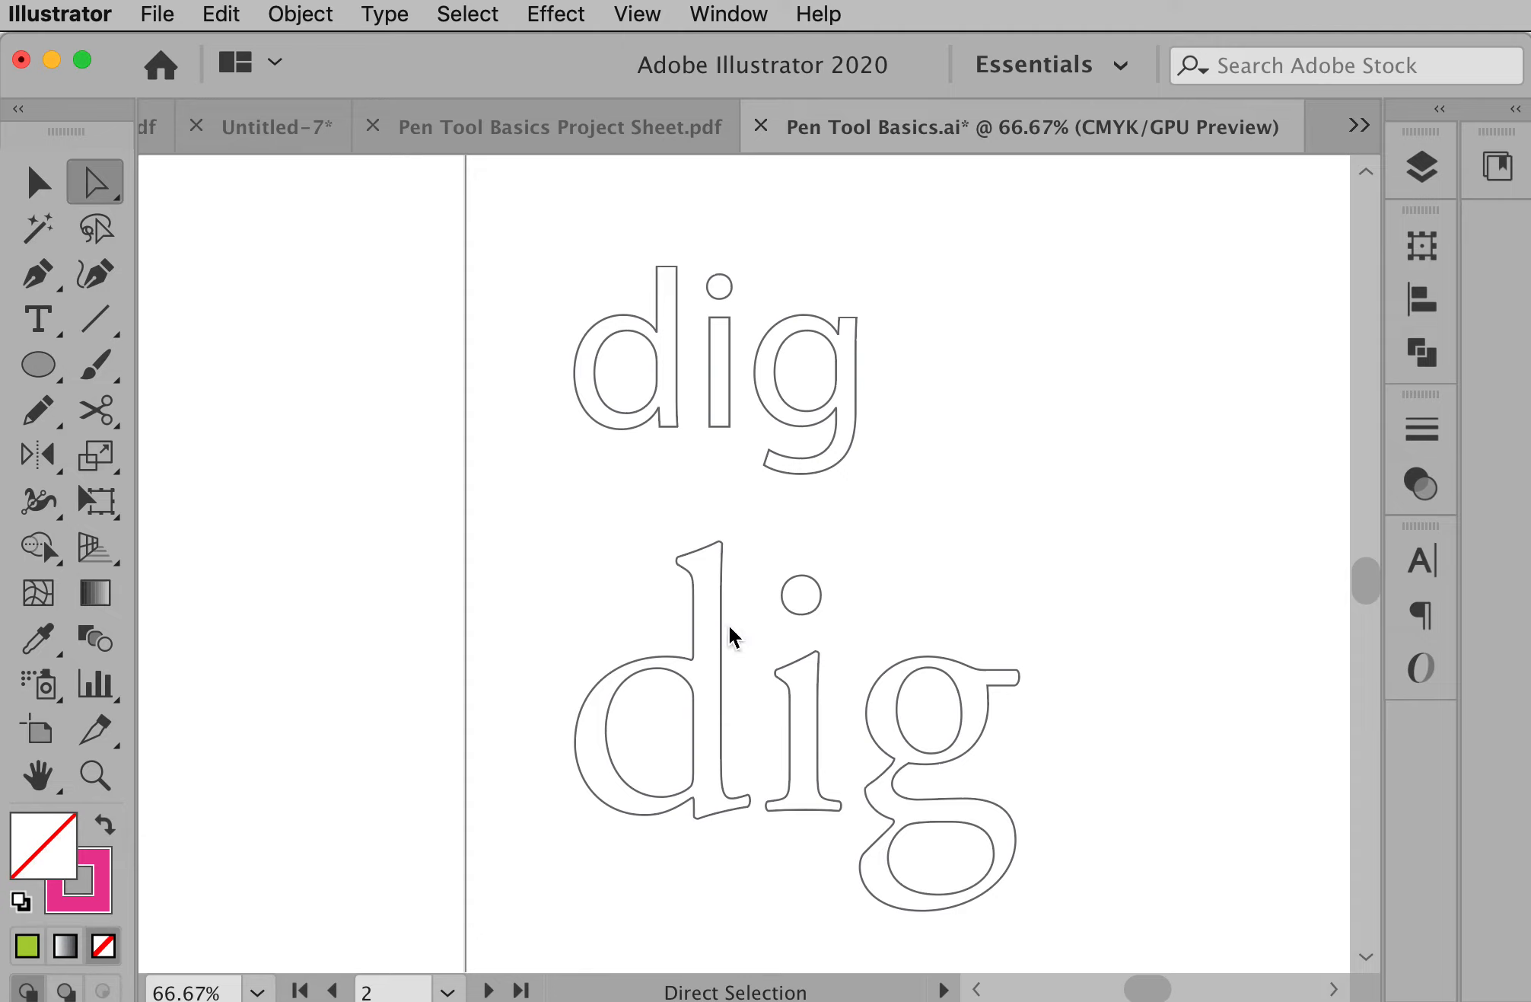
In Save As, choose Adobe PDF so the file becomes Pen Tool Basics.pdf.
click(157, 13)
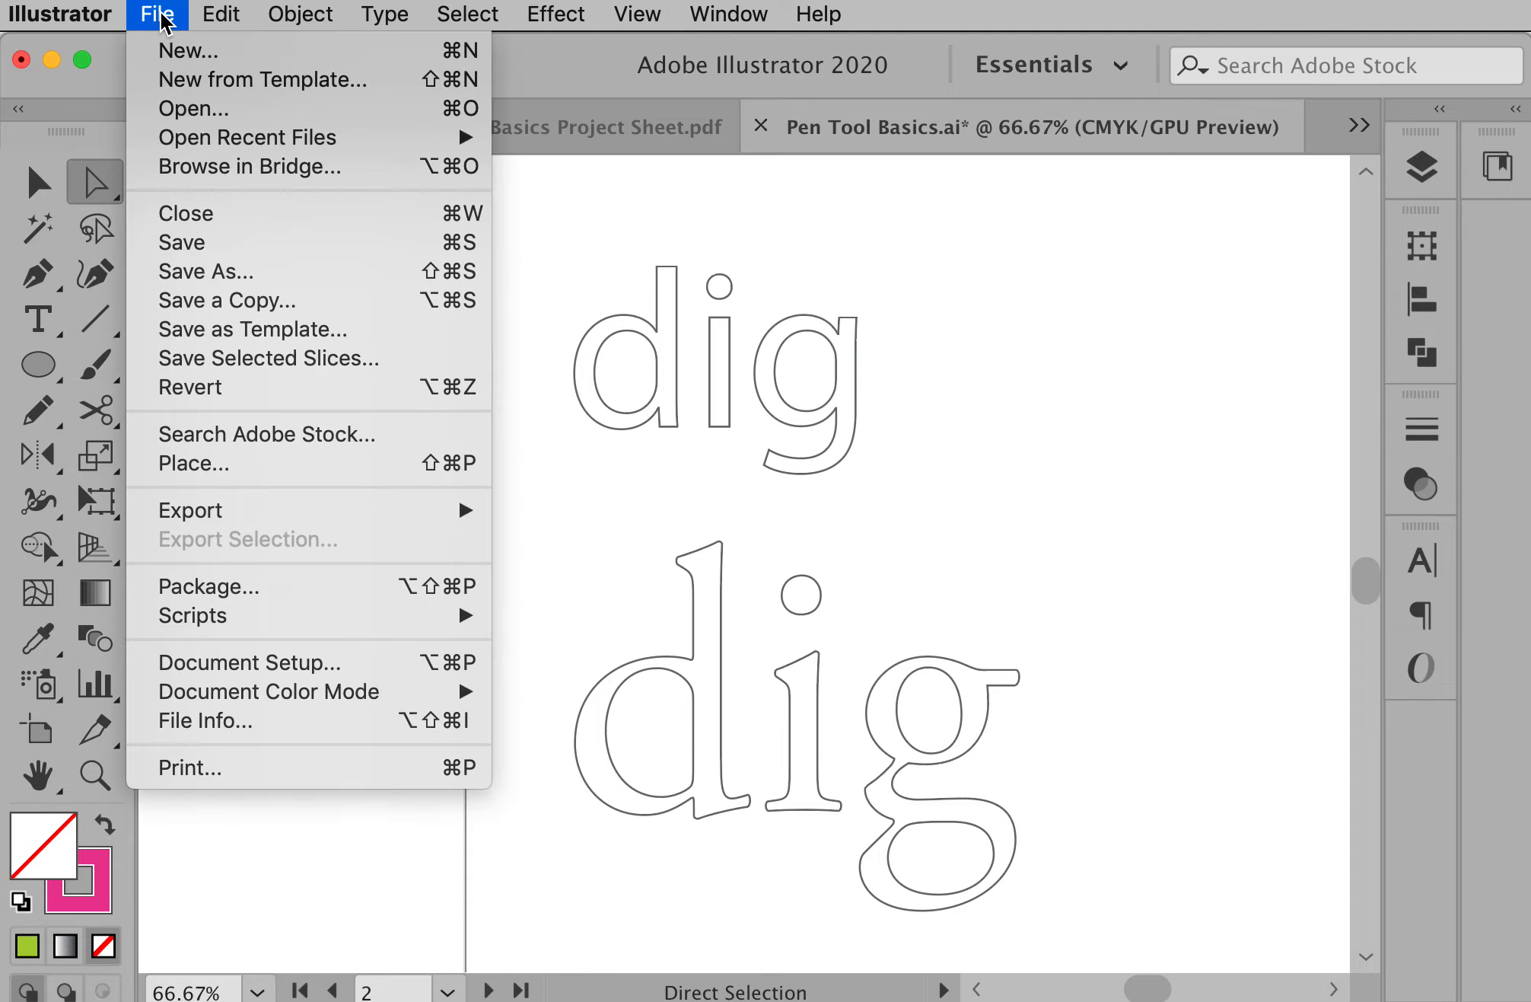
mouse_move(231, 271)
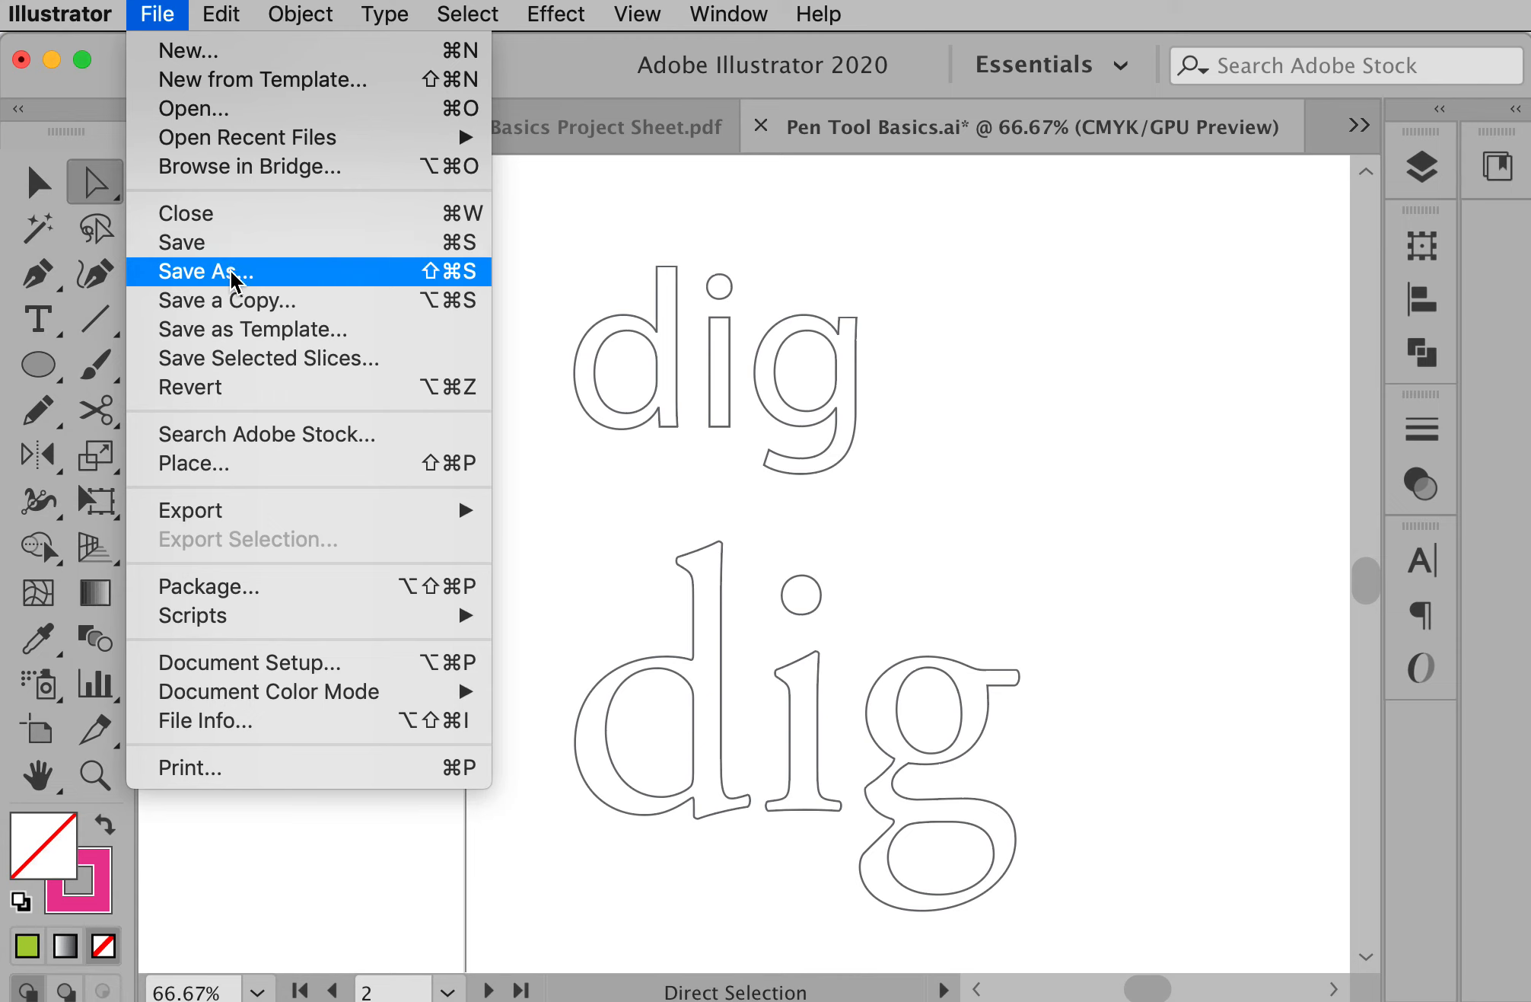
click(219, 271)
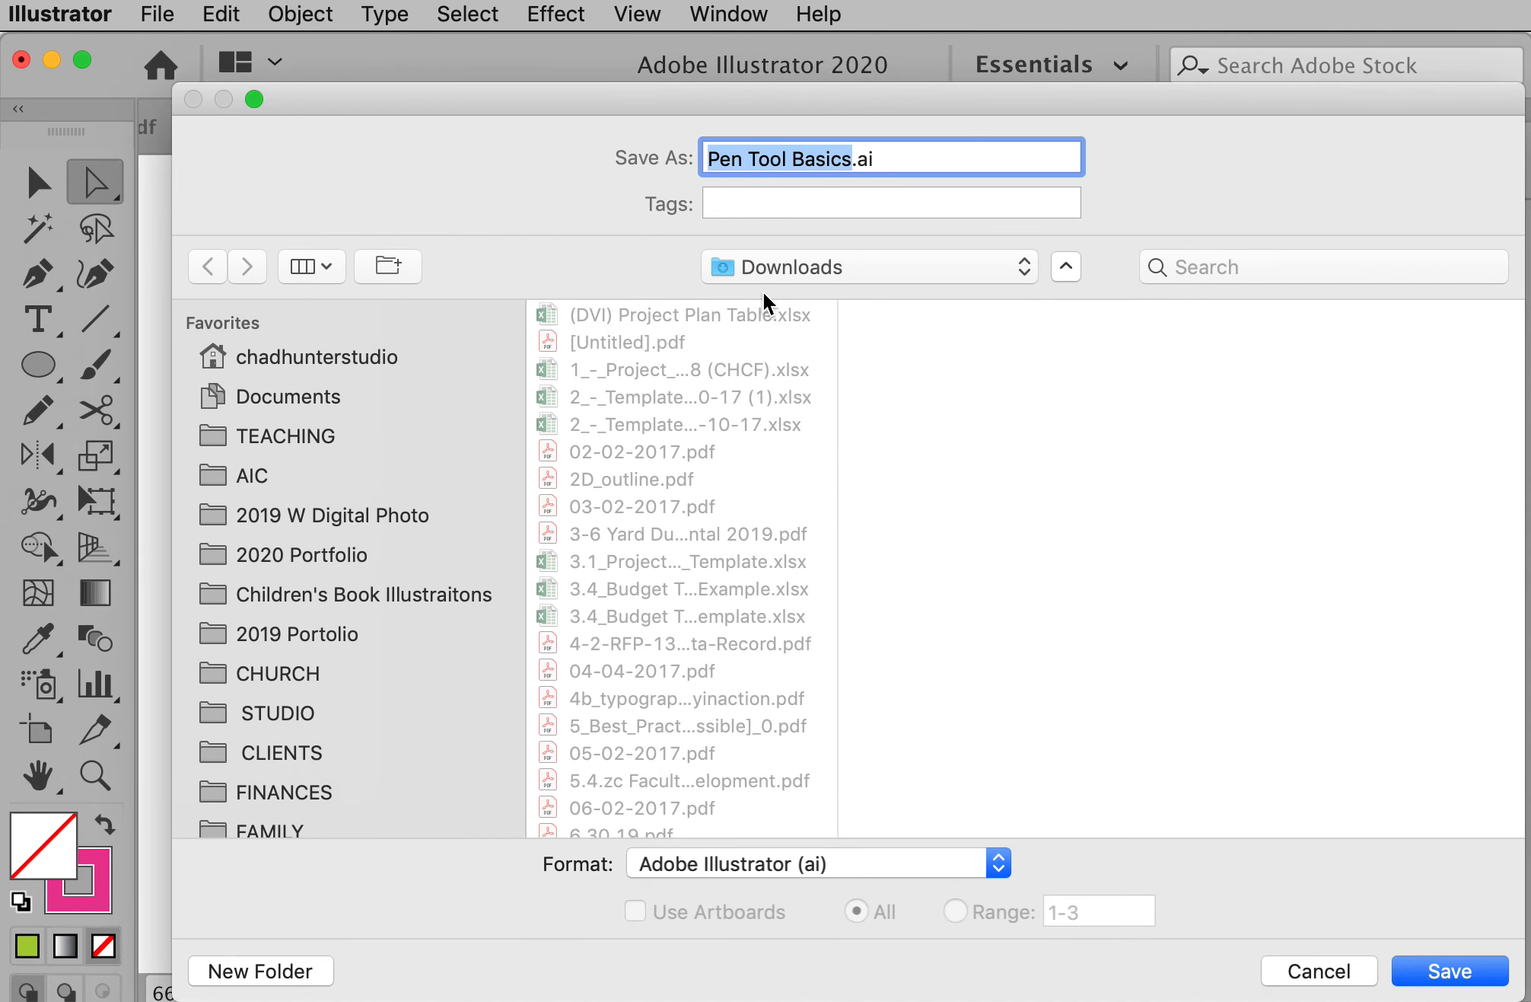
mouse_move(791, 874)
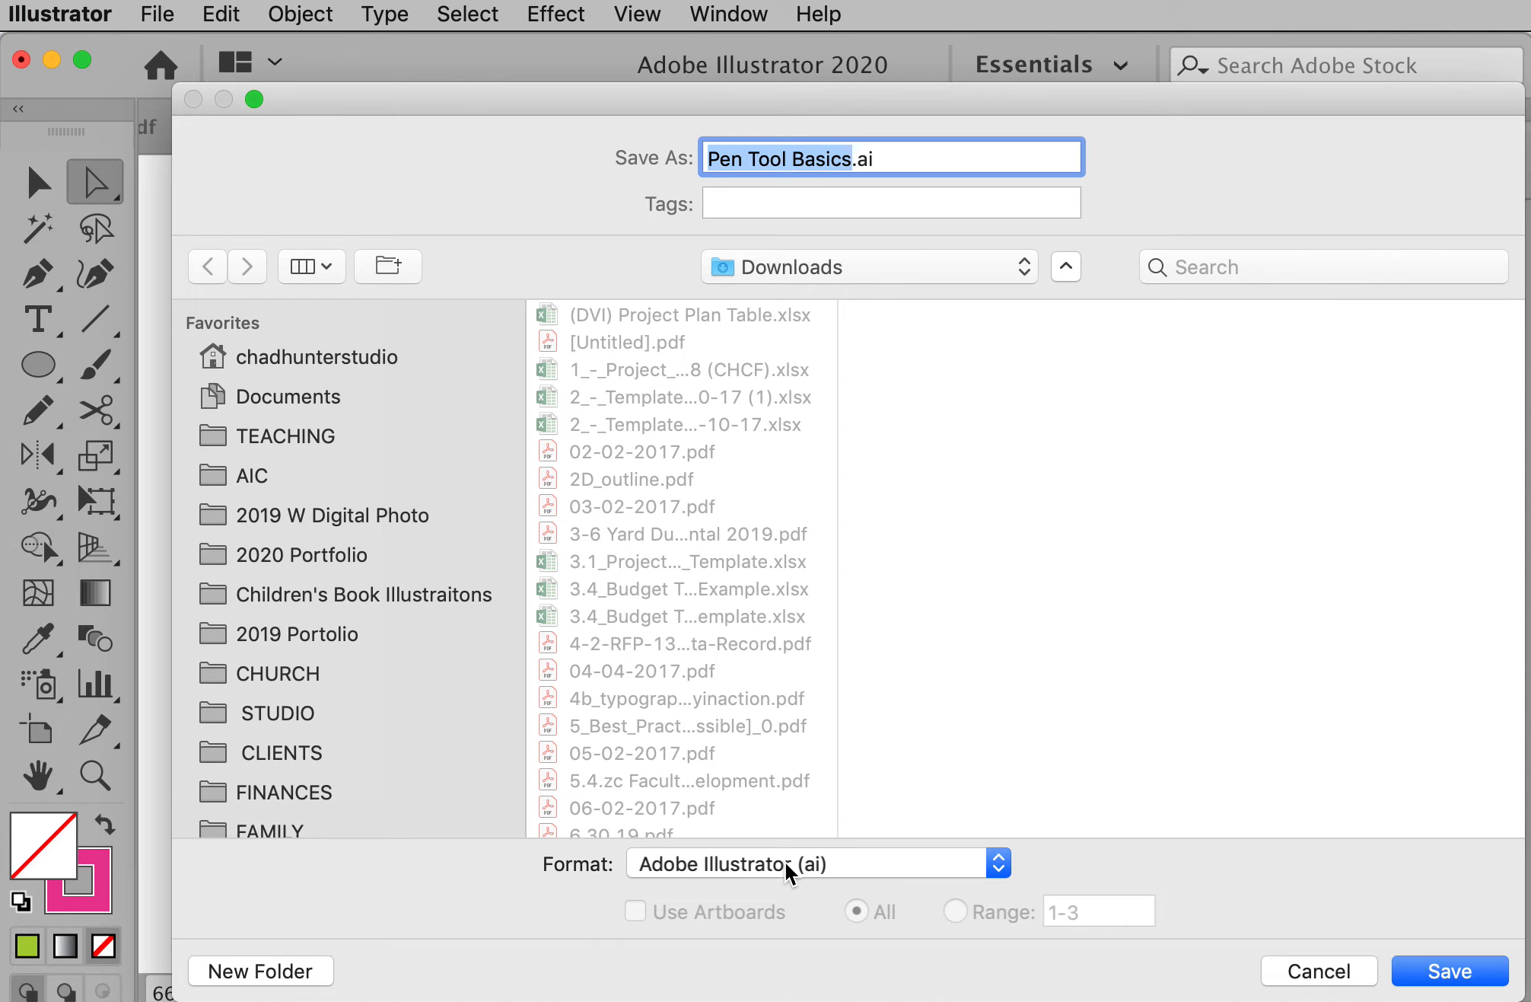
mouse_move(747, 879)
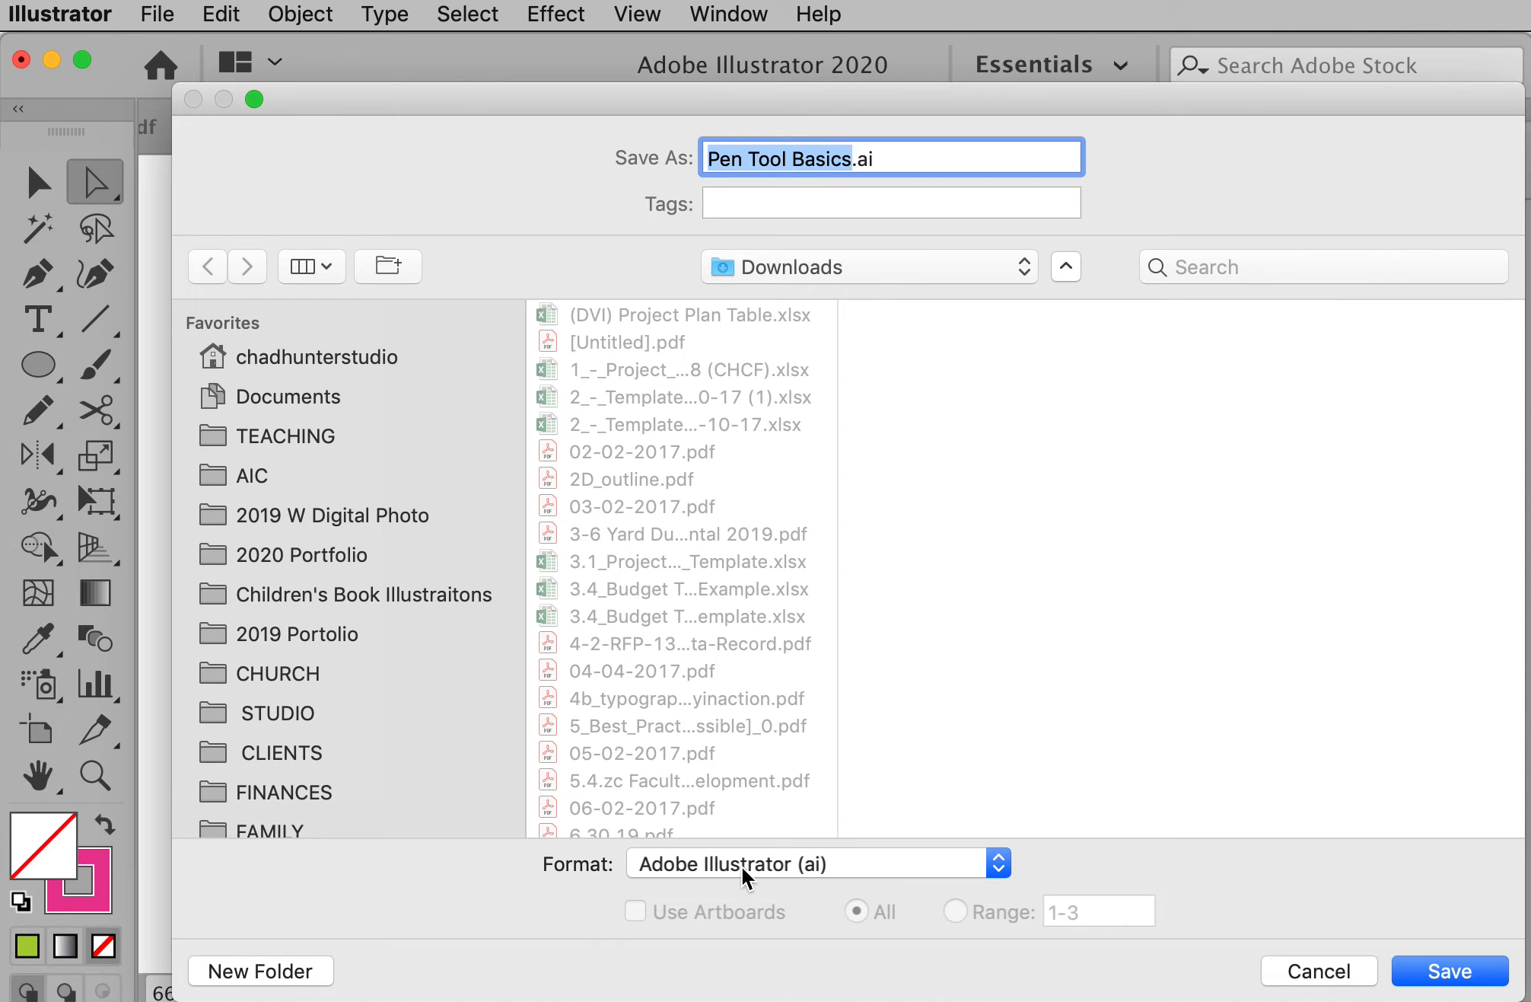
click(819, 863)
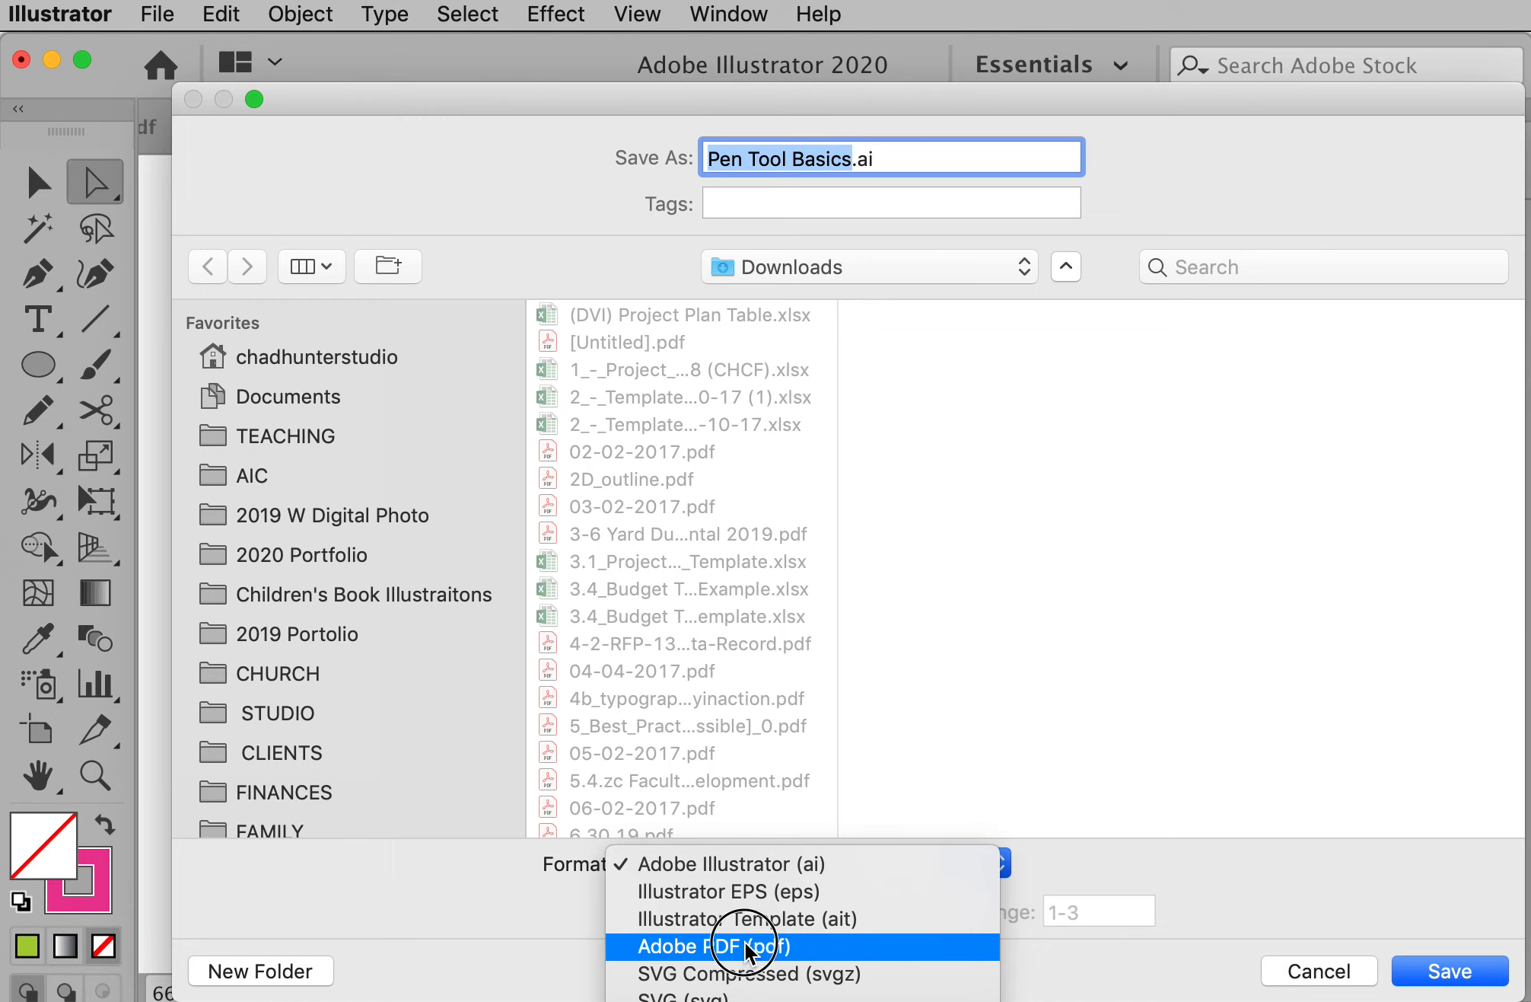
click(714, 945)
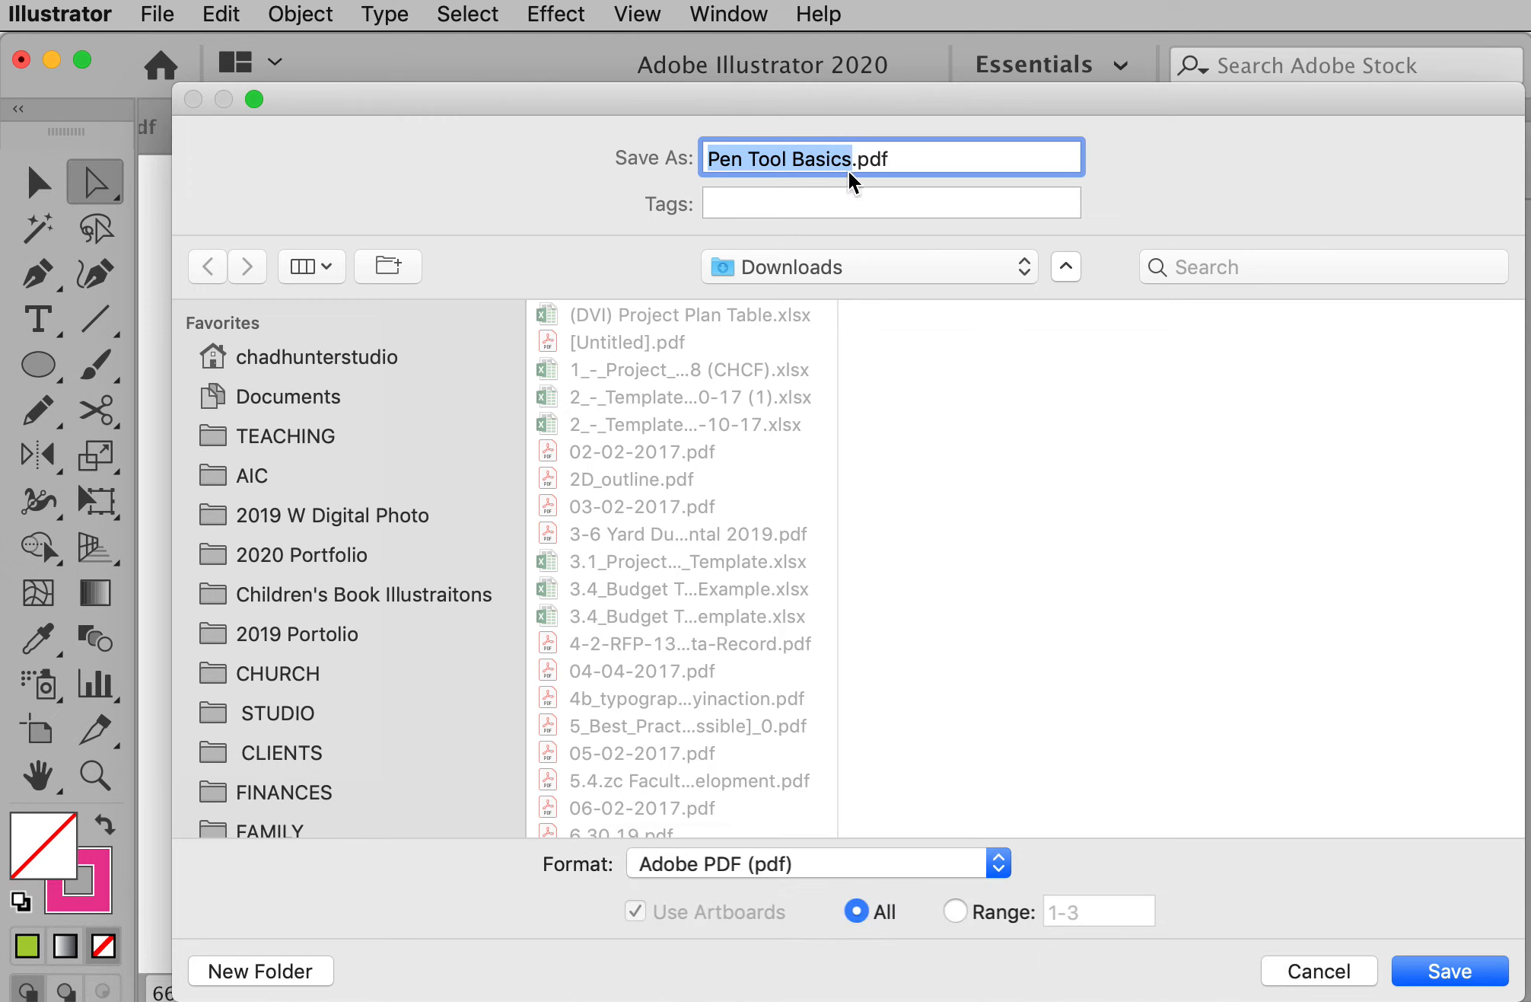